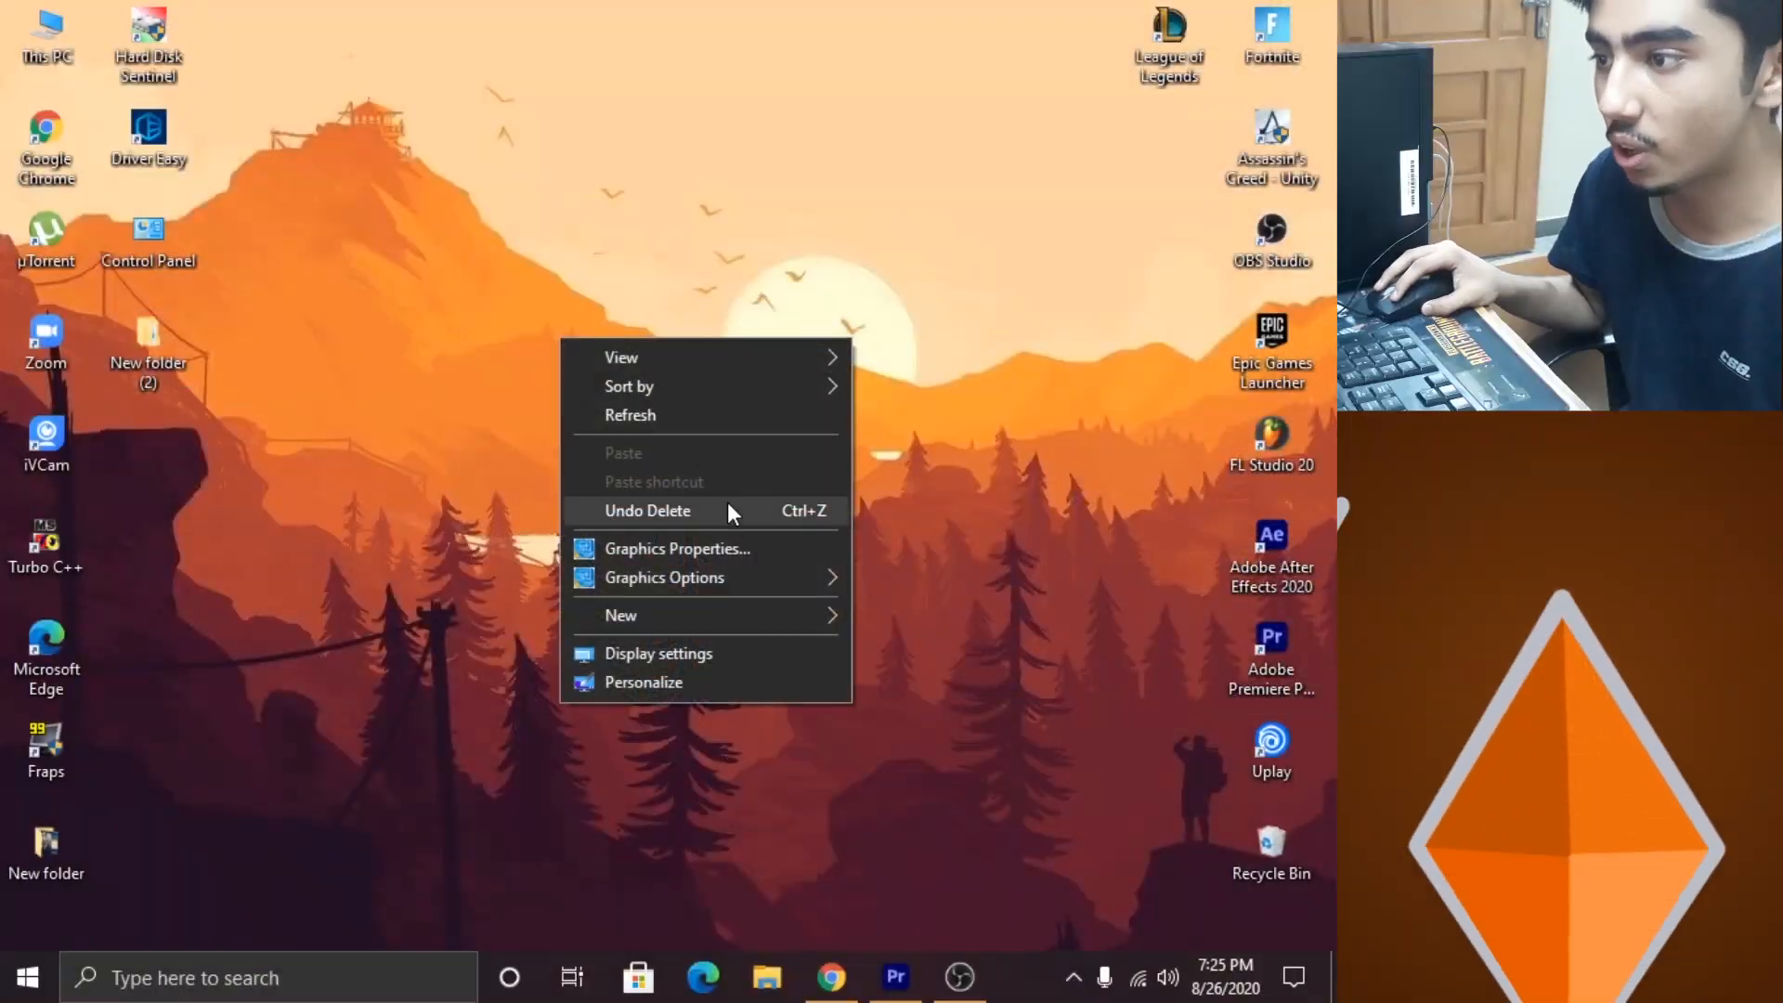
- Set Intel 3D settings to Performance with Conservative Morphological AA enhancing application settings, and apply
click(676, 548)
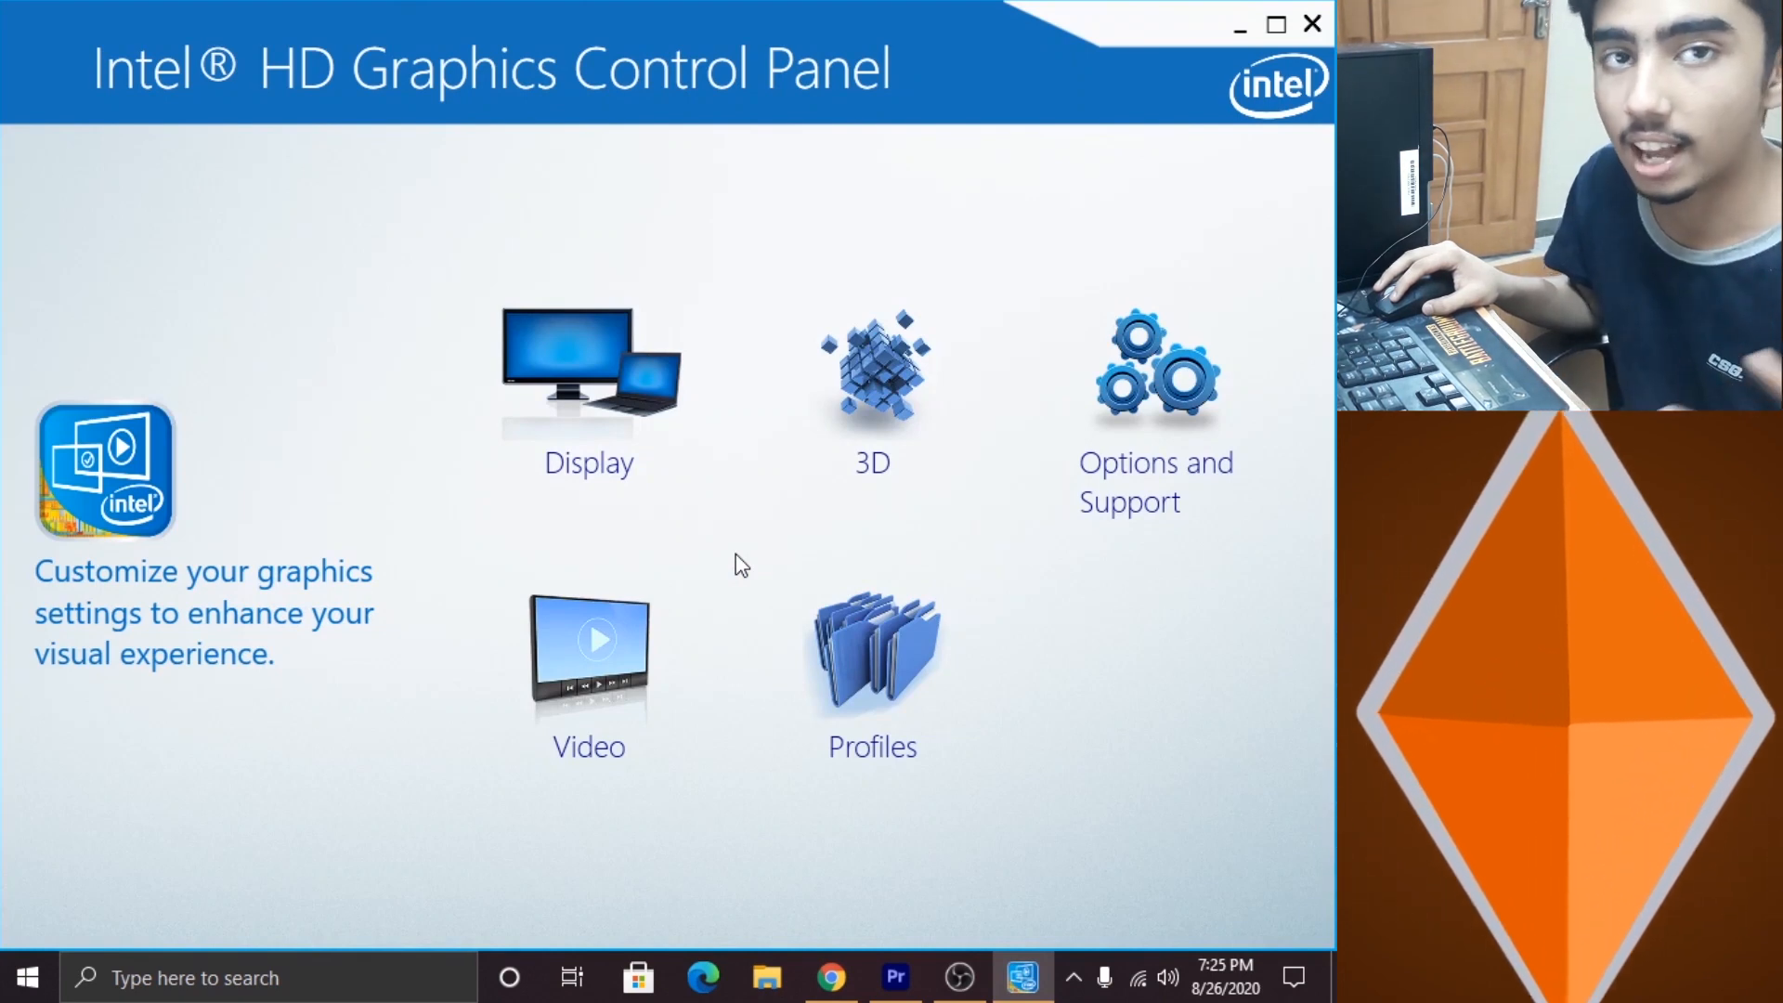
mouse_move(871, 470)
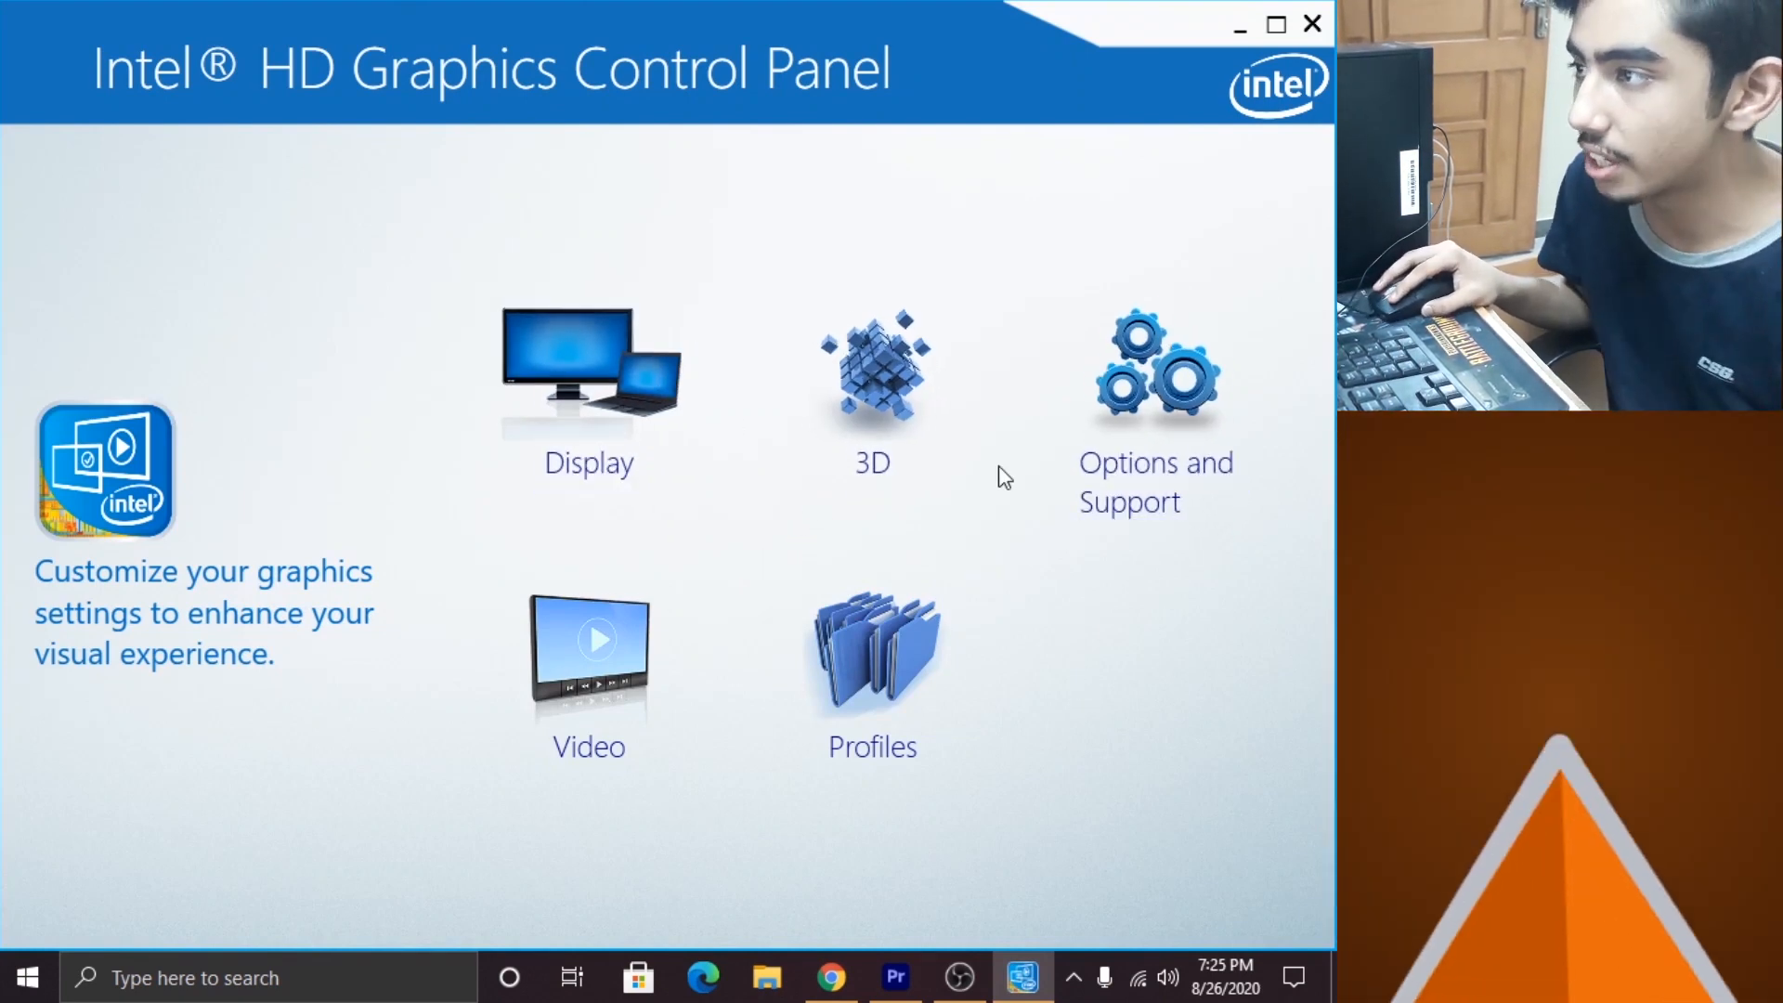
click(871, 370)
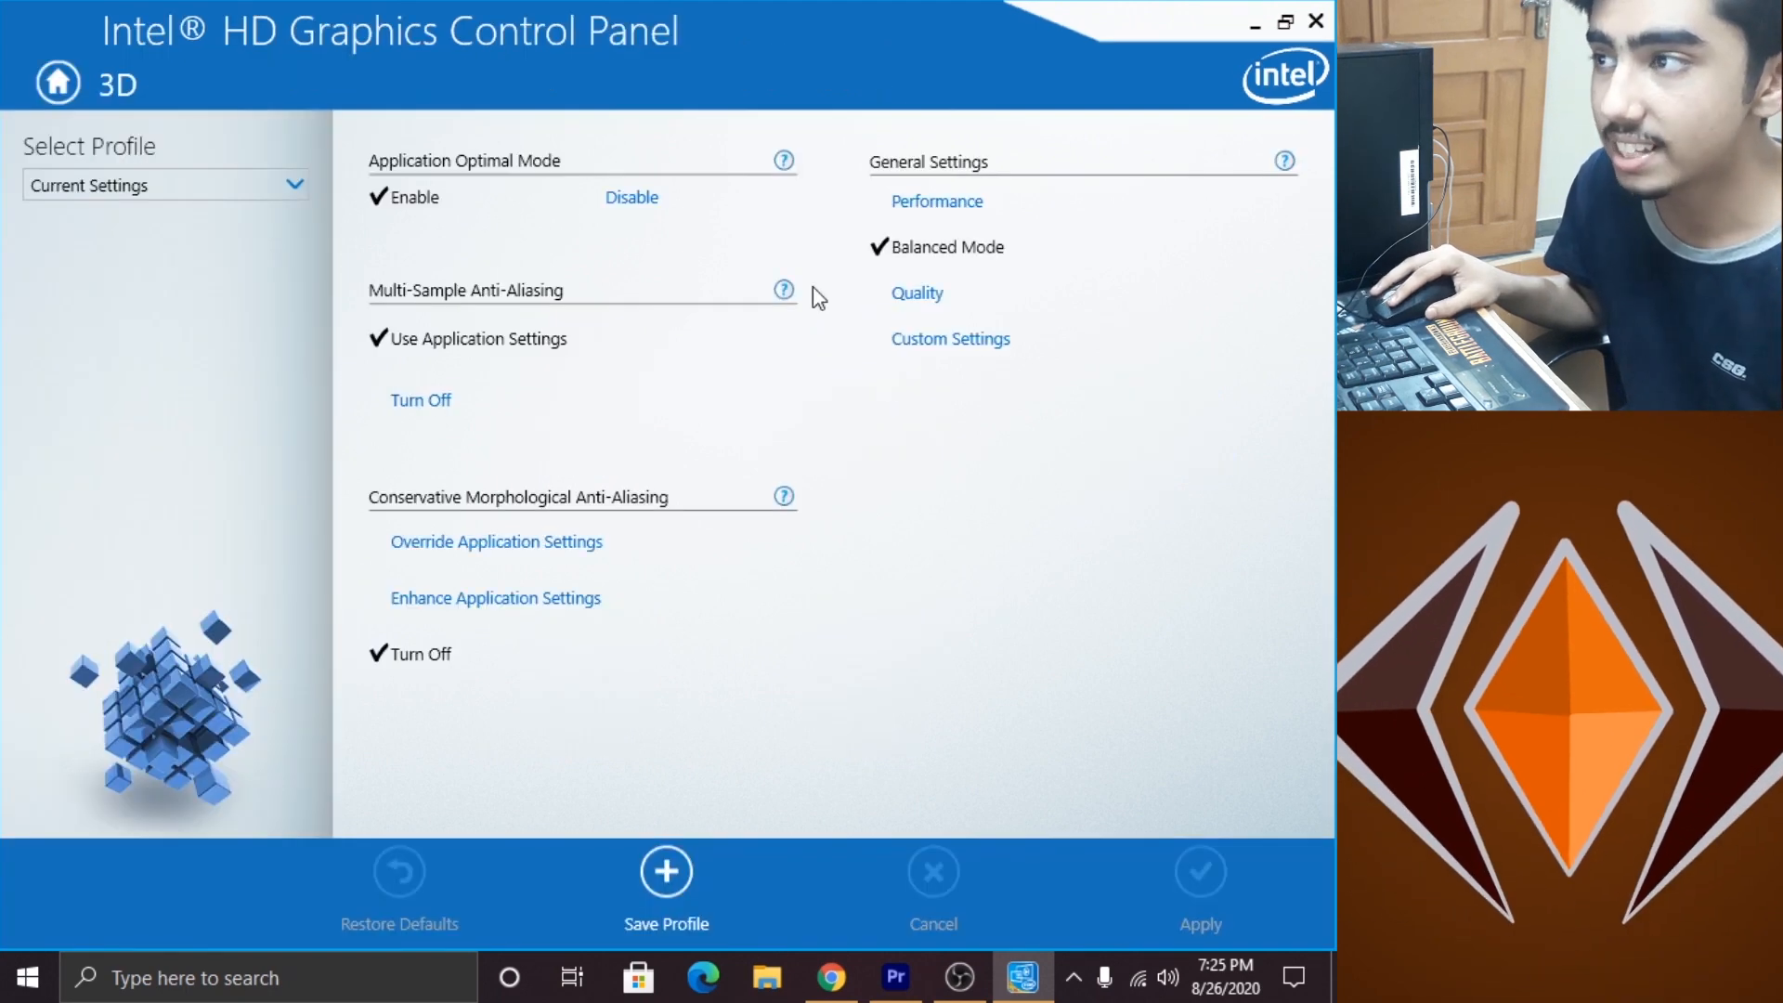
mouse_move(870, 188)
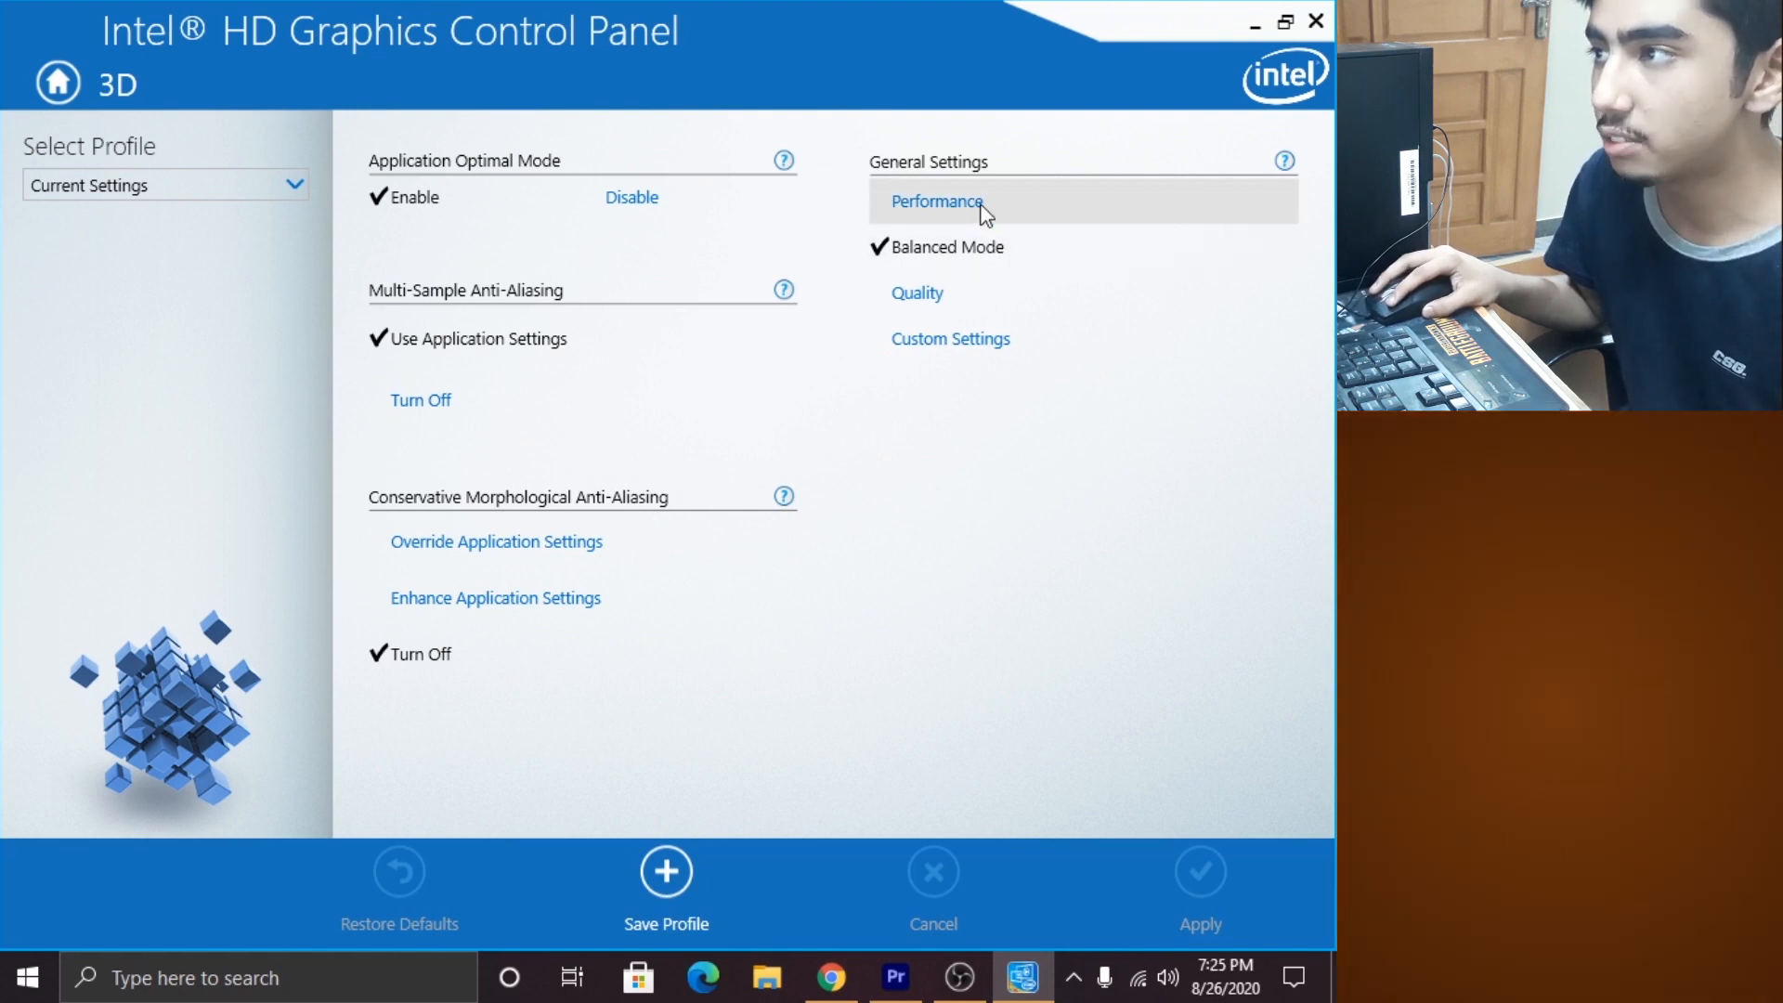
click(935, 200)
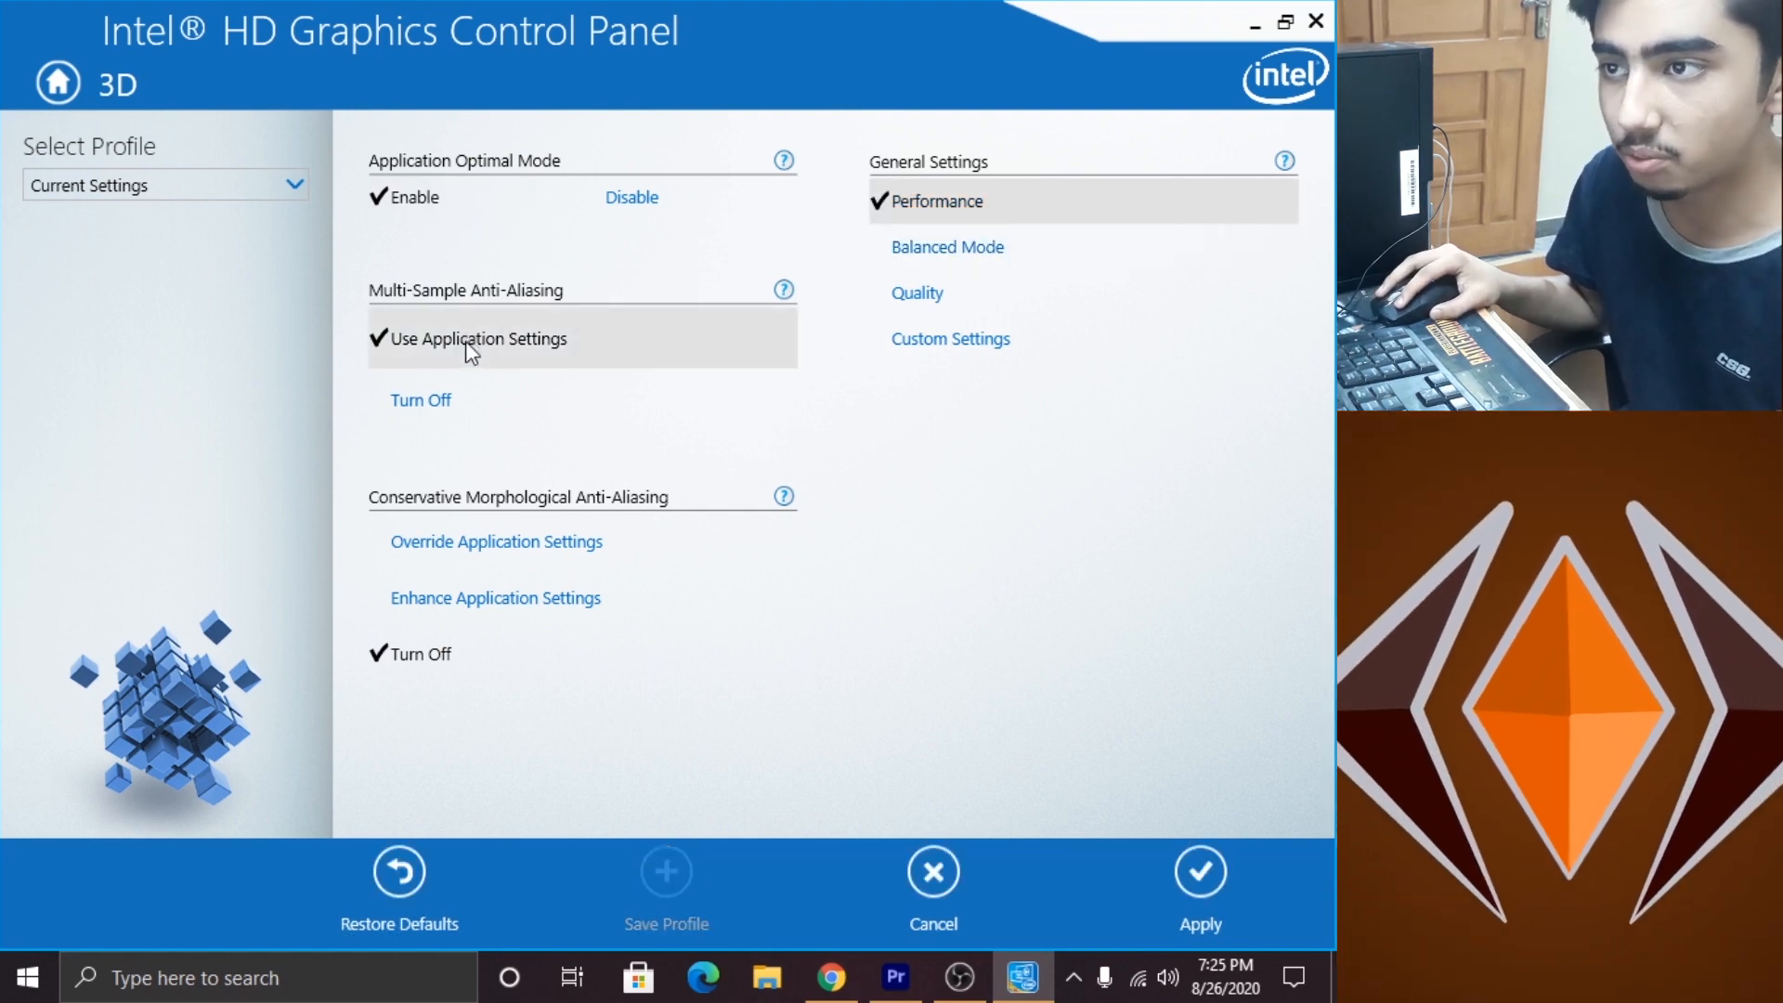
mouse_move(494, 596)
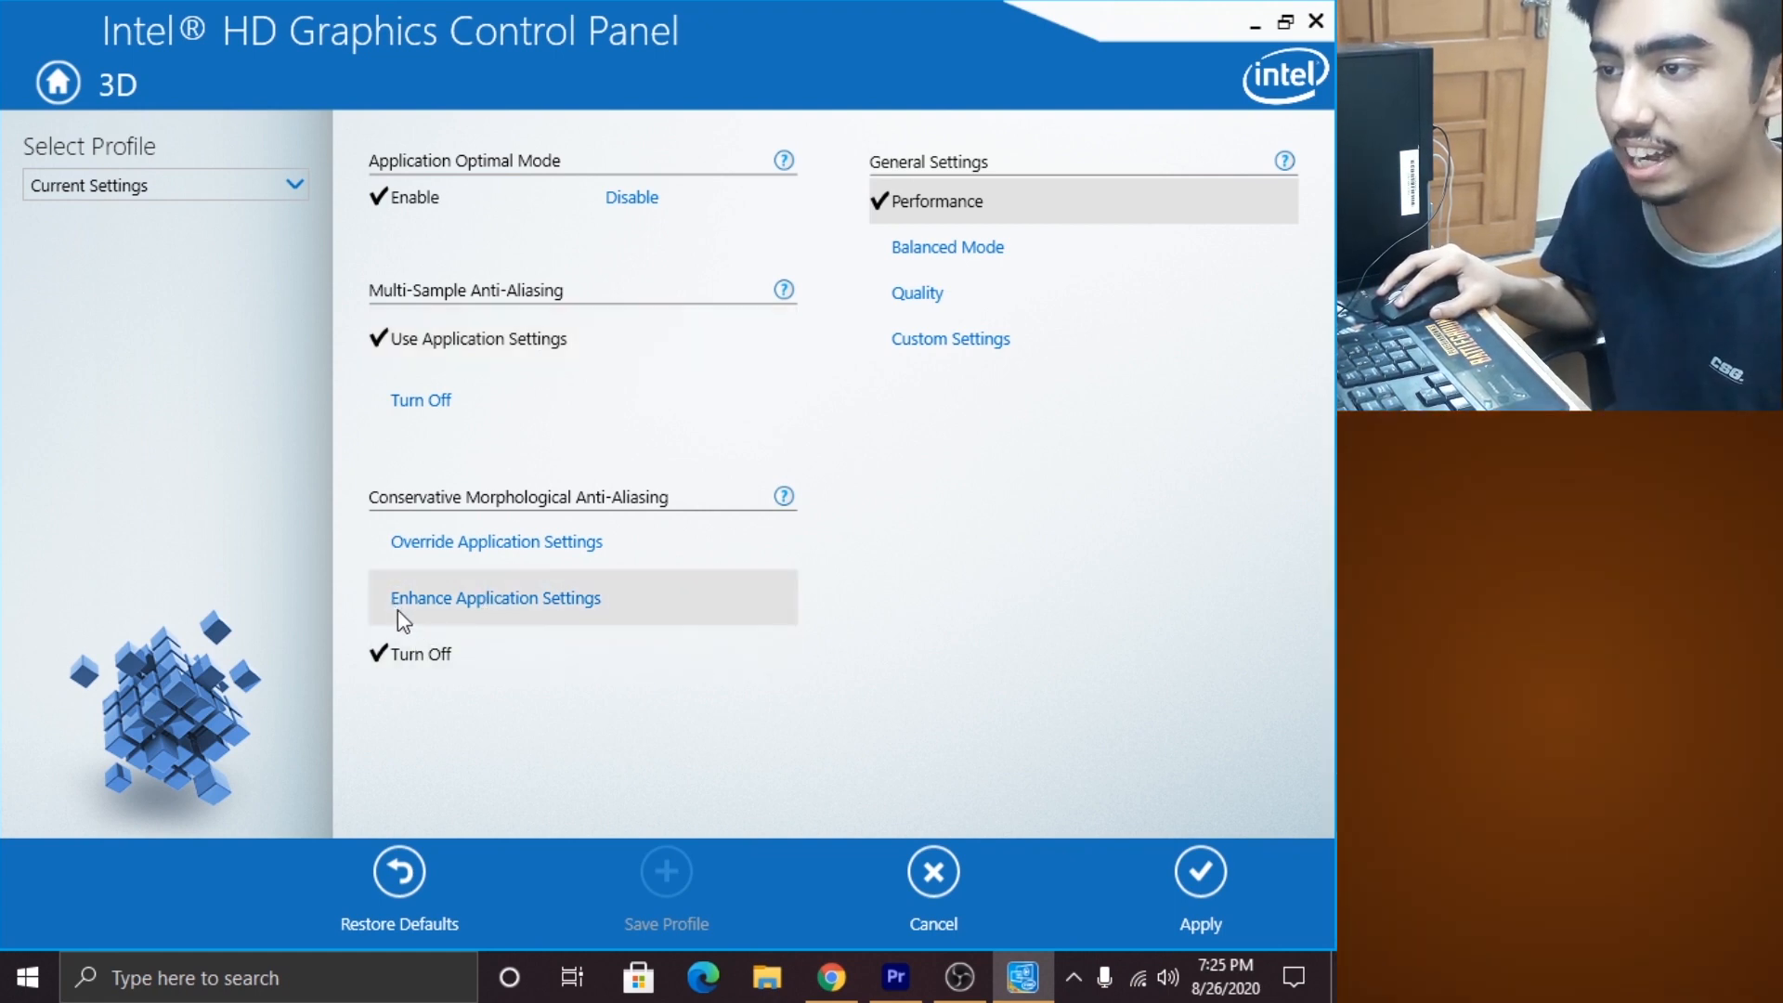
click(494, 596)
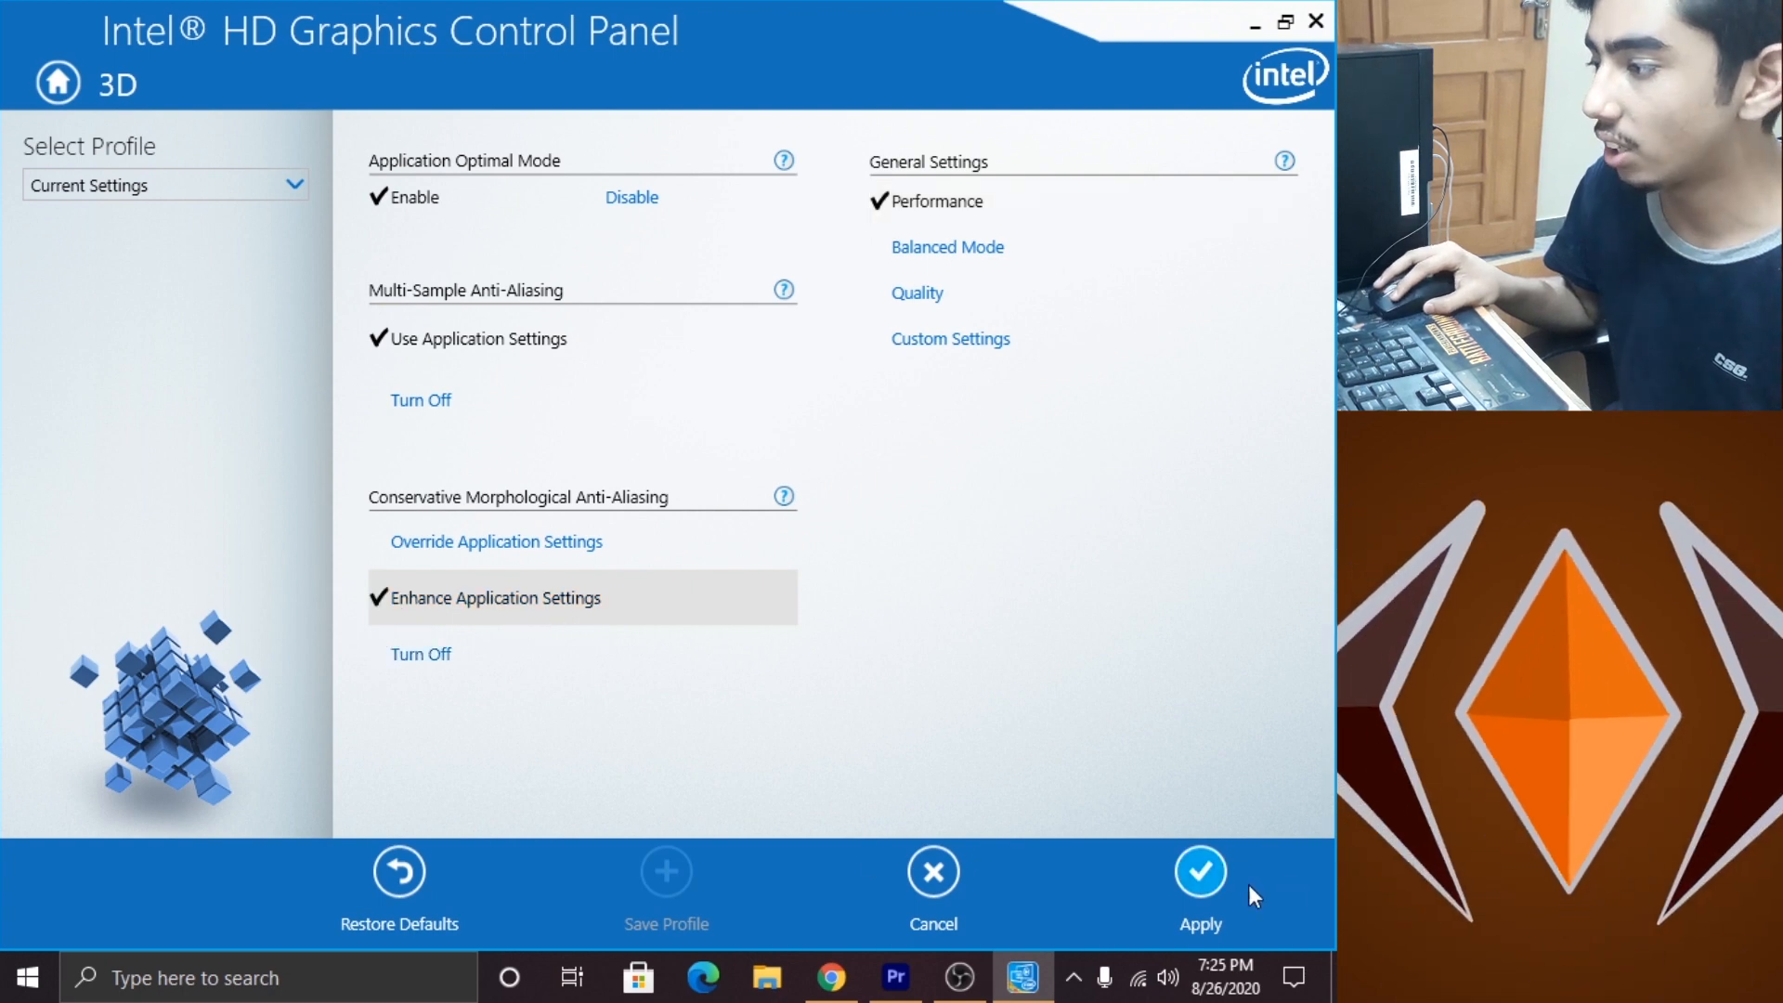
click(1200, 873)
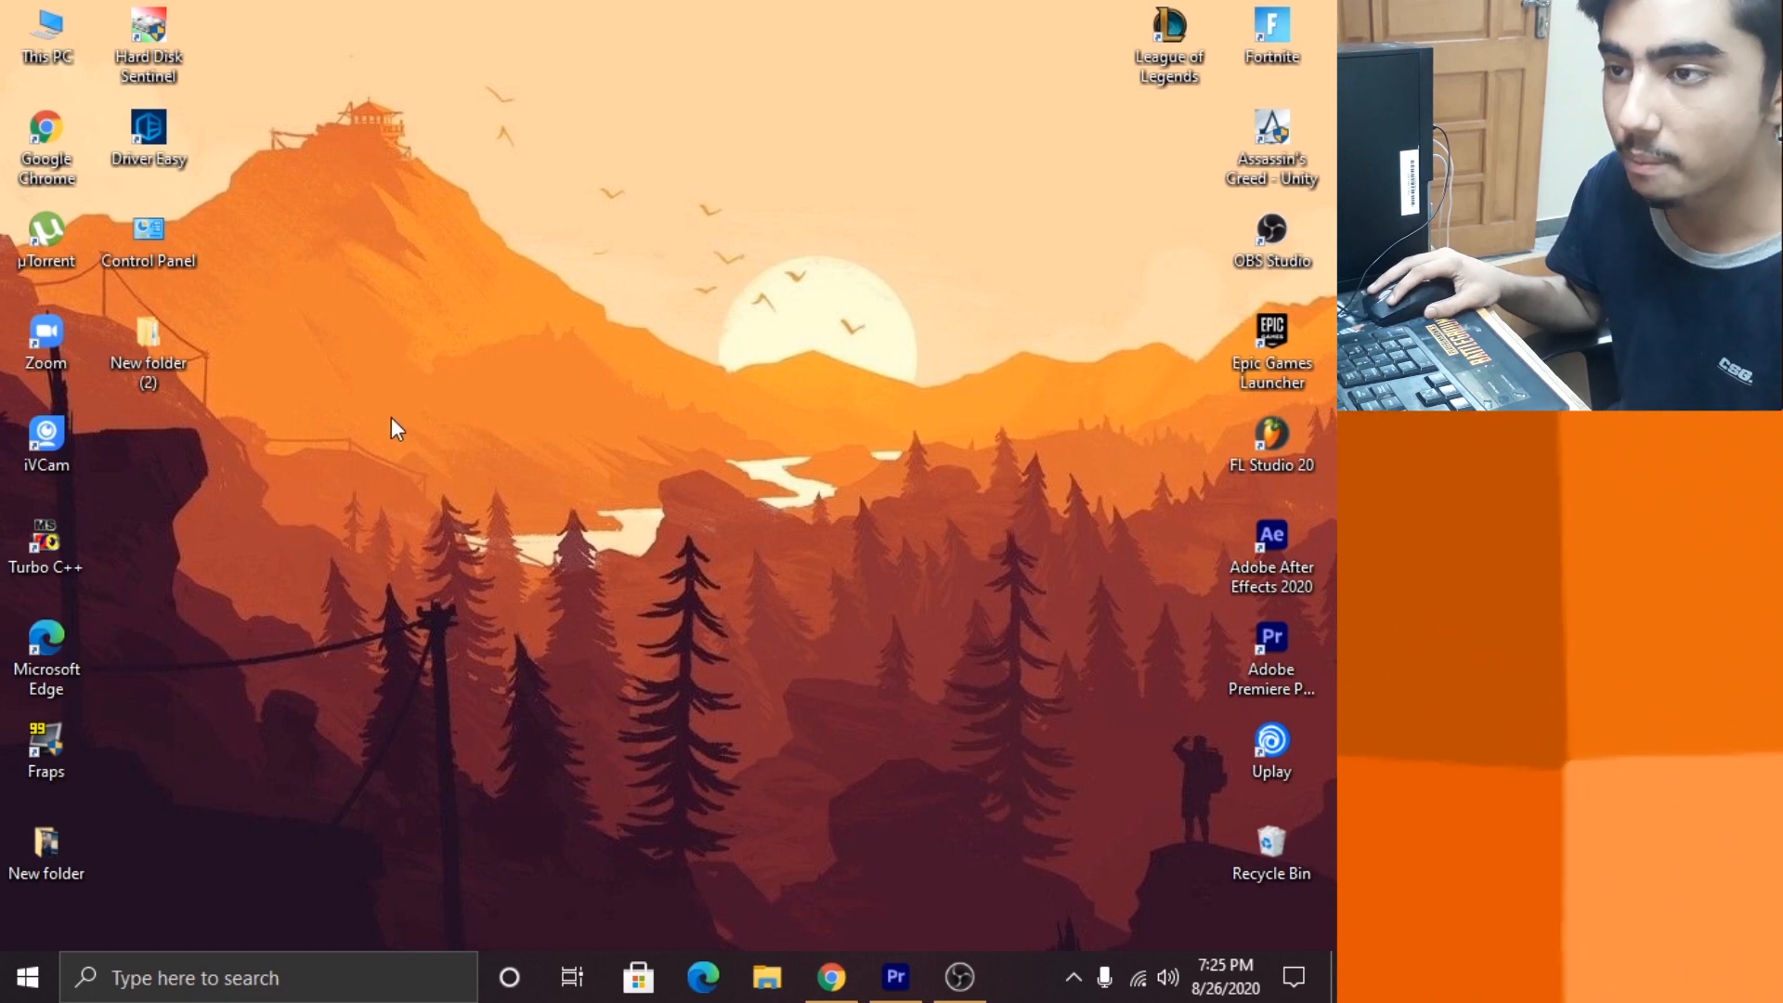
- Reach the Power Options plan list via a Windows search for 'power'
click(268, 977)
text(p)
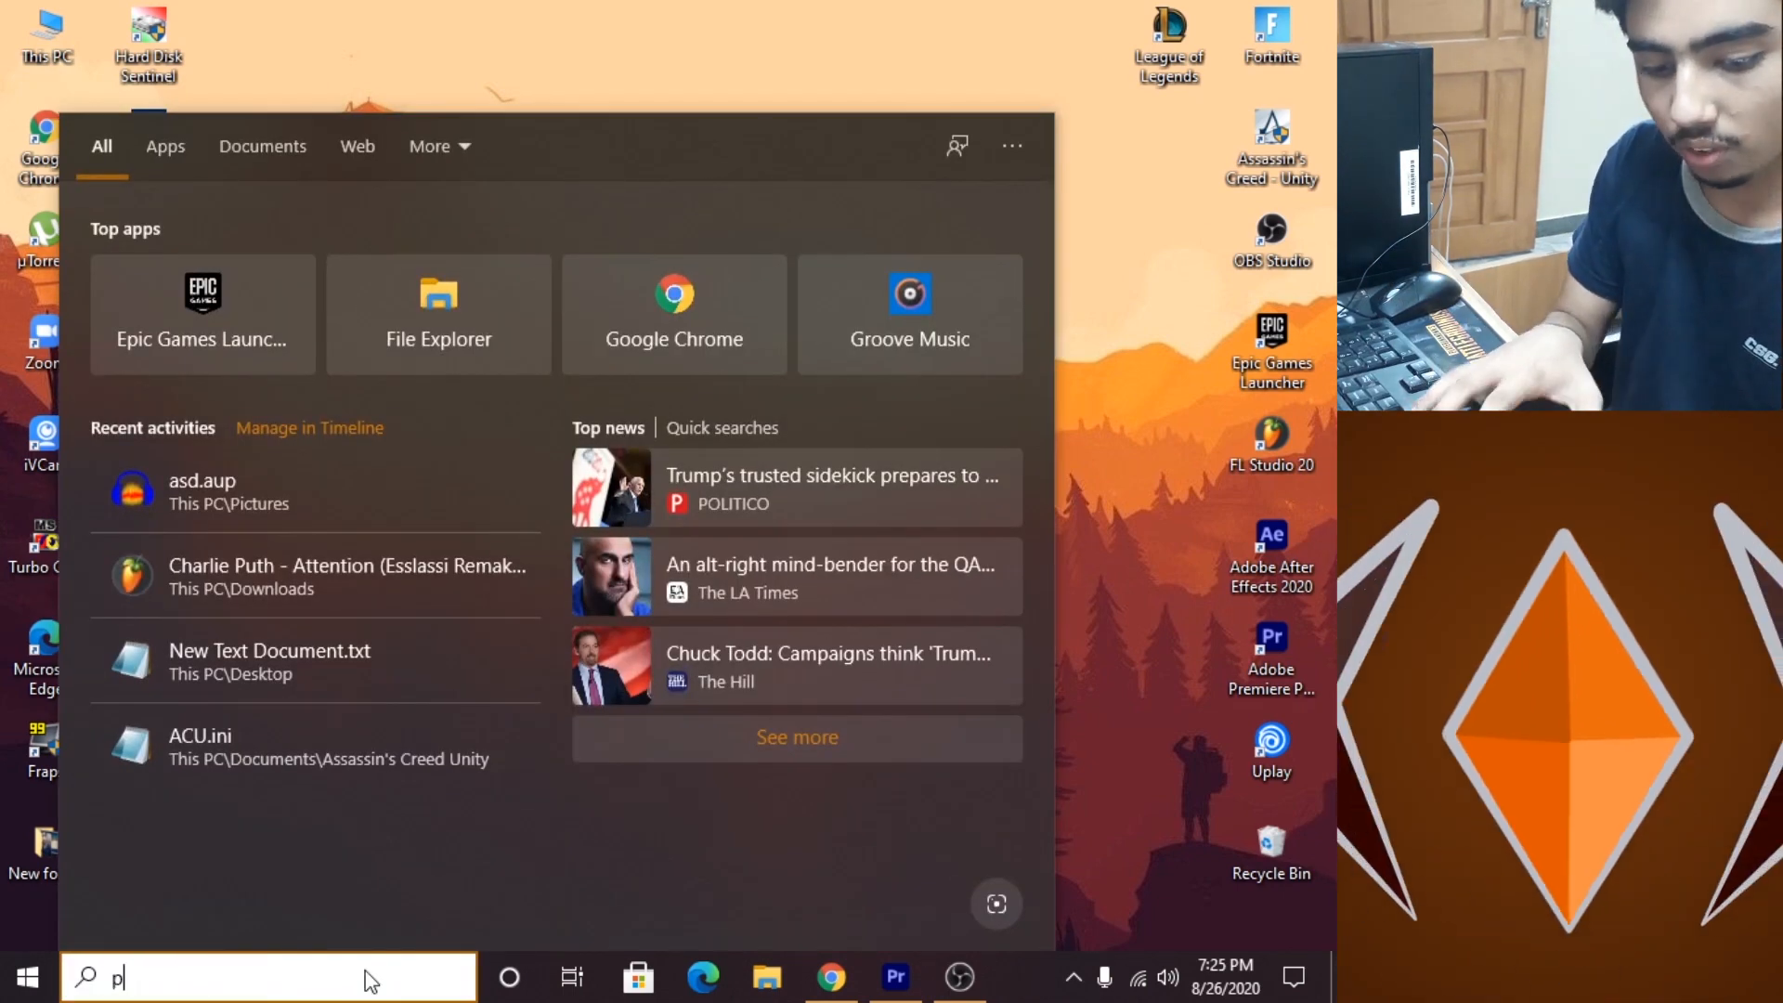
text(wer)
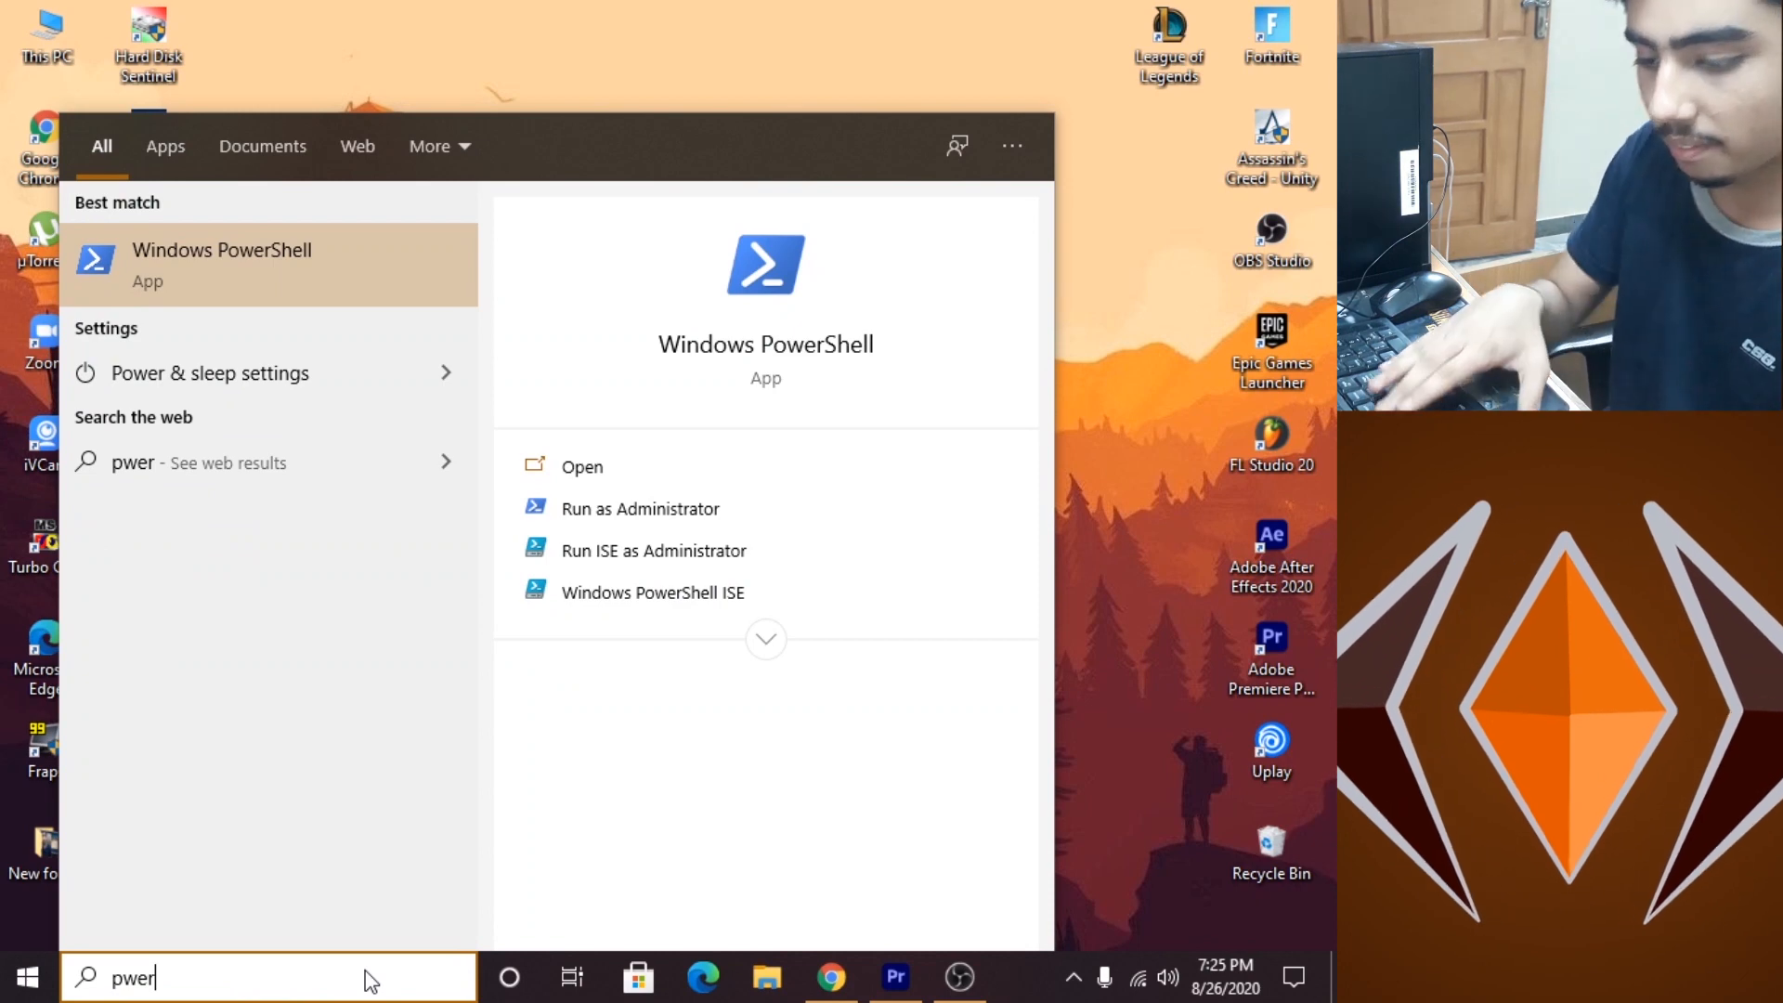
text(po)
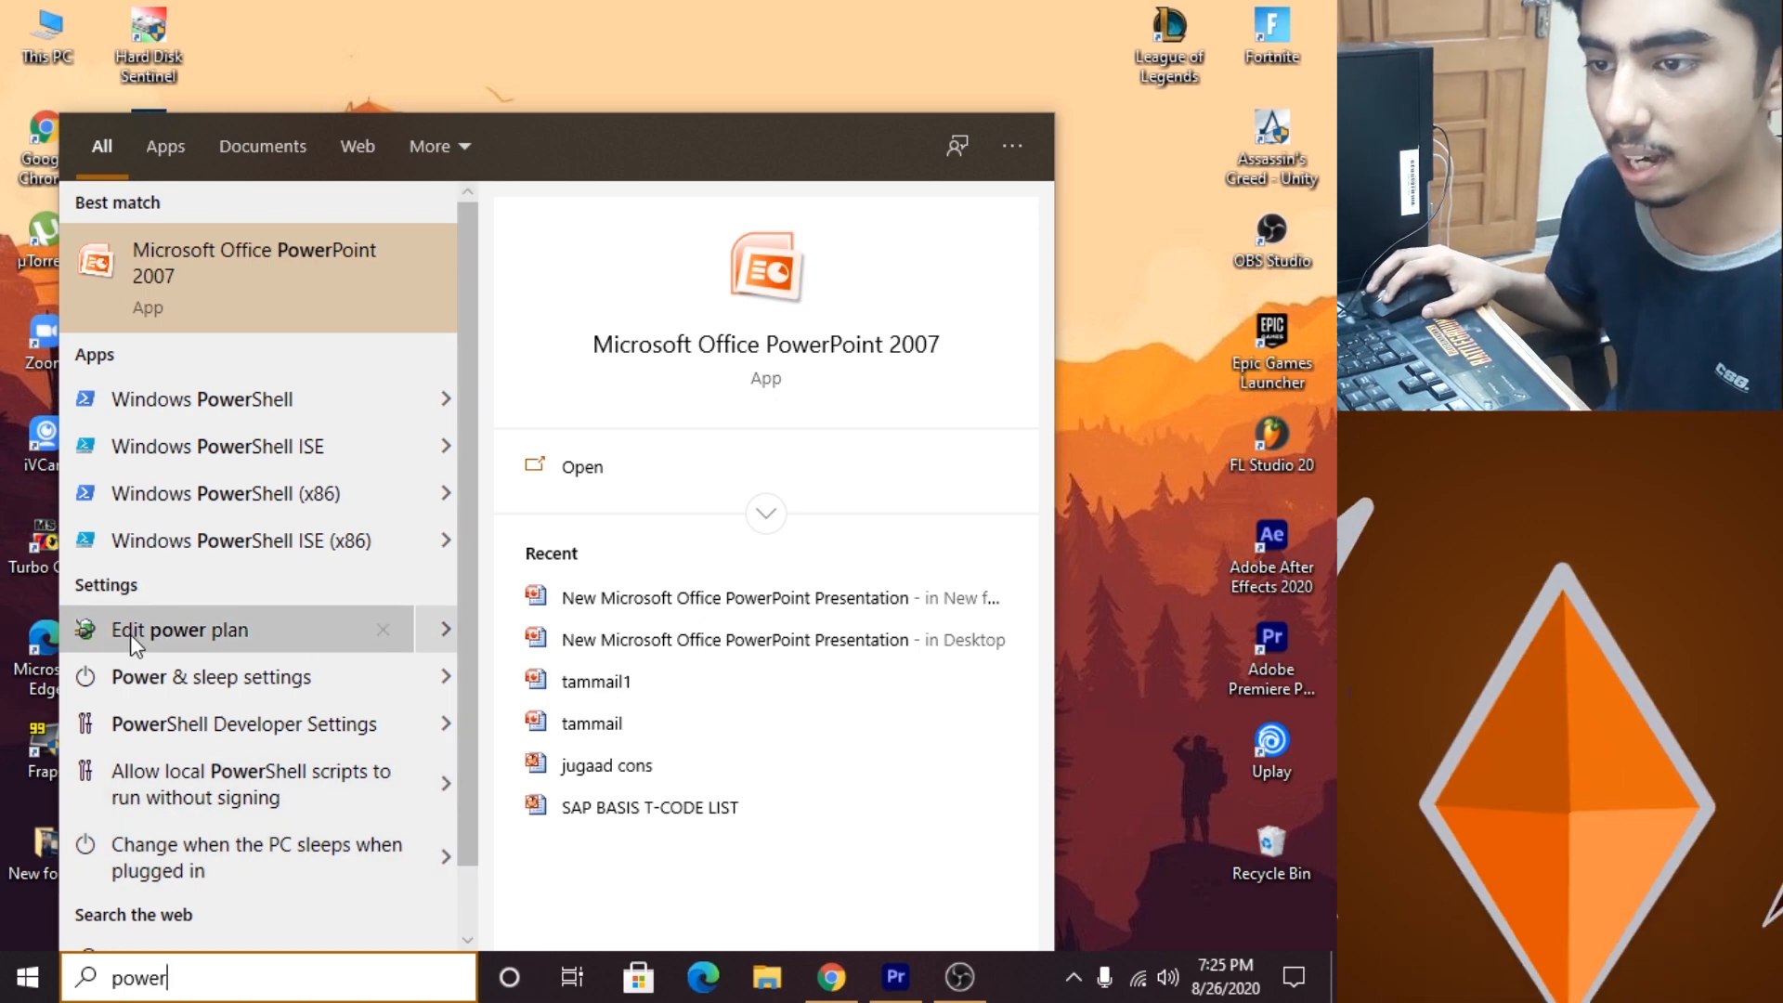
click(181, 629)
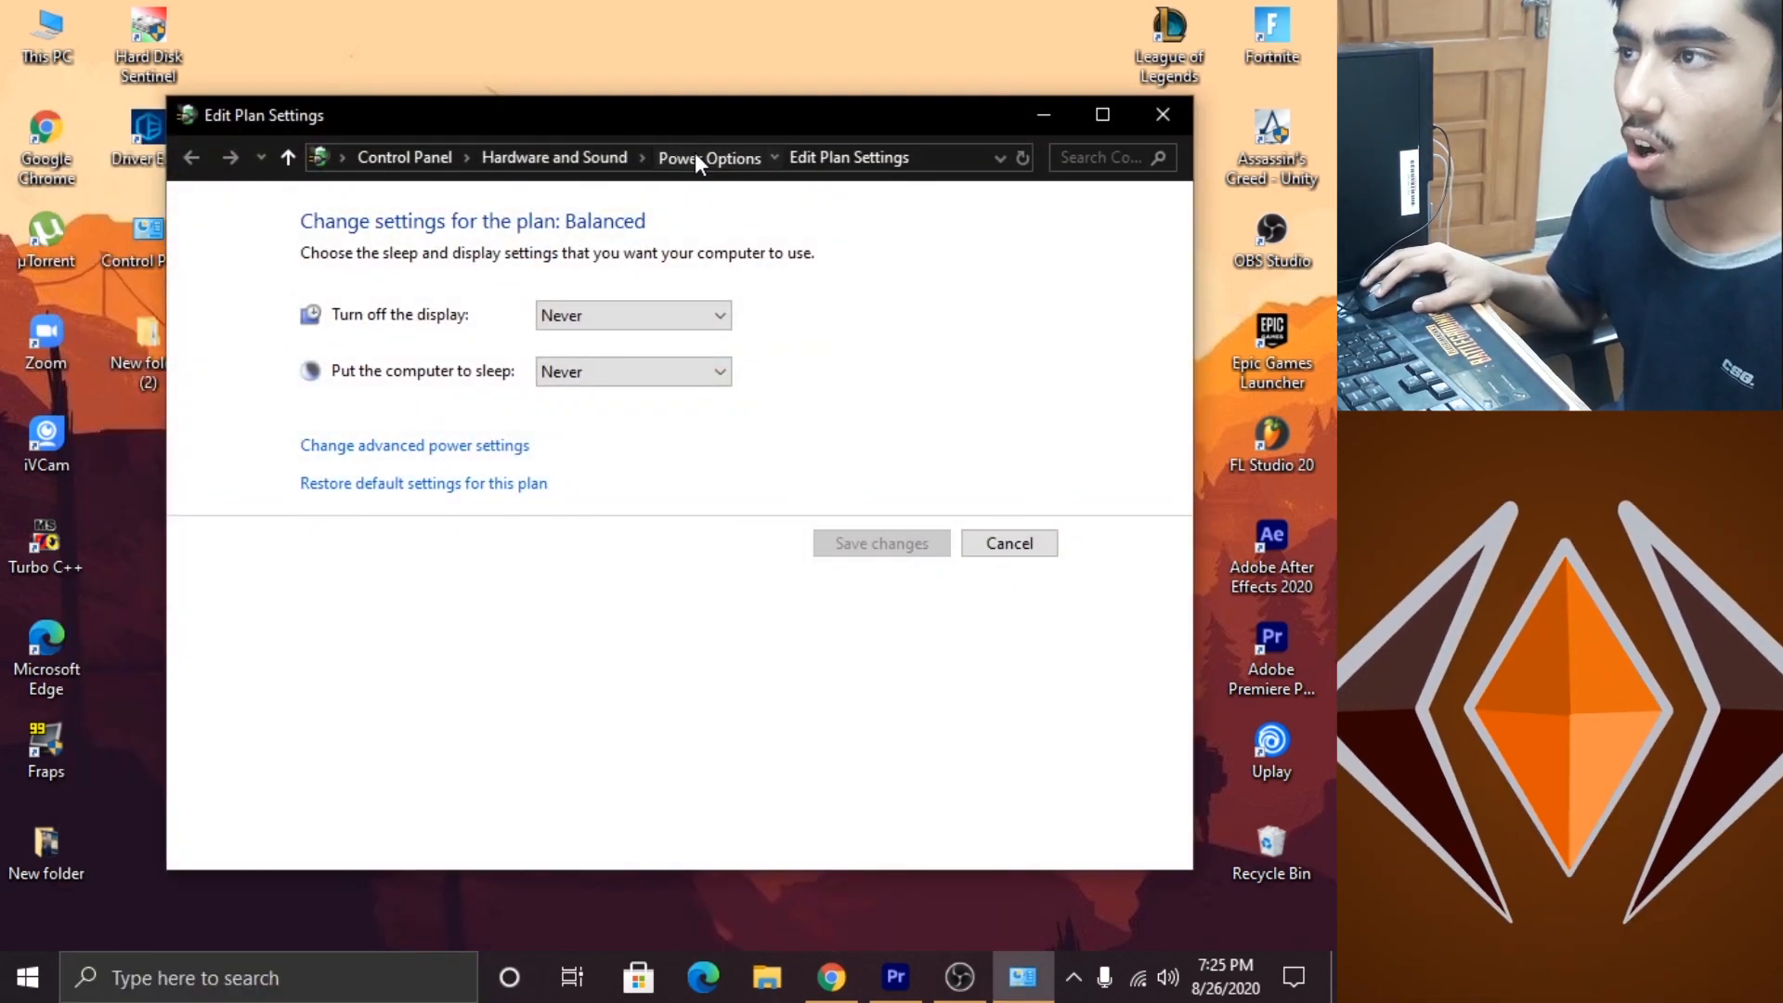
click(708, 156)
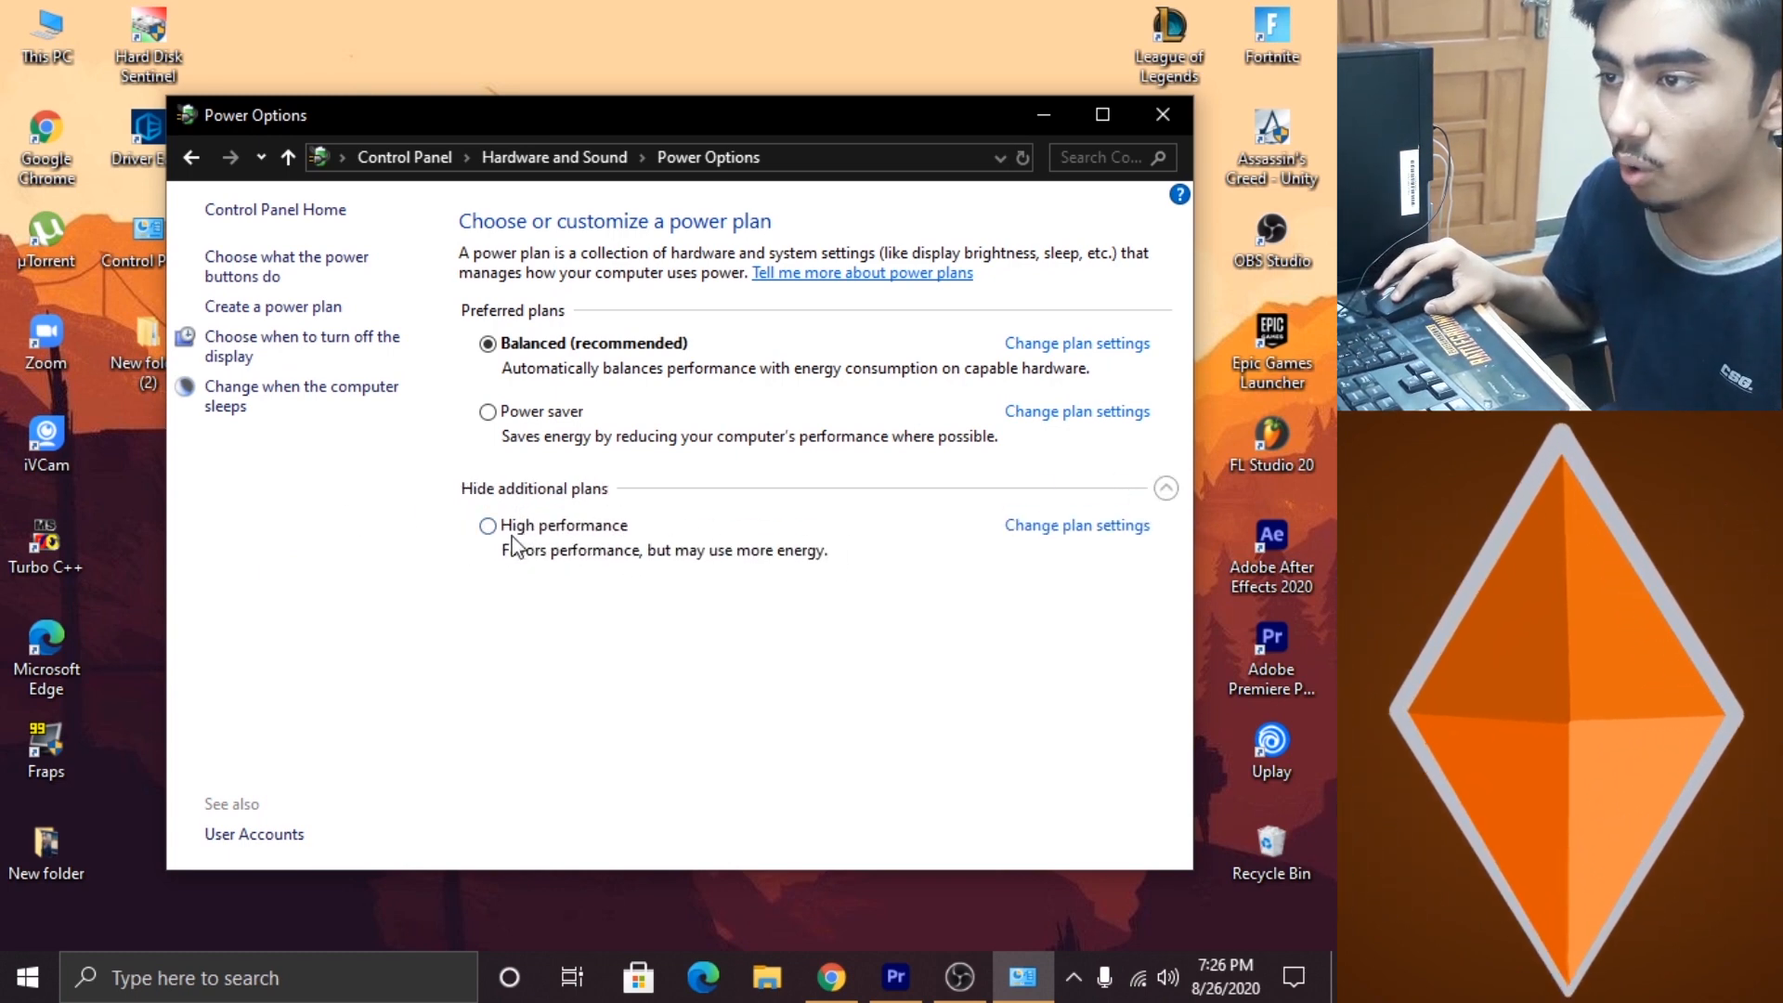
mouse_move(486, 525)
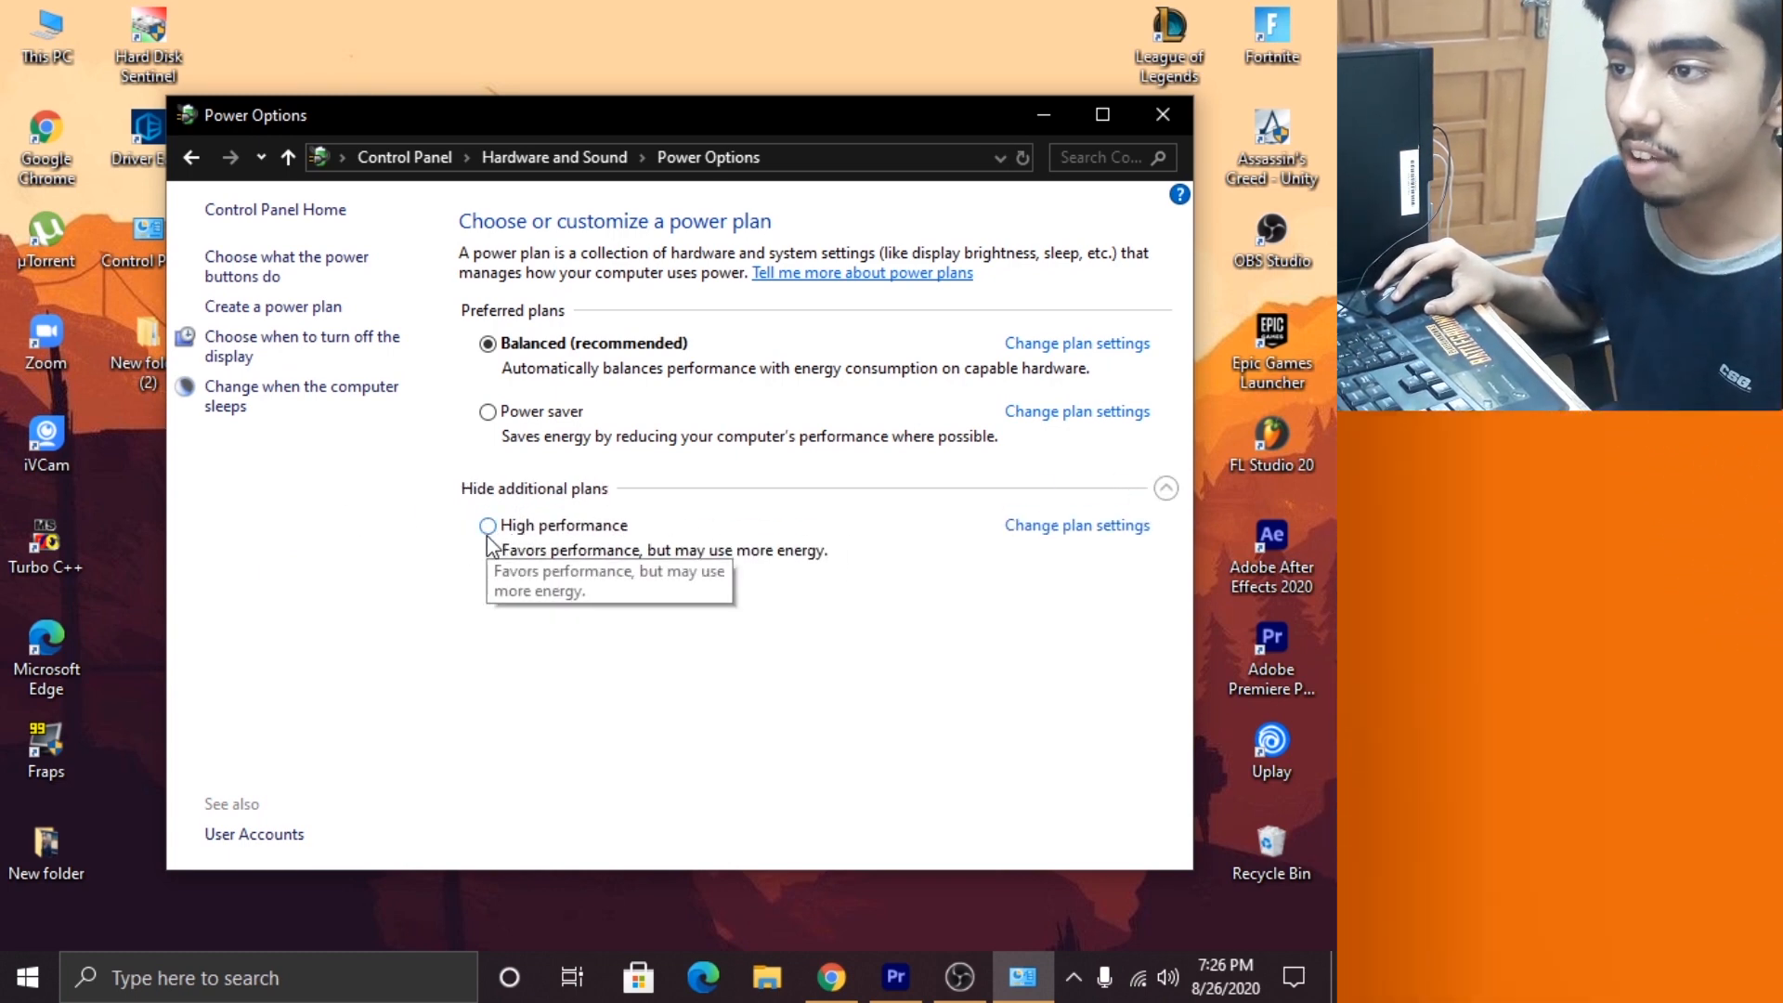
- Make High performance the active power plan and close Power Options
click(487, 526)
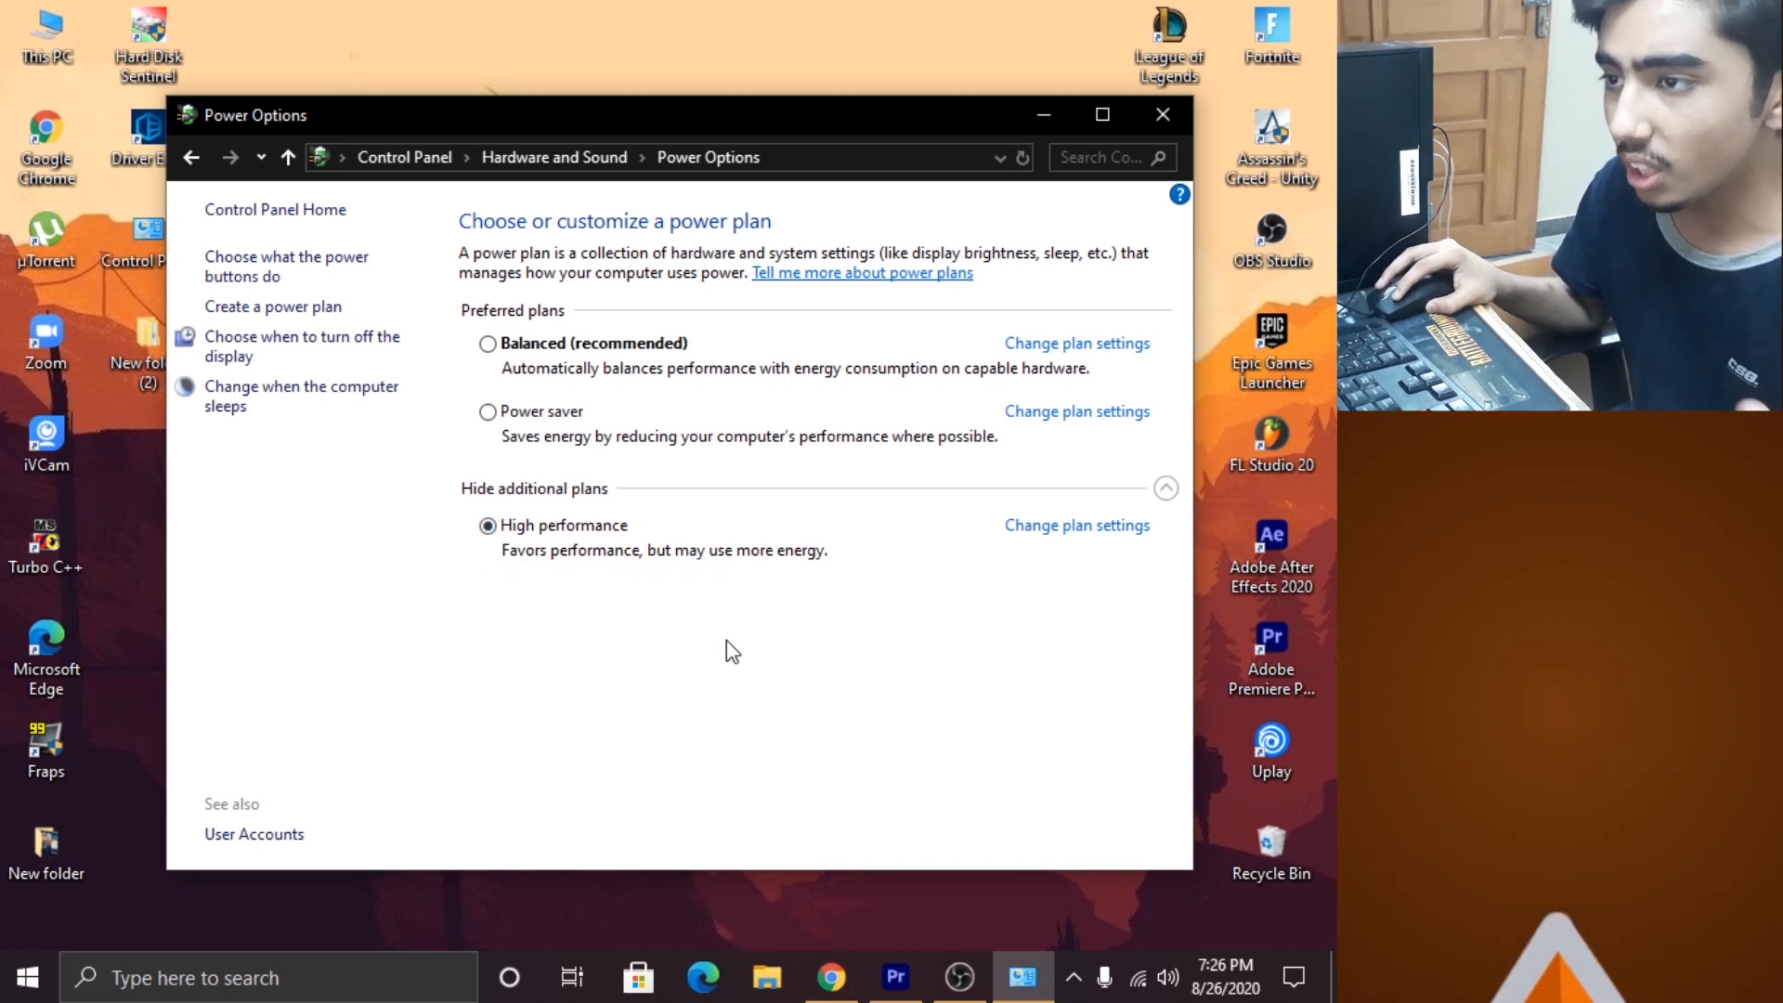
mouse_move(524, 553)
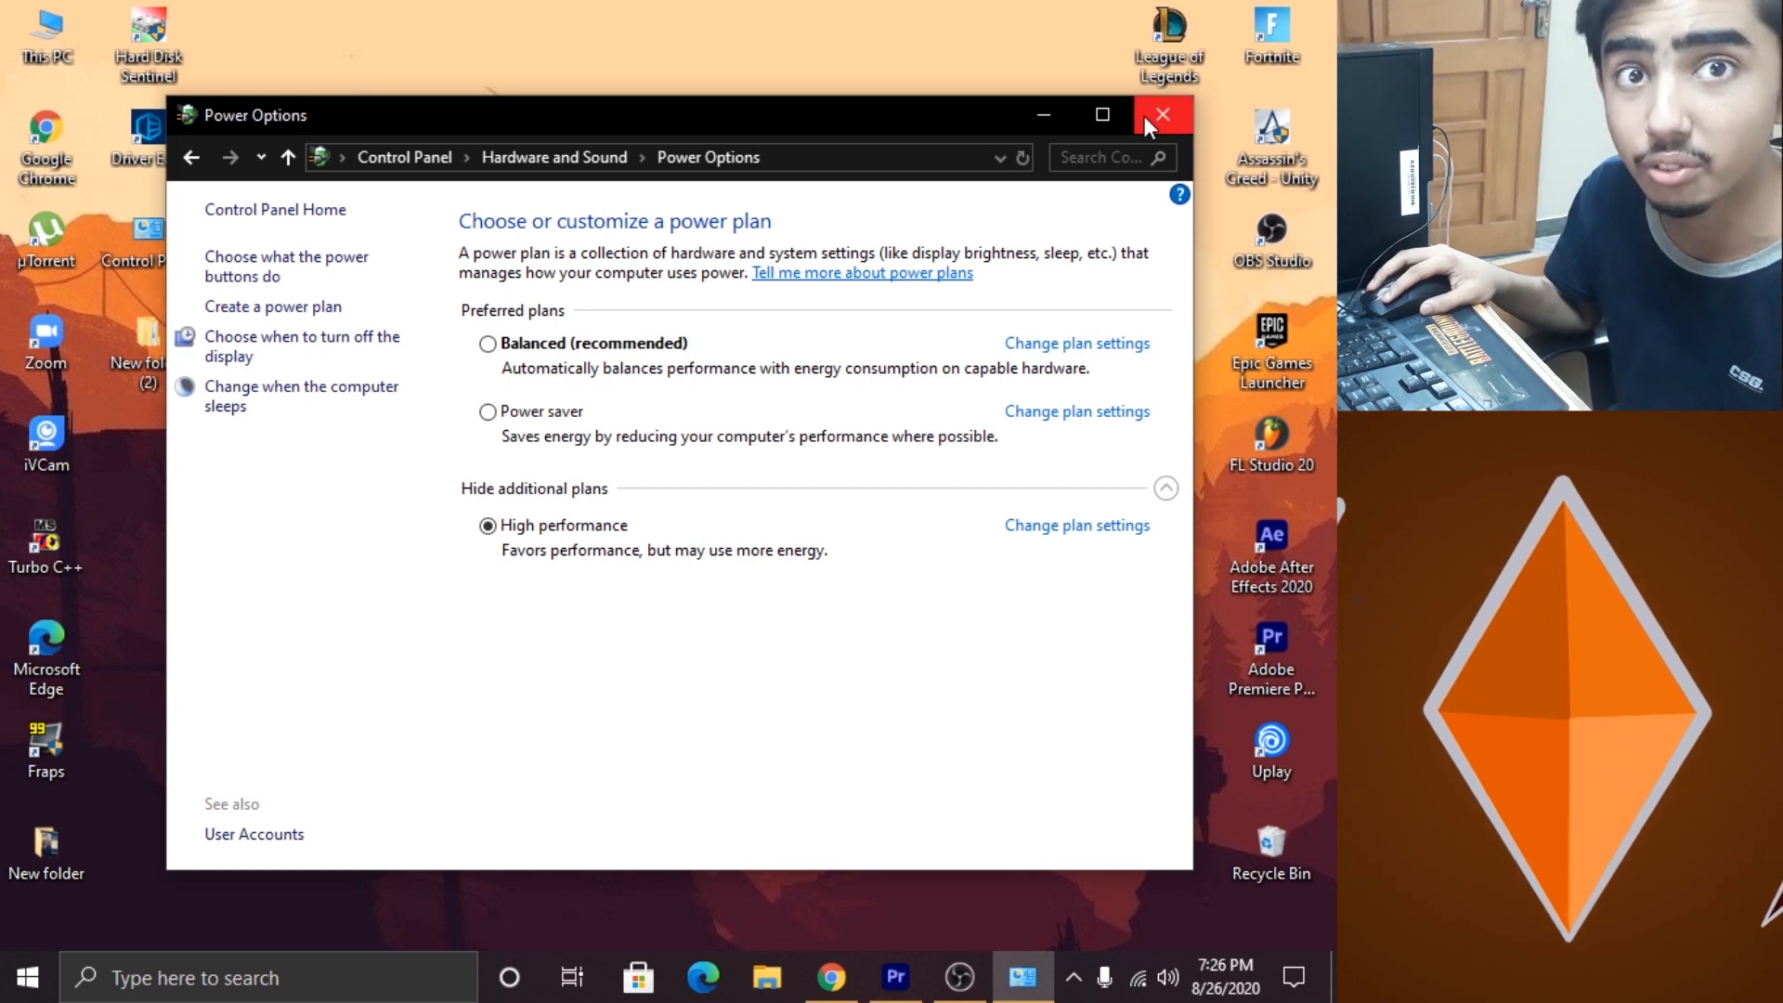
click(1161, 113)
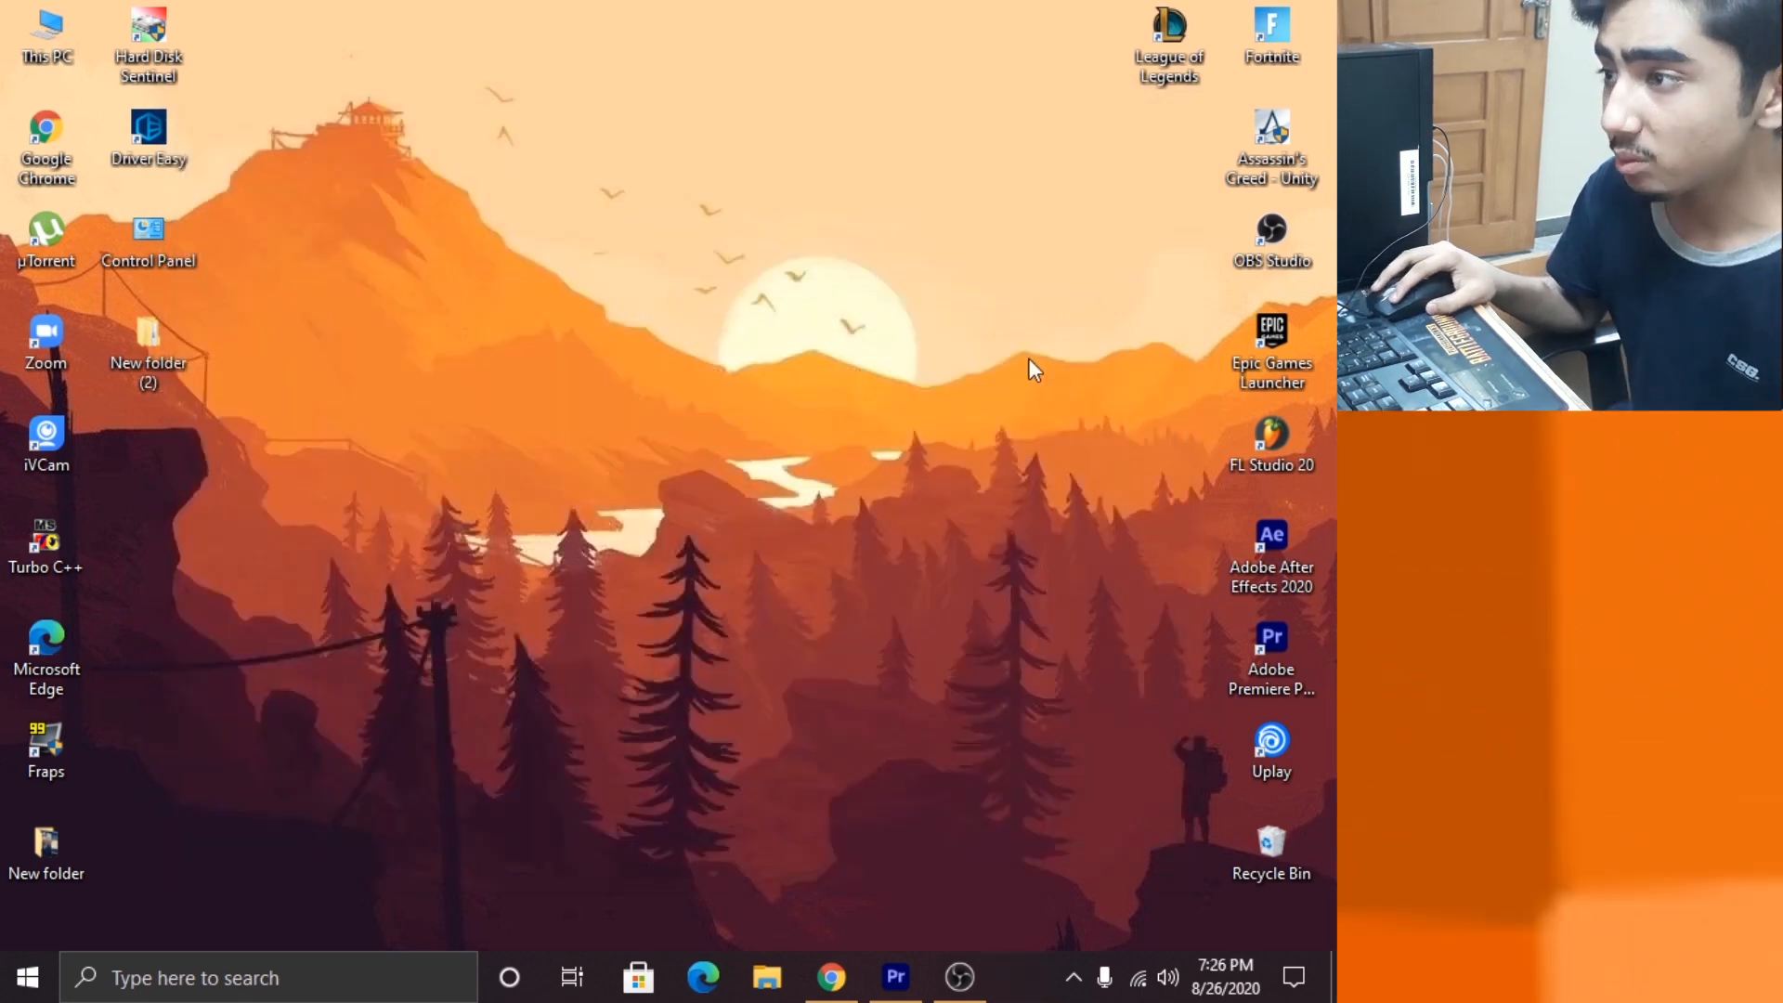
mouse_move(990, 407)
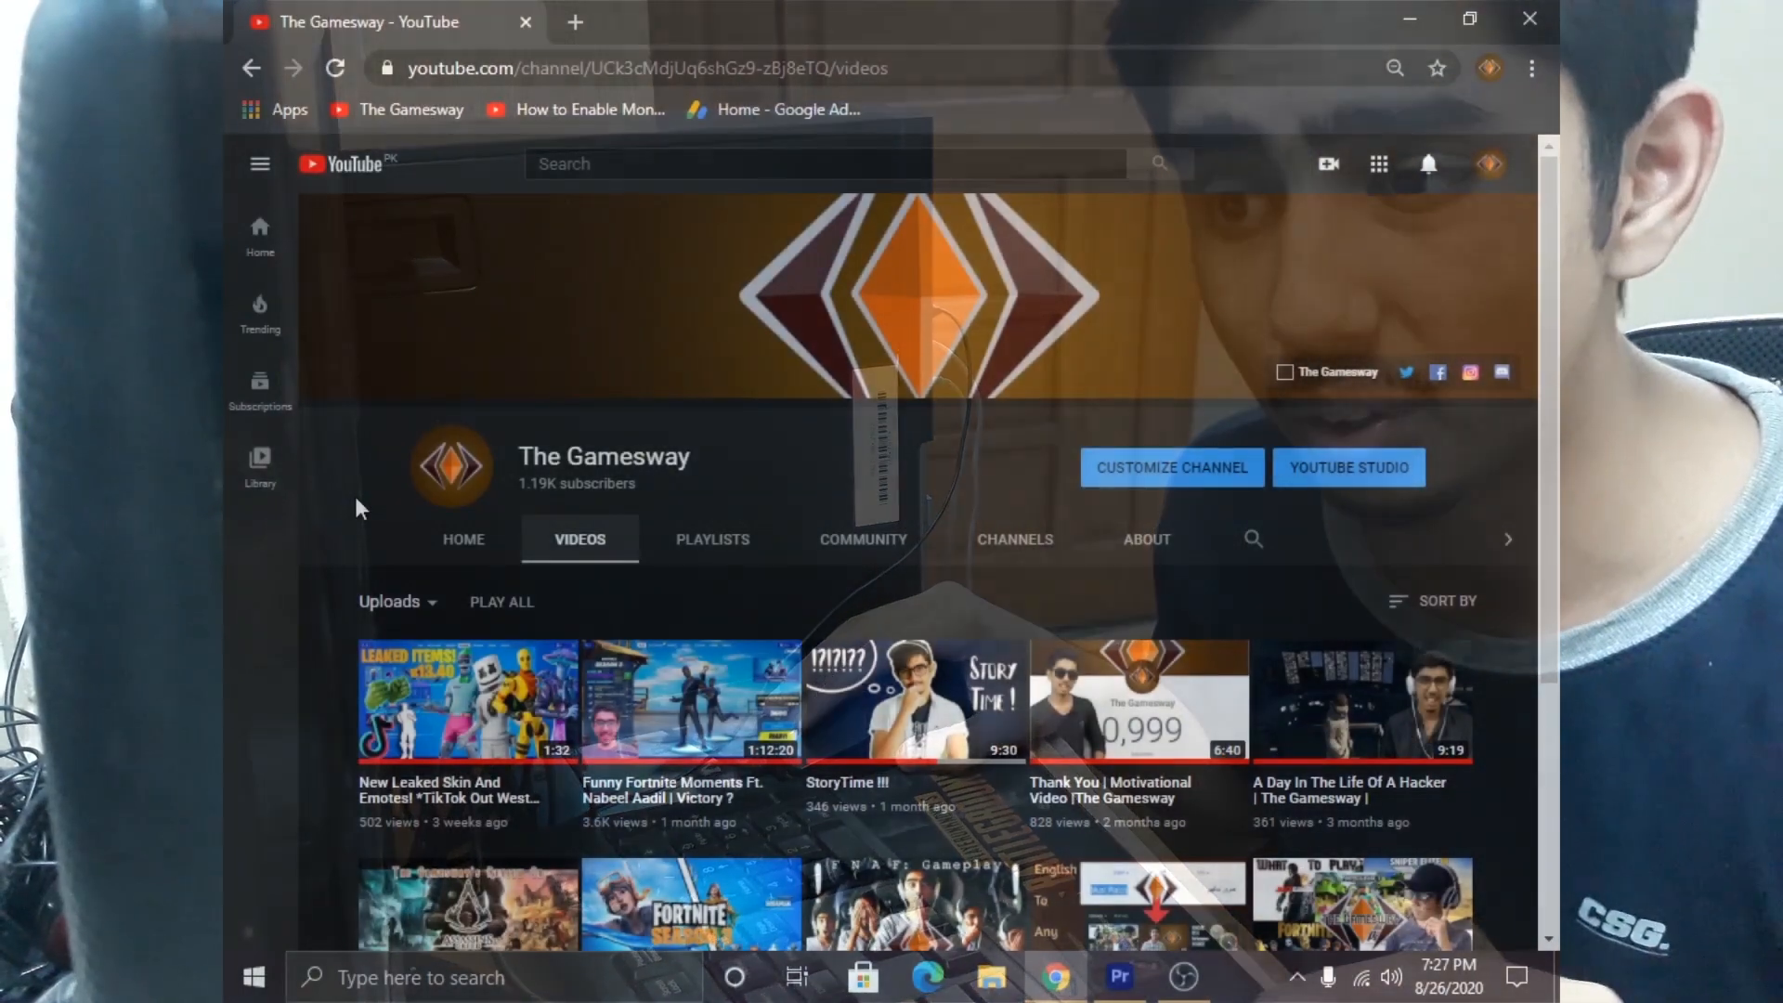
- Scroll down the channel's Videos page toward the dedicated video memory video
scroll(down, 3)
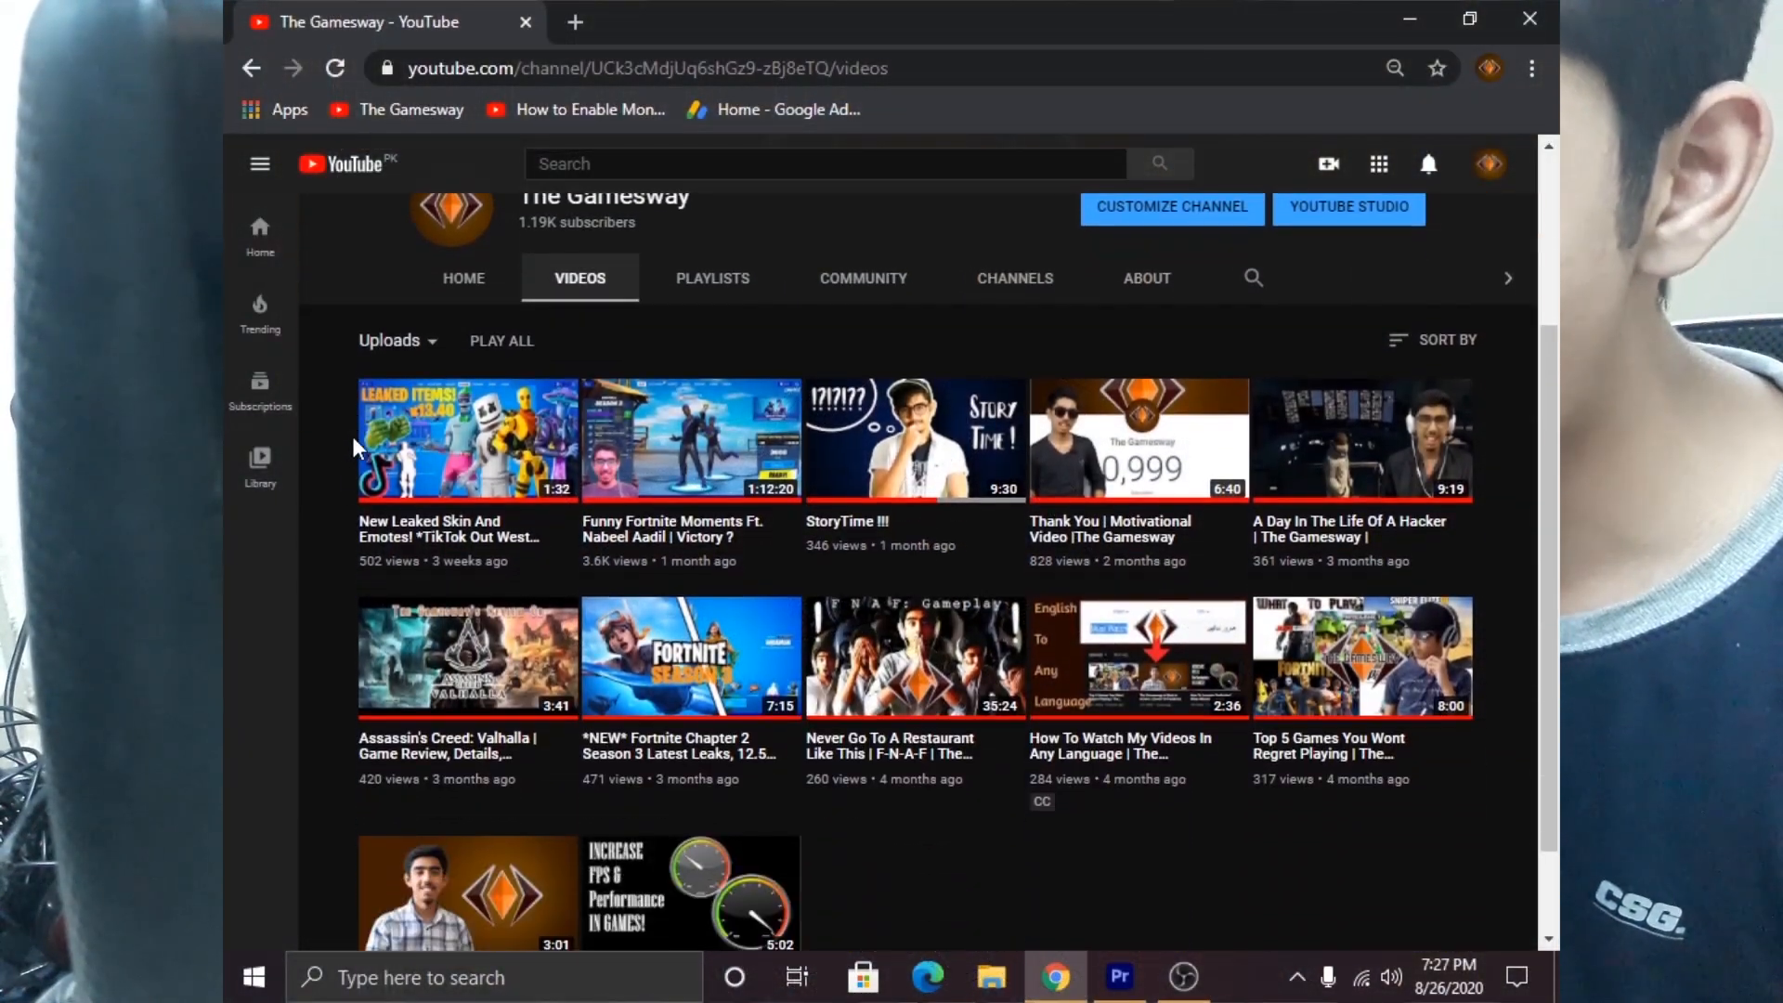
scroll(down, 3)
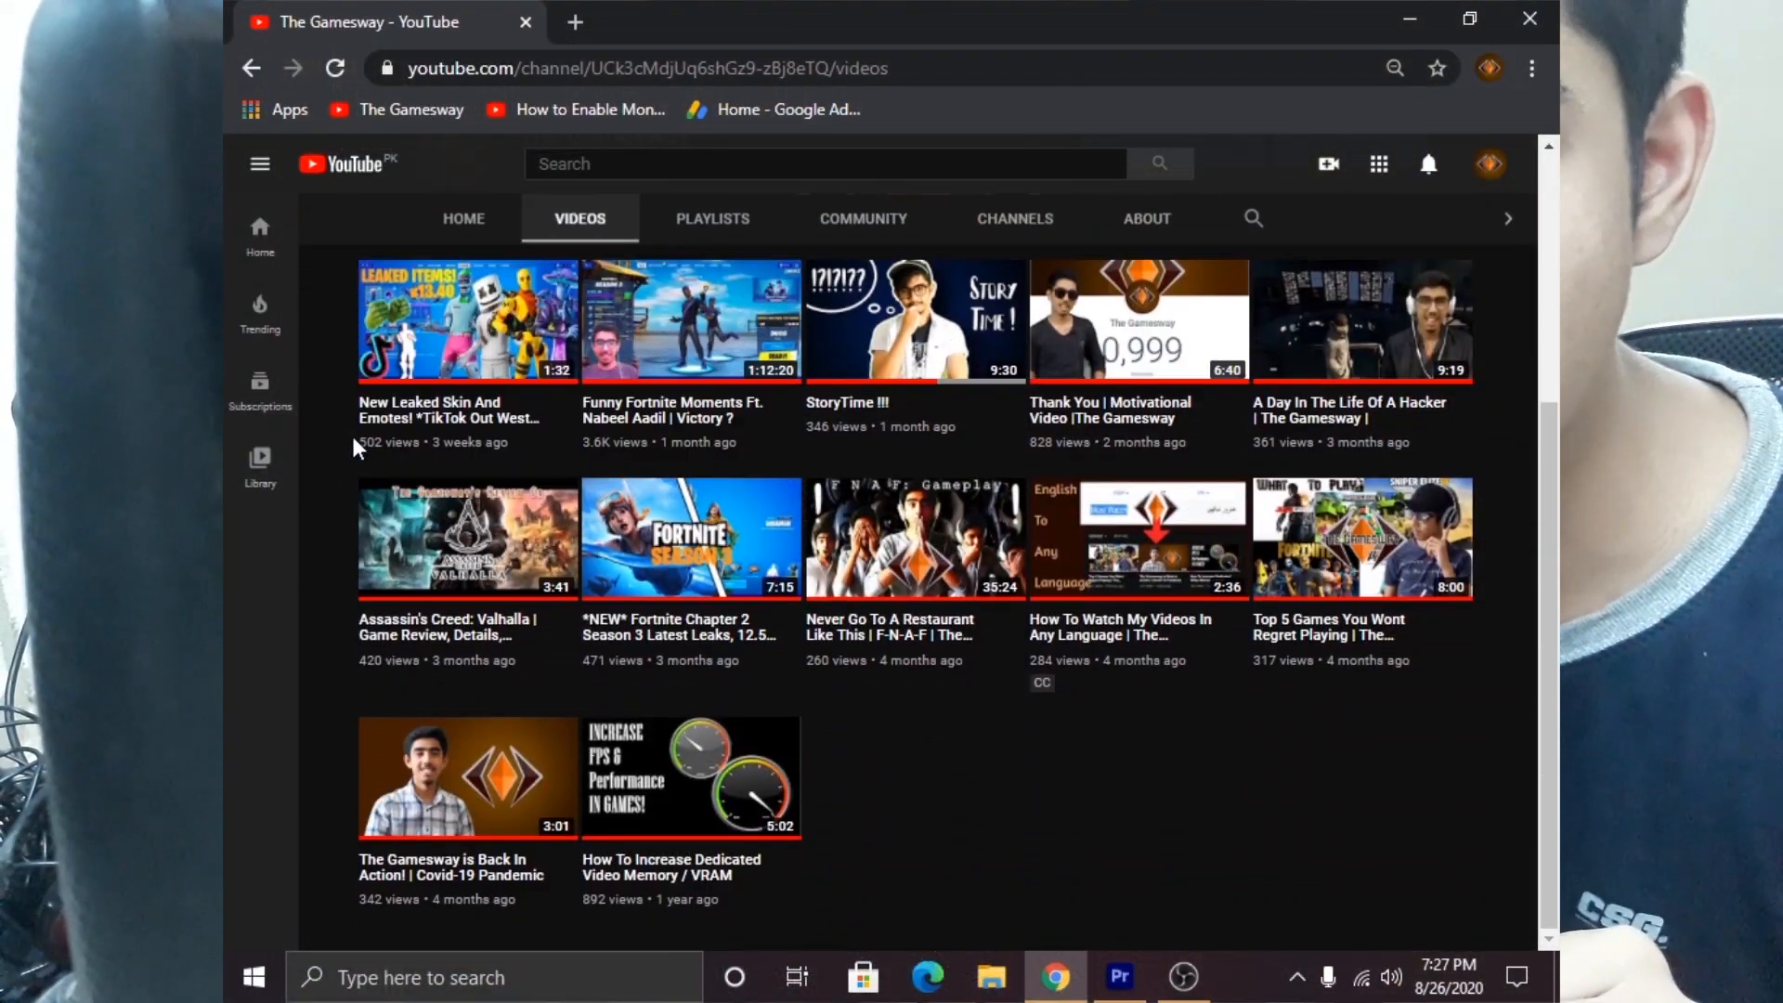
mouse_move(761, 803)
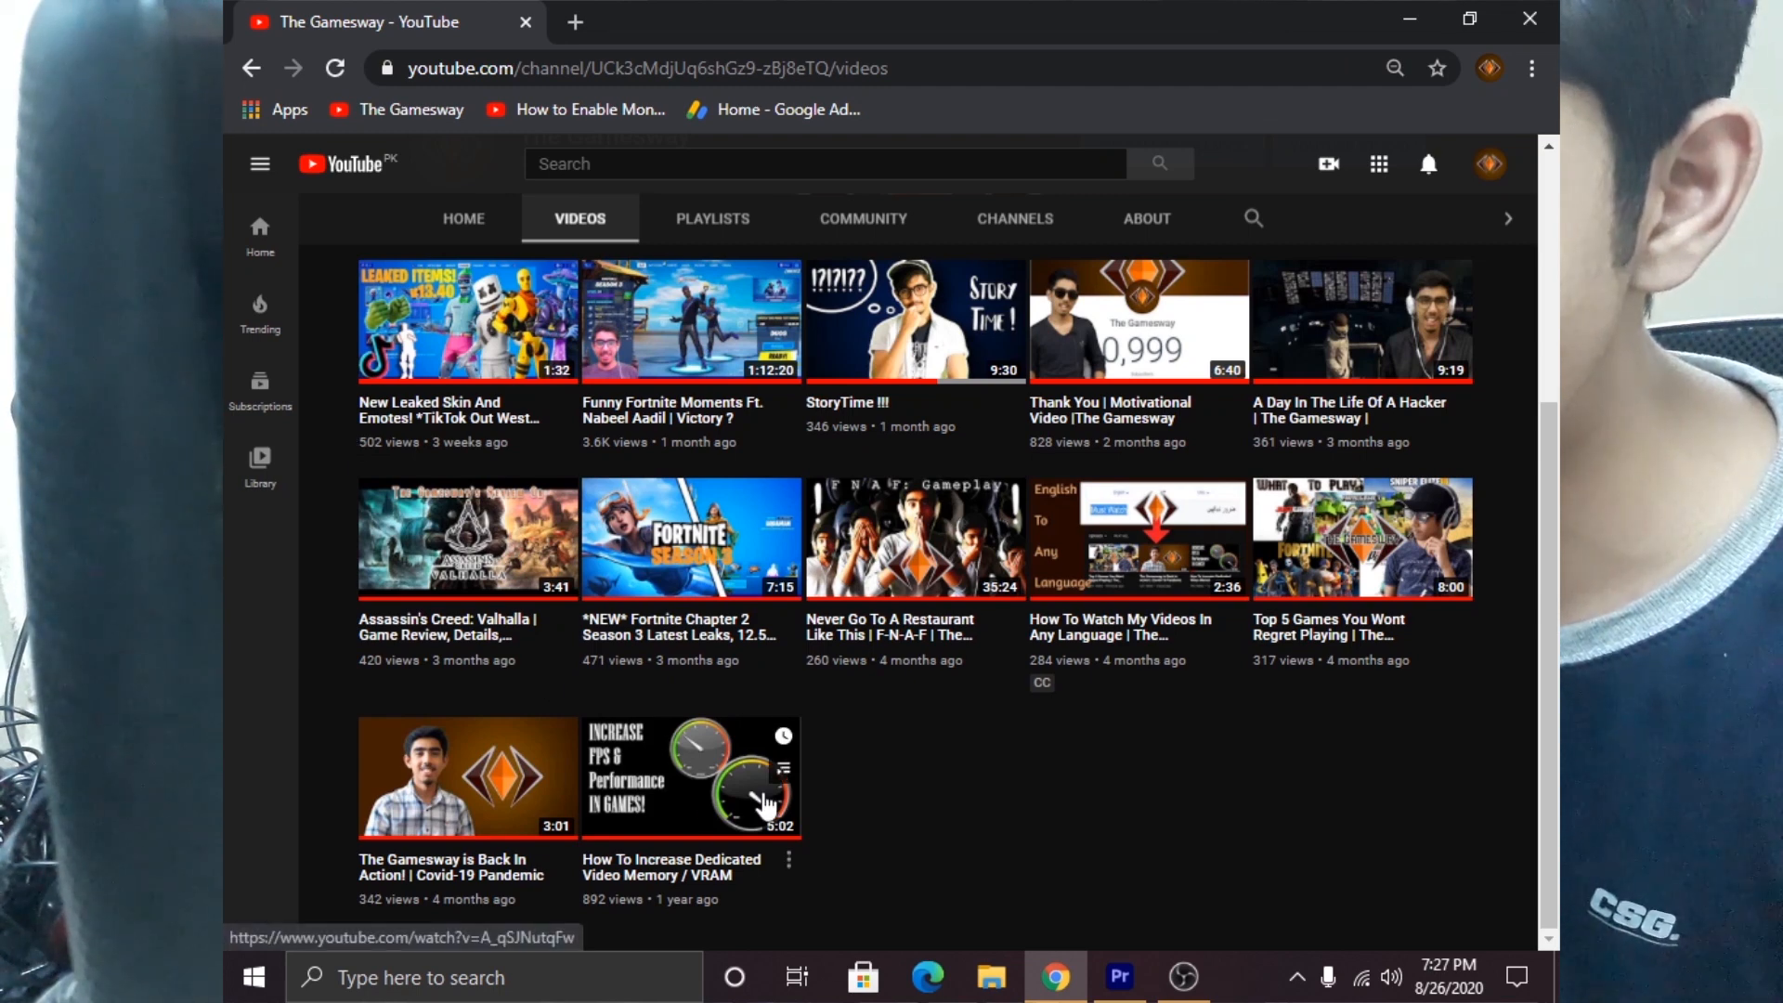
mouse_move(700, 864)
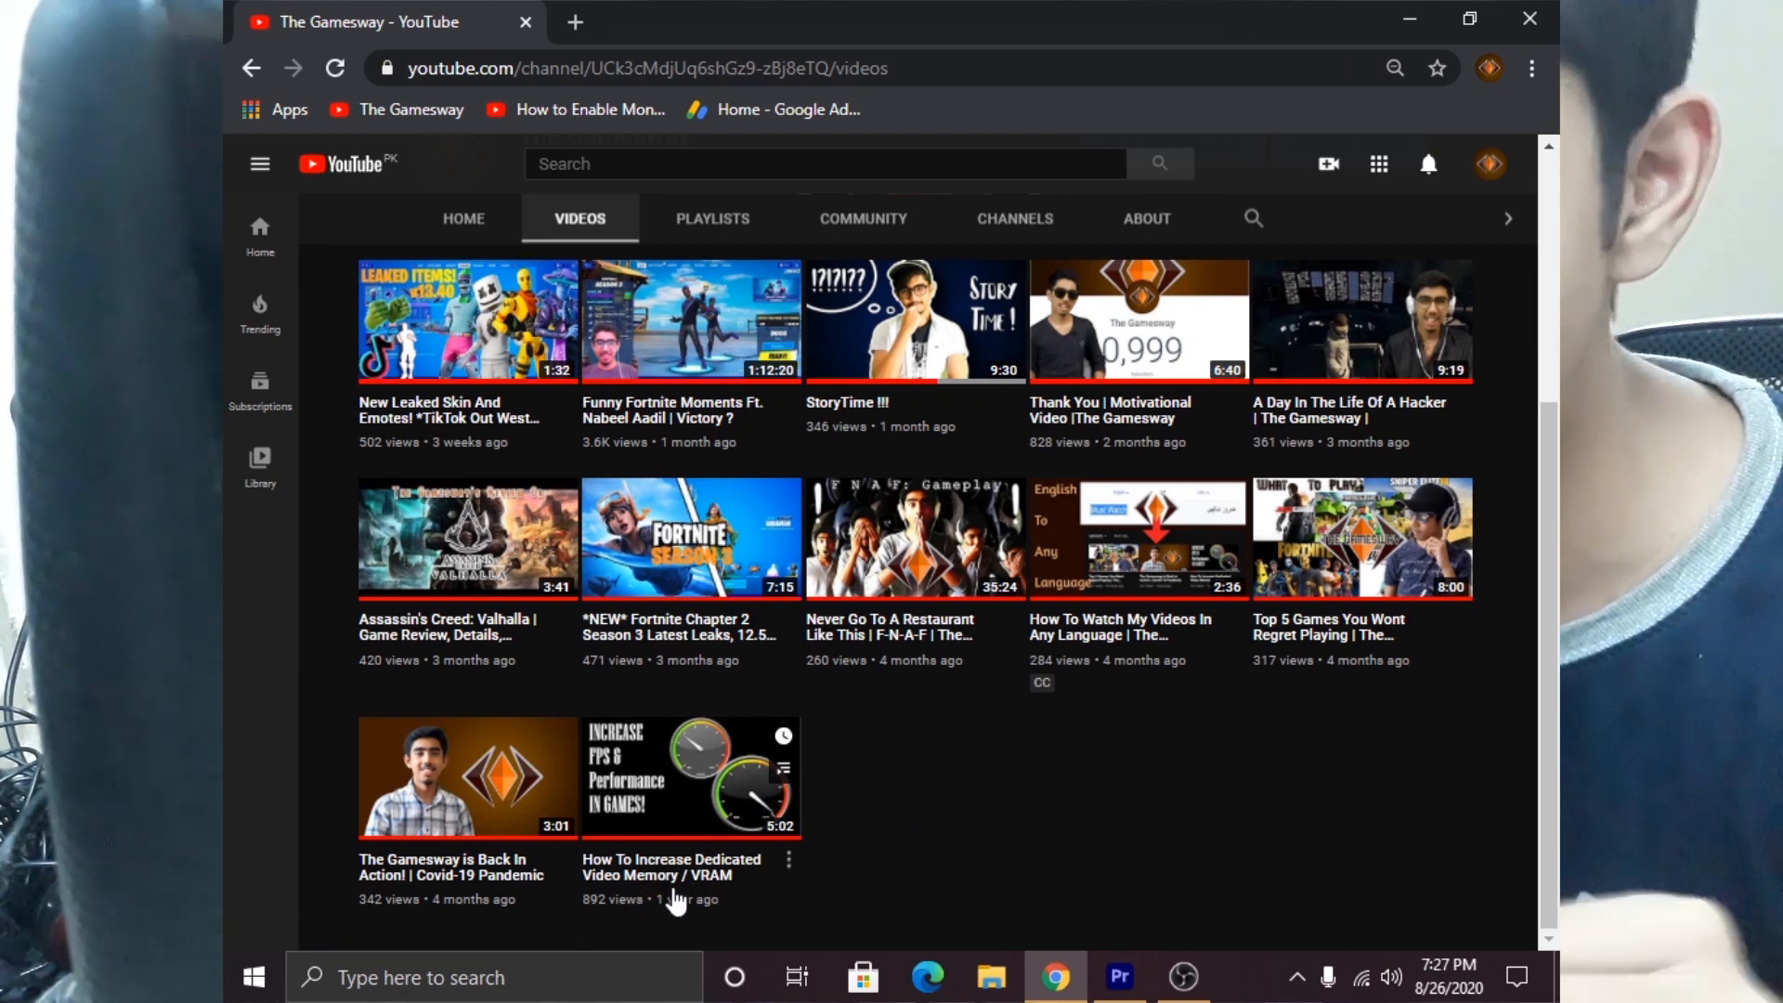
mouse_move(624, 751)
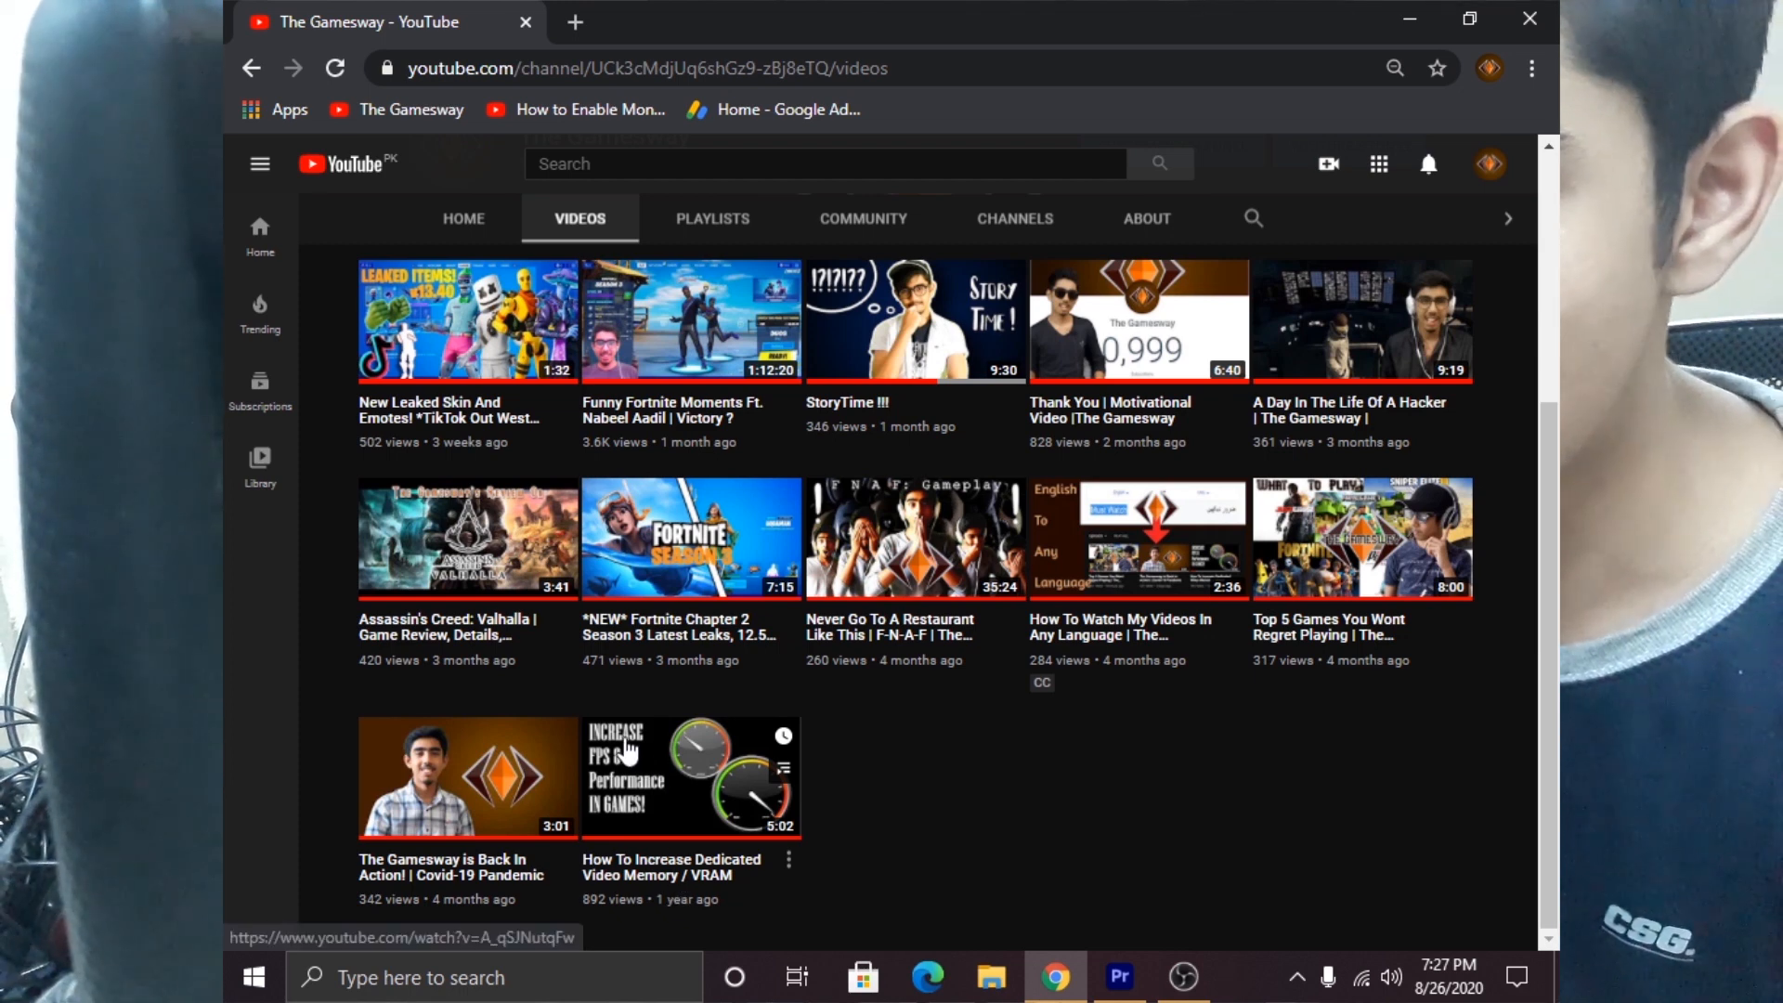
mouse_move(671, 807)
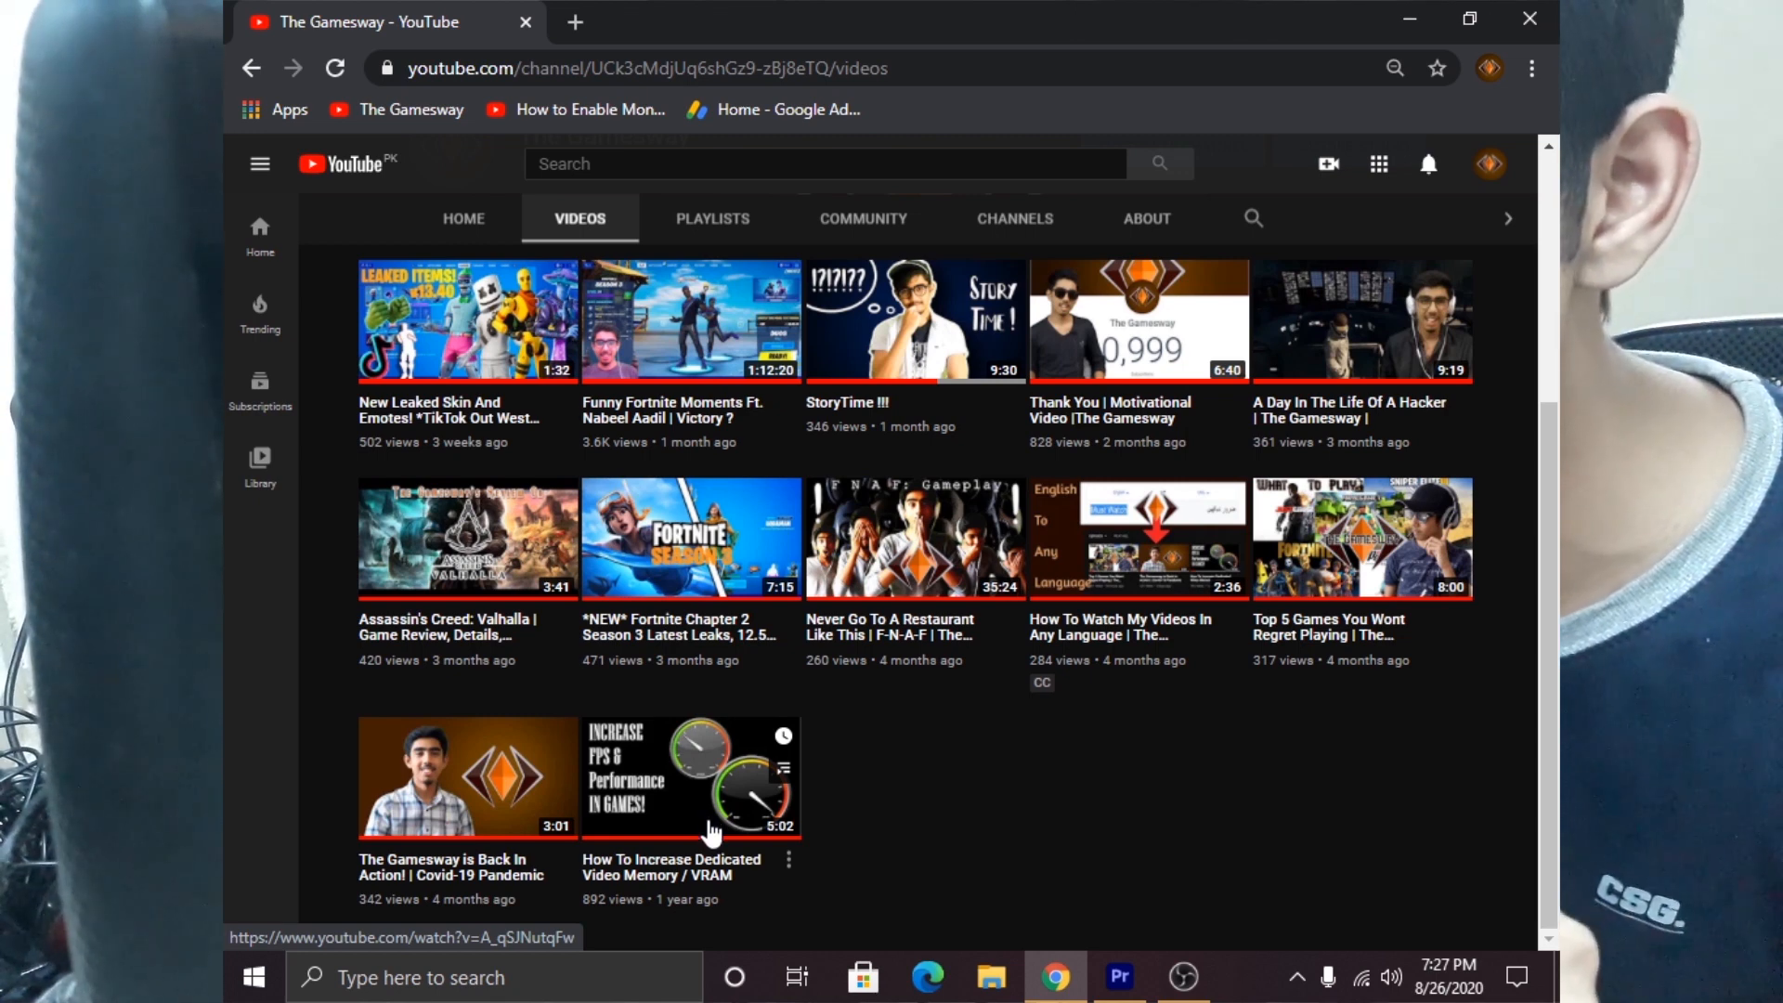
mouse_move(830, 810)
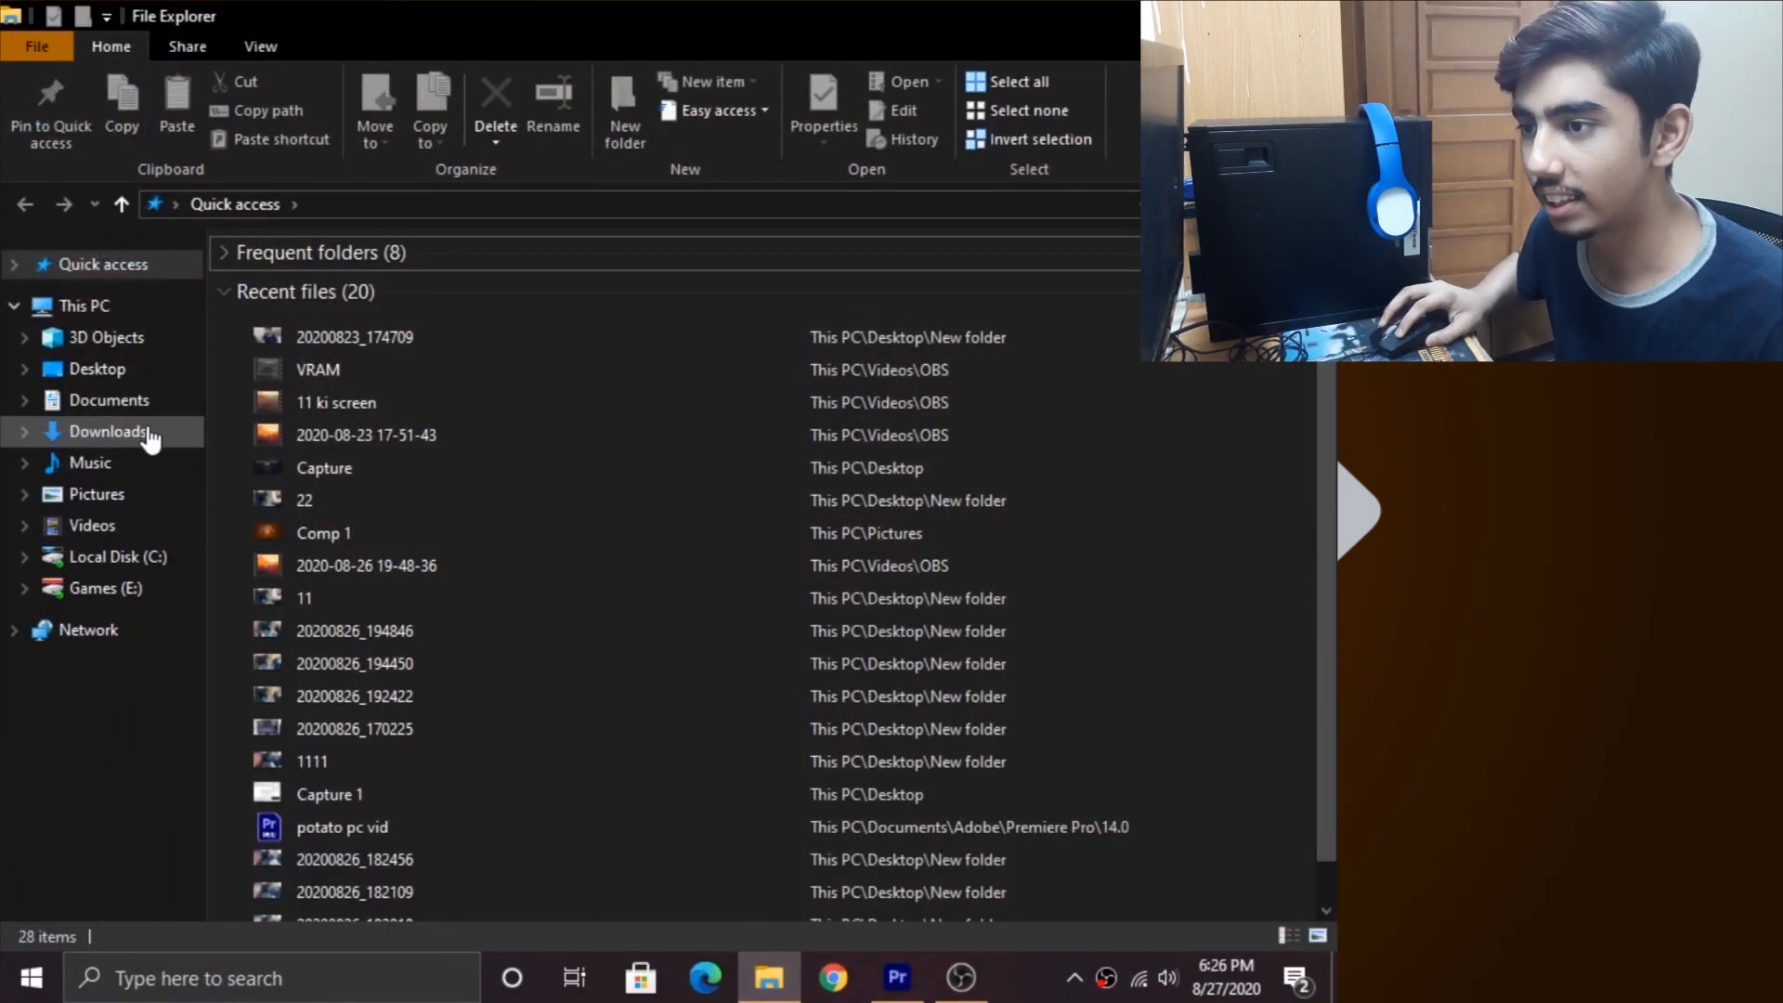
- Navigate into the Square Enix folder inside Documents
click(110, 399)
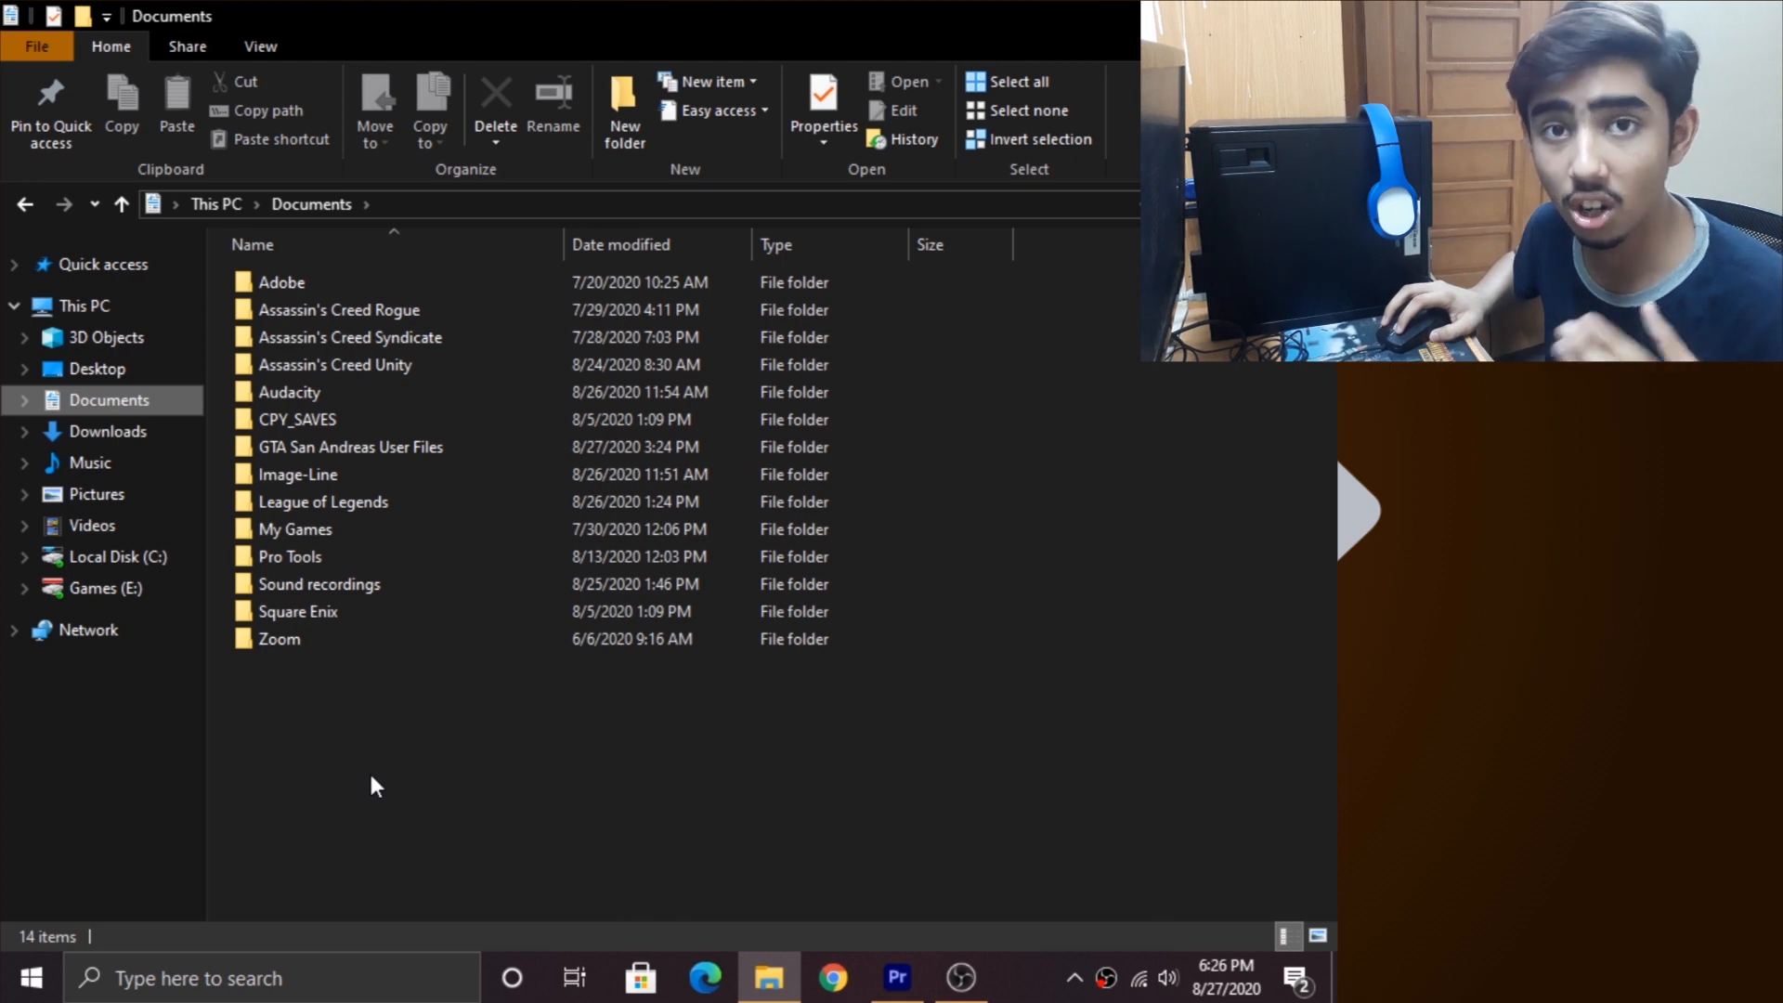
click(279, 637)
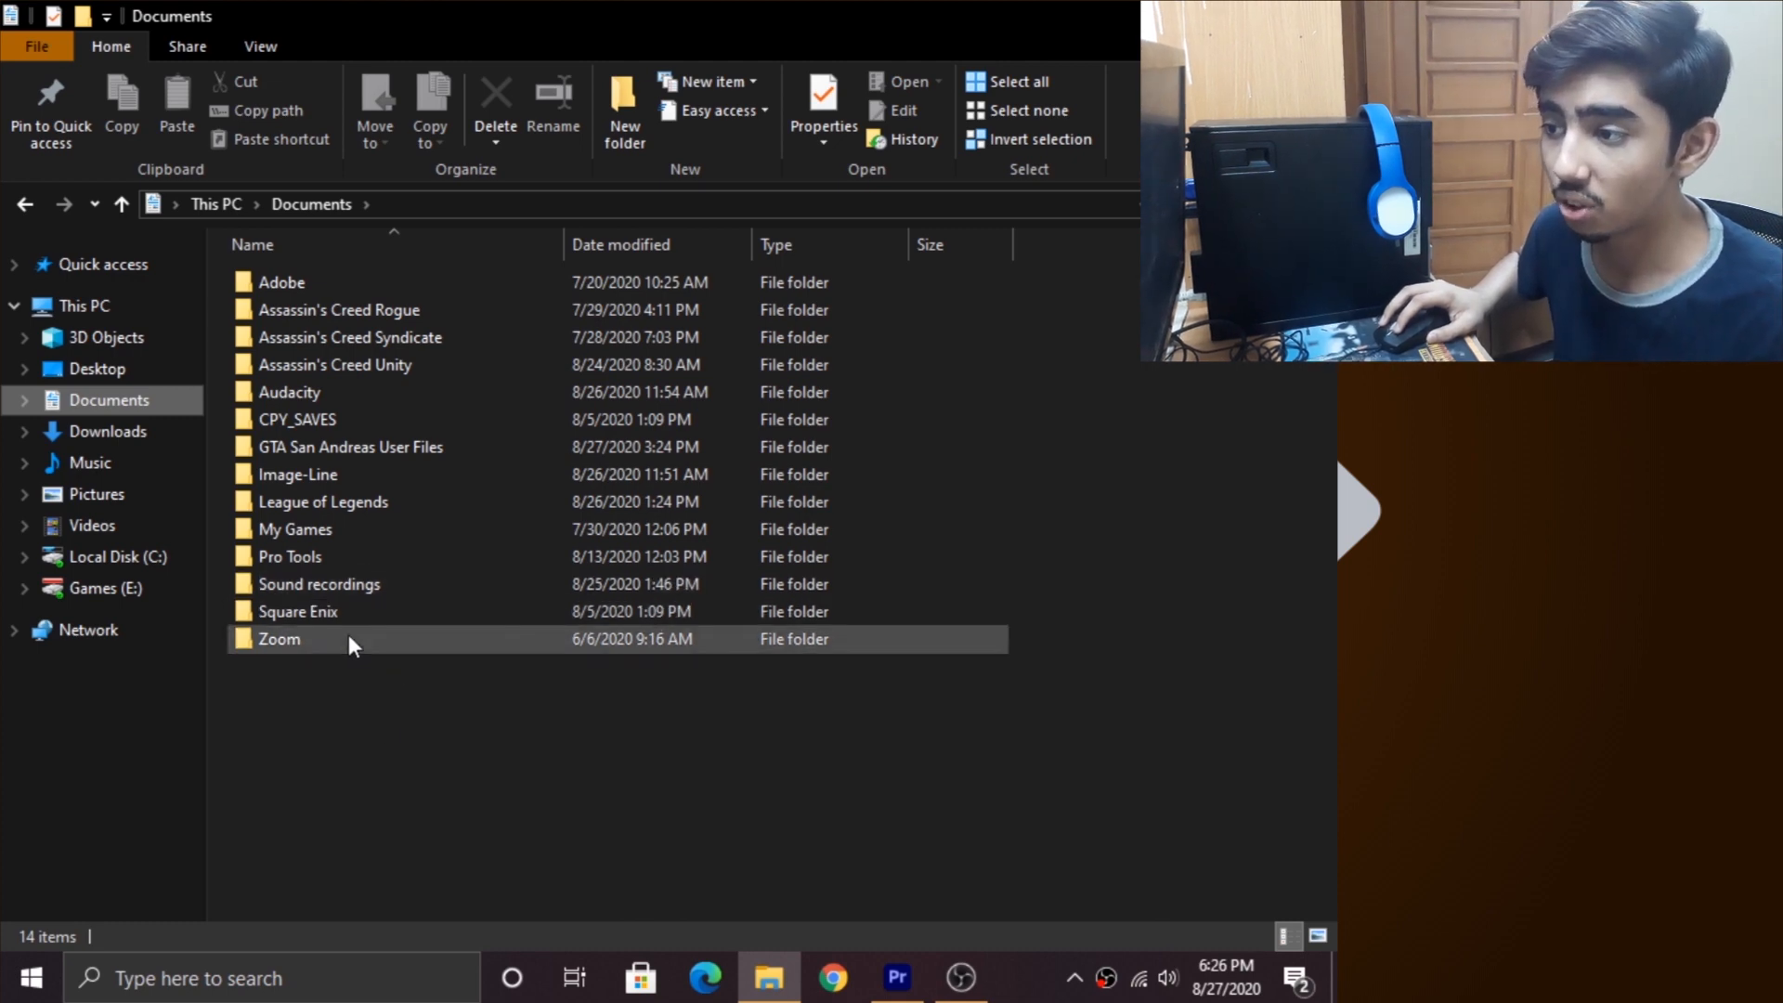
click(298, 611)
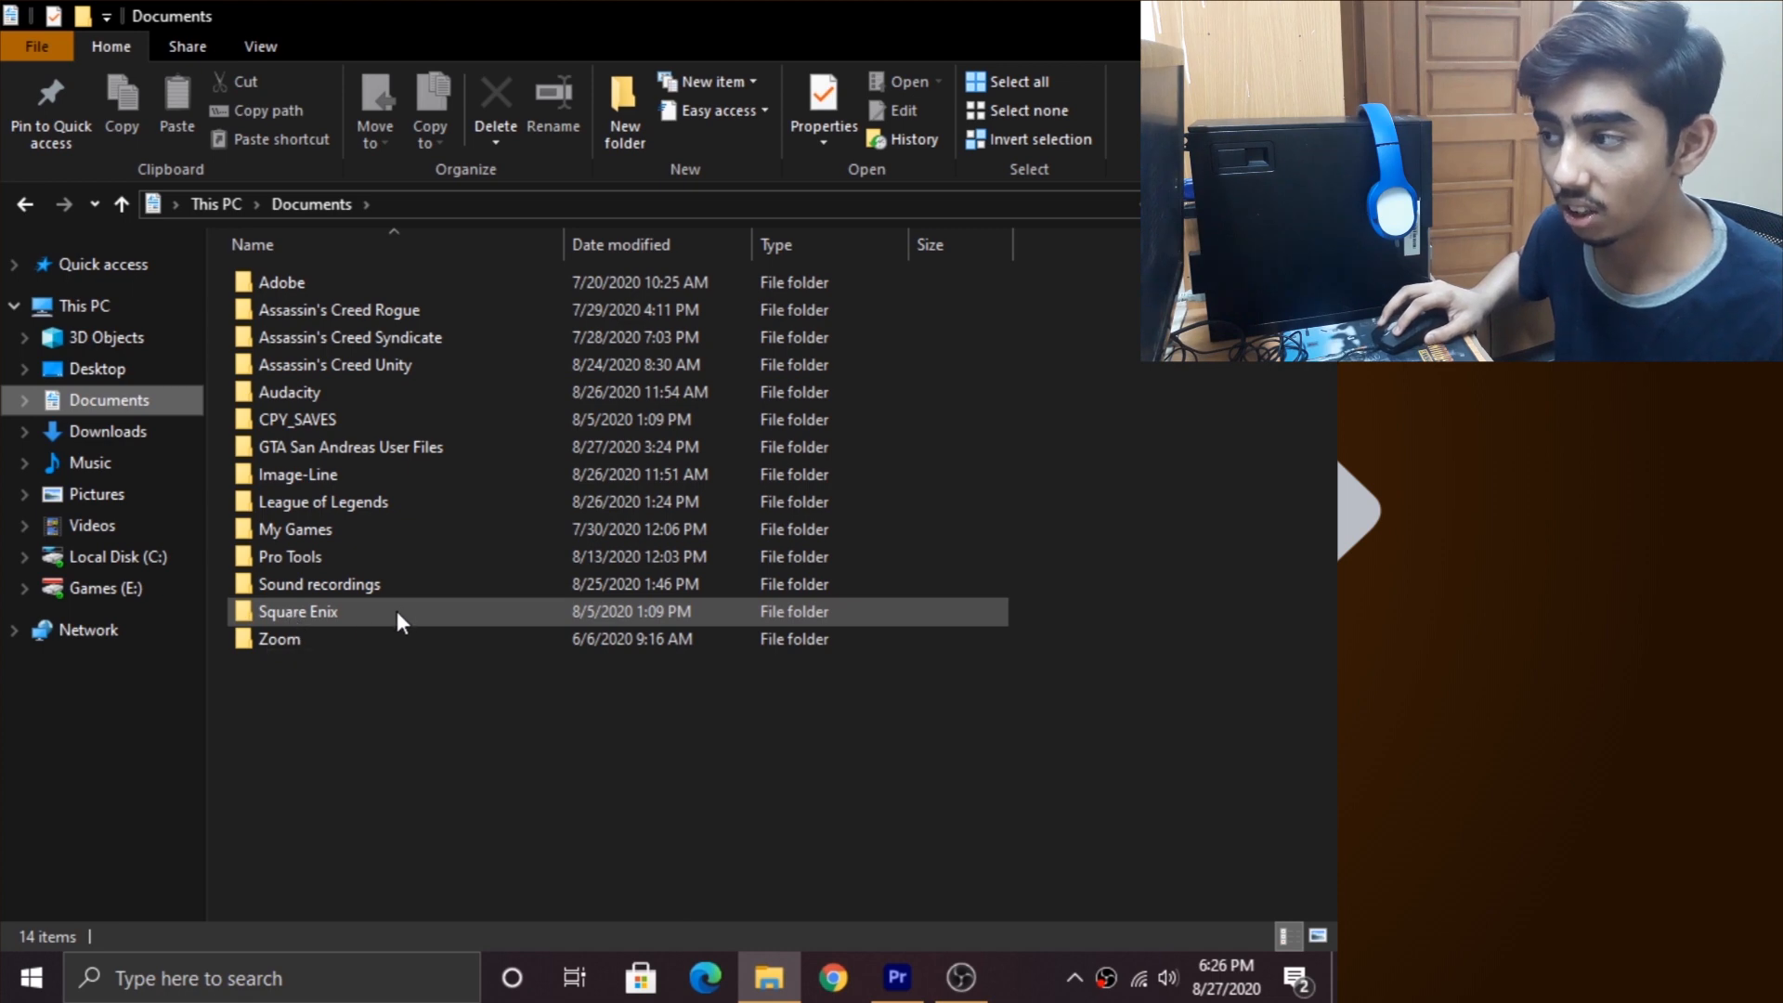
double_click(297, 611)
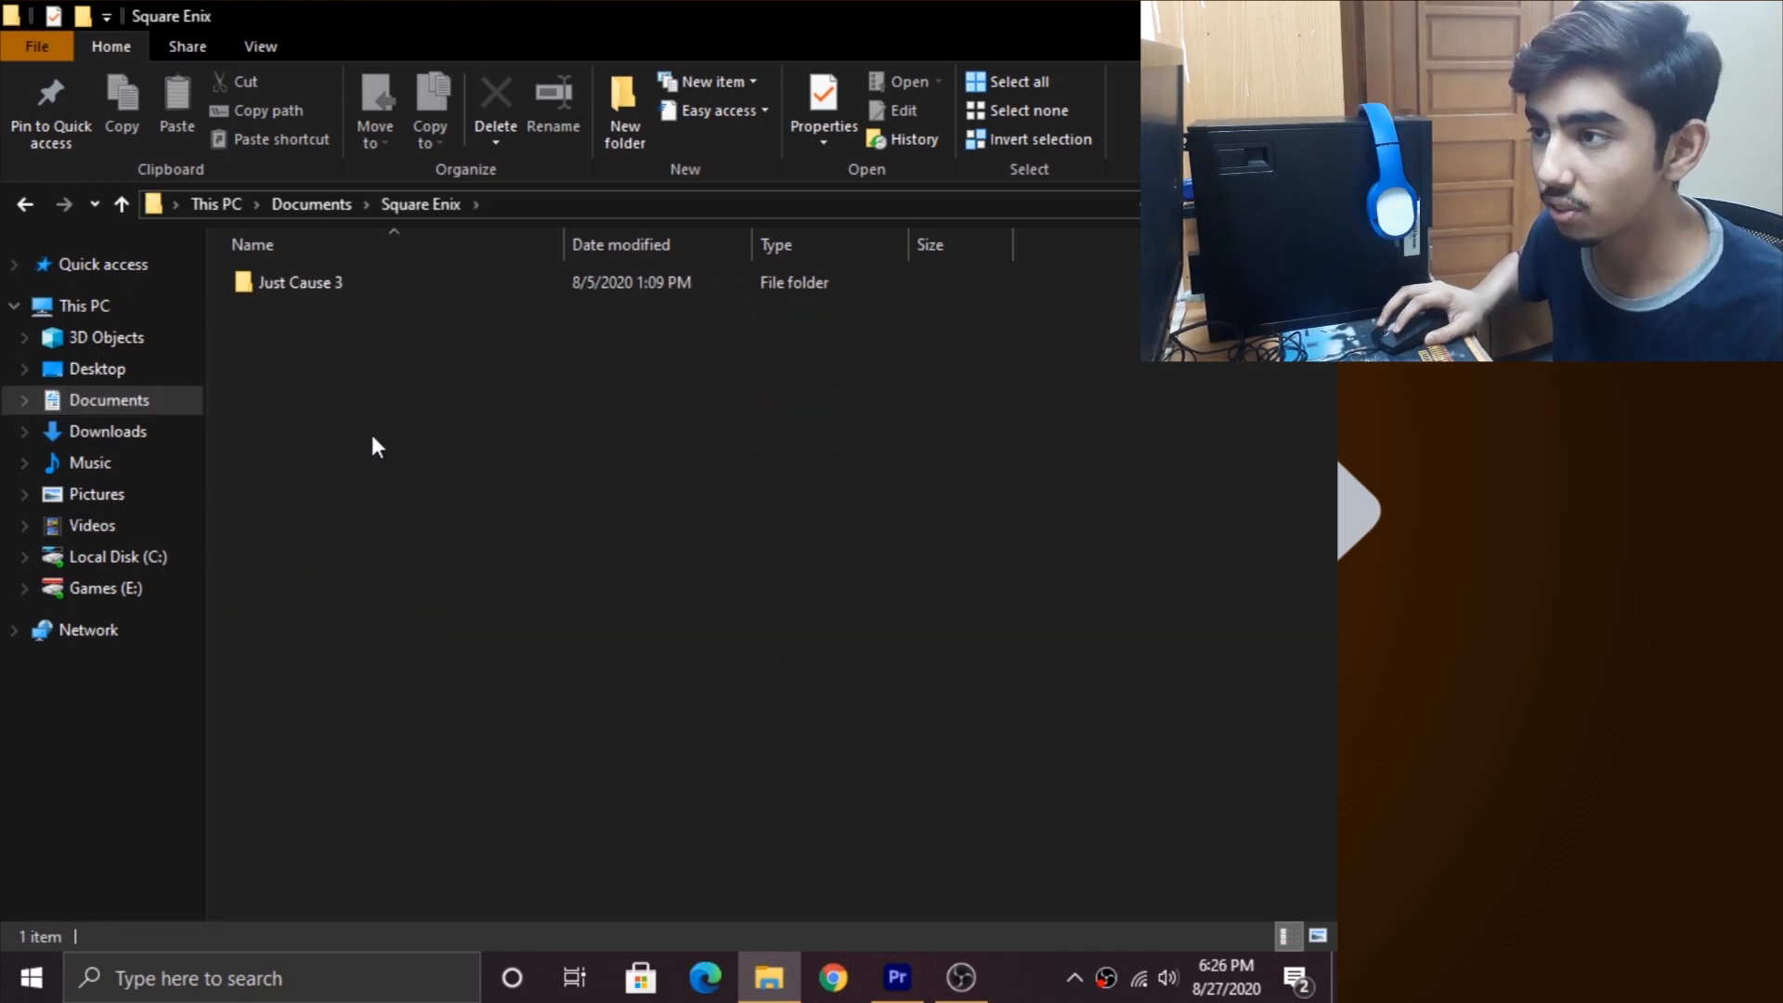
- Descend through Just Cause 3 > Saves into the save folder named 0
double_click(301, 283)
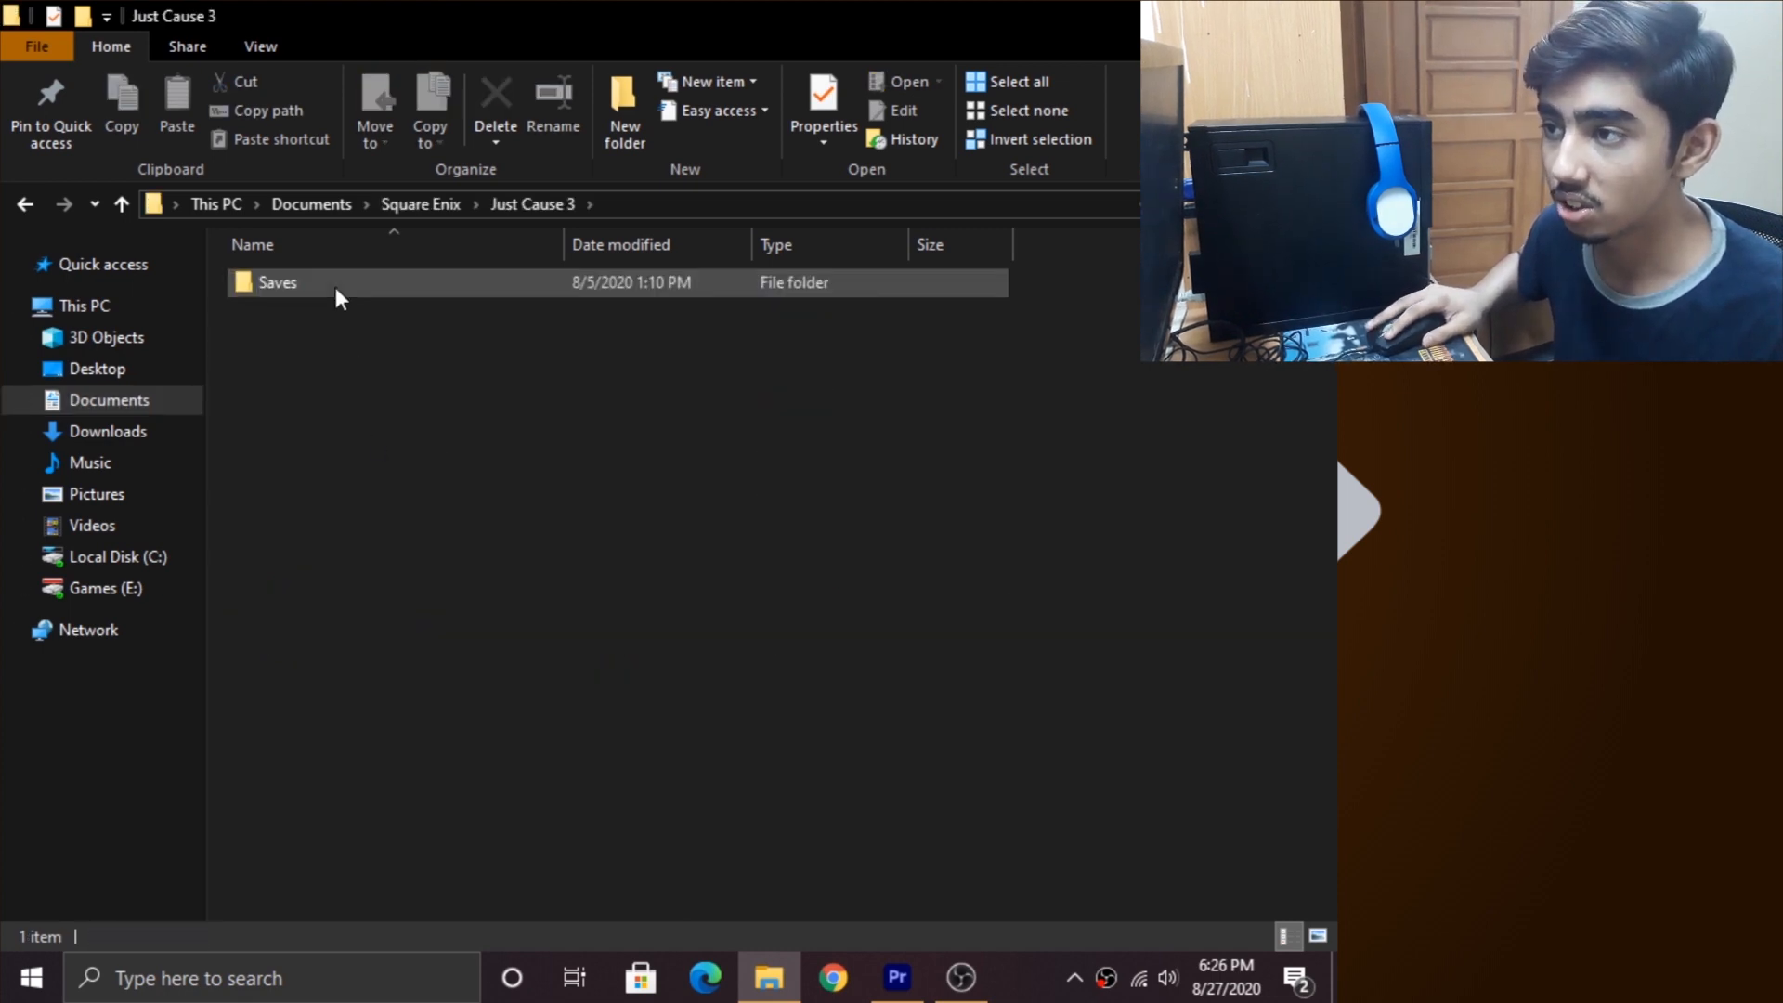
double_click(277, 282)
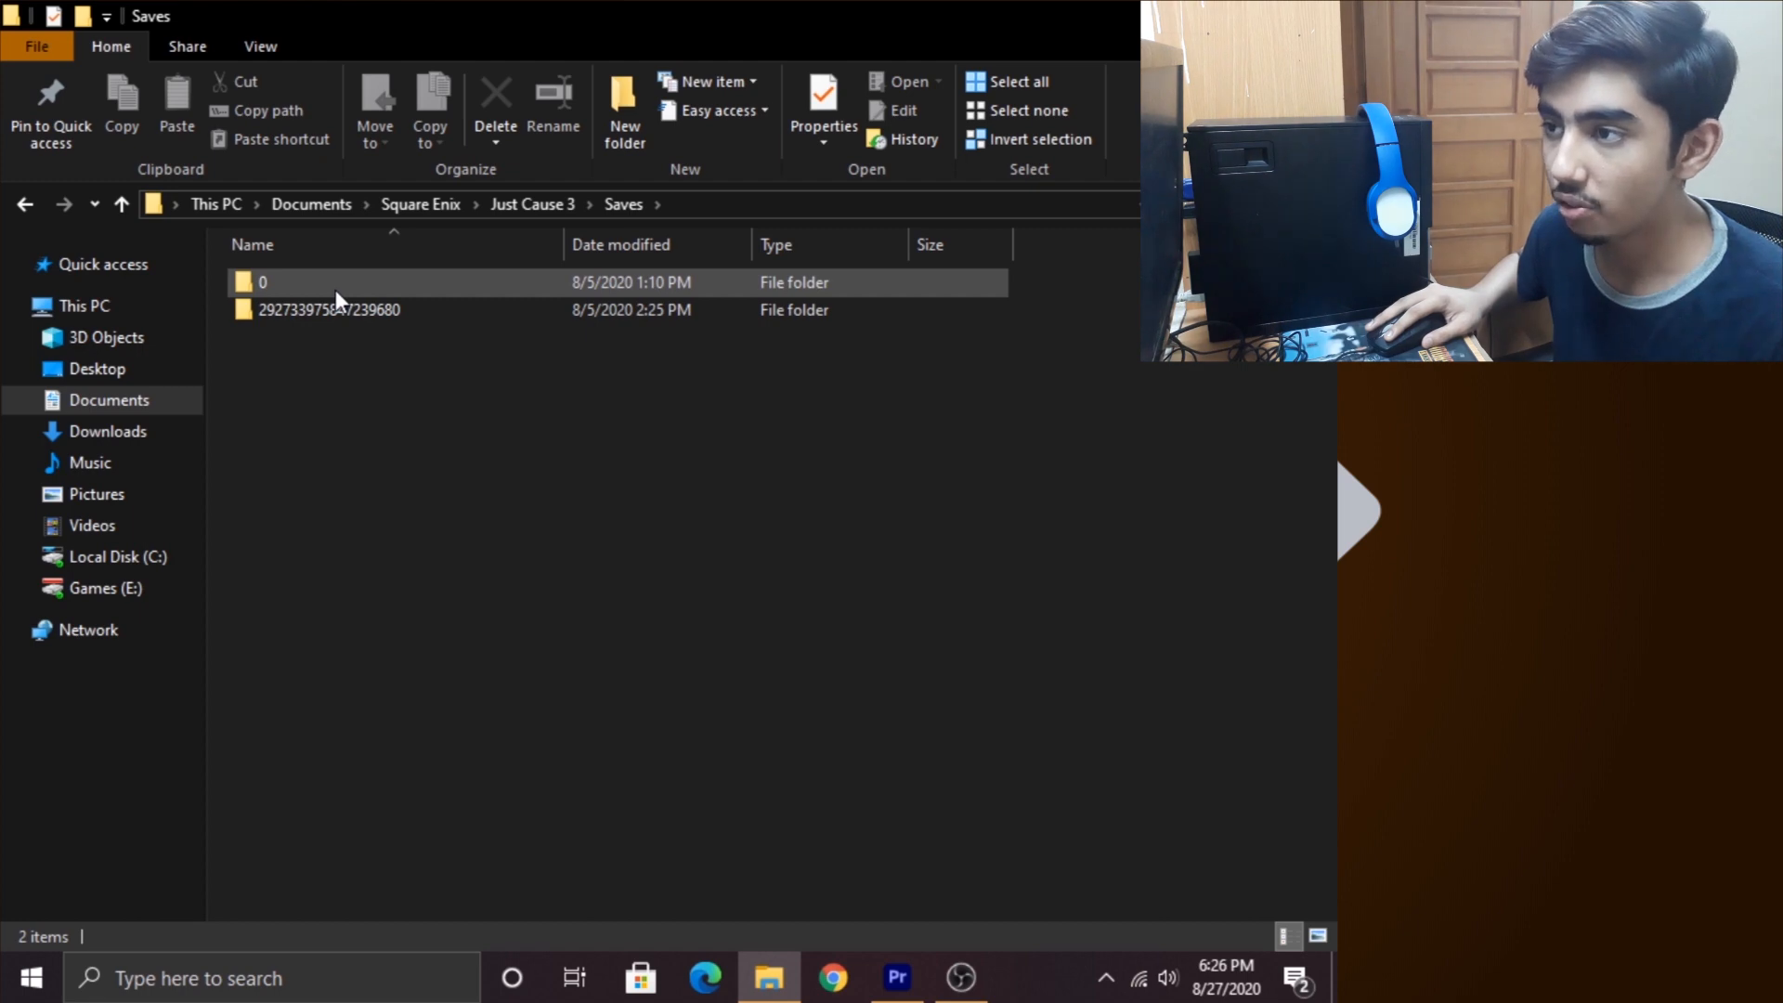
double_click(262, 282)
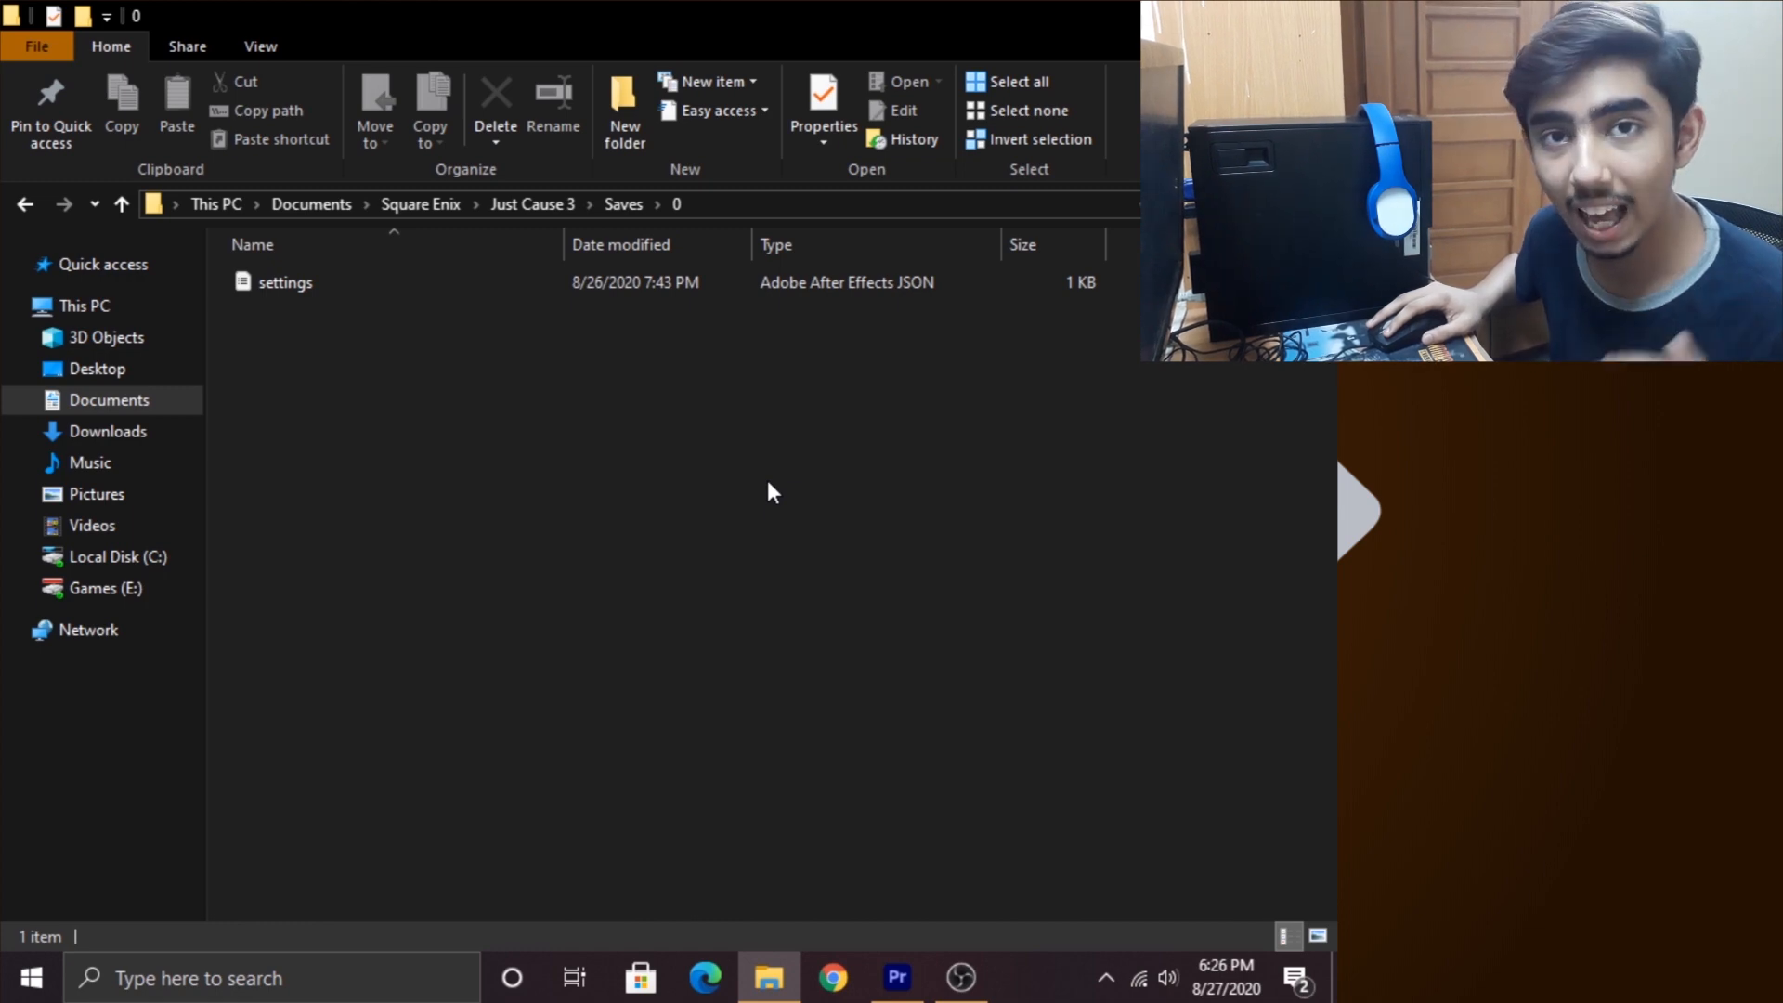
click(287, 283)
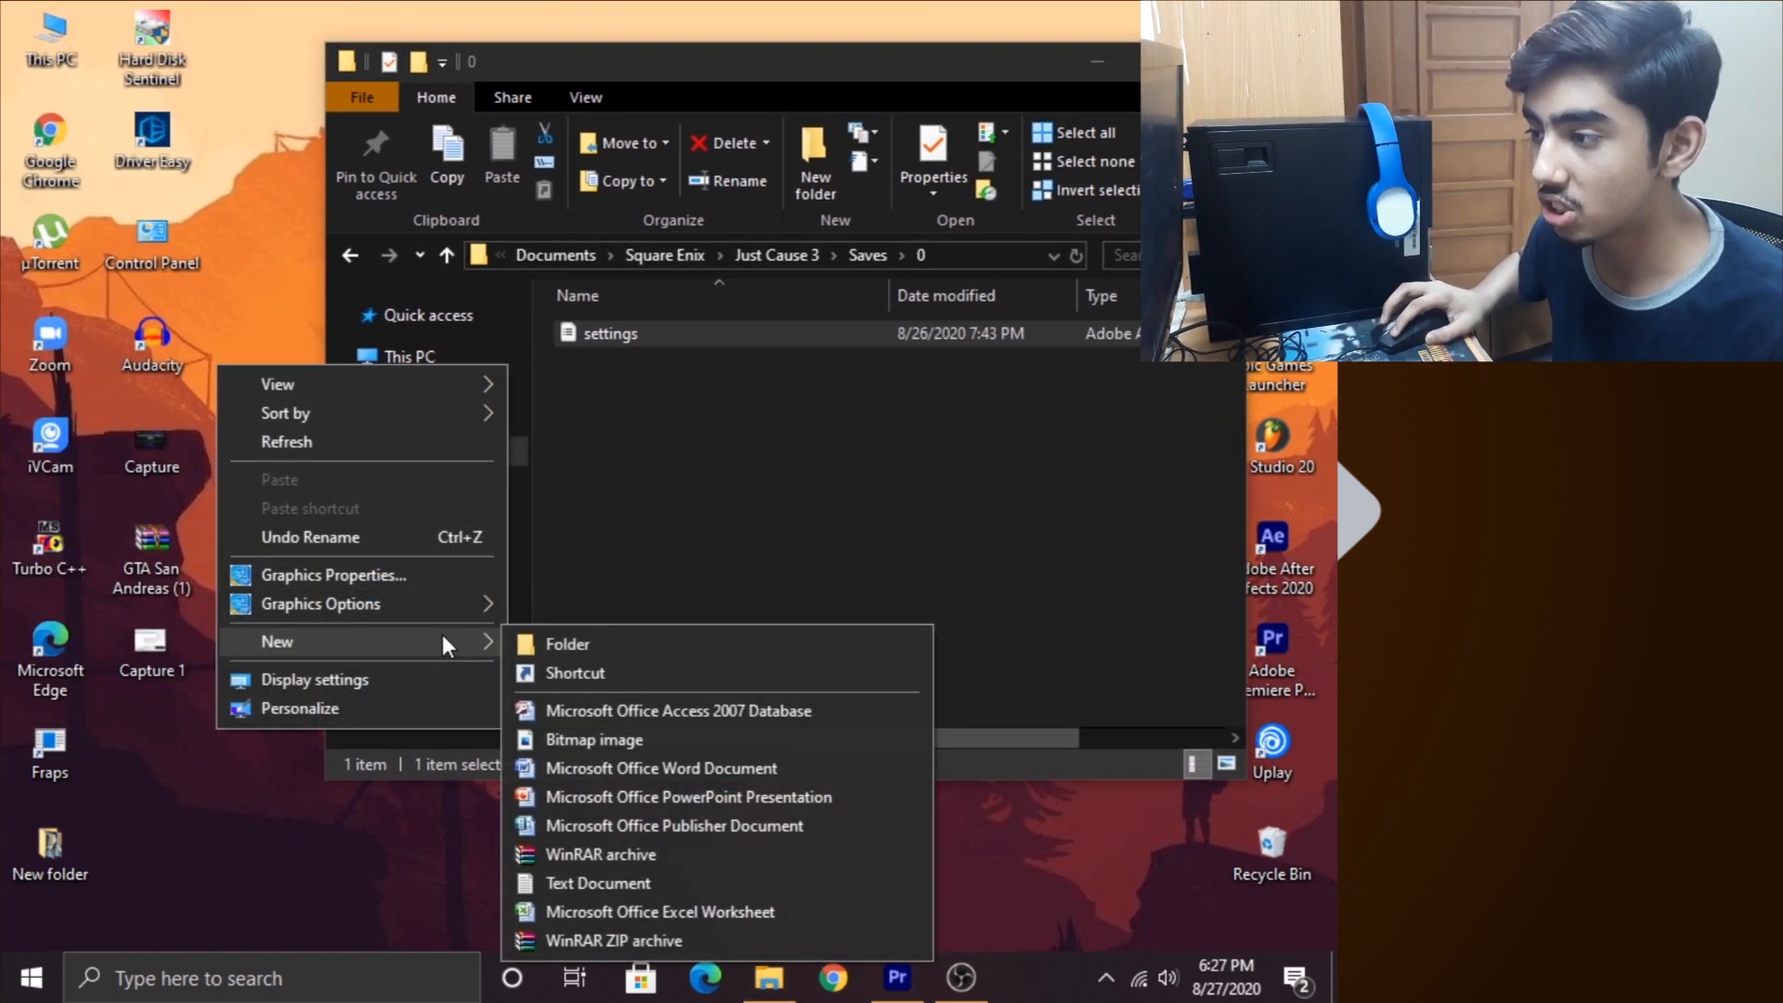
mouse_move(597, 882)
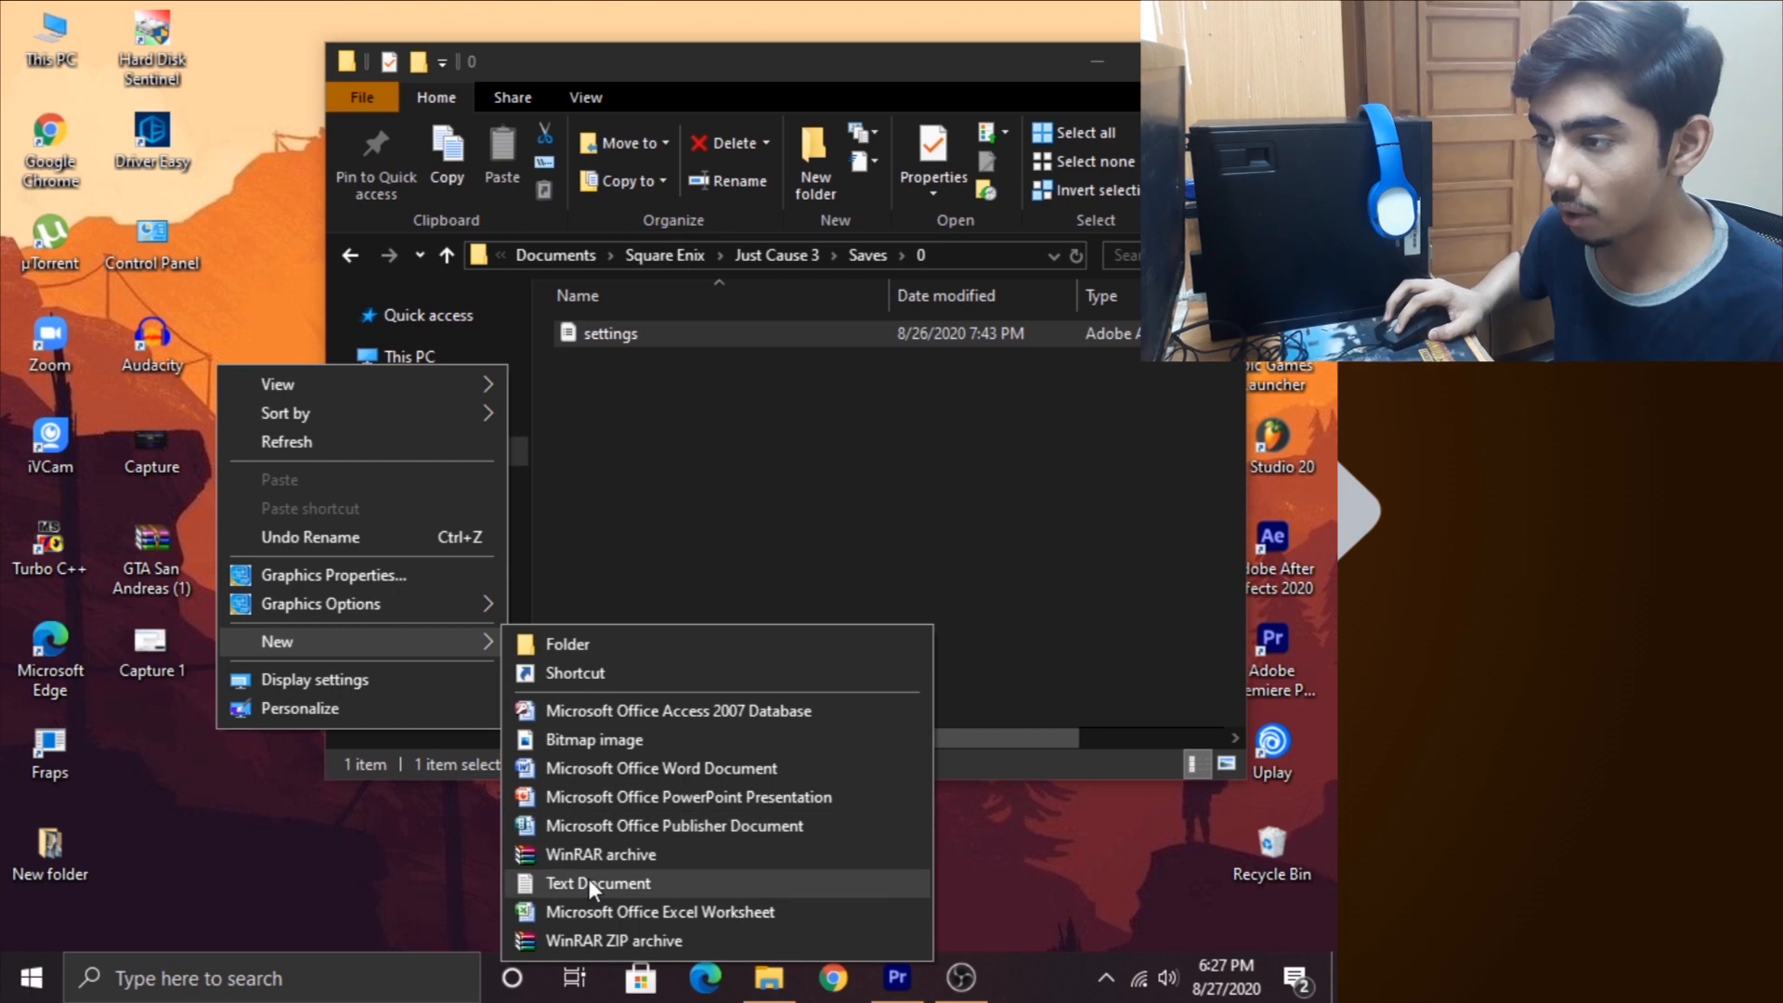
- Create a new text document and open the Just Cause 3 settings file maximized in Notepad
click(596, 882)
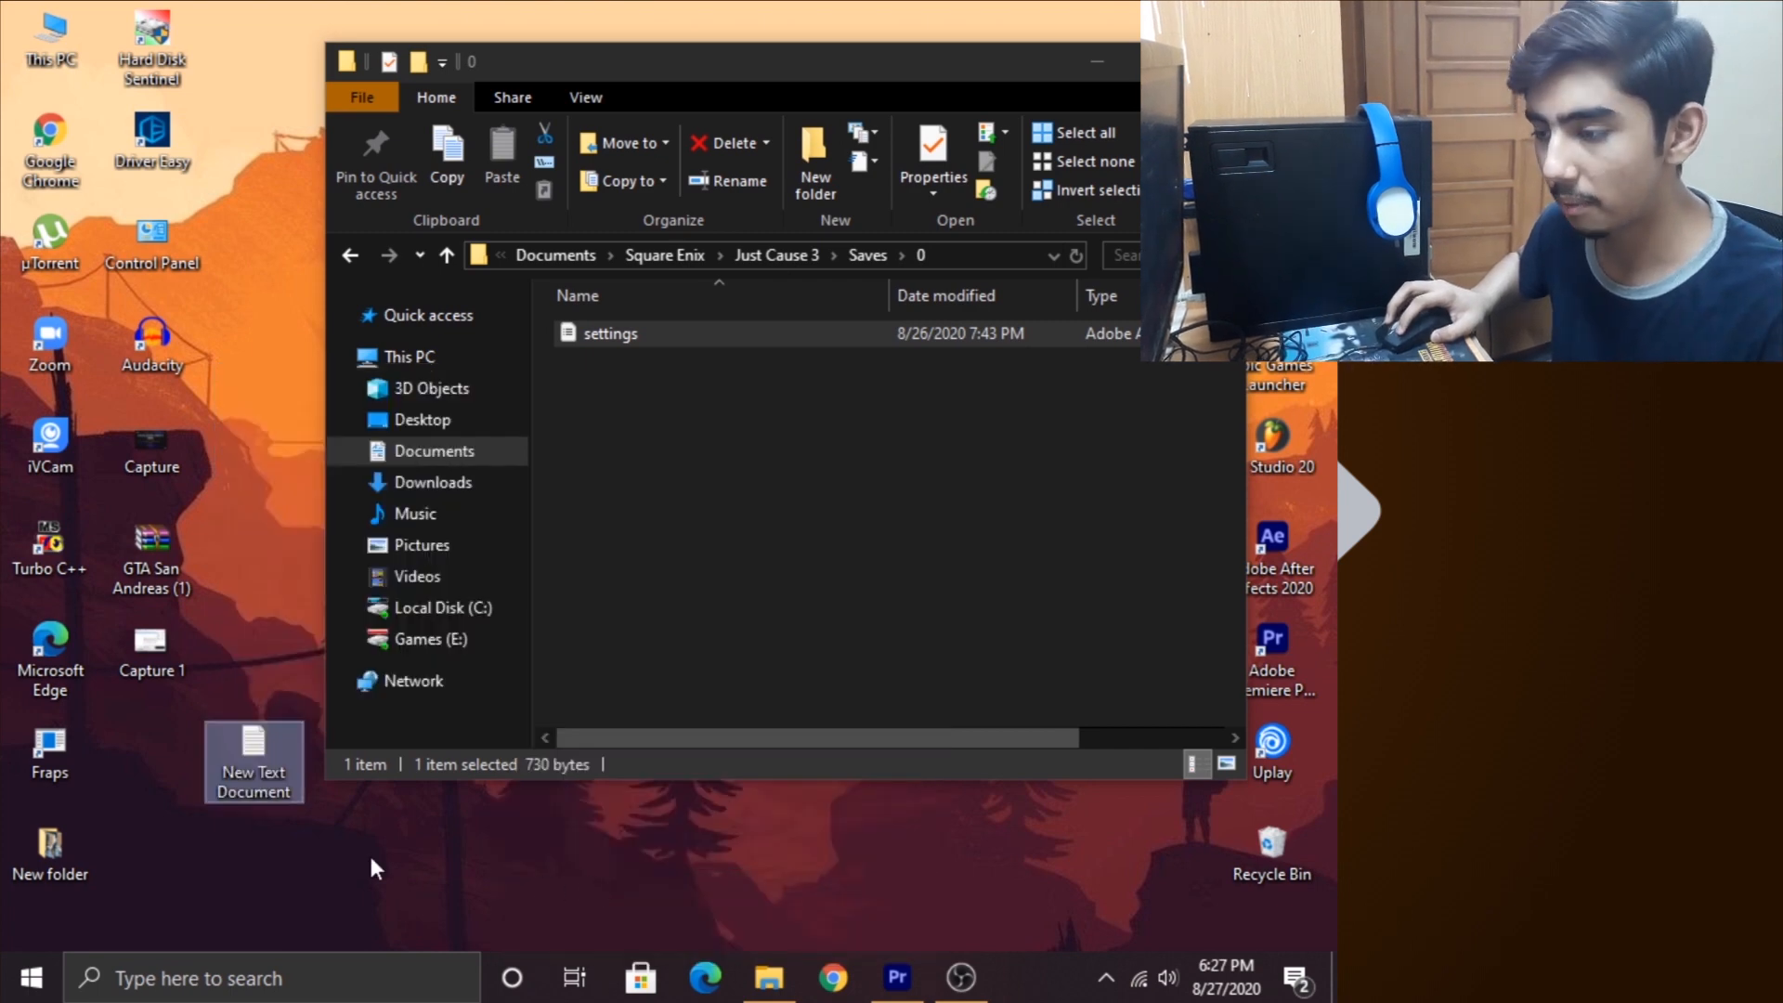
double_click(252, 759)
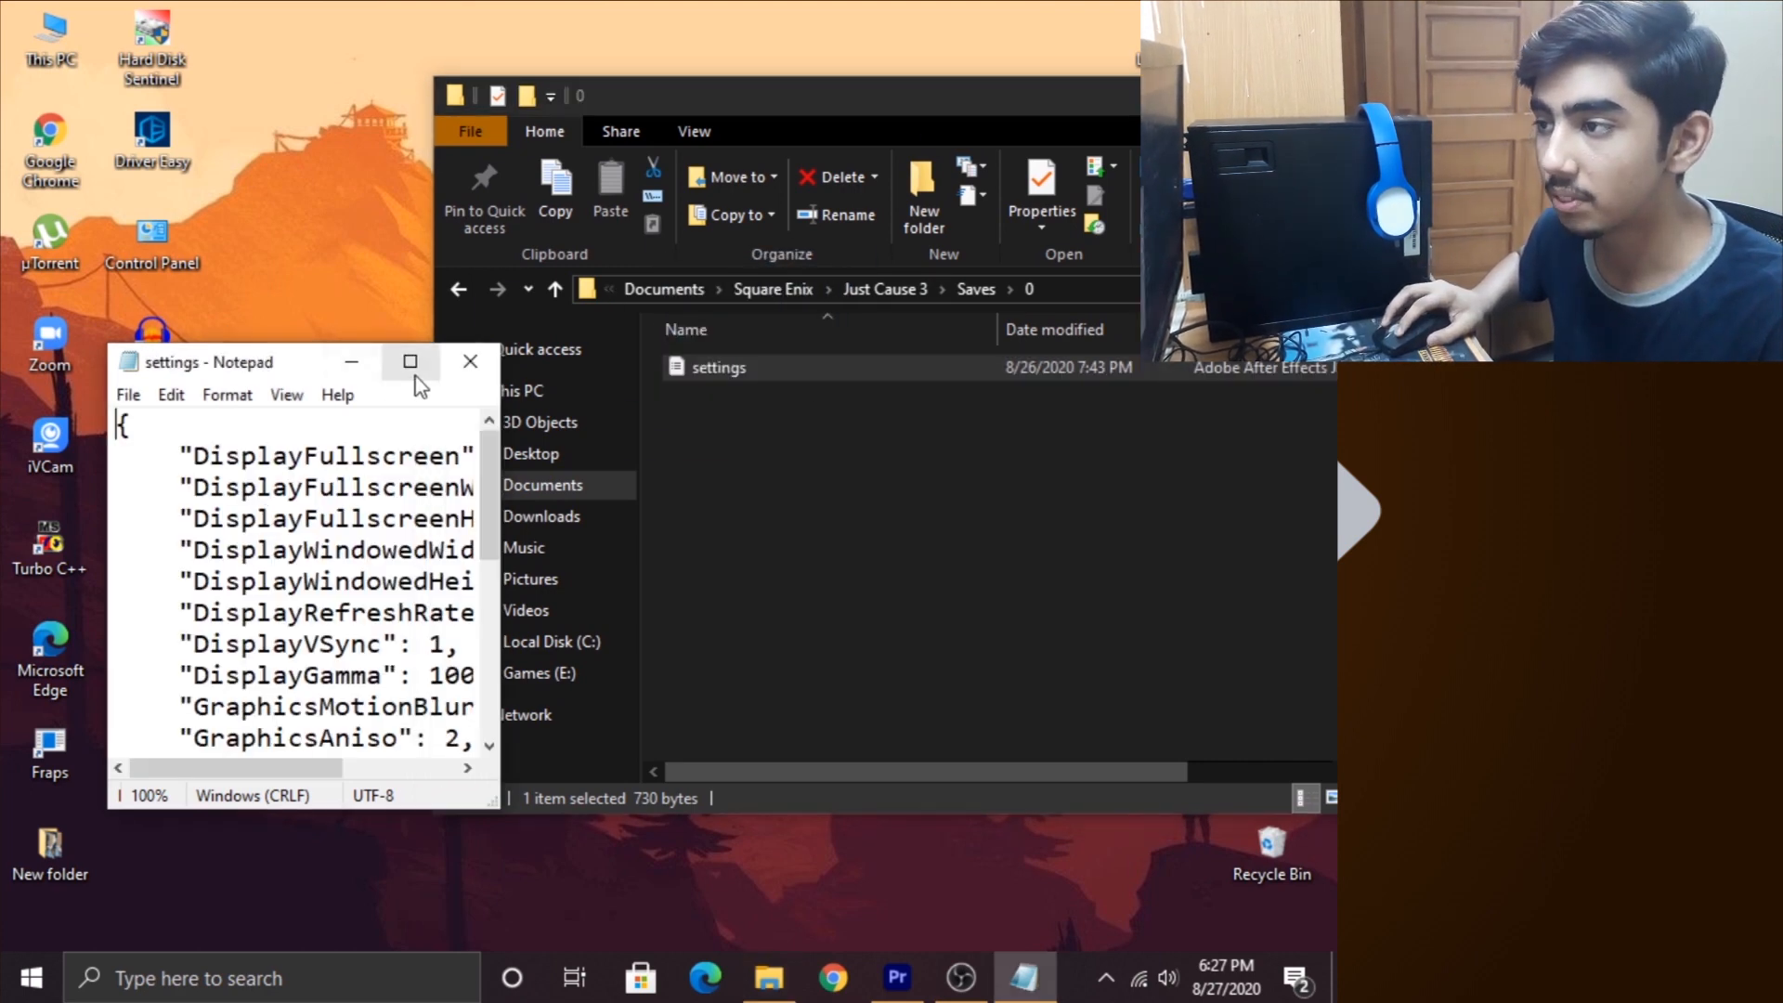
click(409, 363)
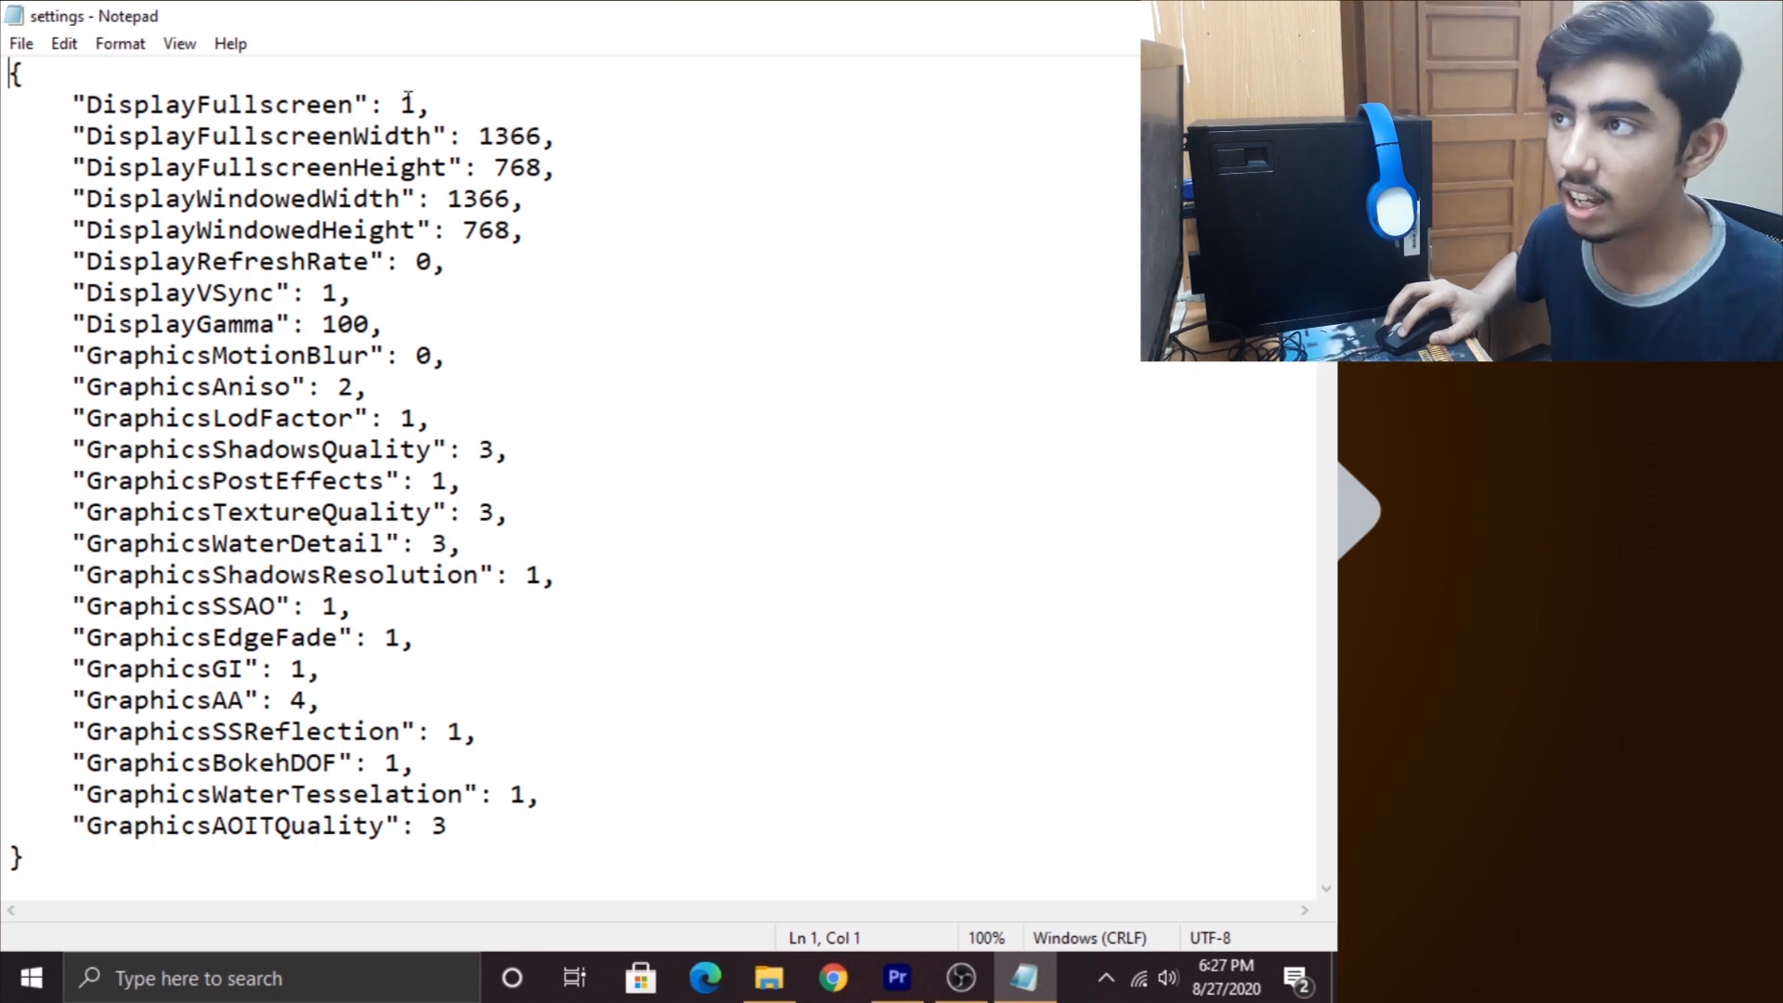
- Set DisplayFullscreen to 0 so the game runs windowed
double_click(405, 104)
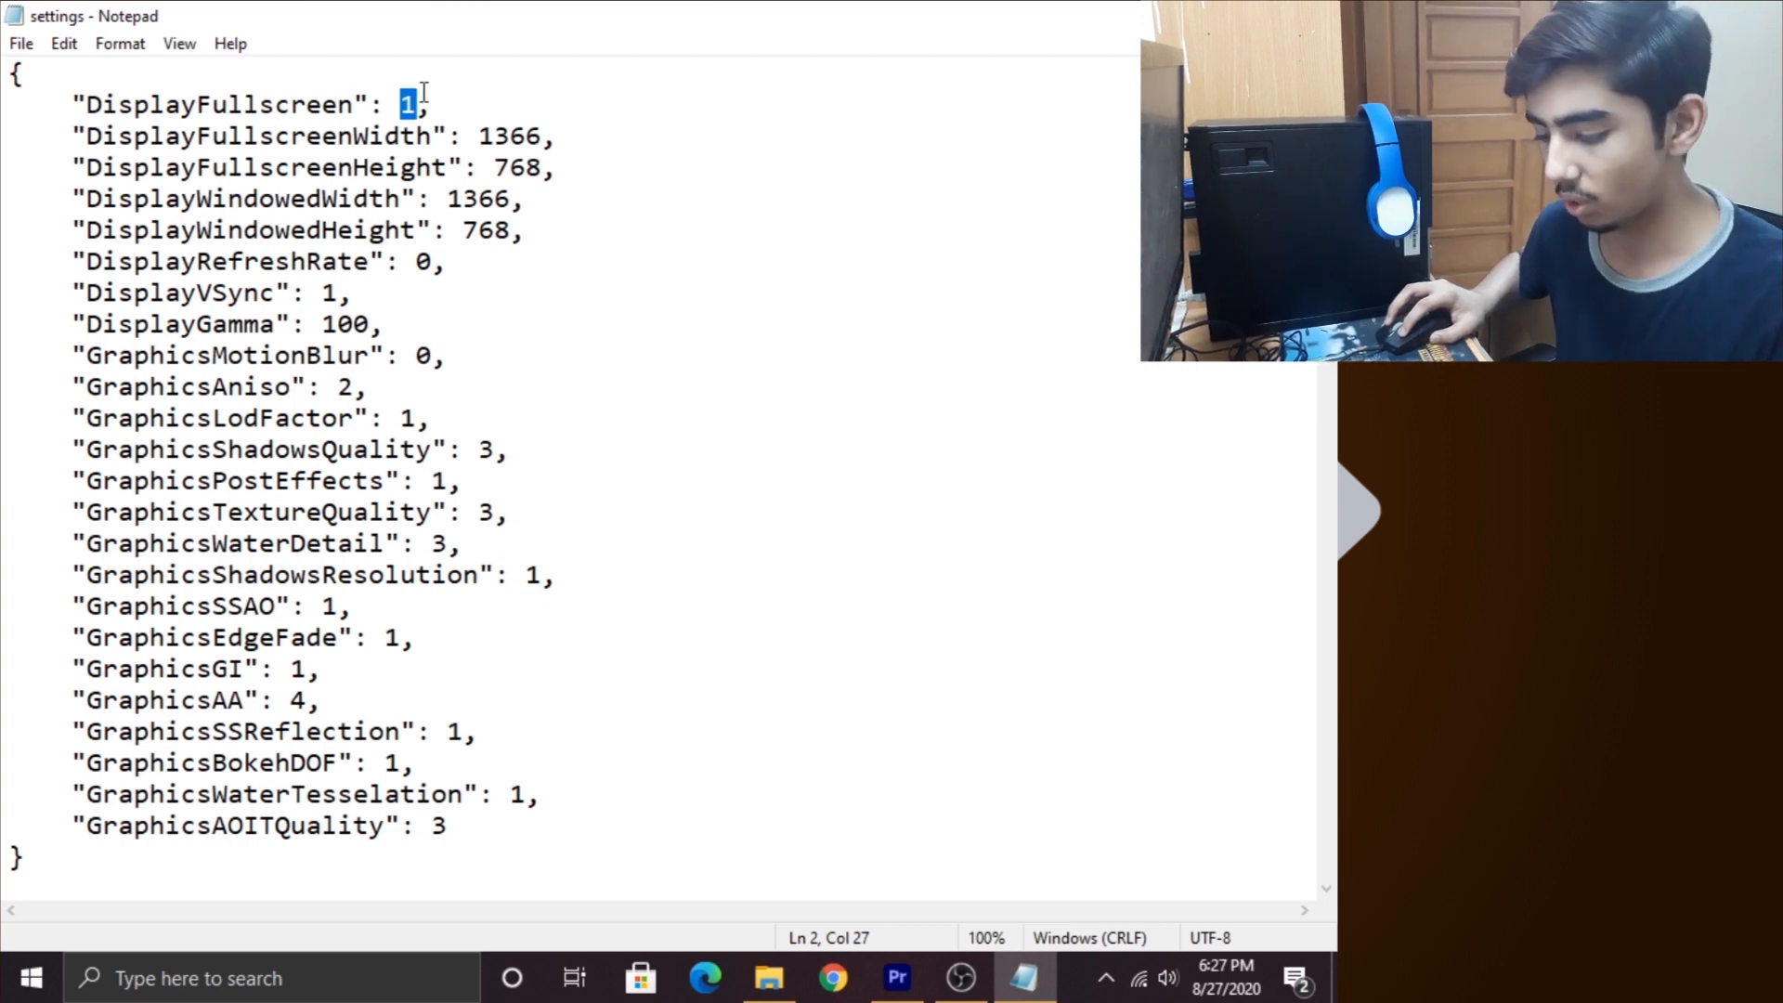
text(0)
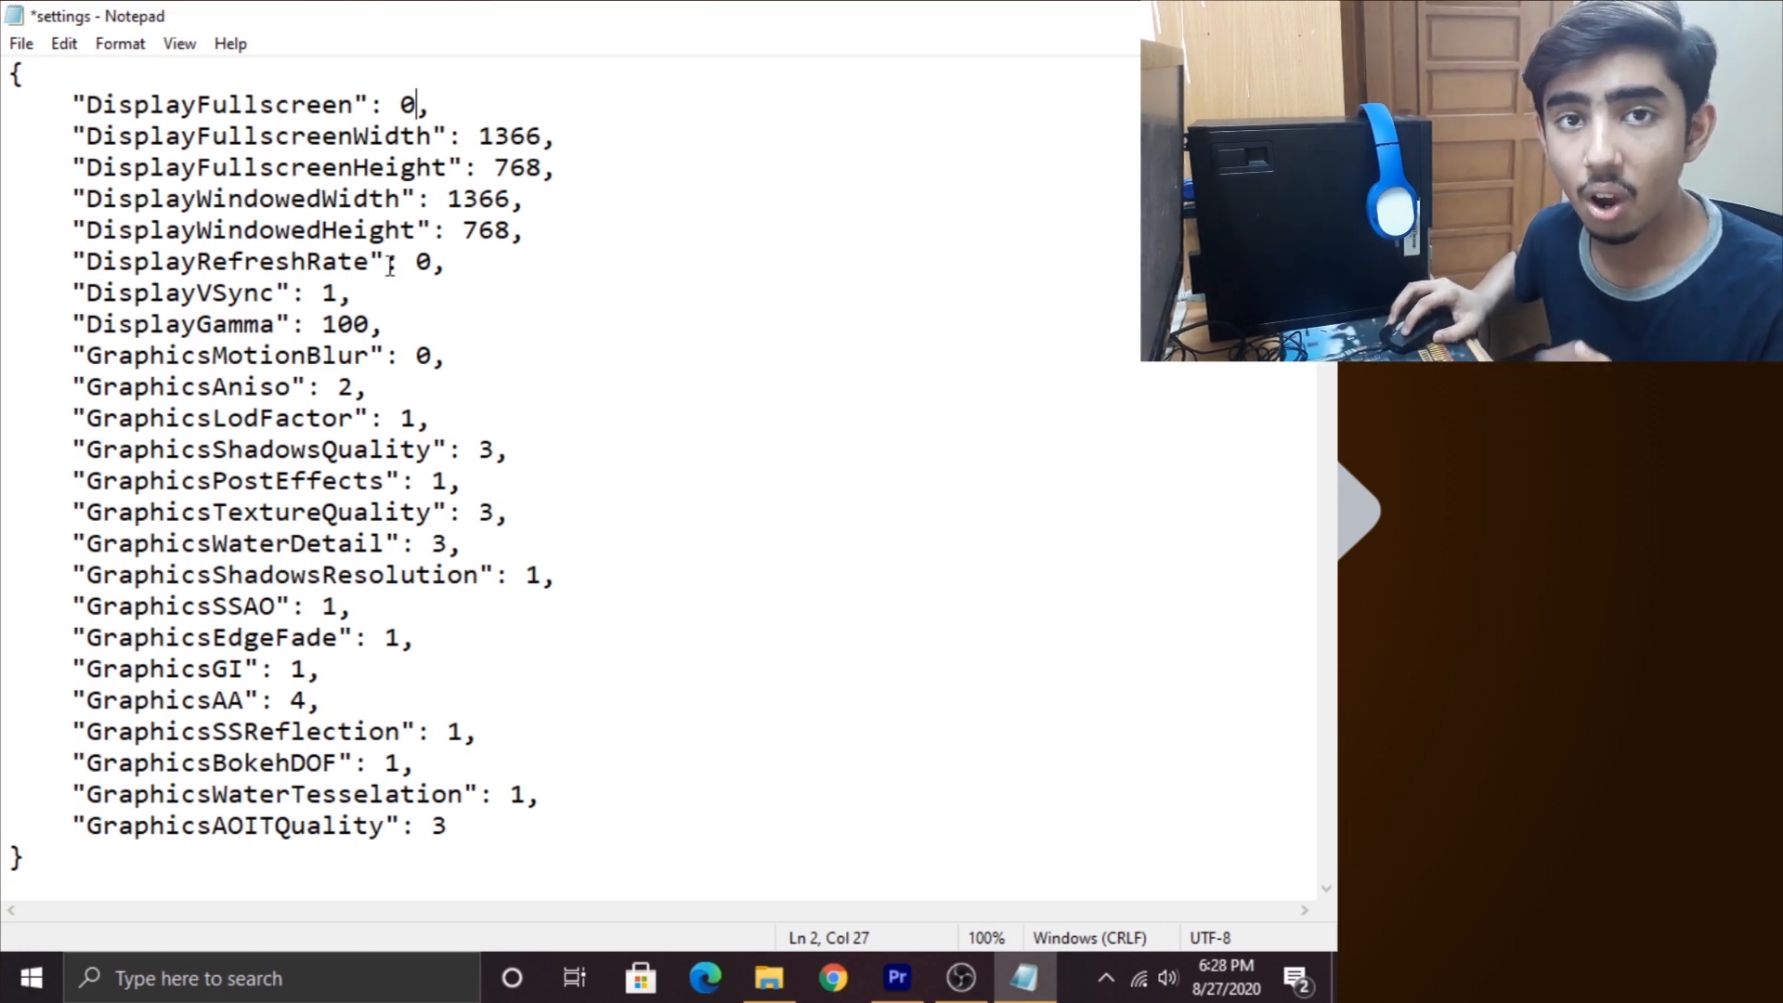
- Set the fullscreen and windowed resolution to 800 by 600 and select the LOD factor value
double_click(483, 136)
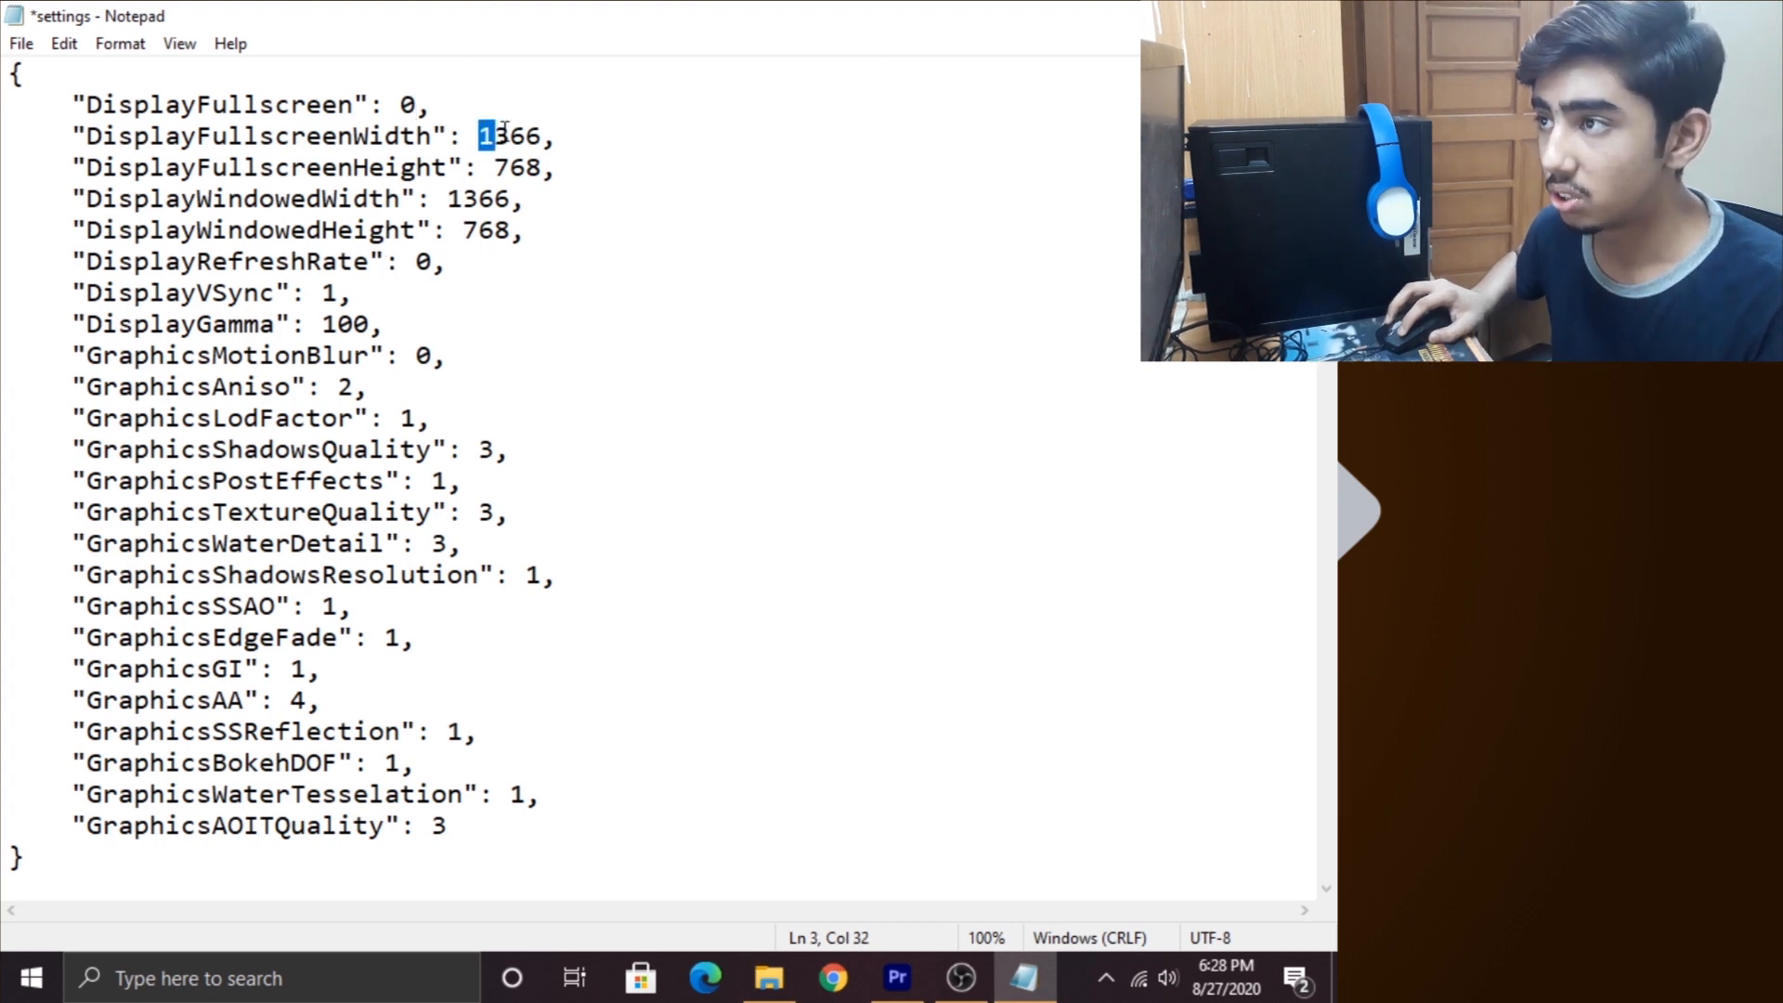
text(800)
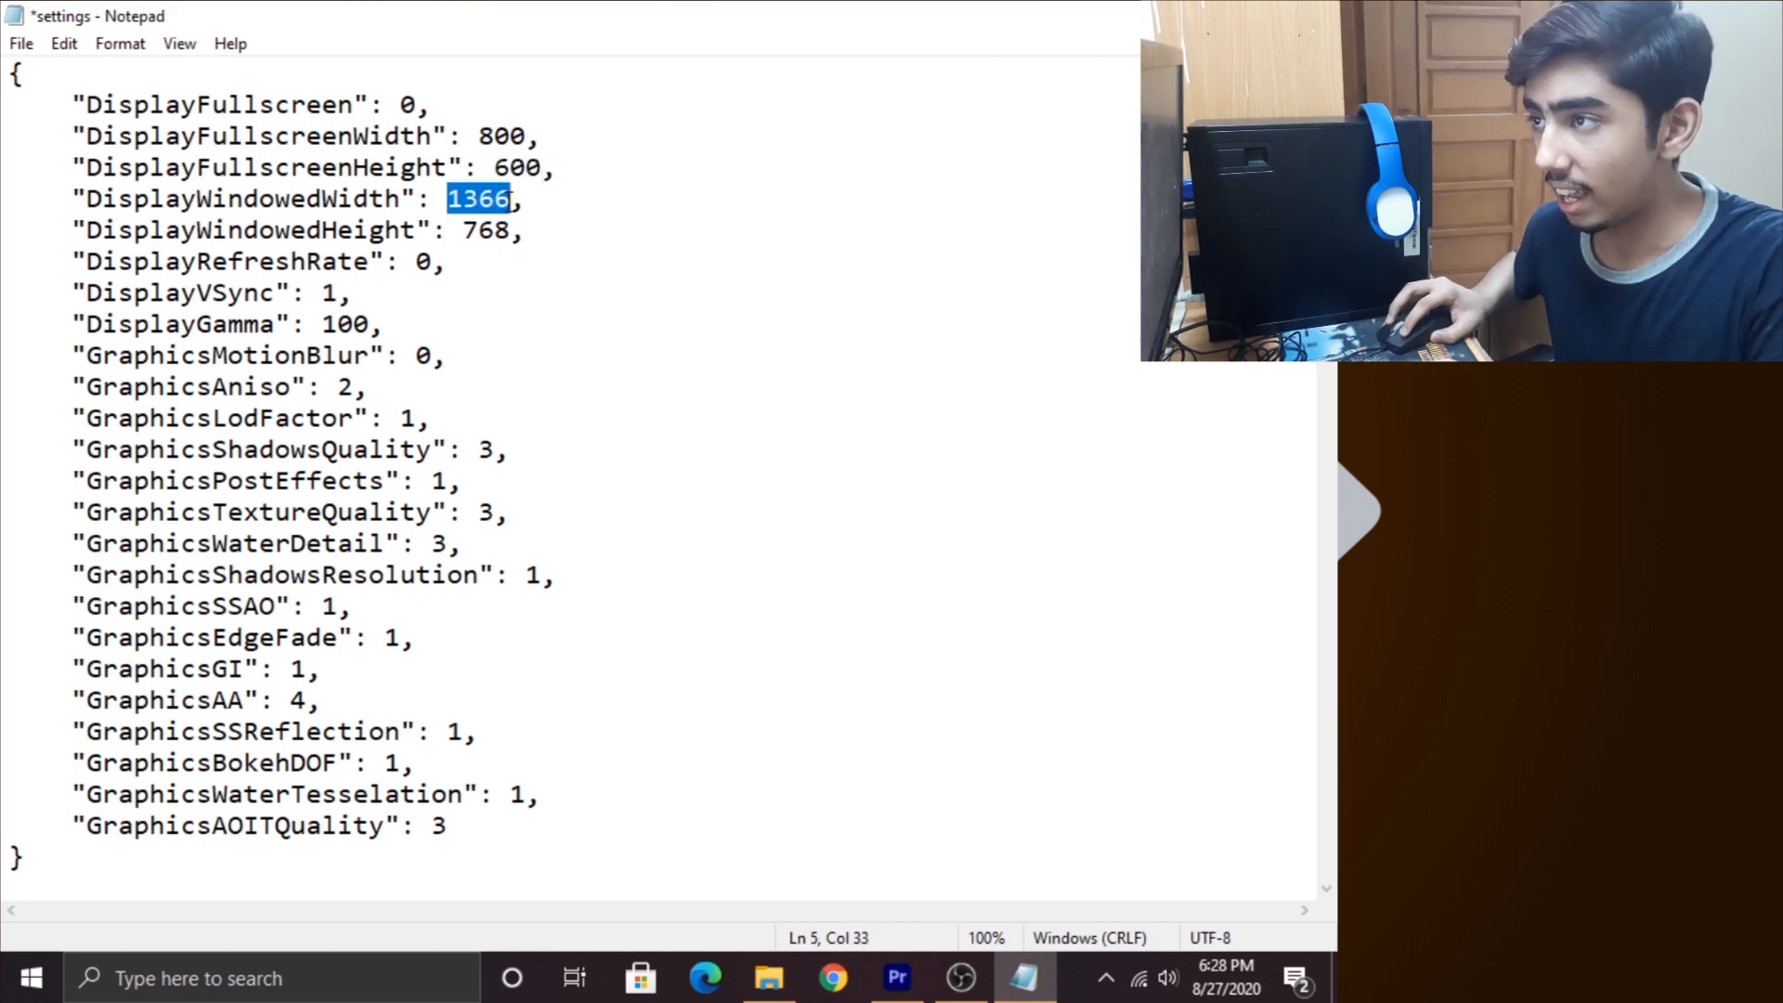
text(800)
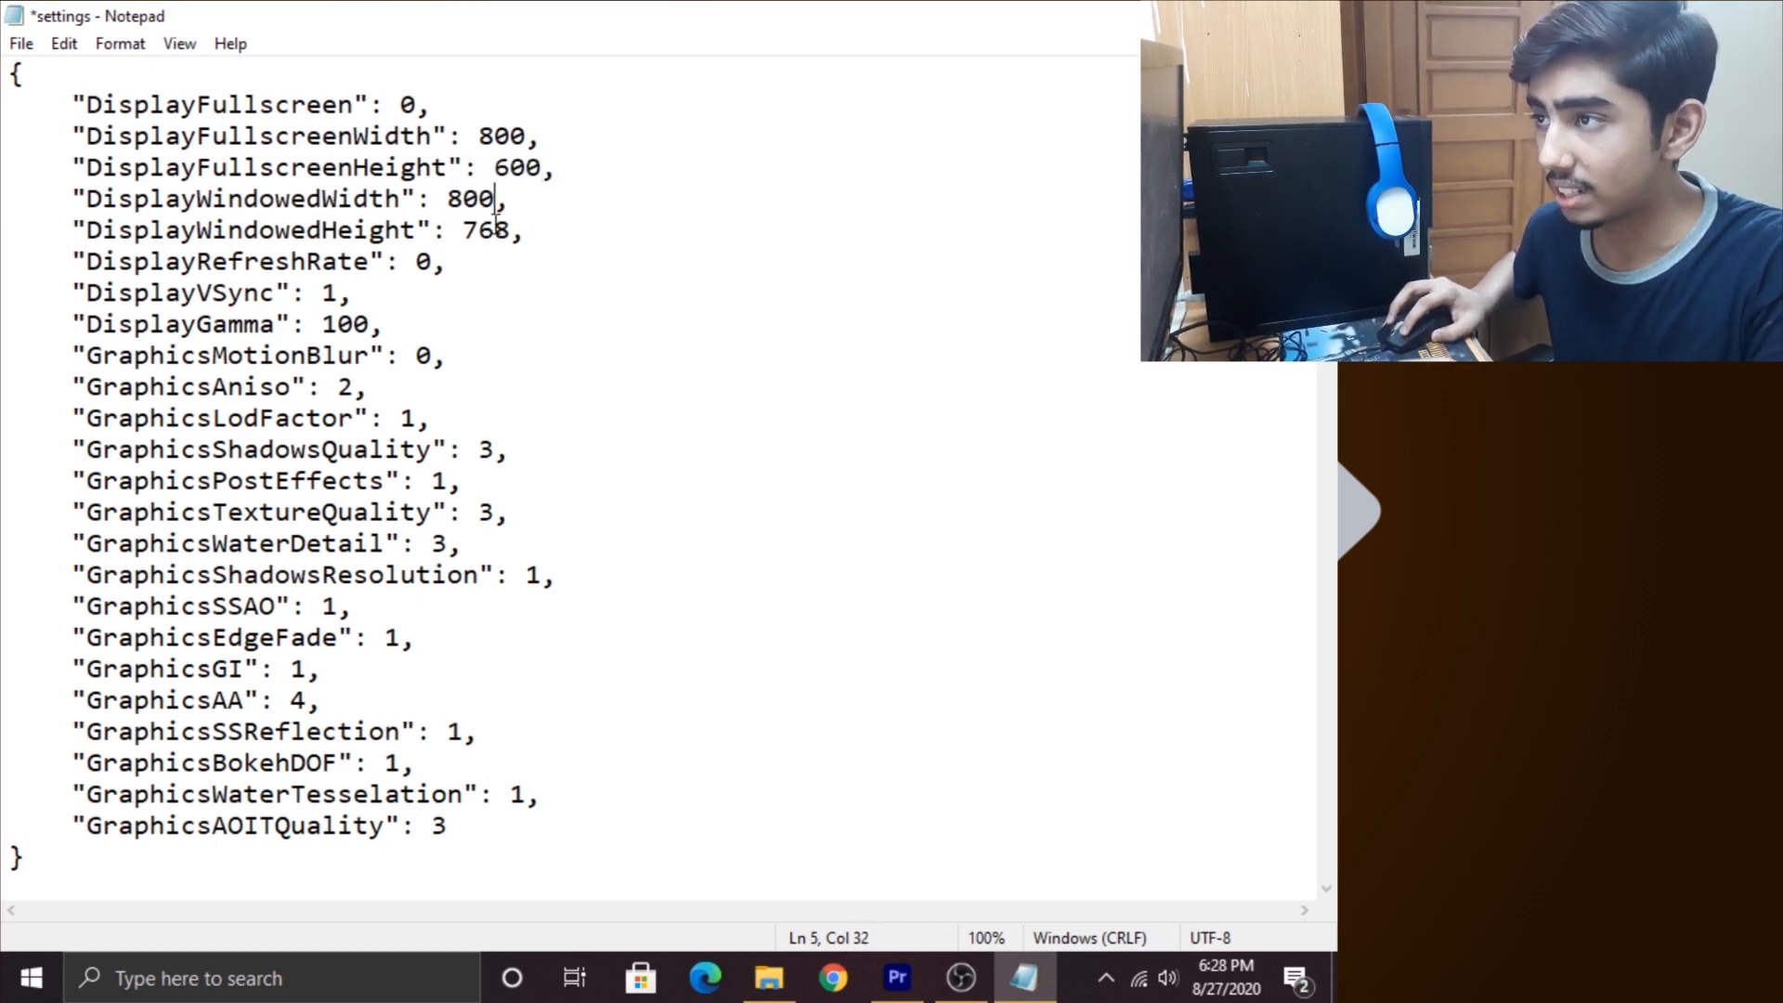
text(600)
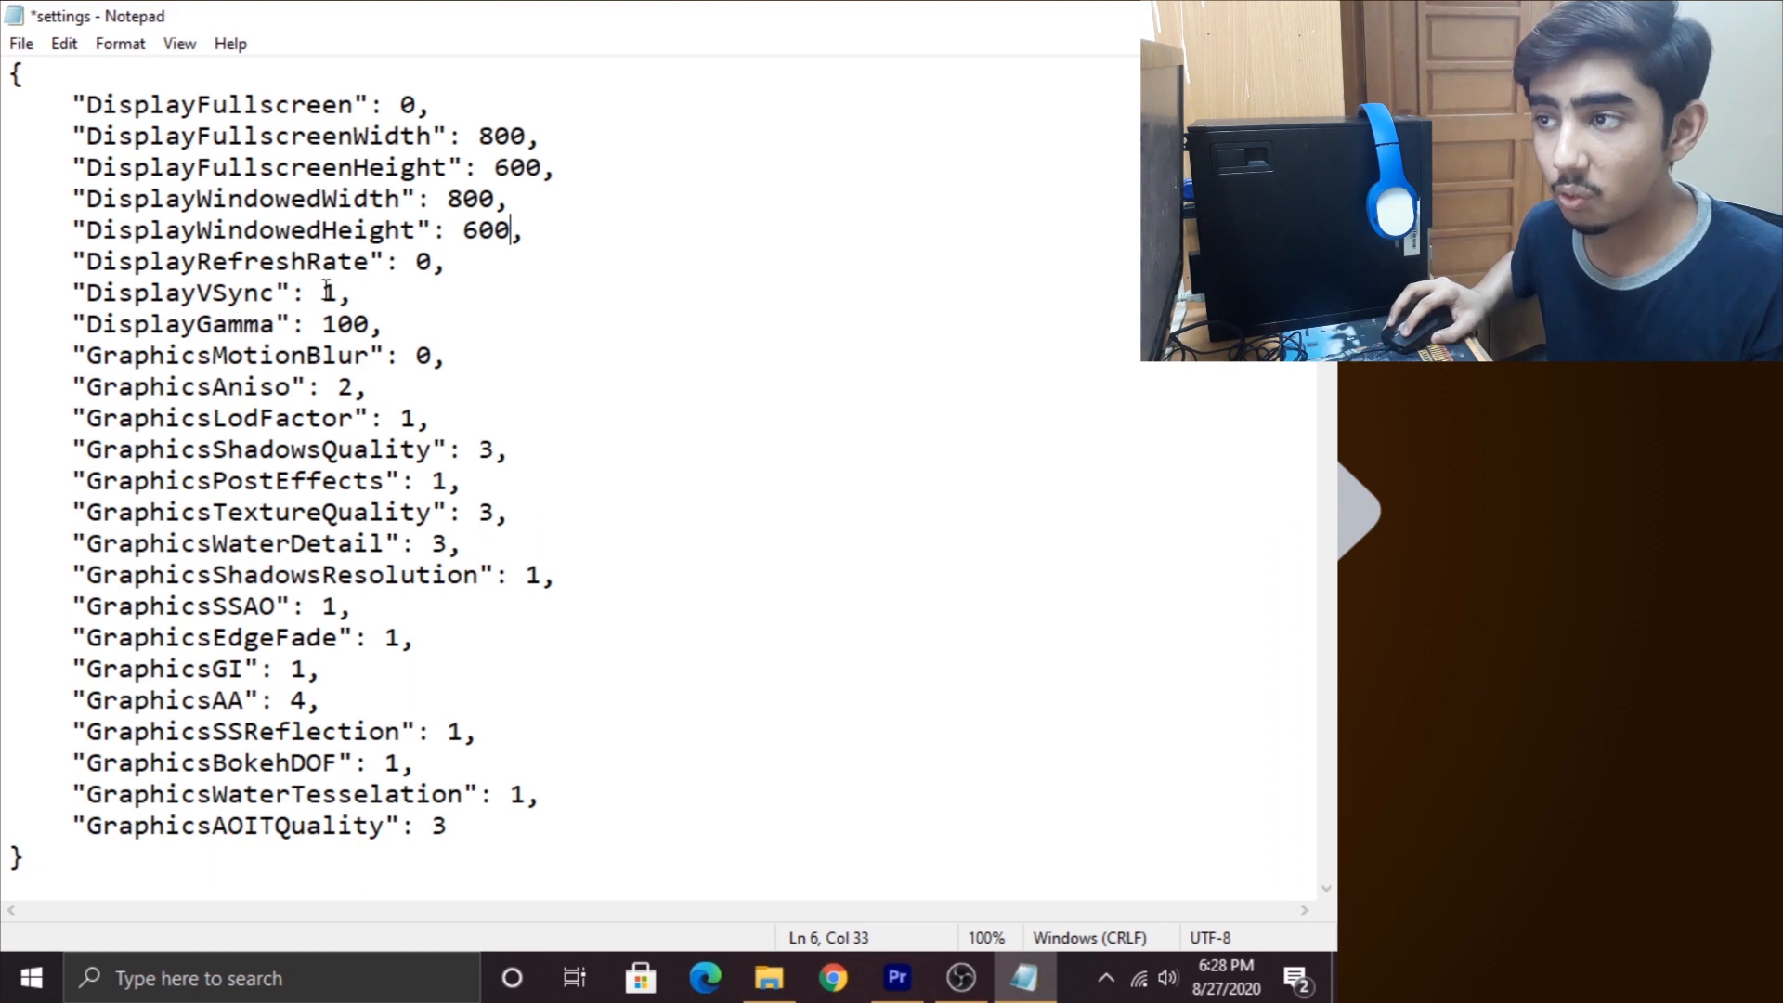
double_click(328, 292)
text(0)
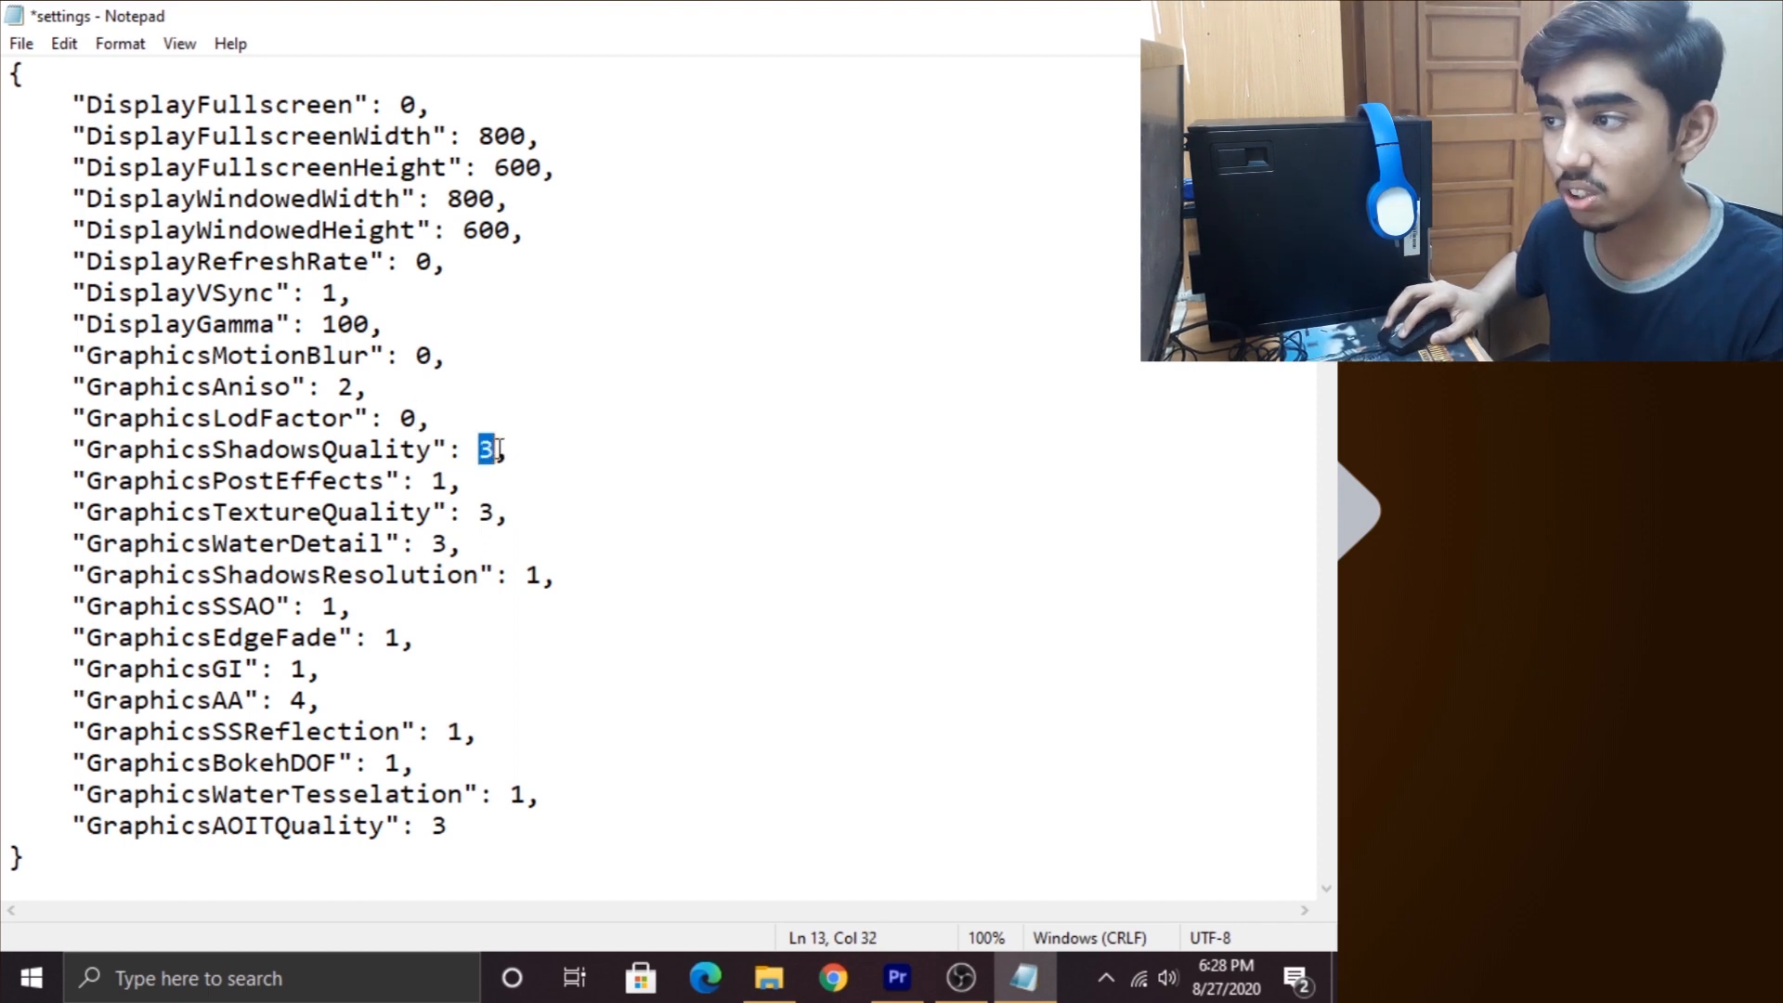
- Set shadows quality and the following graphics values to 0
key(Backspace)
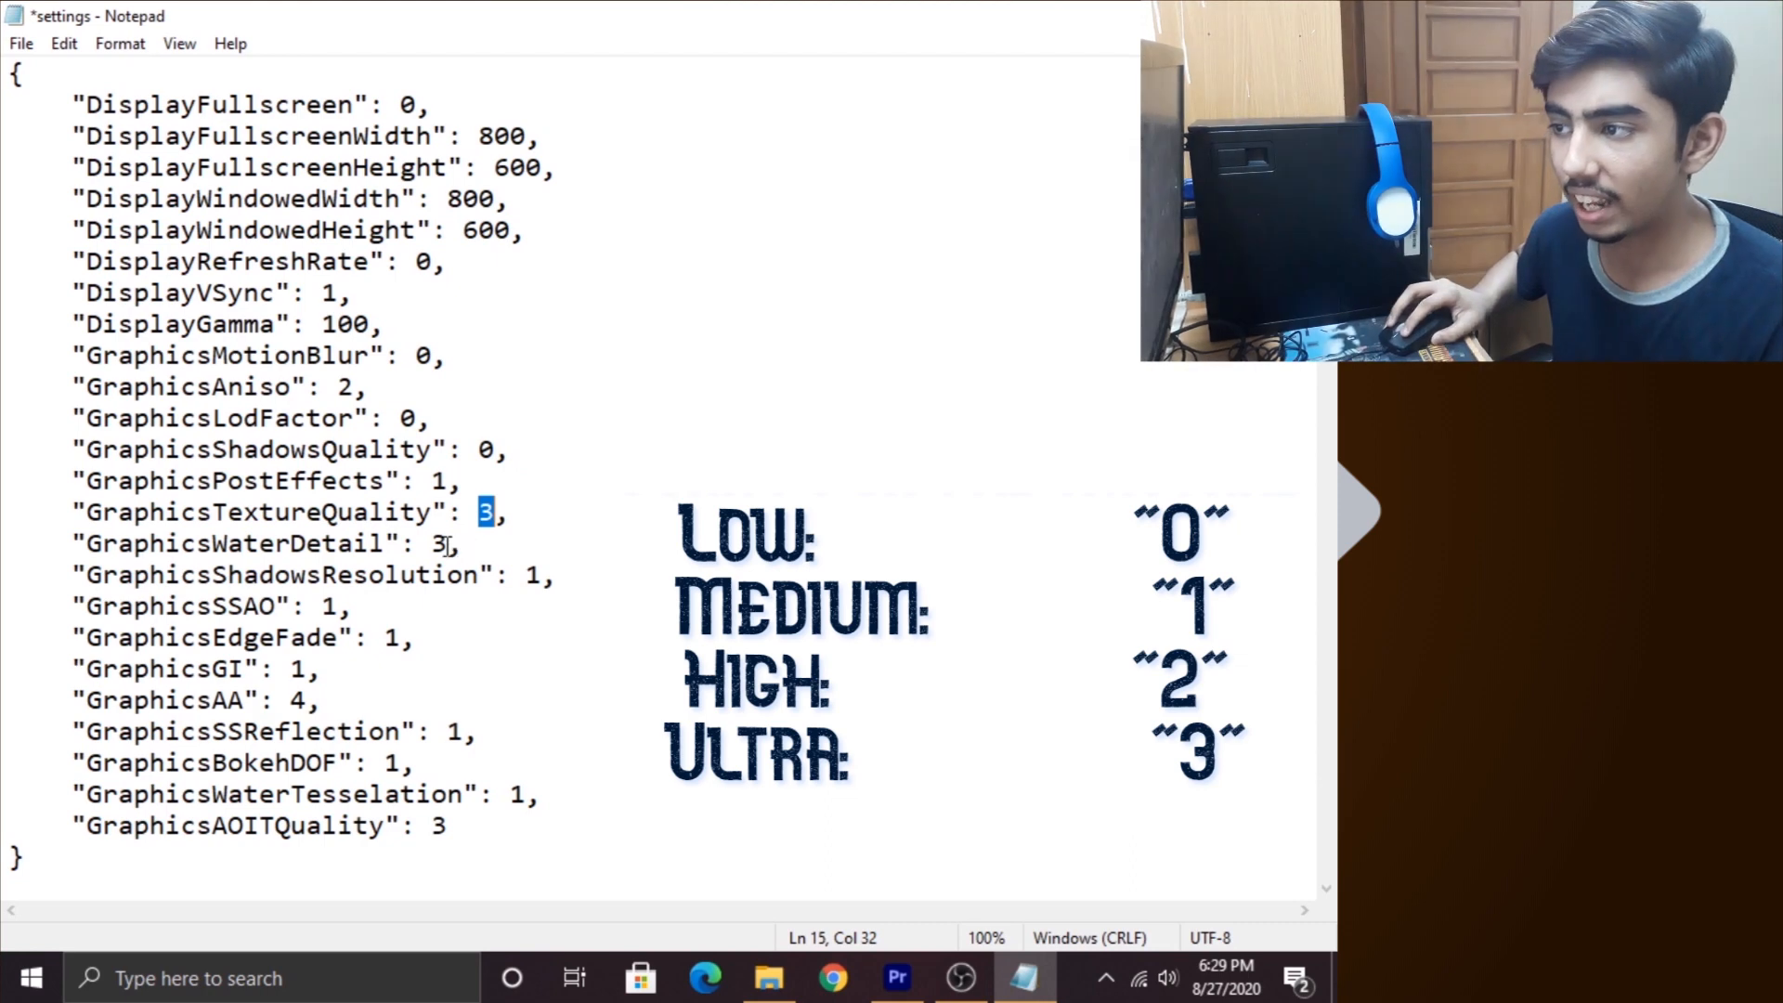
text(0)
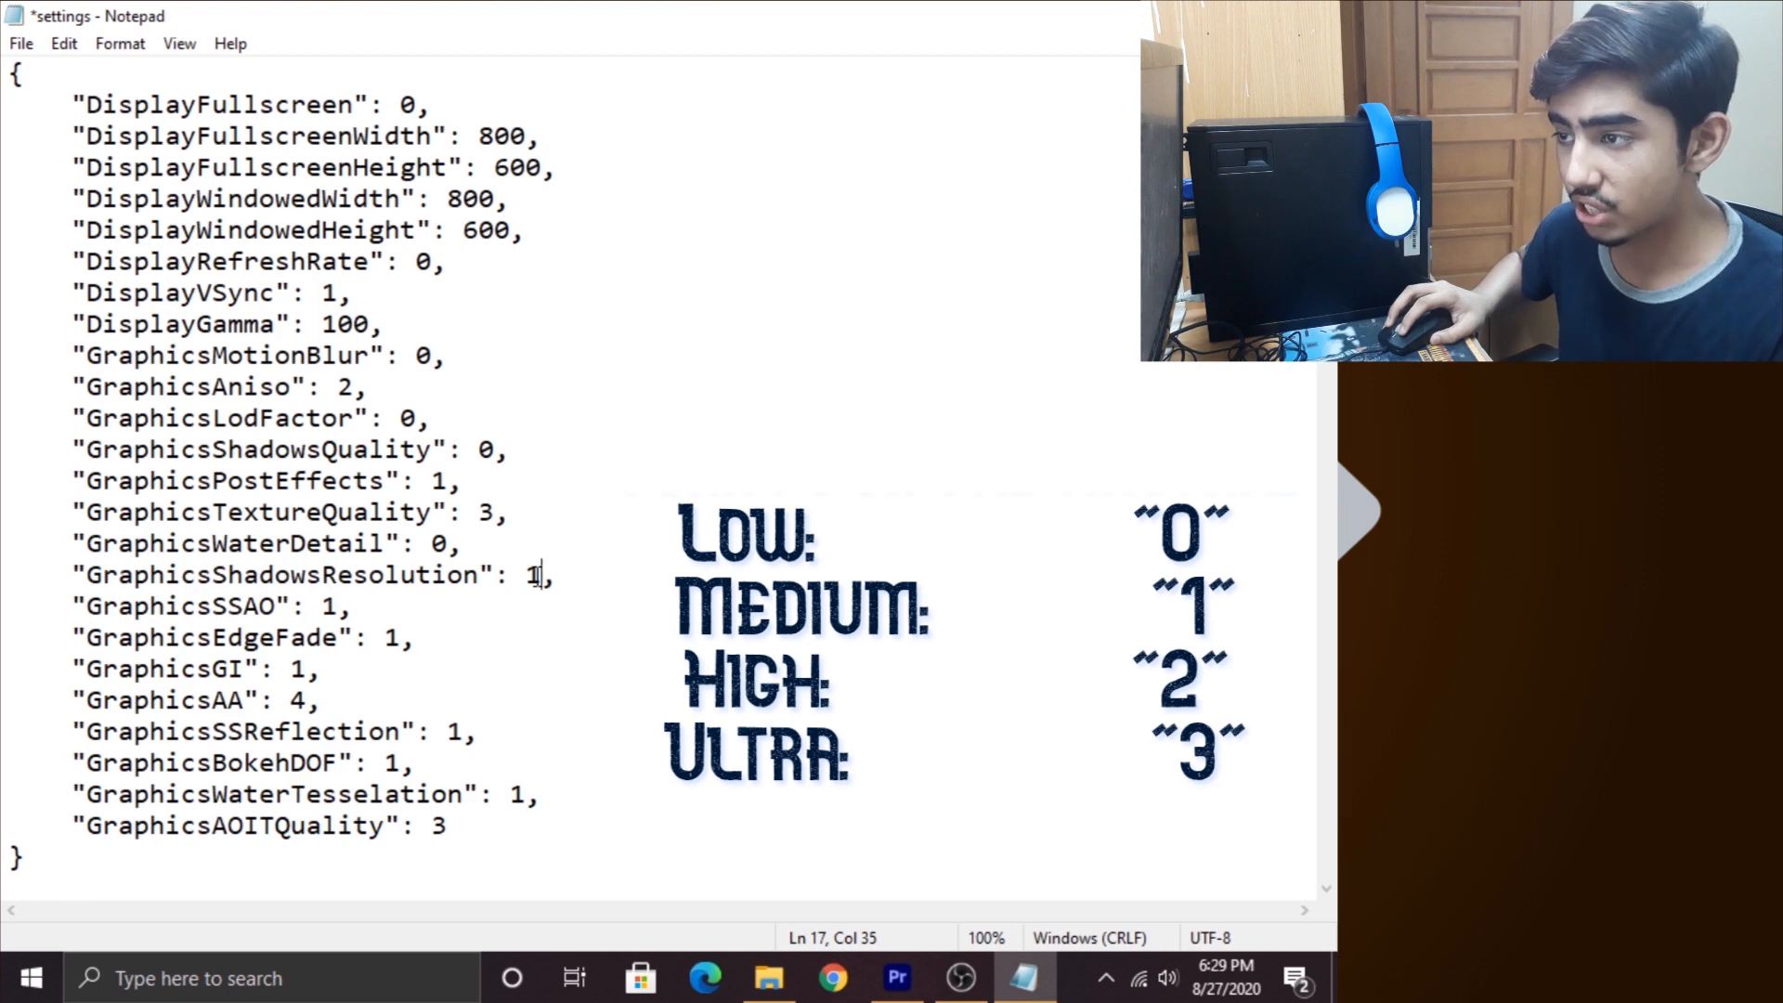
text(0)
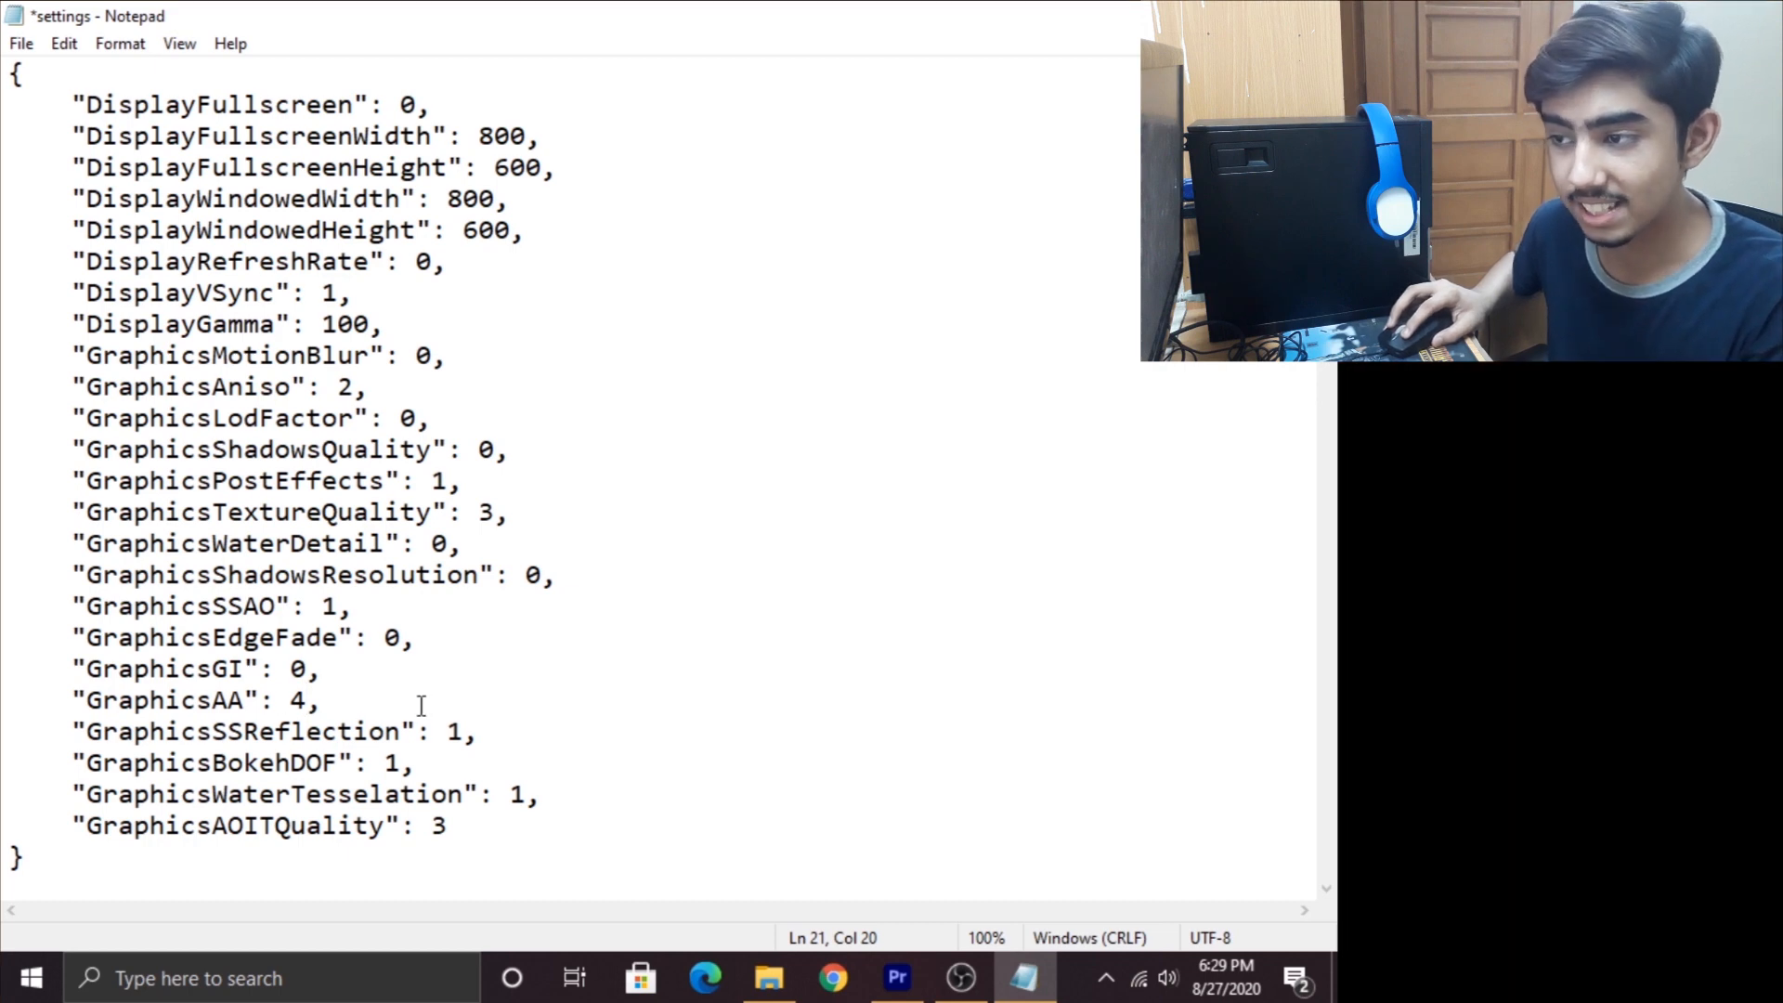
- Set GraphicsAA to 2, the next value to 0, and AOIT quality to 2
key(Backspace)
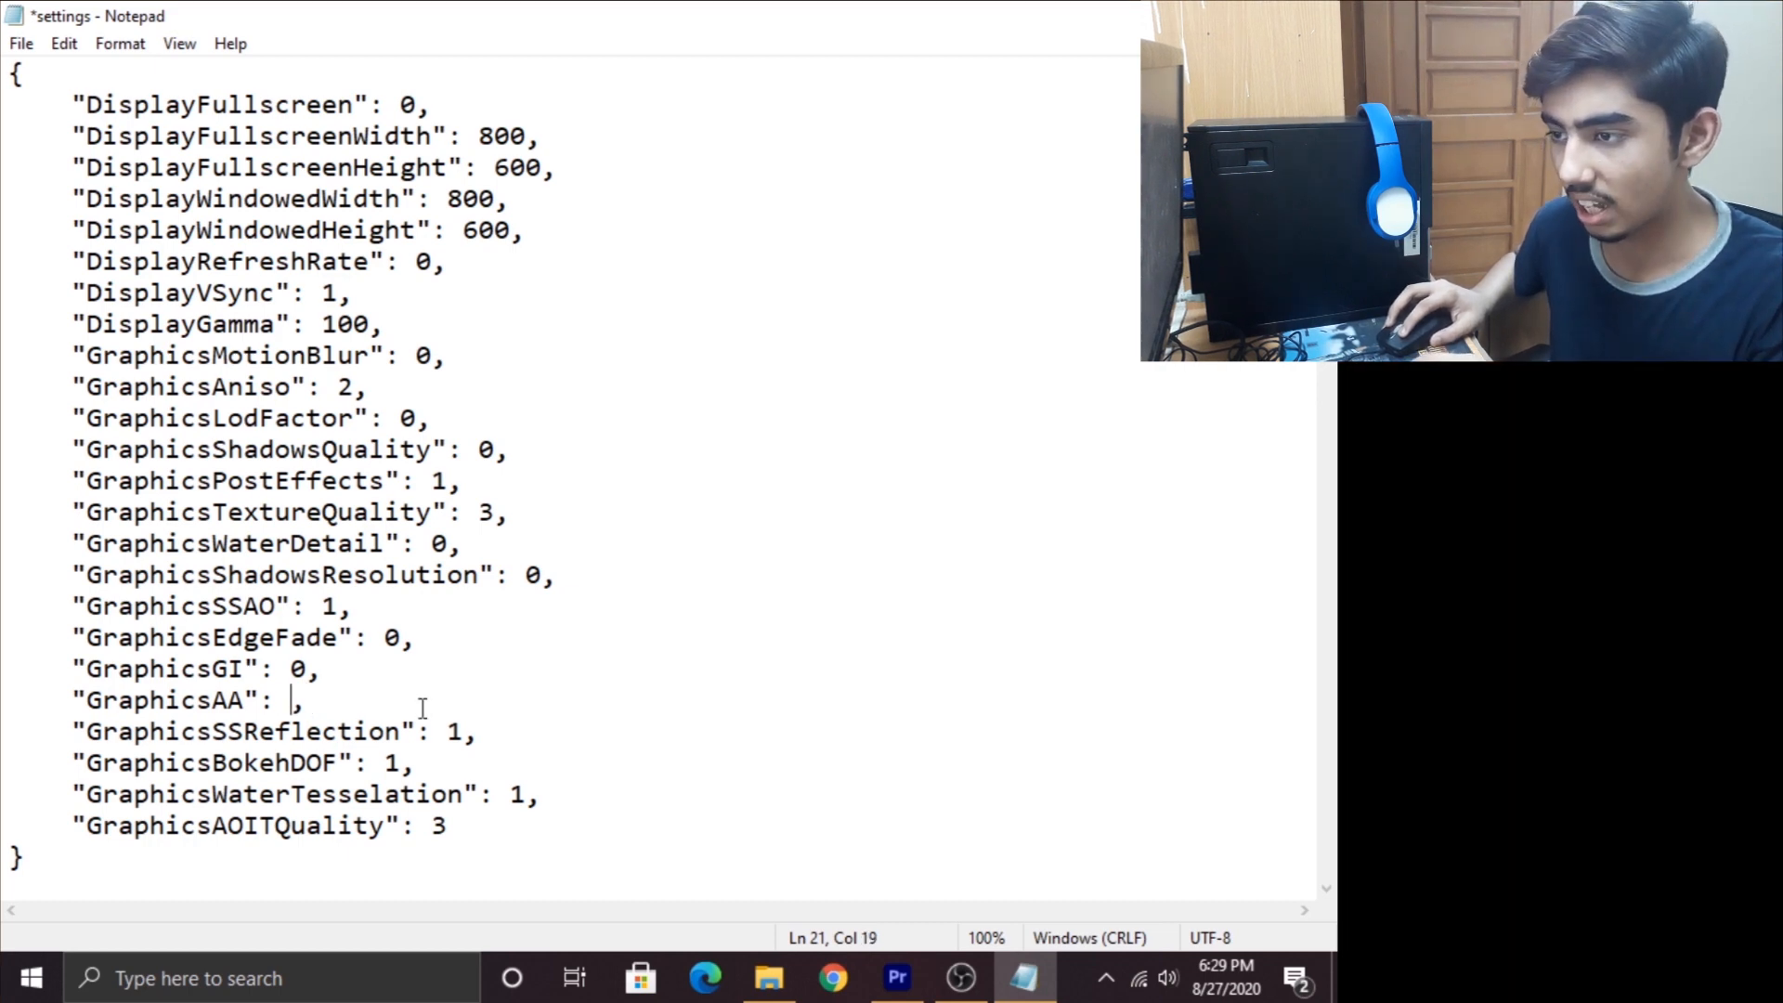
text(2)
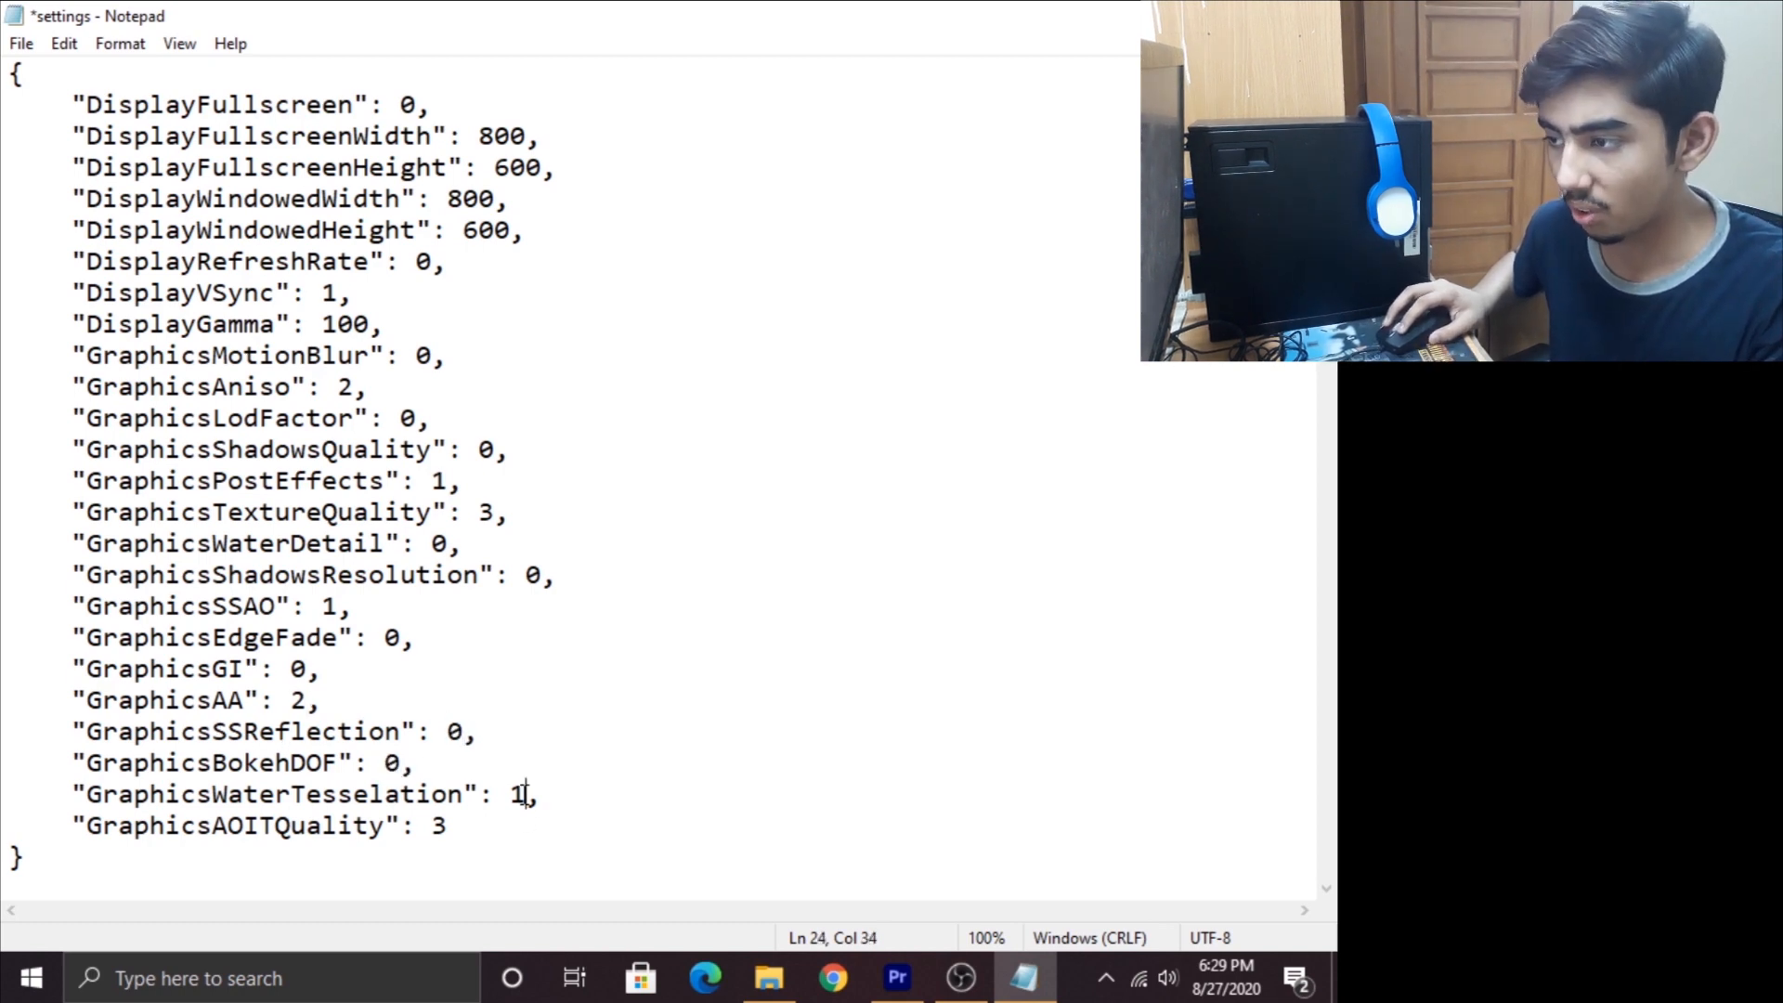
text(0)
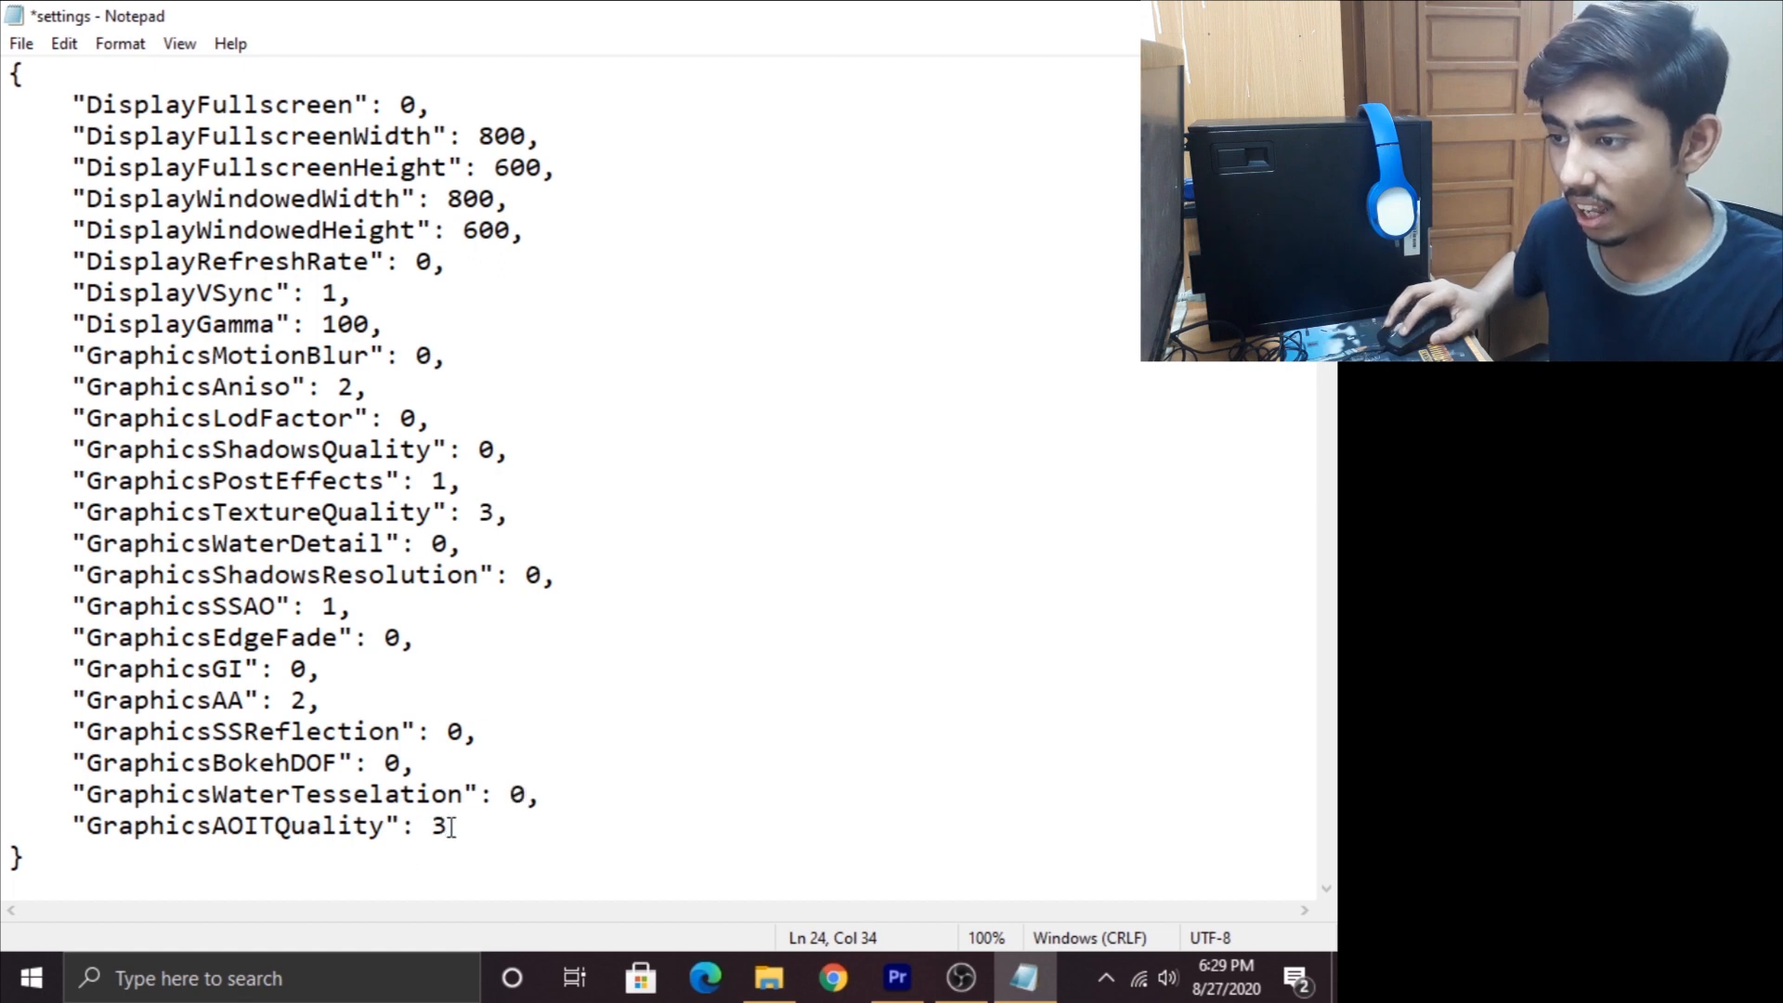
key(Backspace)
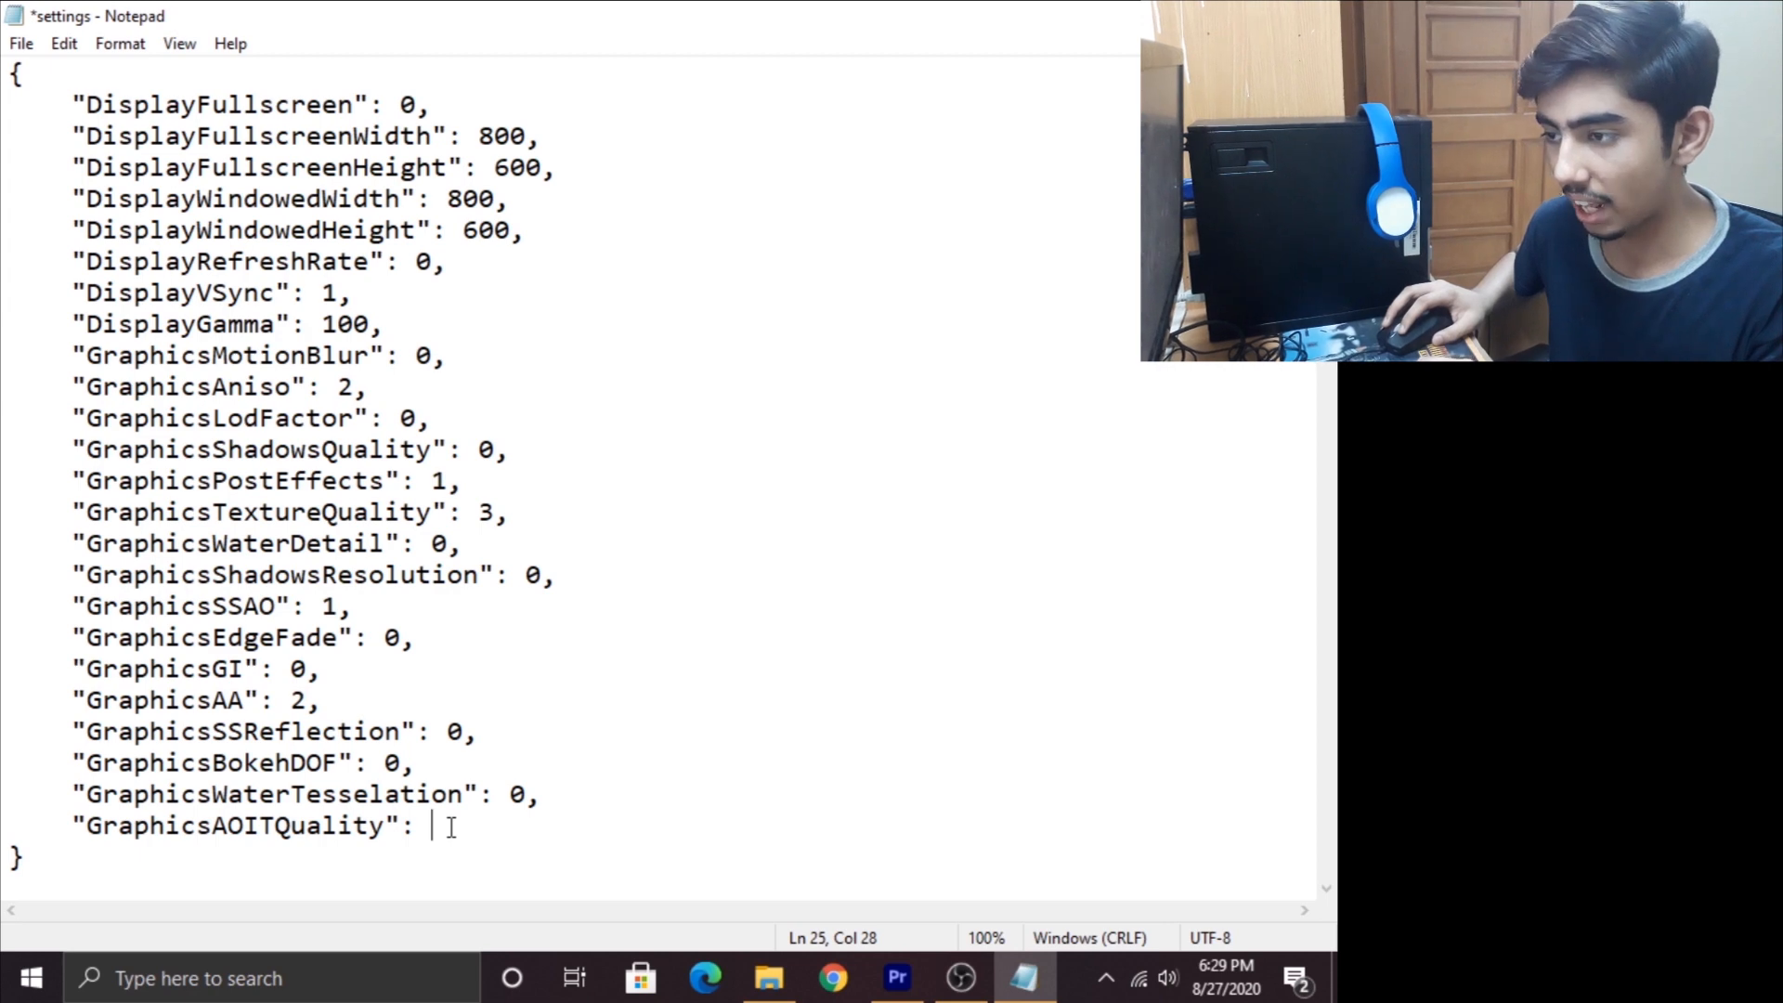
text(2)
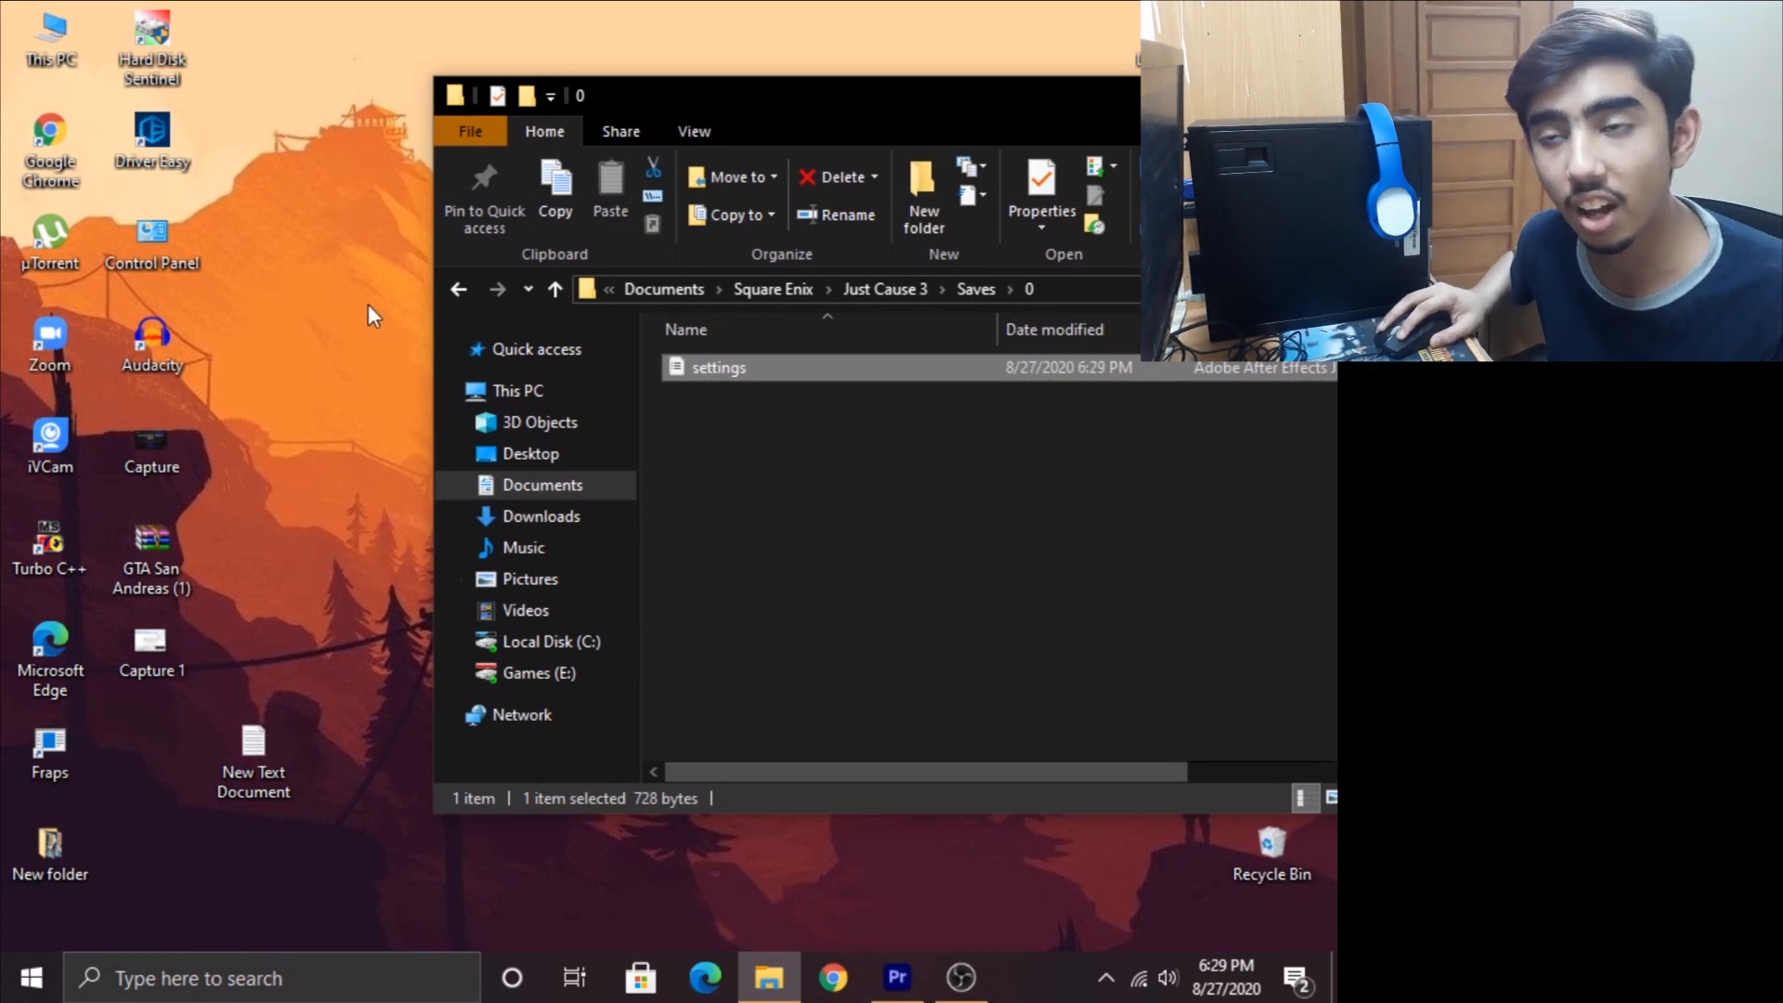
mouse_move(840, 394)
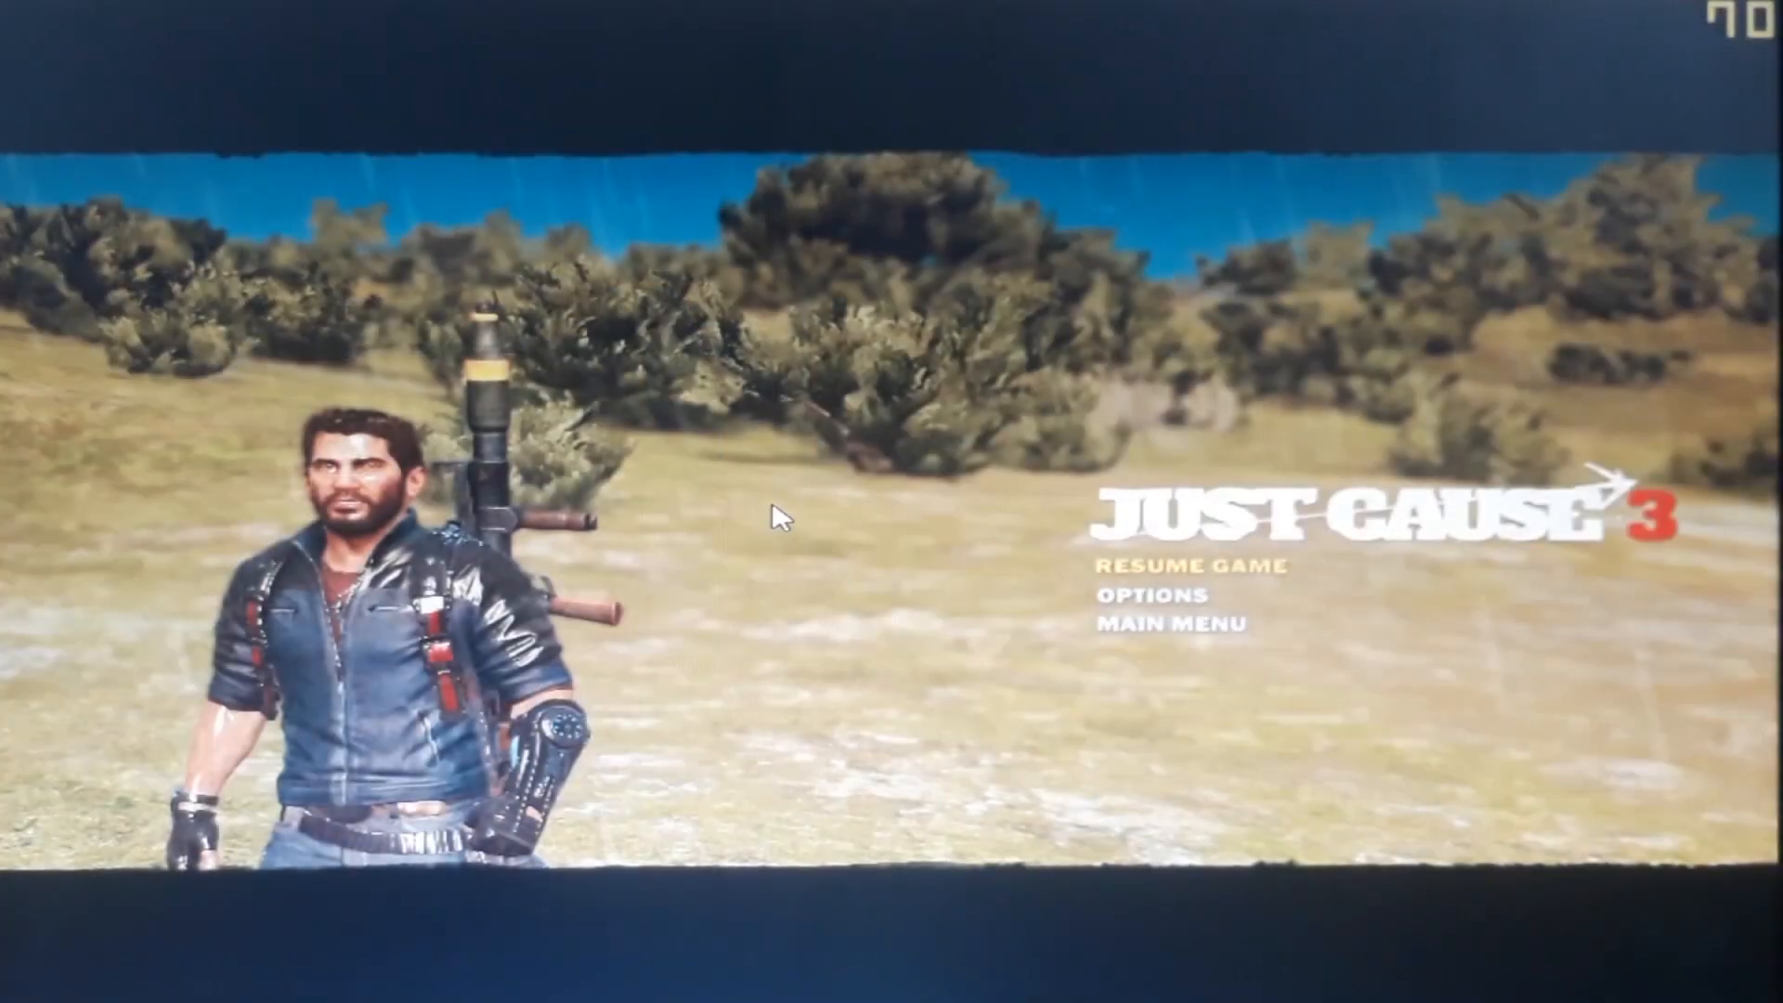
mouse_move(1473, 771)
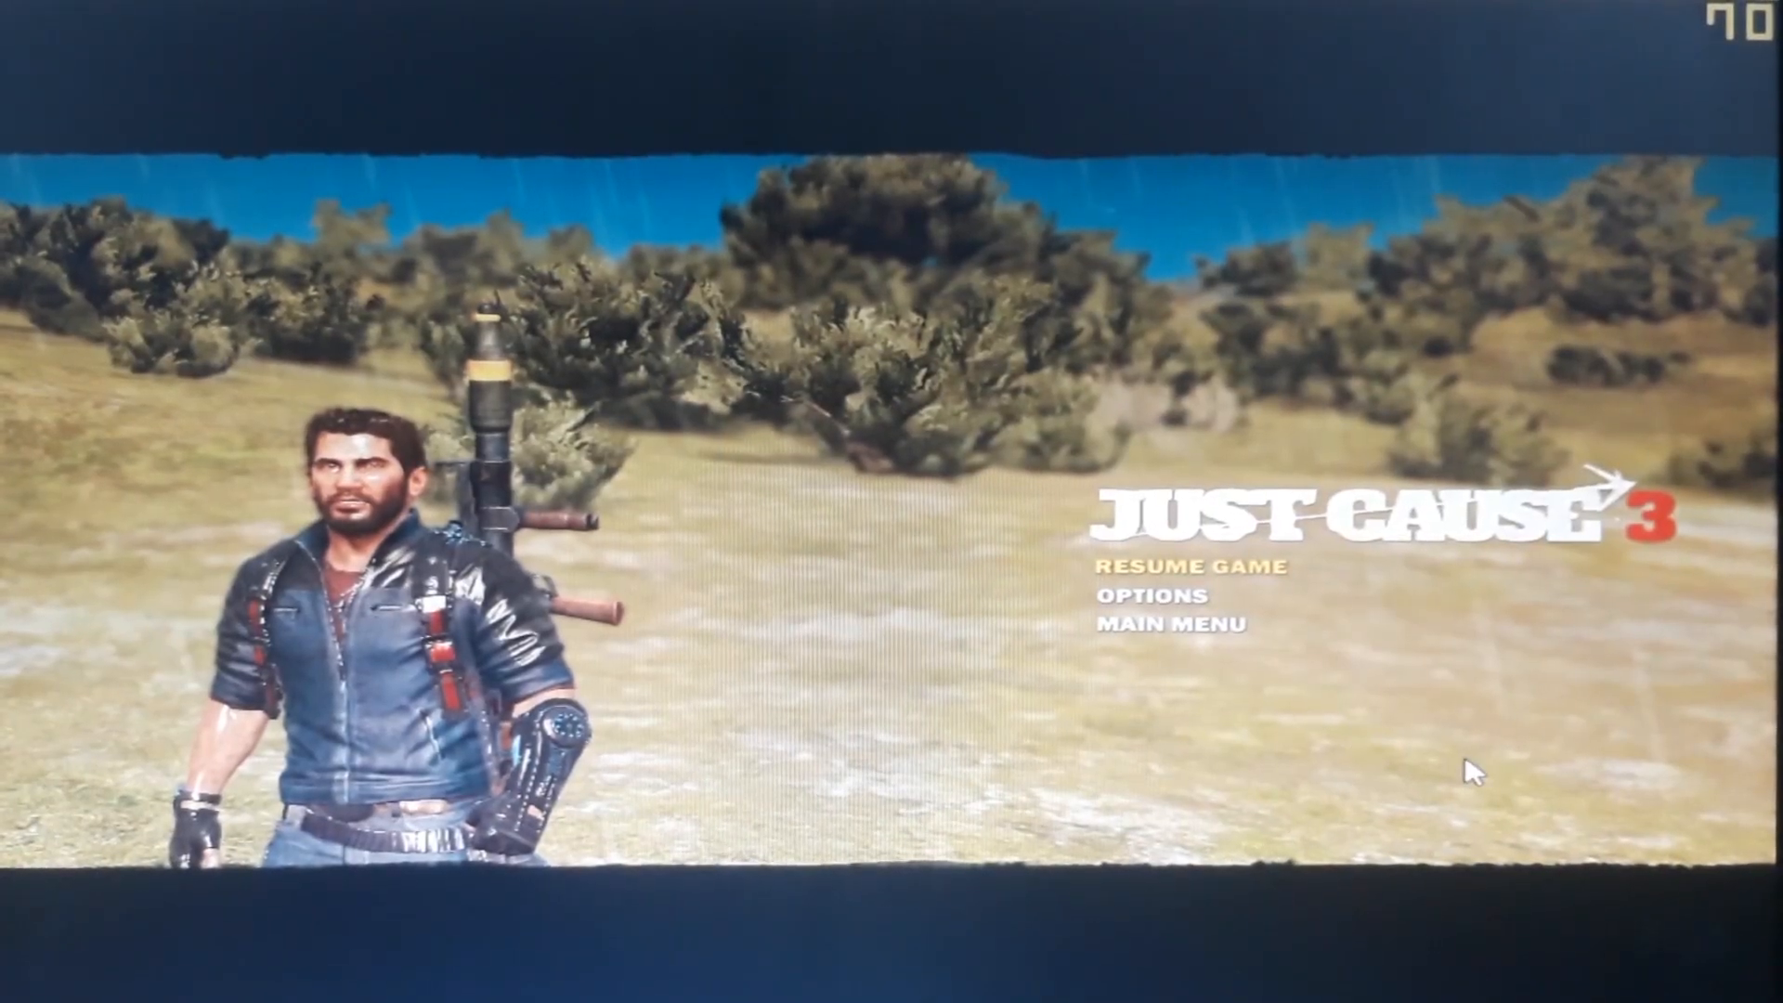
- Resume the paused Just Cause 3 game to test the lowered settings
click(1161, 565)
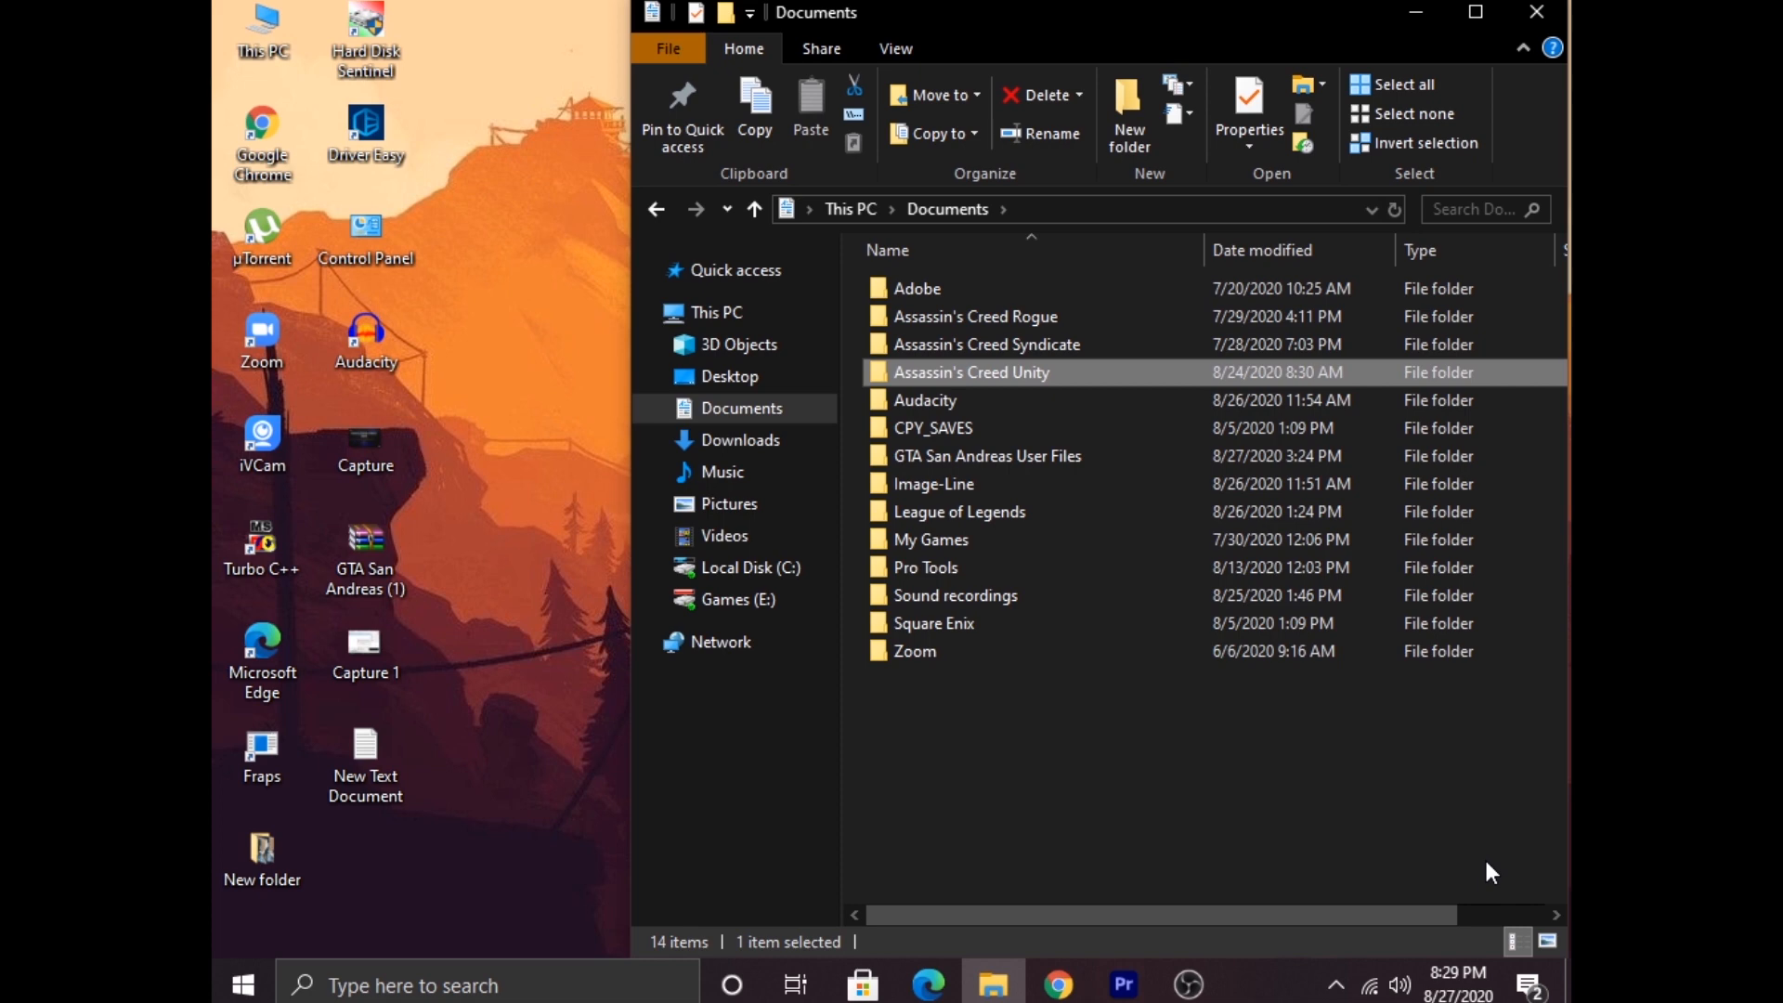
mouse_move(1464, 875)
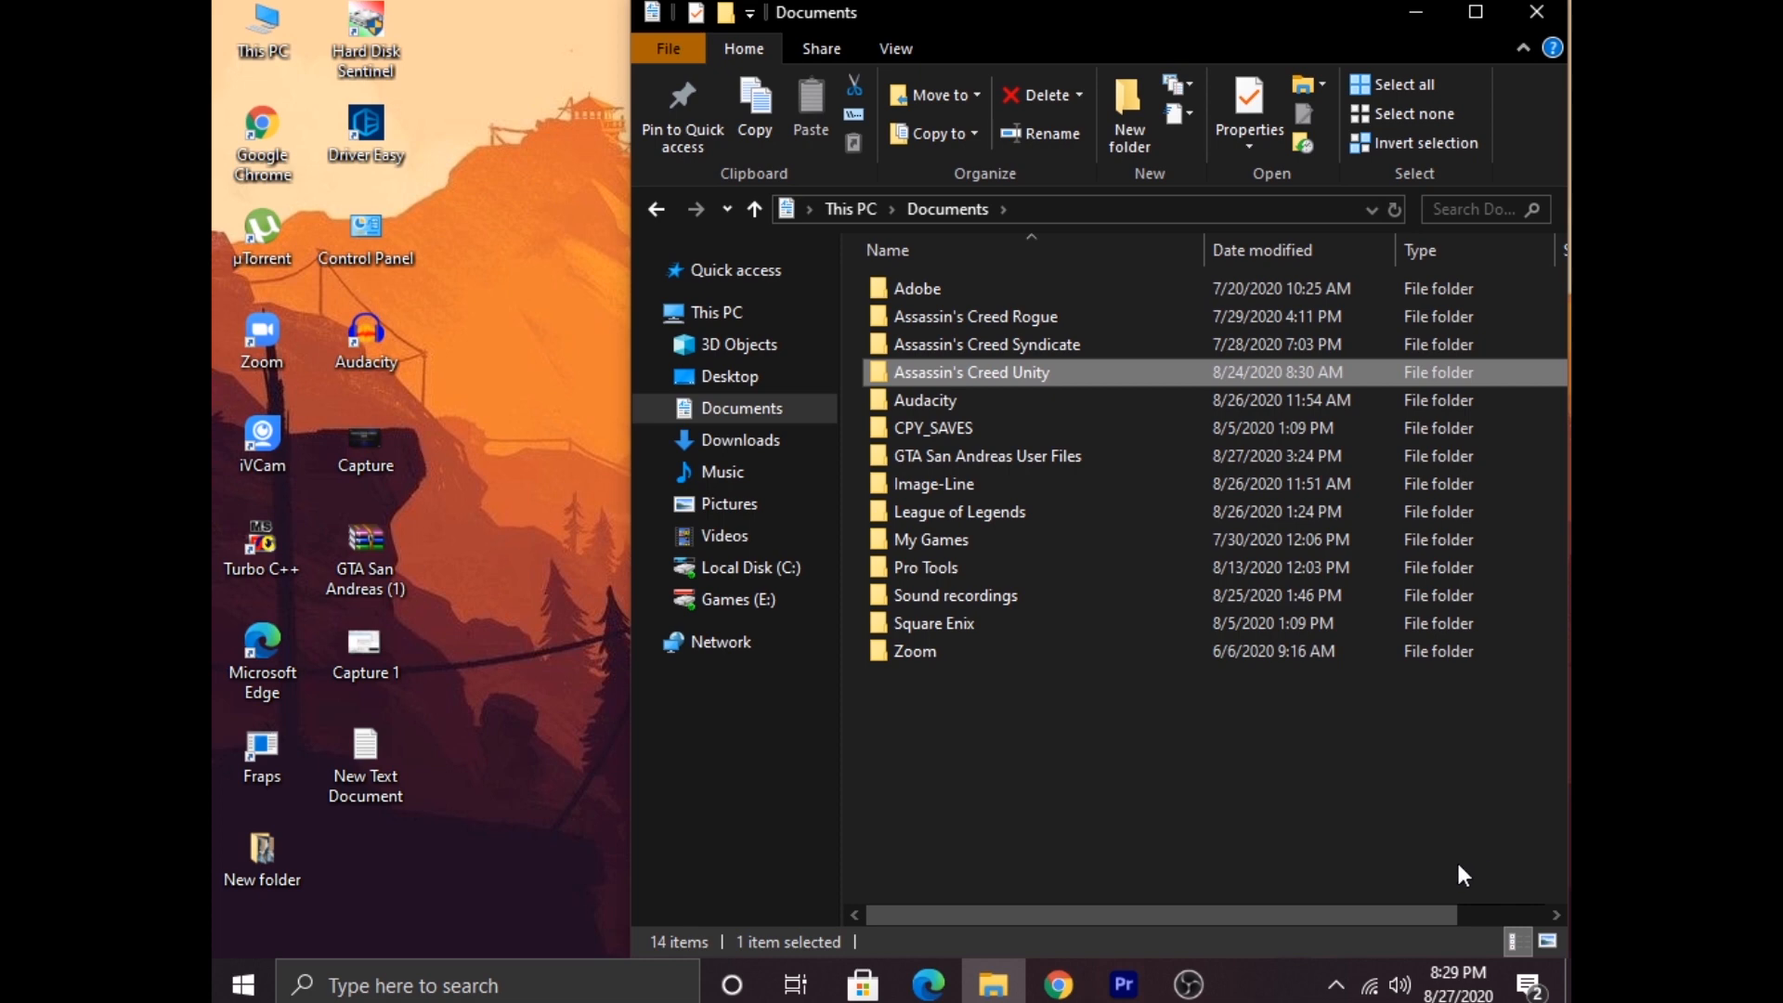
mouse_move(1264, 865)
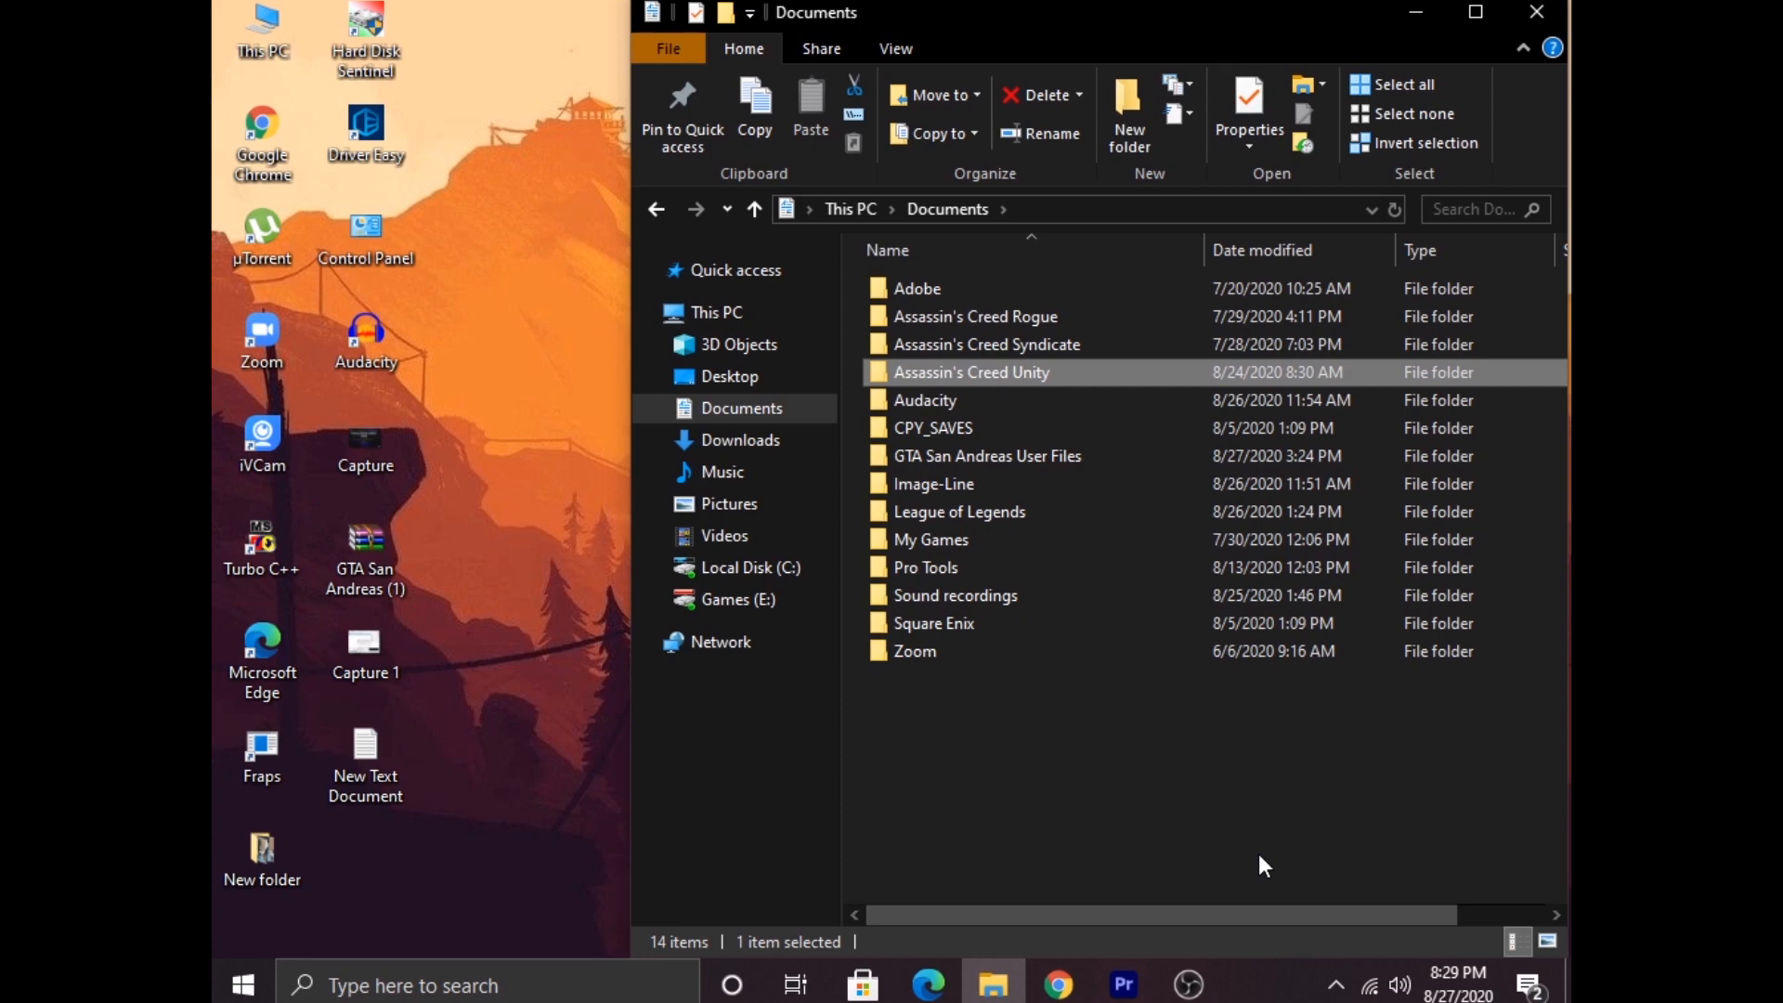
mouse_move(1194, 725)
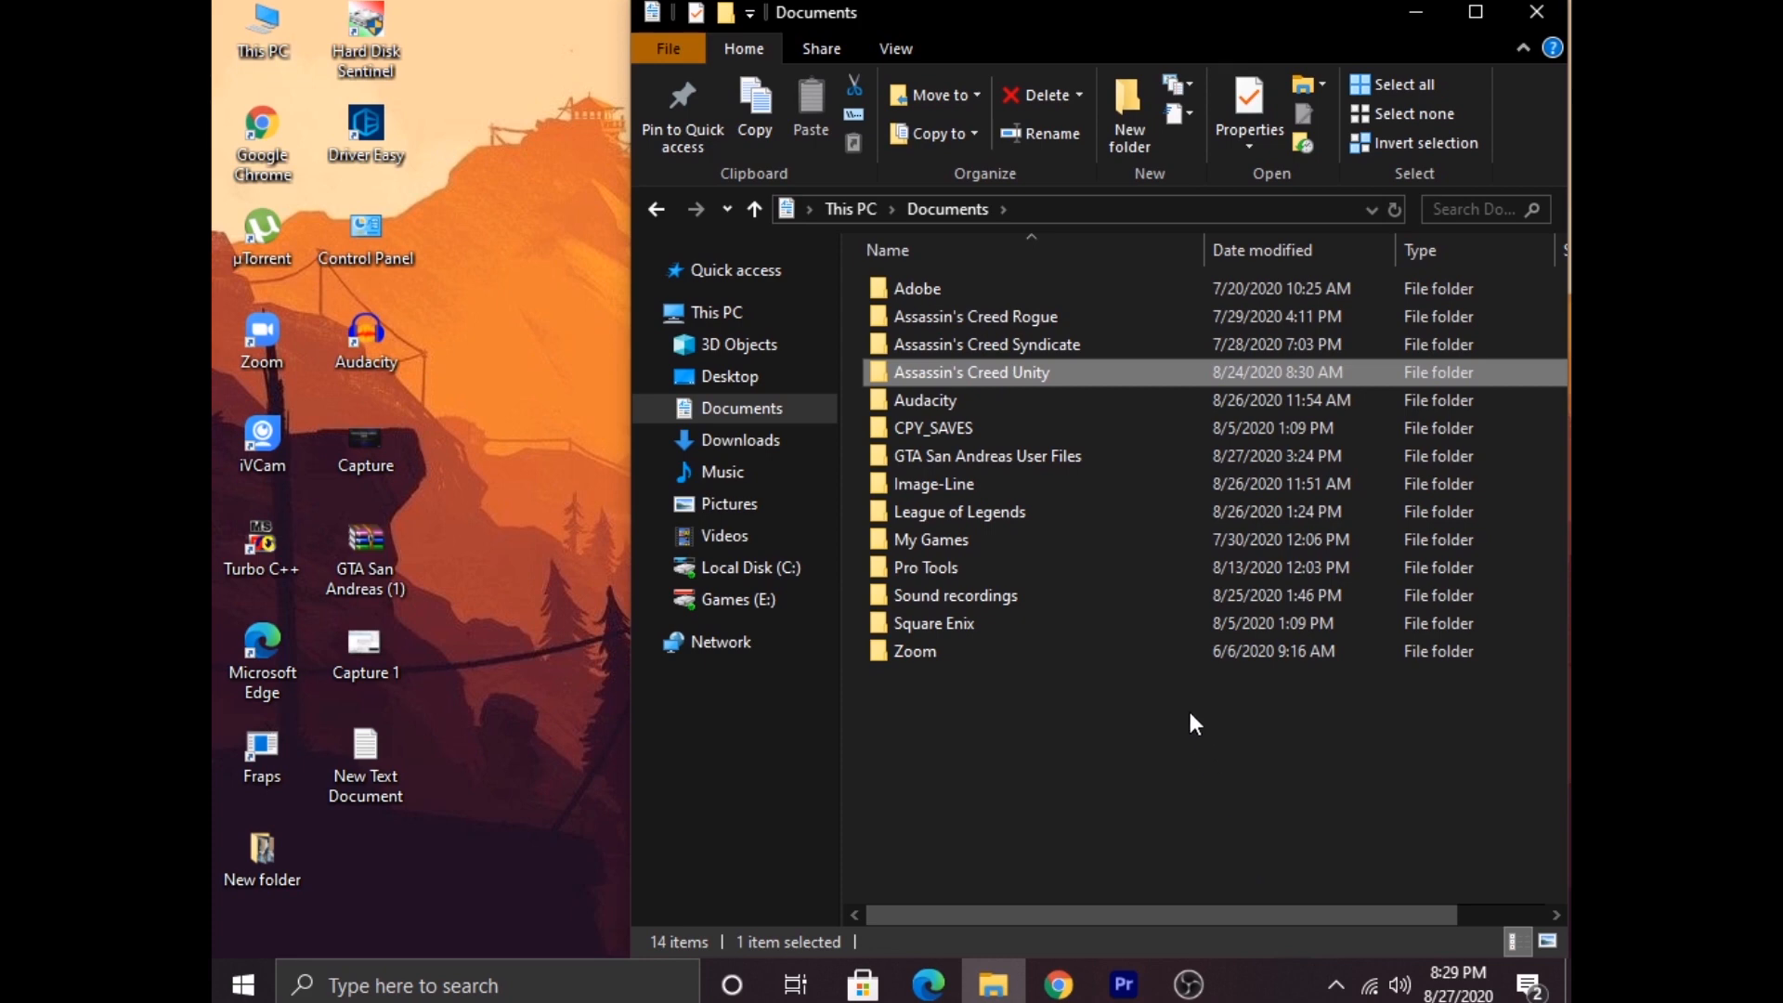
mouse_move(1045, 385)
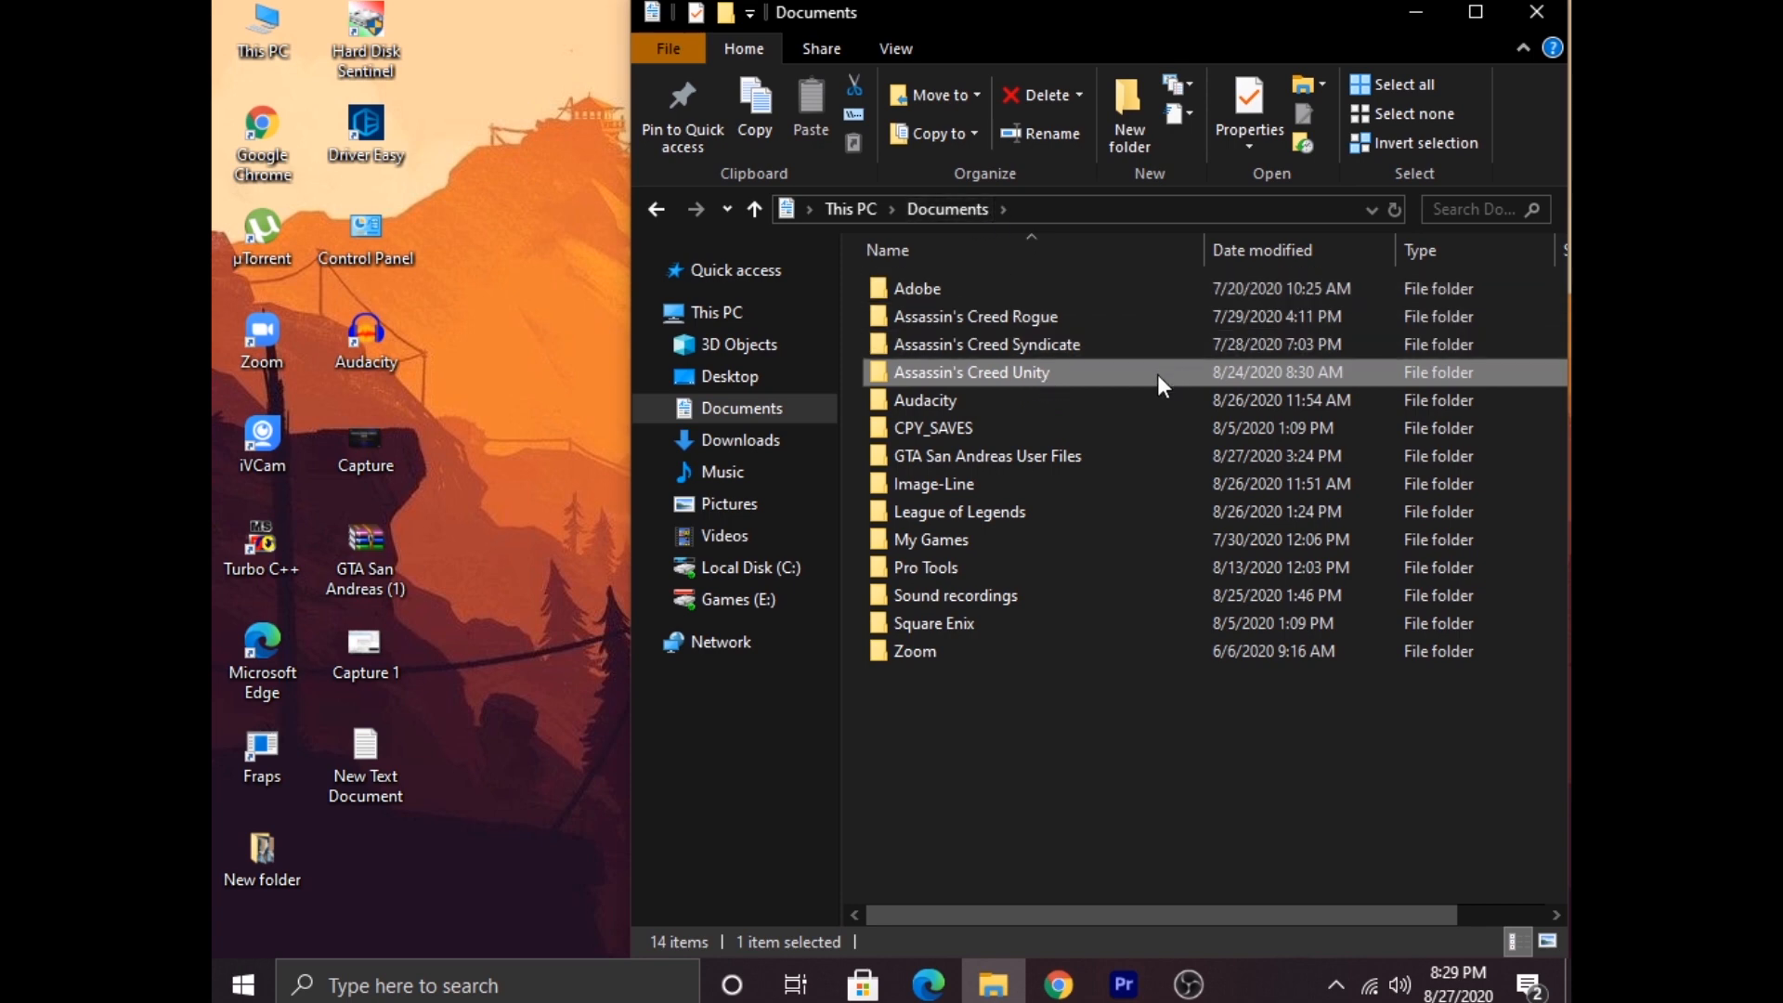
- Open the Assassin's Creed Unity folder and load the ACU config file into a blank Notepad document
double_click(971, 371)
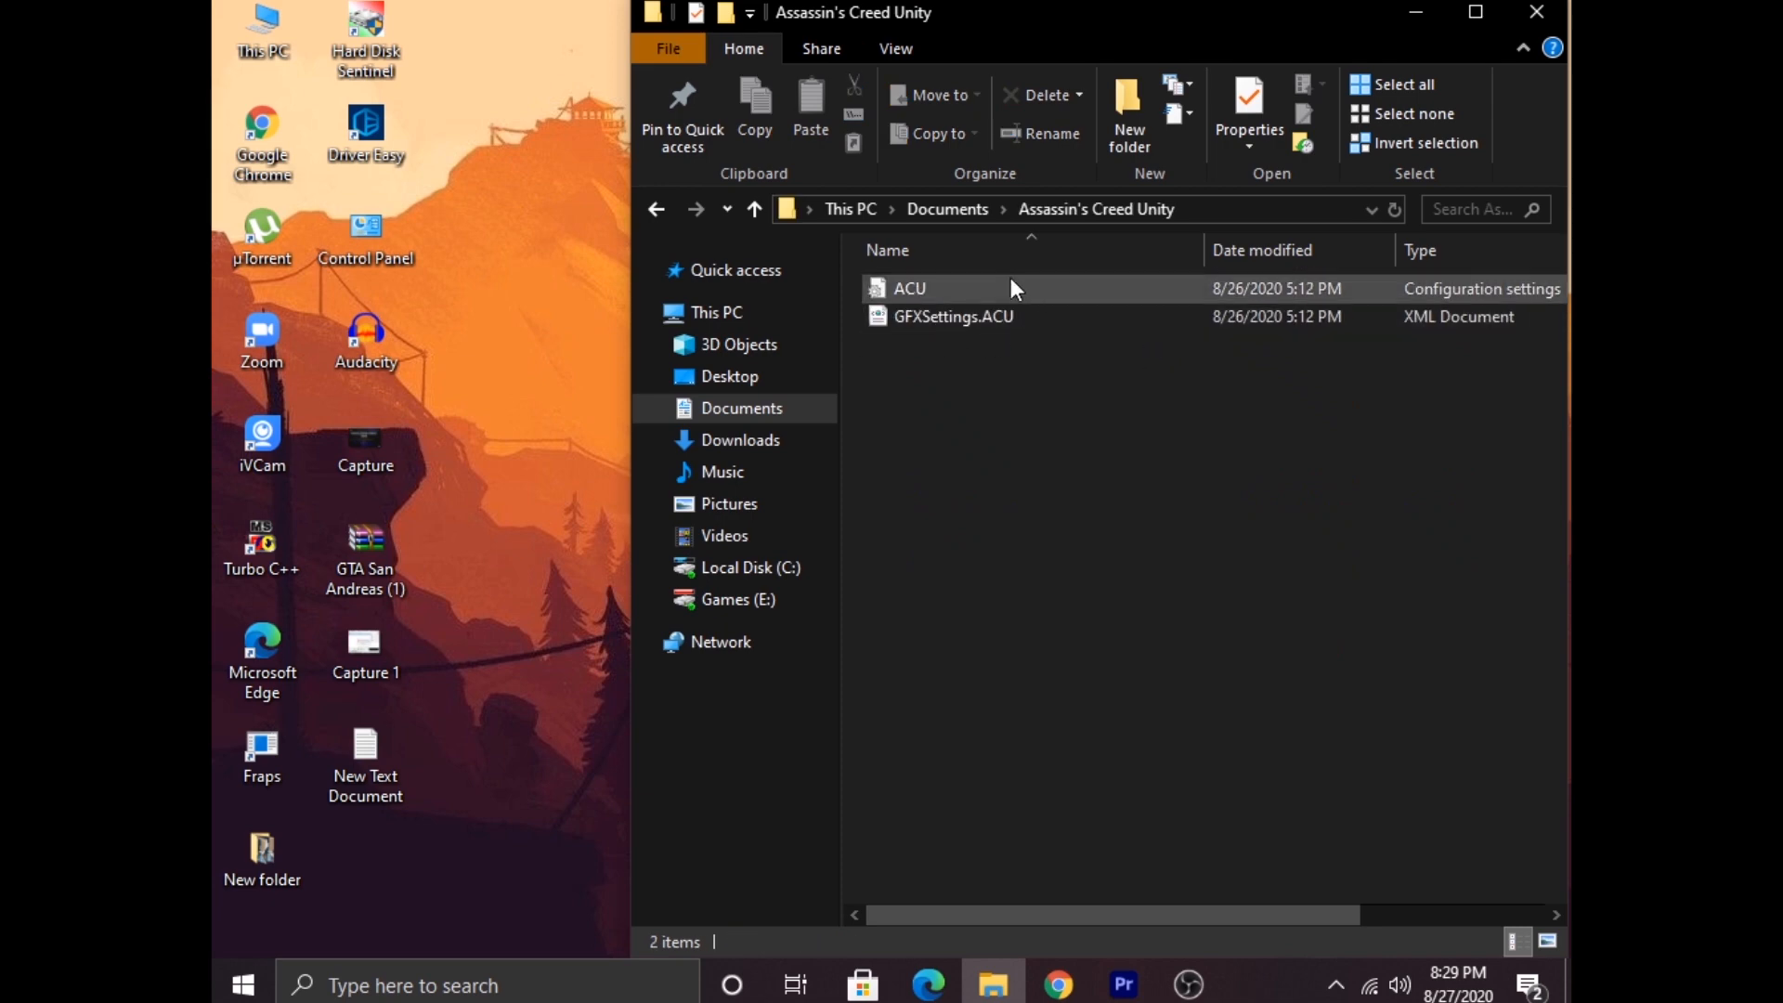
mouse_move(996, 307)
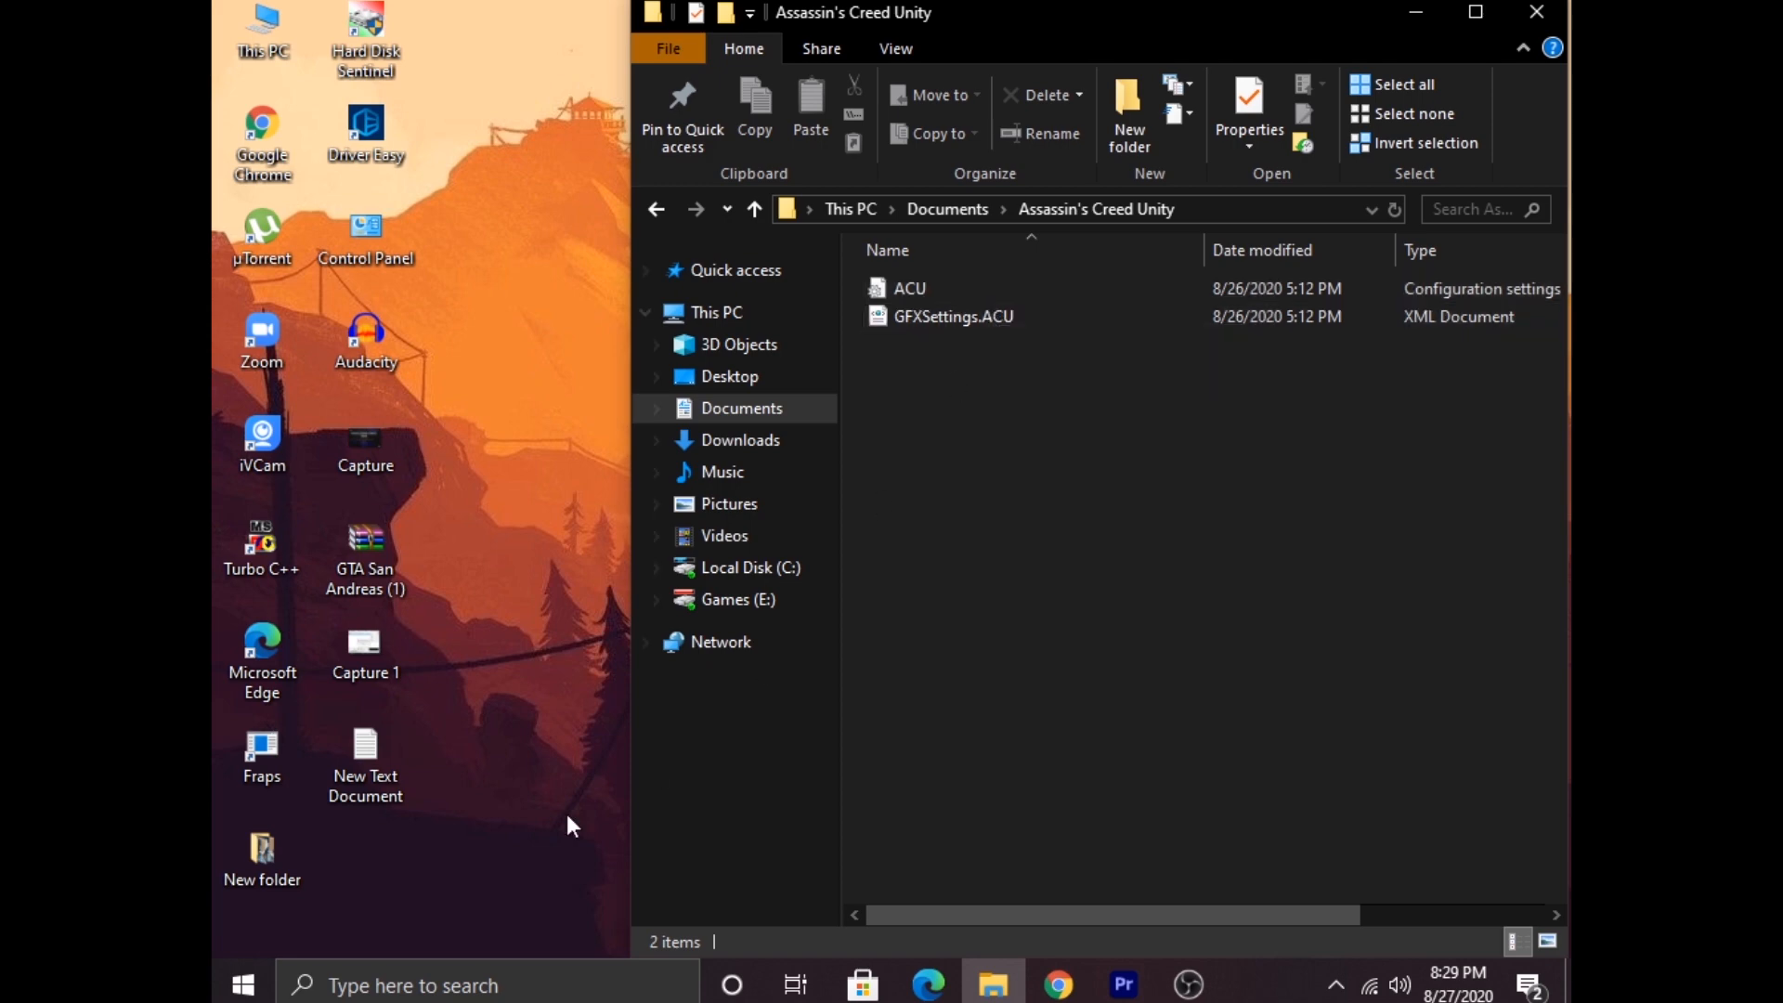
click(366, 763)
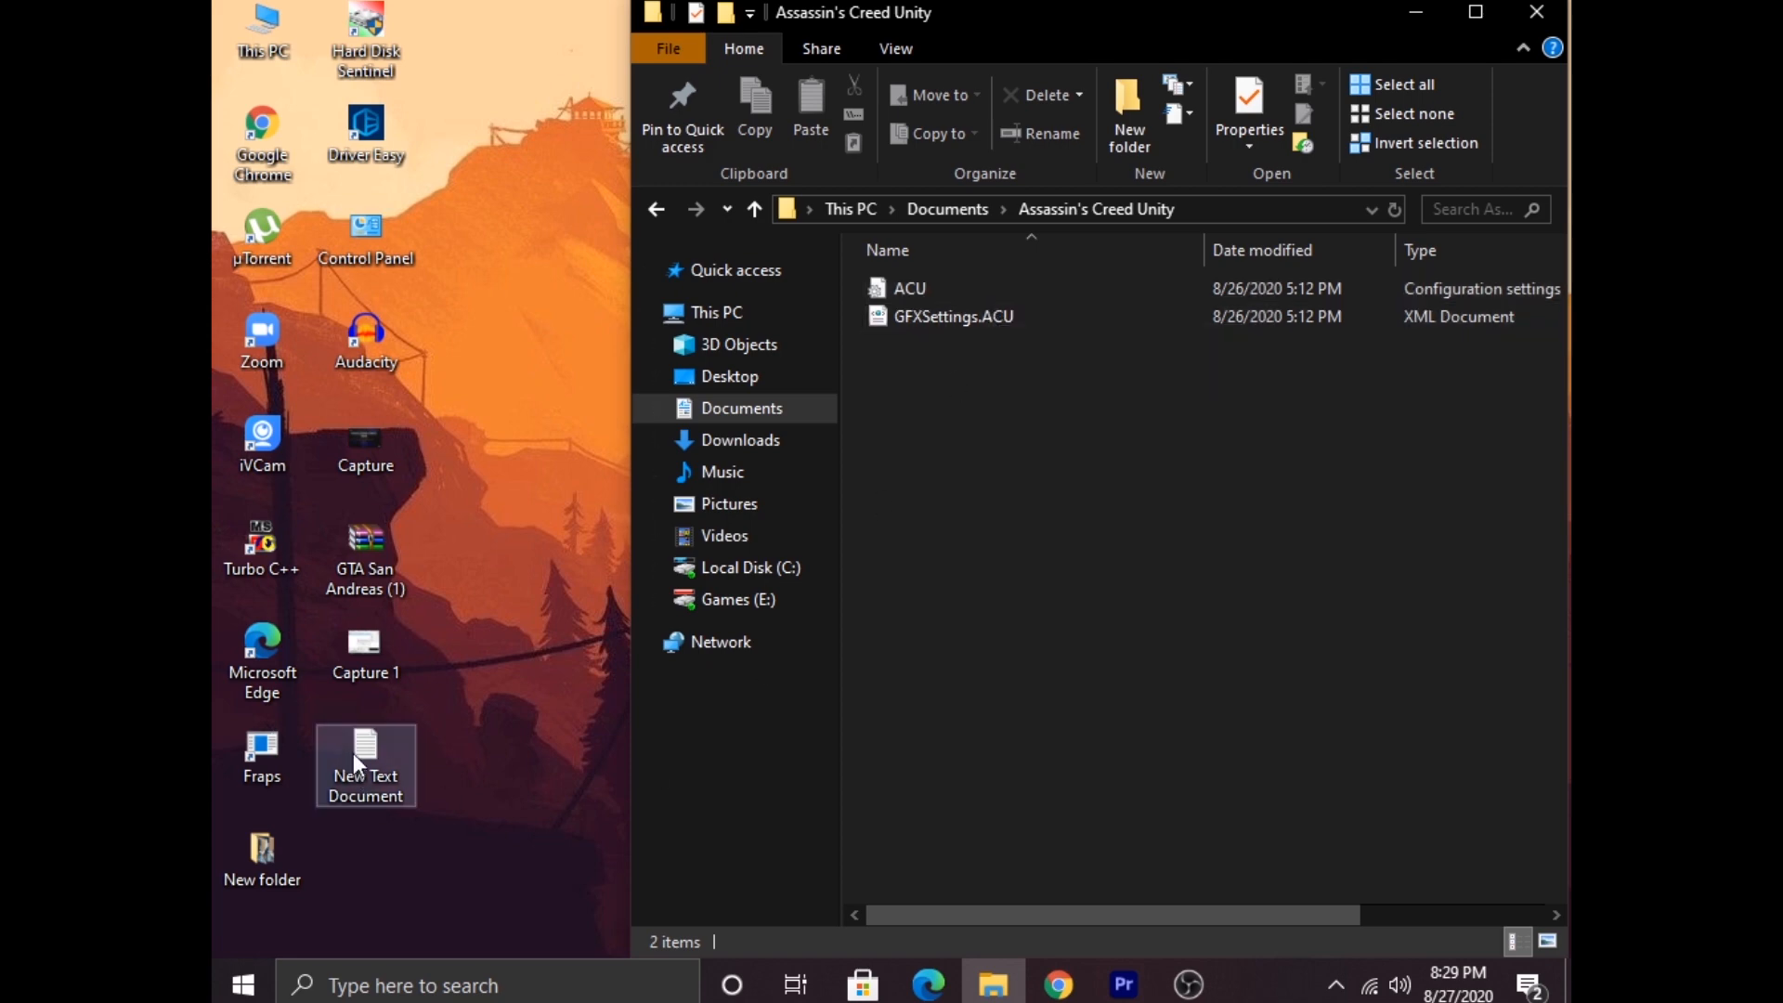
double_click(366, 756)
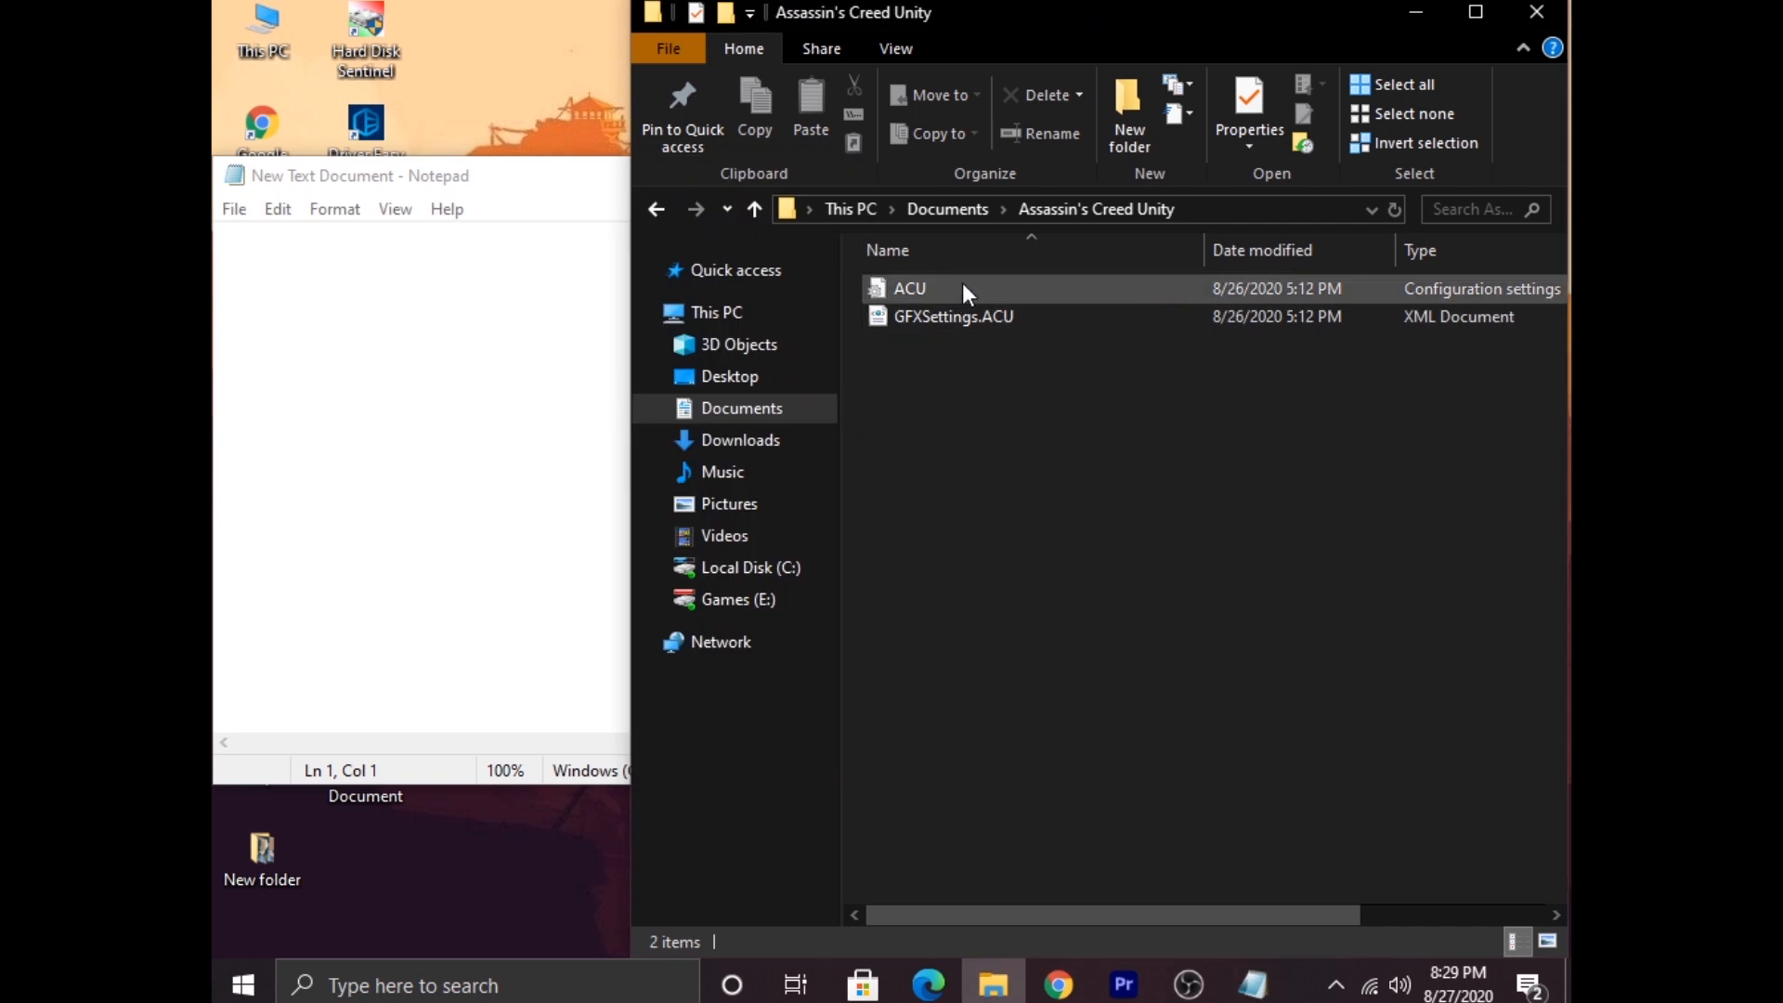
click(910, 288)
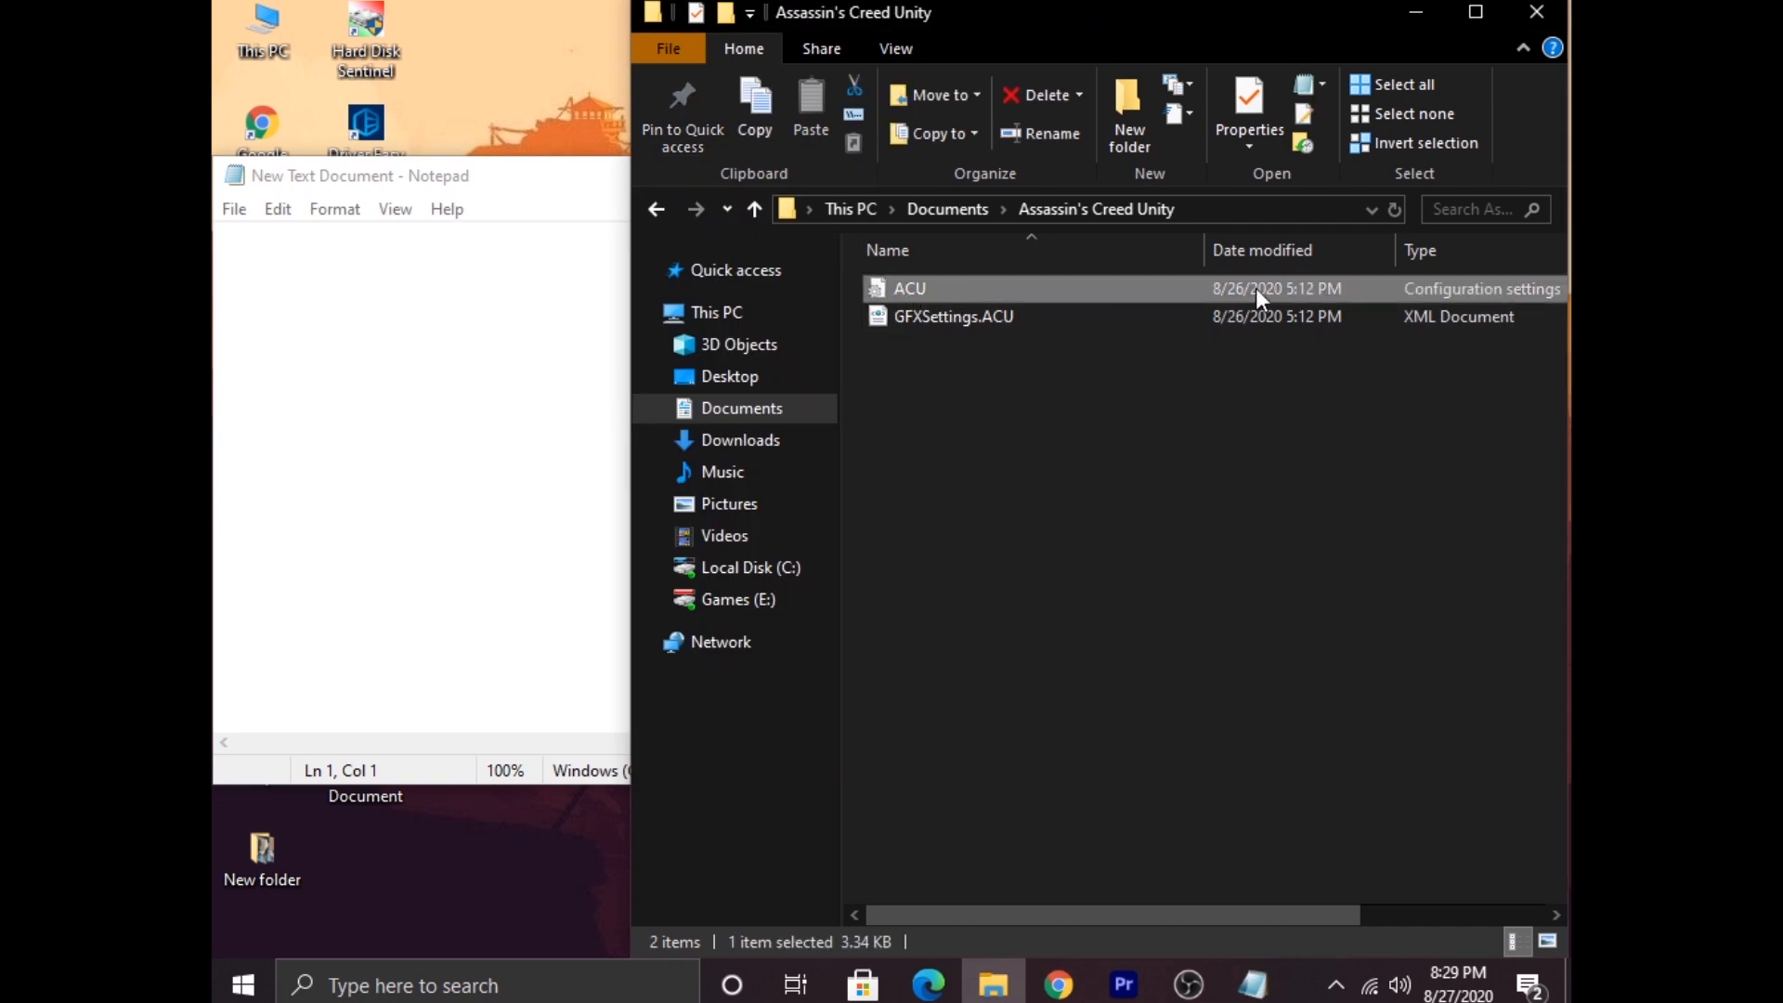
mouse_move(1057, 298)
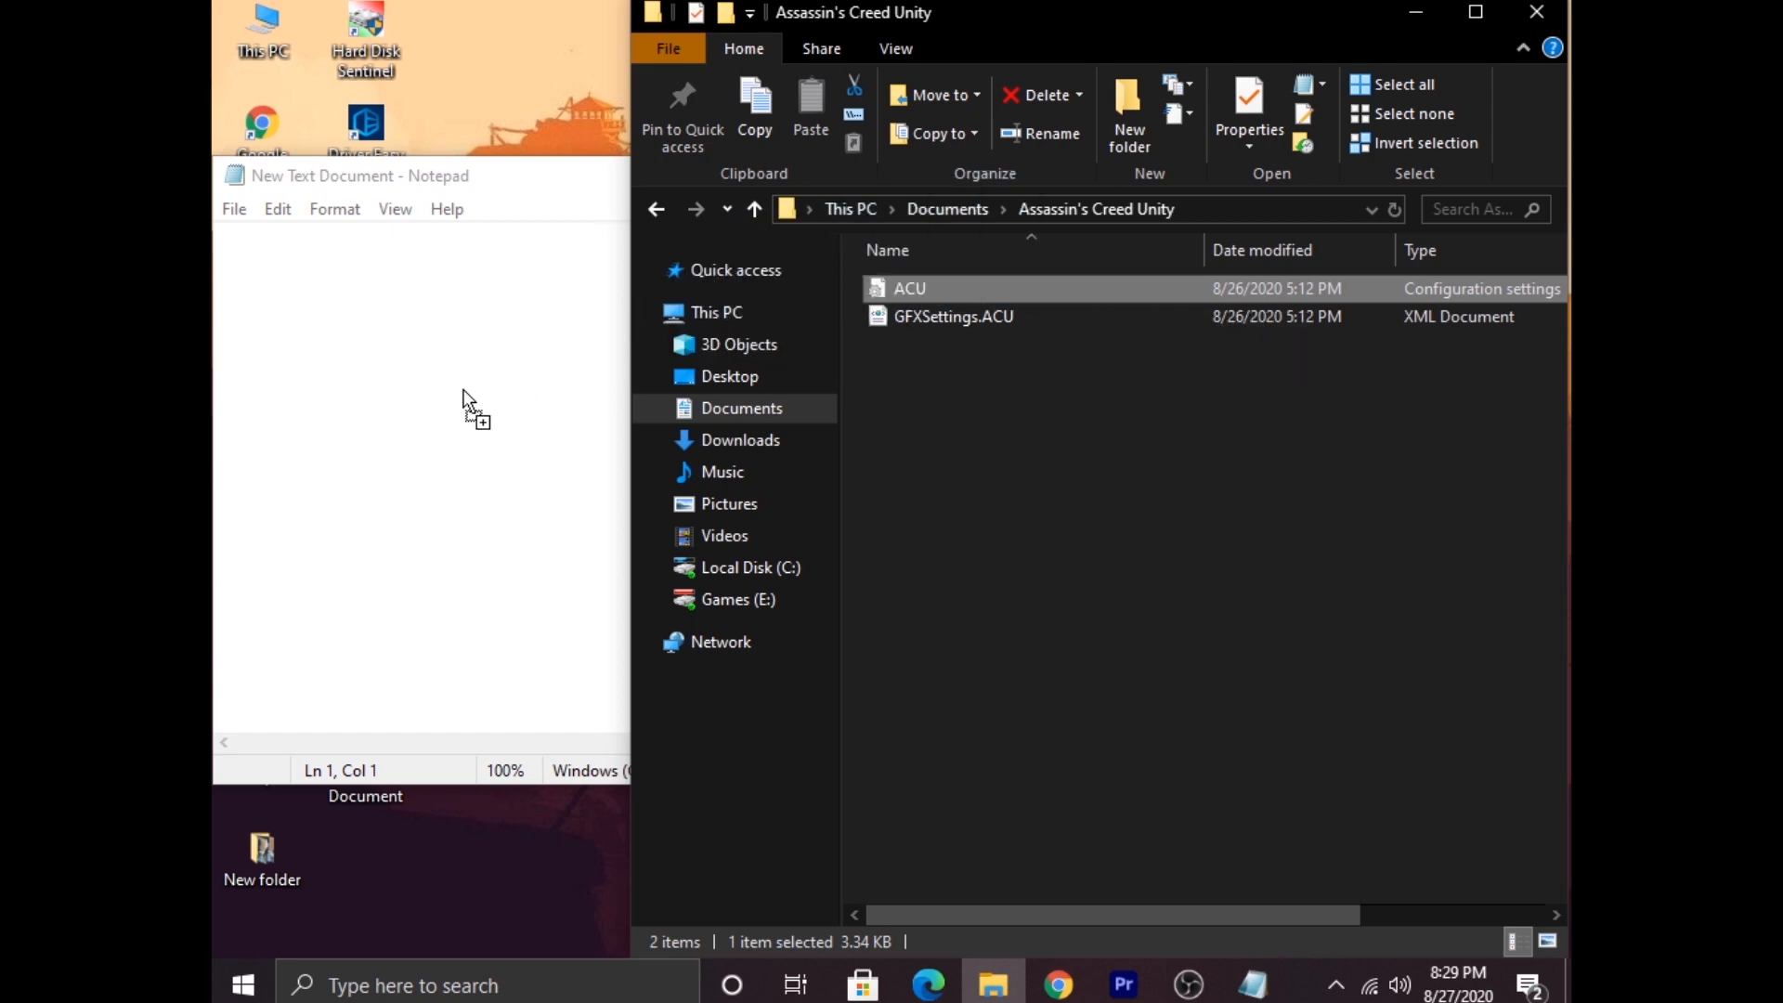
double_click(909, 288)
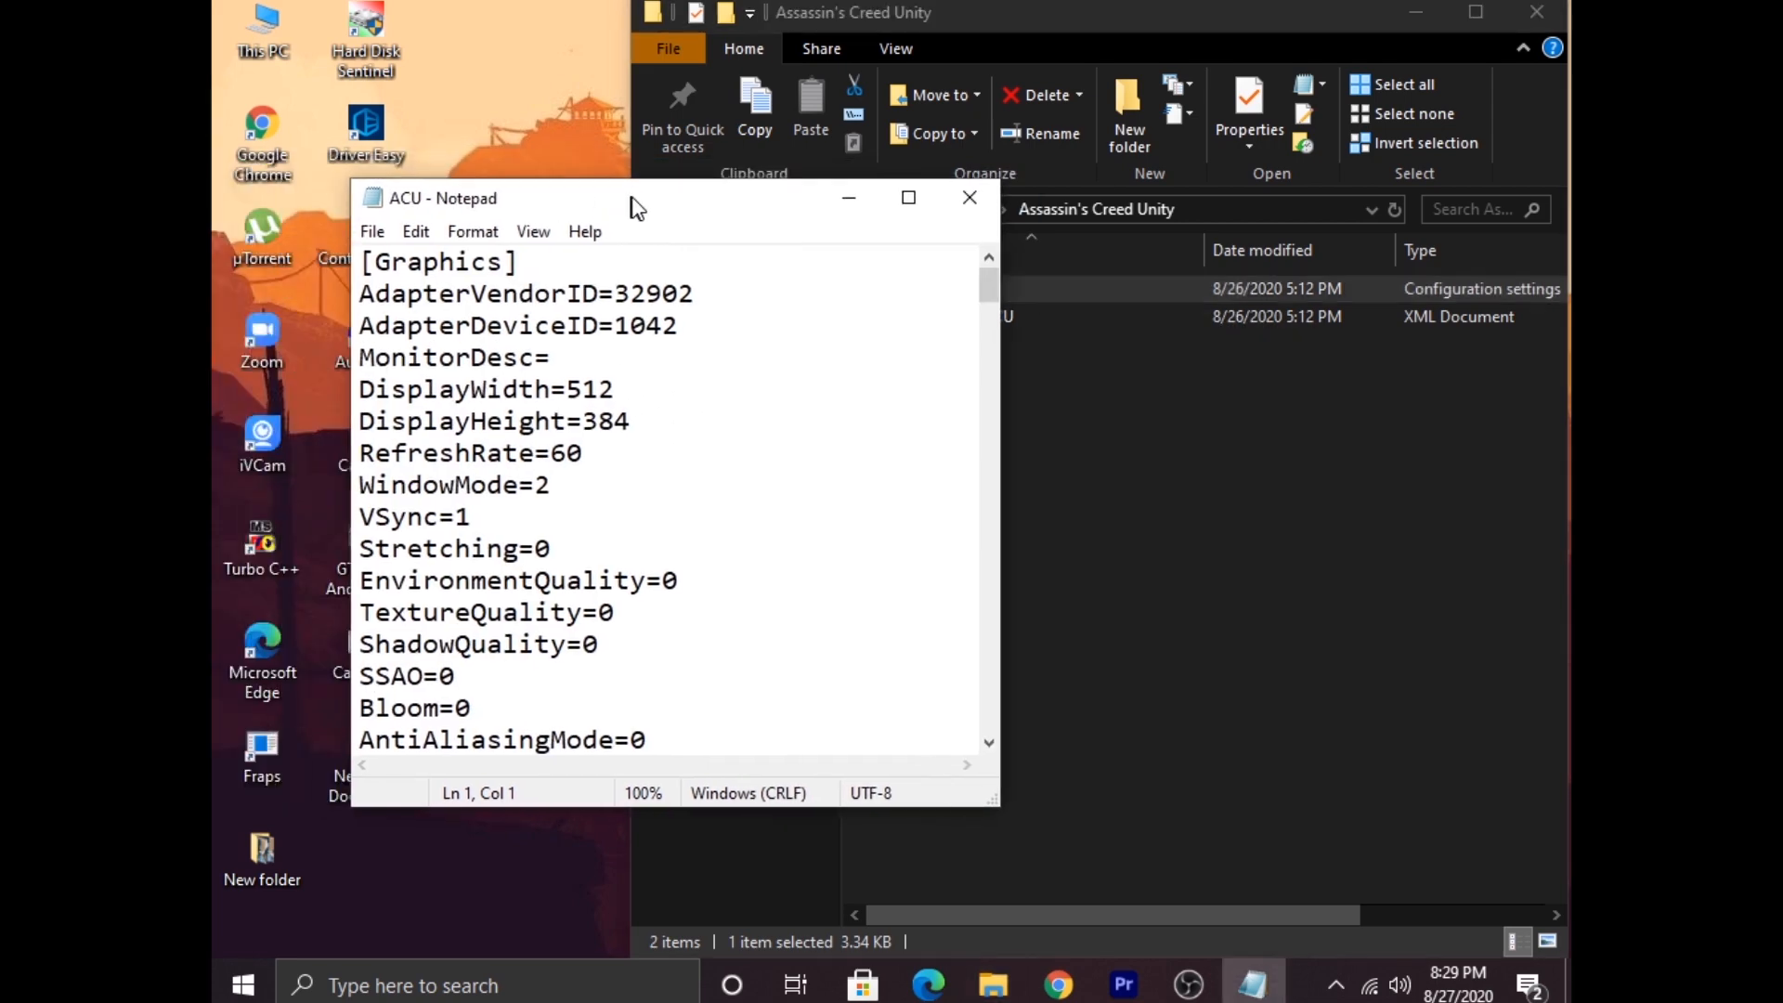
- Maximize the ACU config in Notepad and scroll through its Graphics section
click(909, 197)
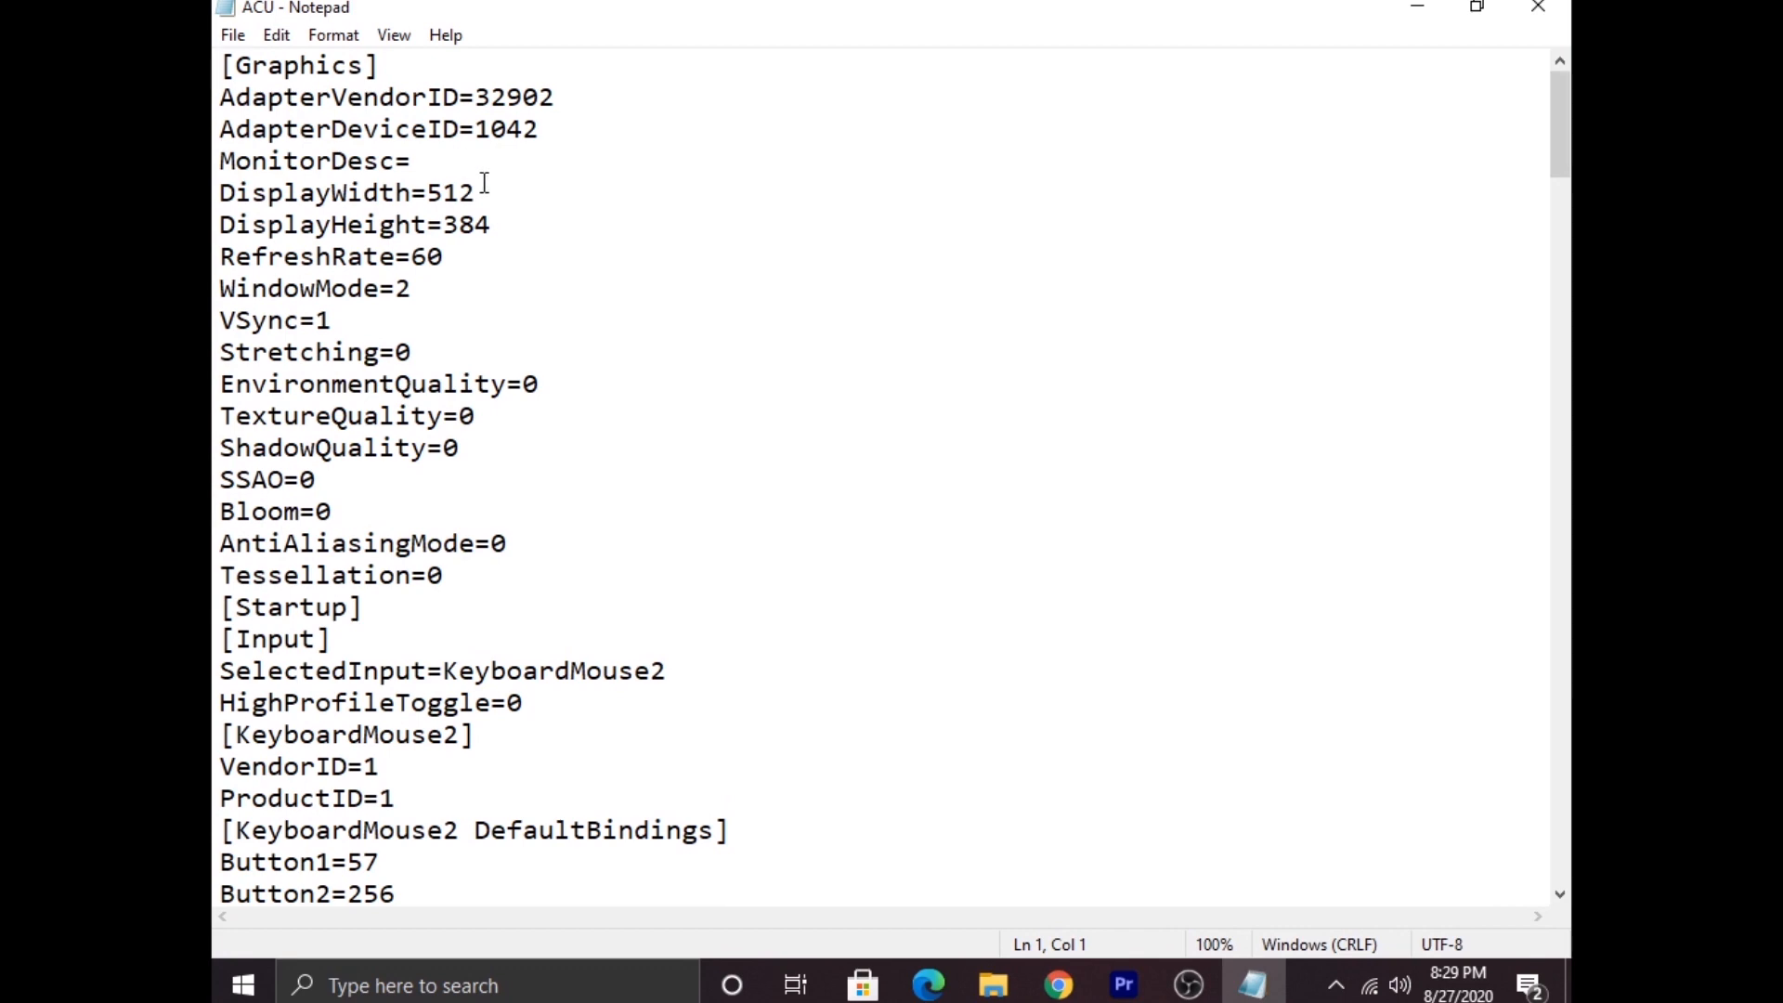
scroll(down, 3)
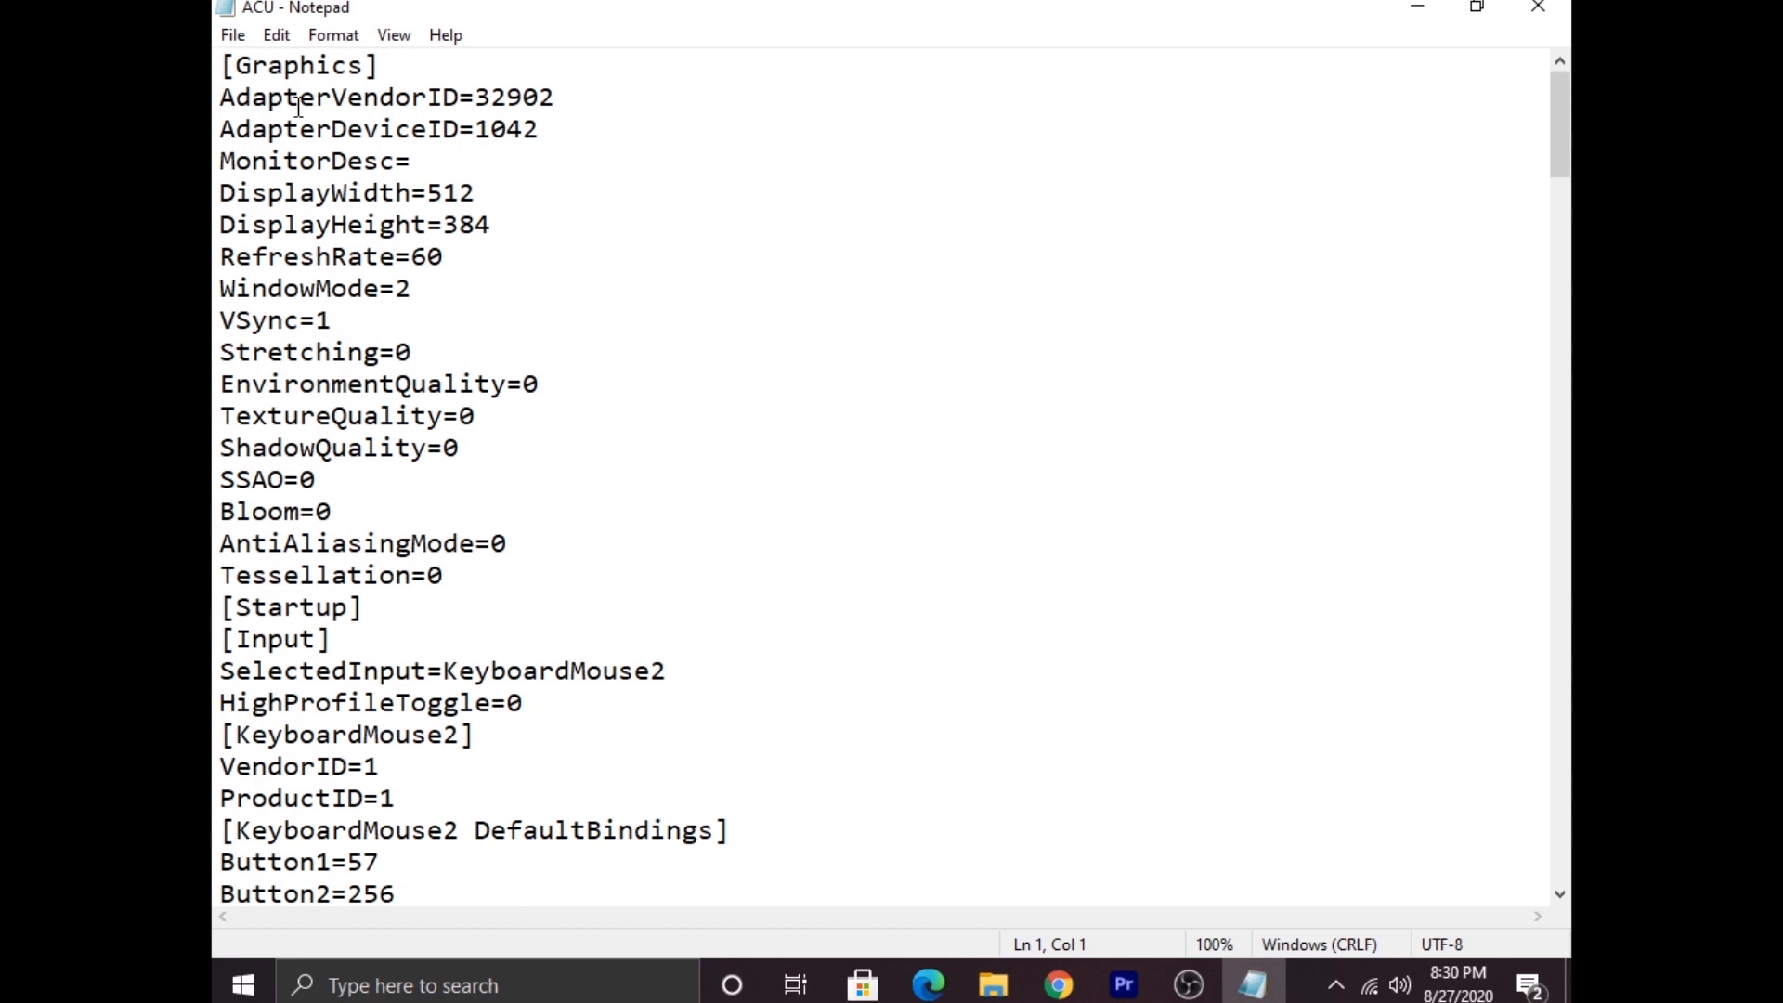
mouse_move(351, 143)
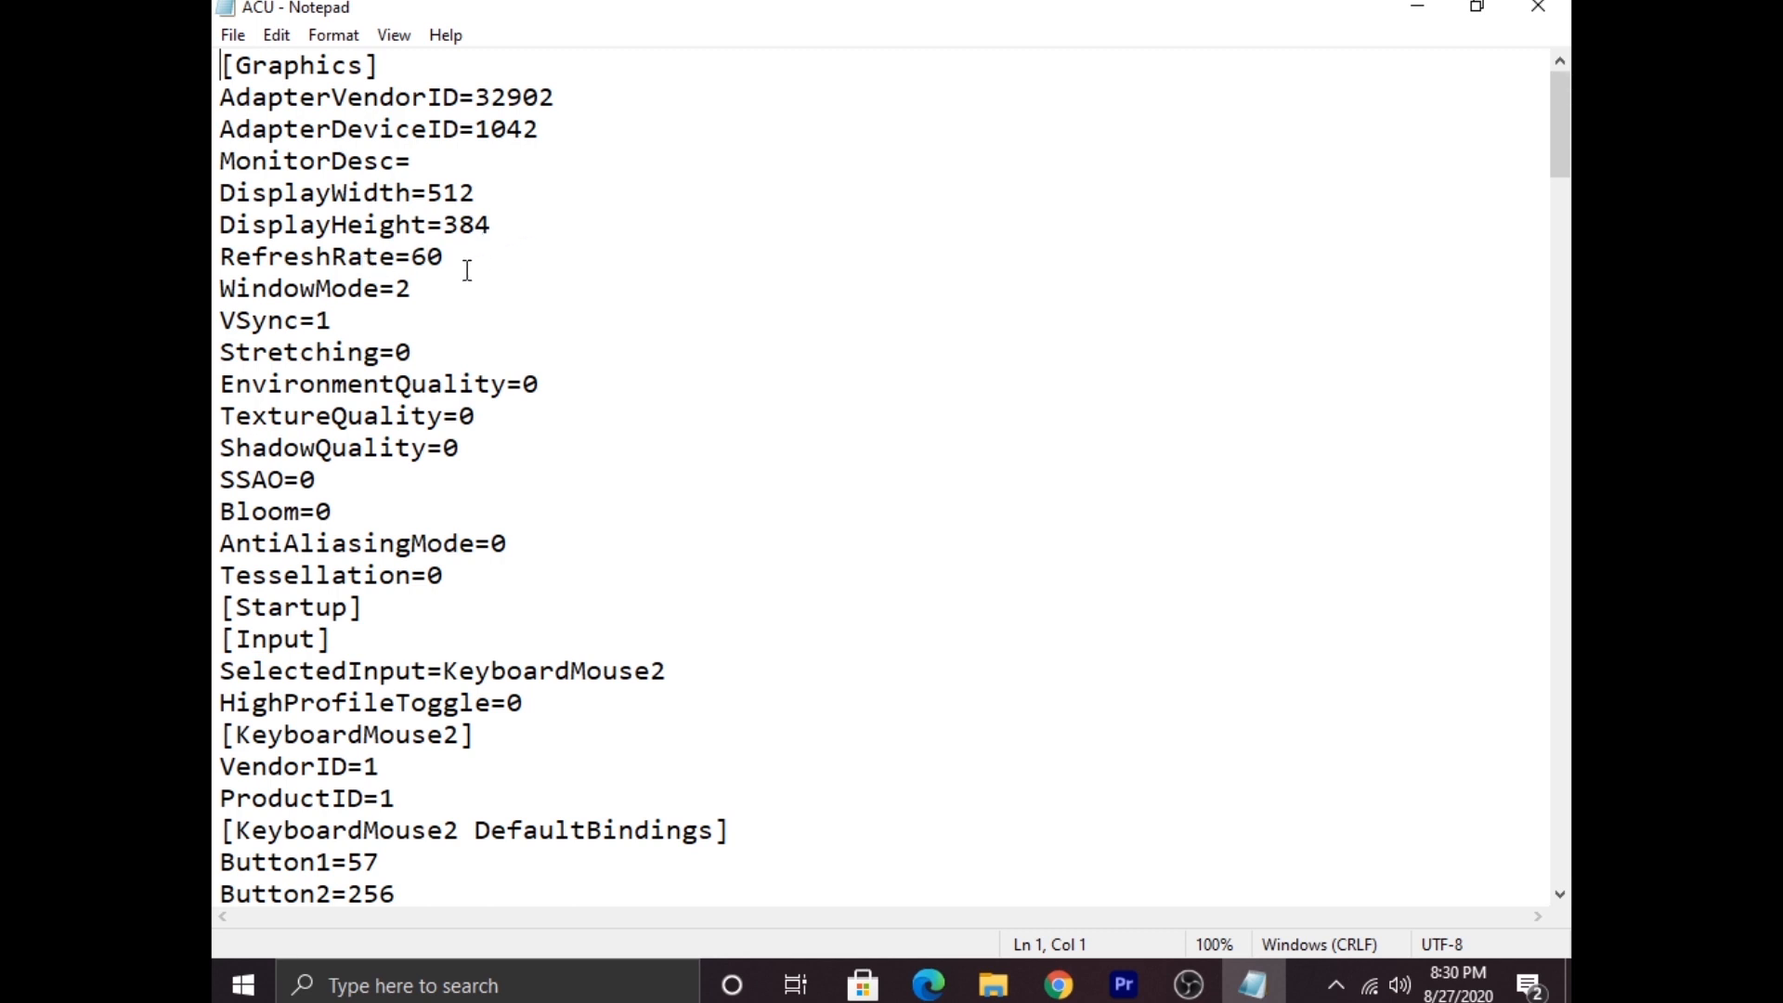
mouse_move(507, 238)
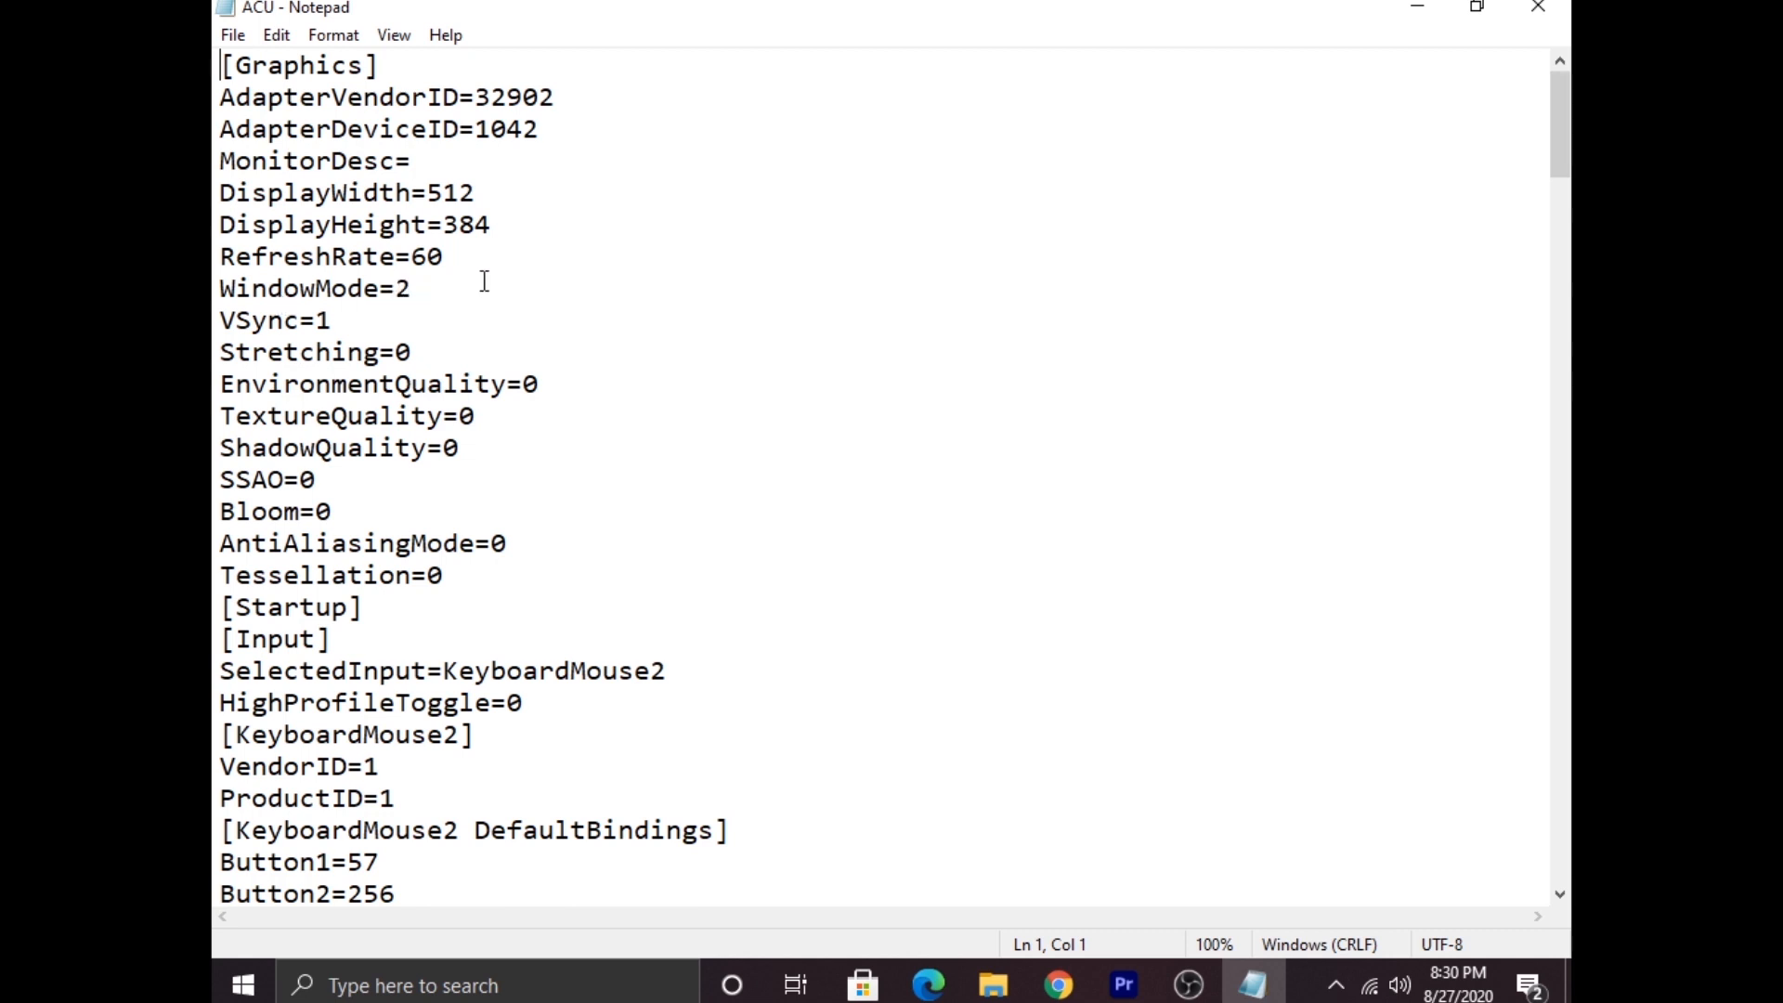
mouse_move(524, 257)
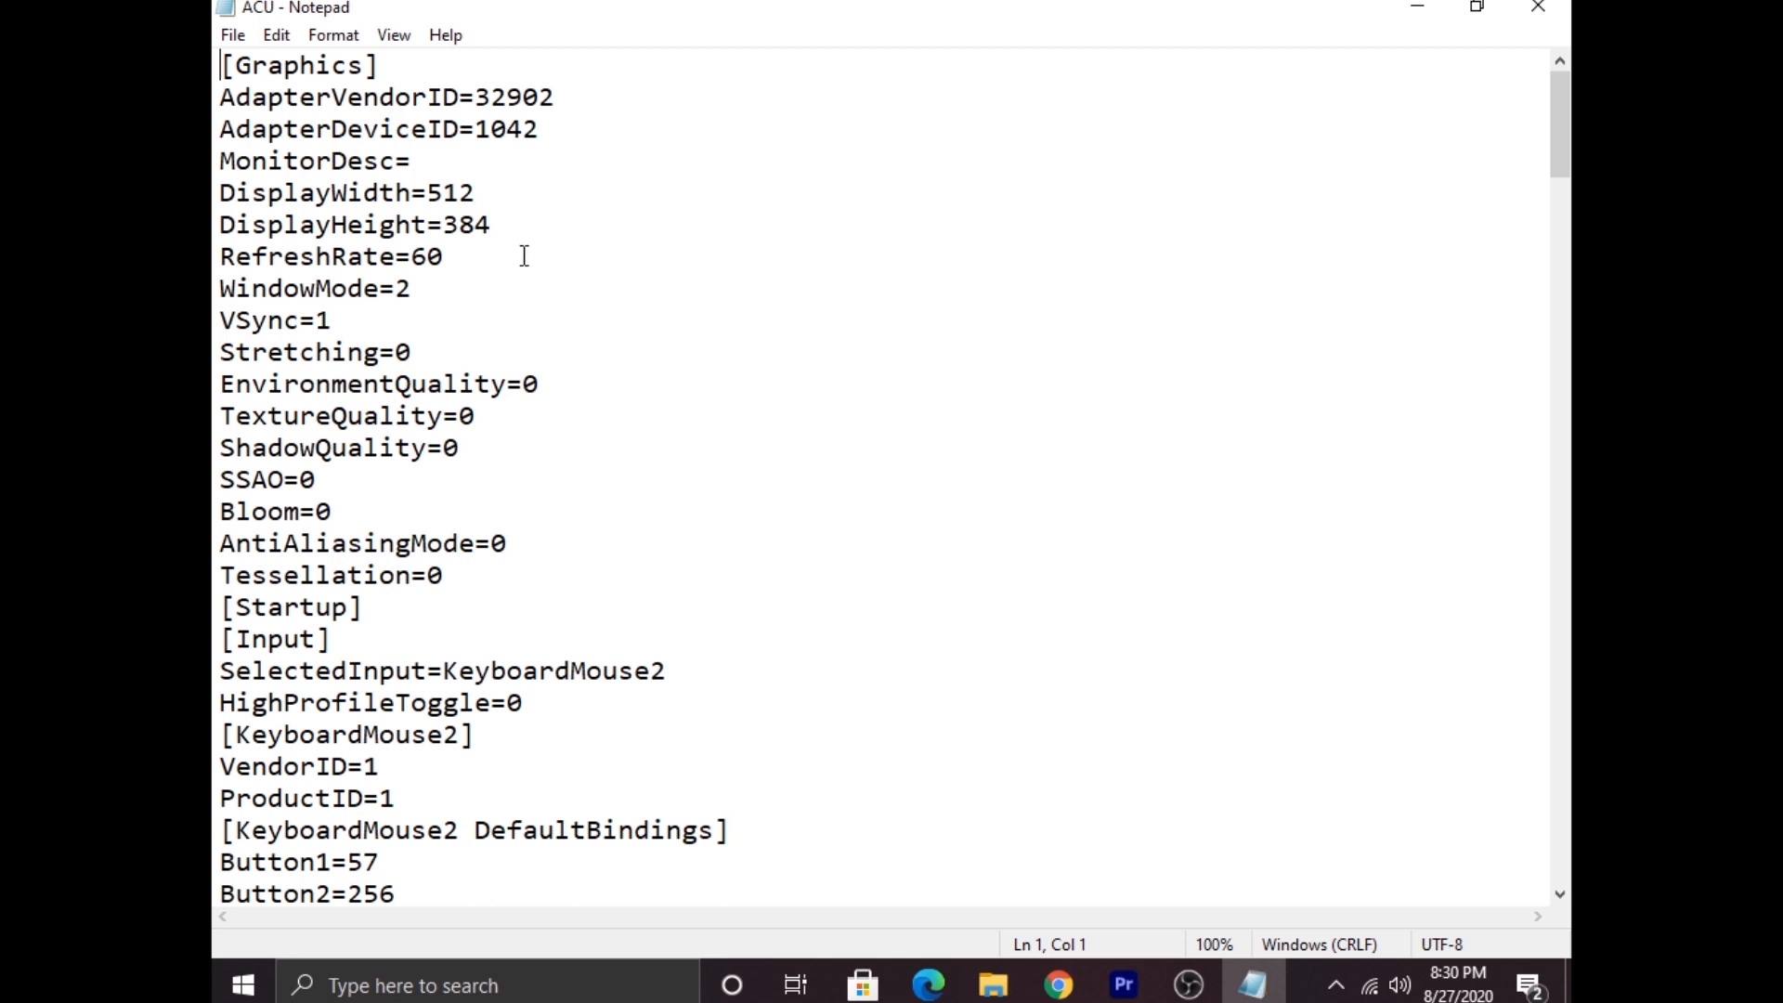
mouse_move(524, 288)
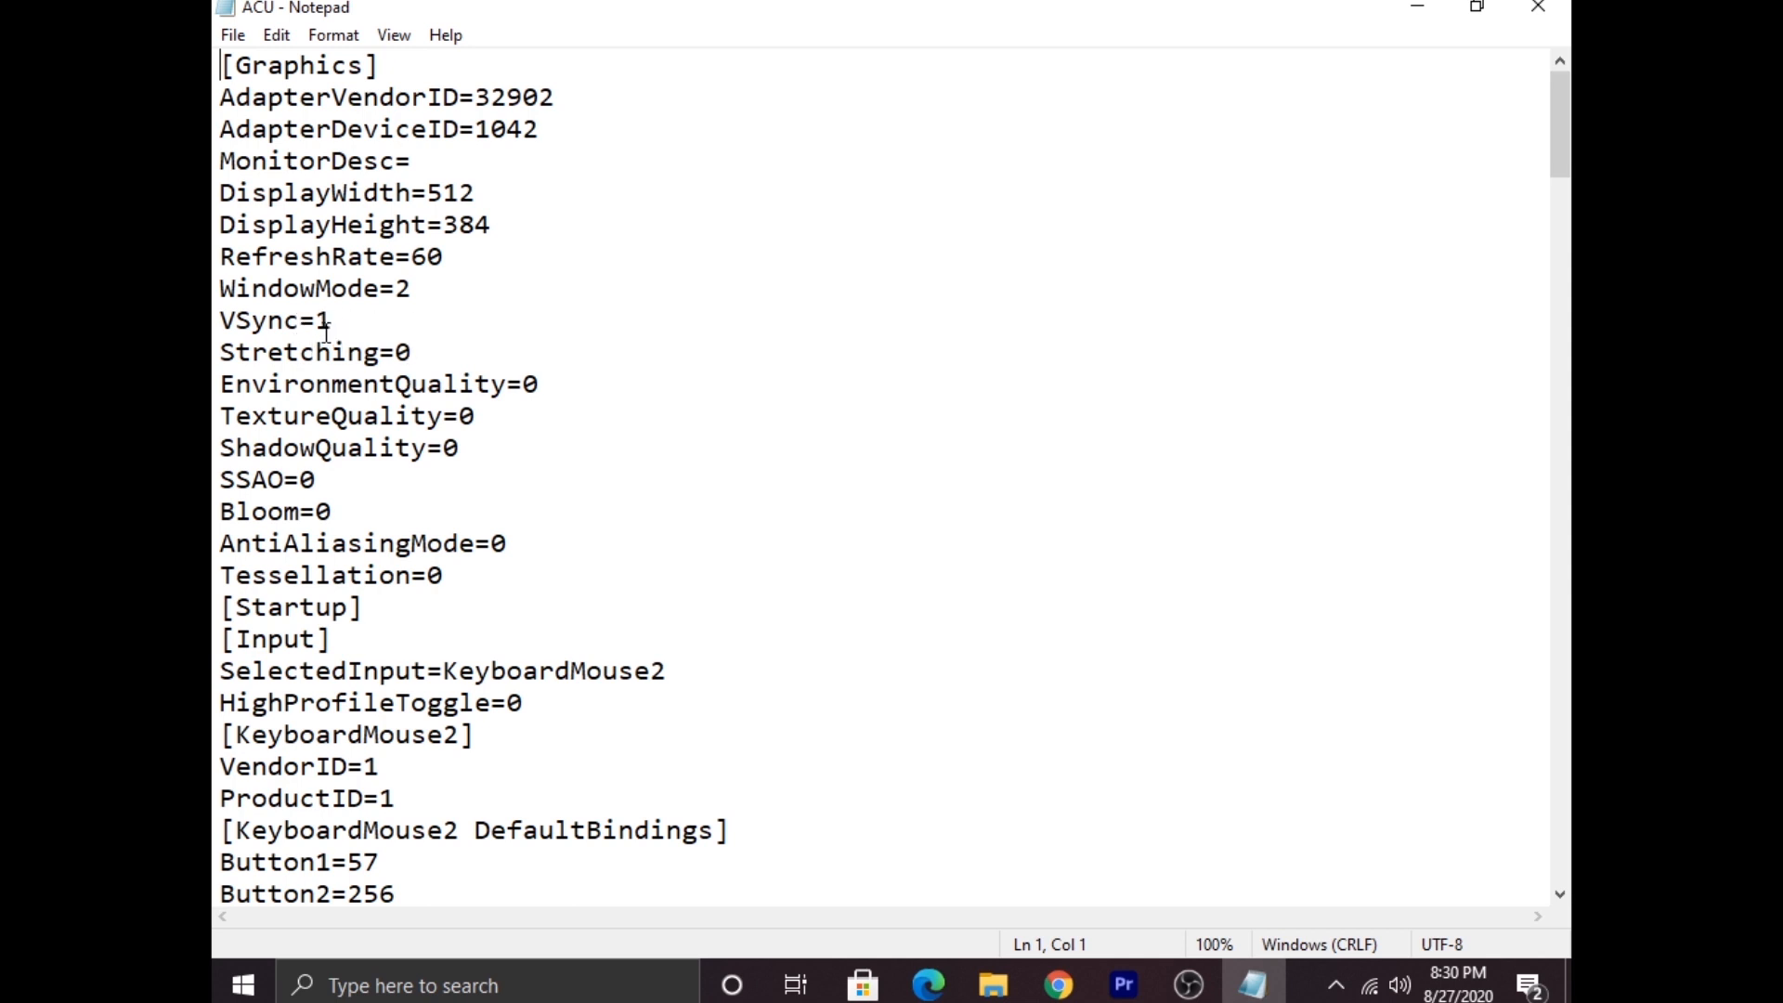
mouse_move(473, 360)
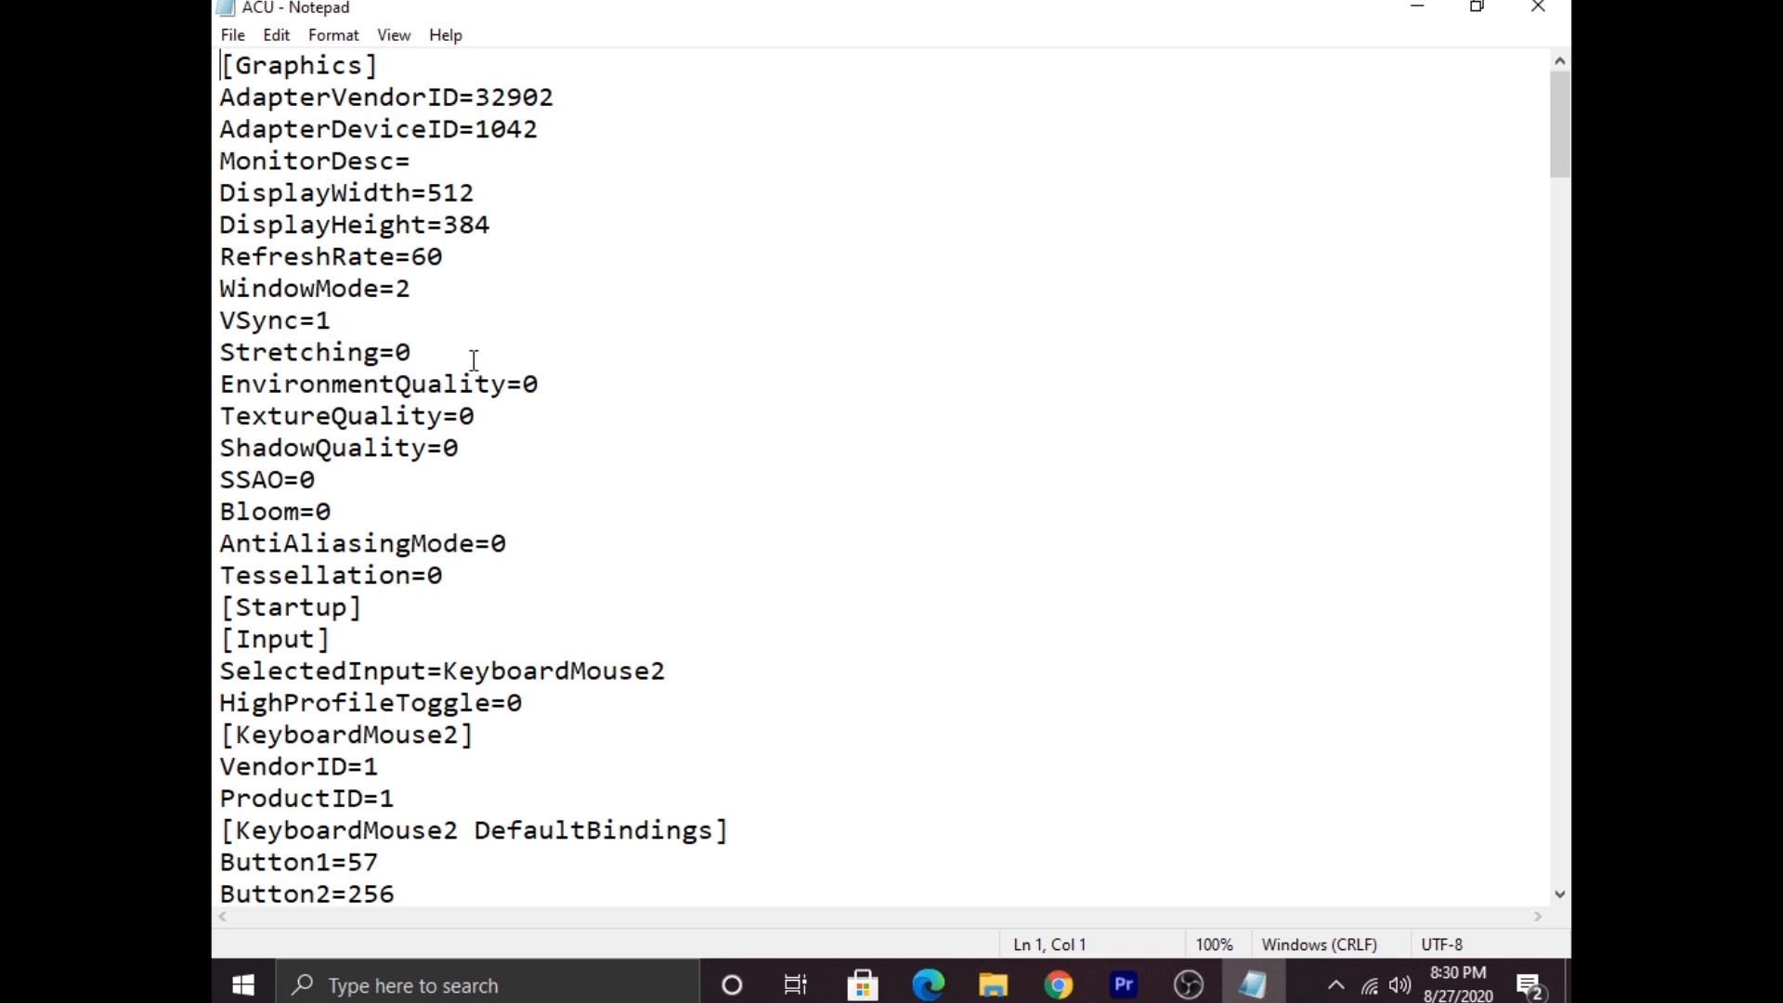
mouse_move(524, 382)
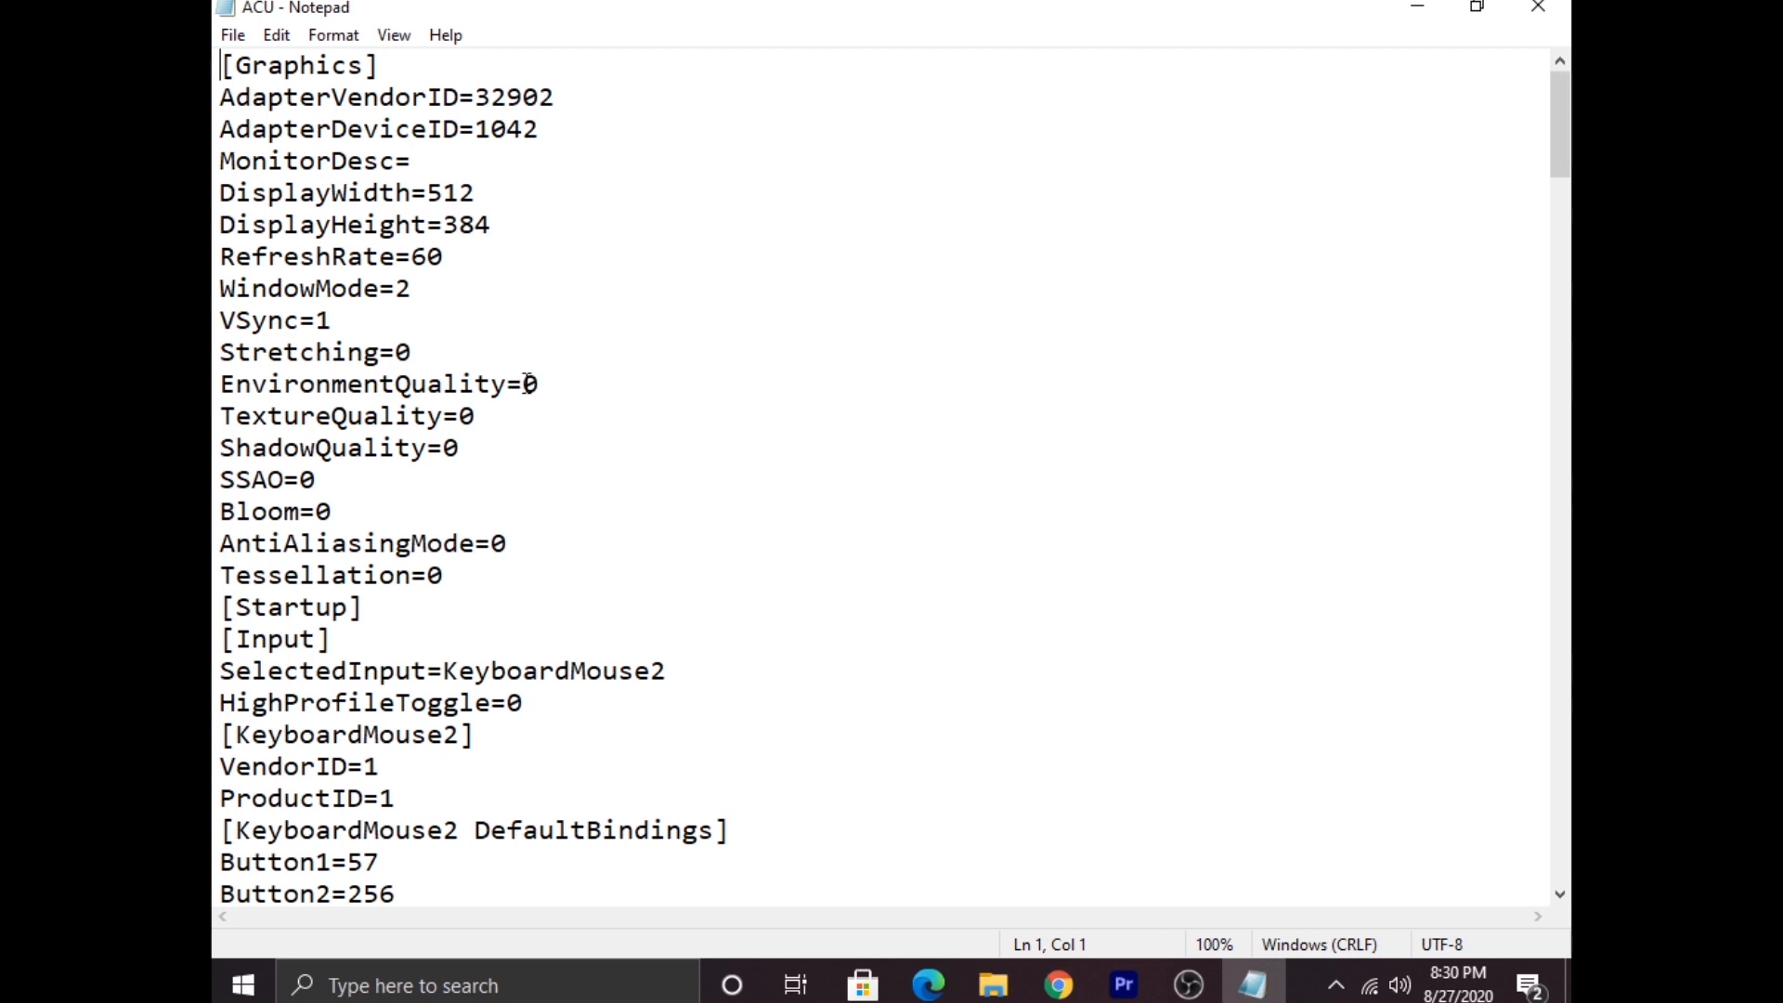
mouse_move(322, 438)
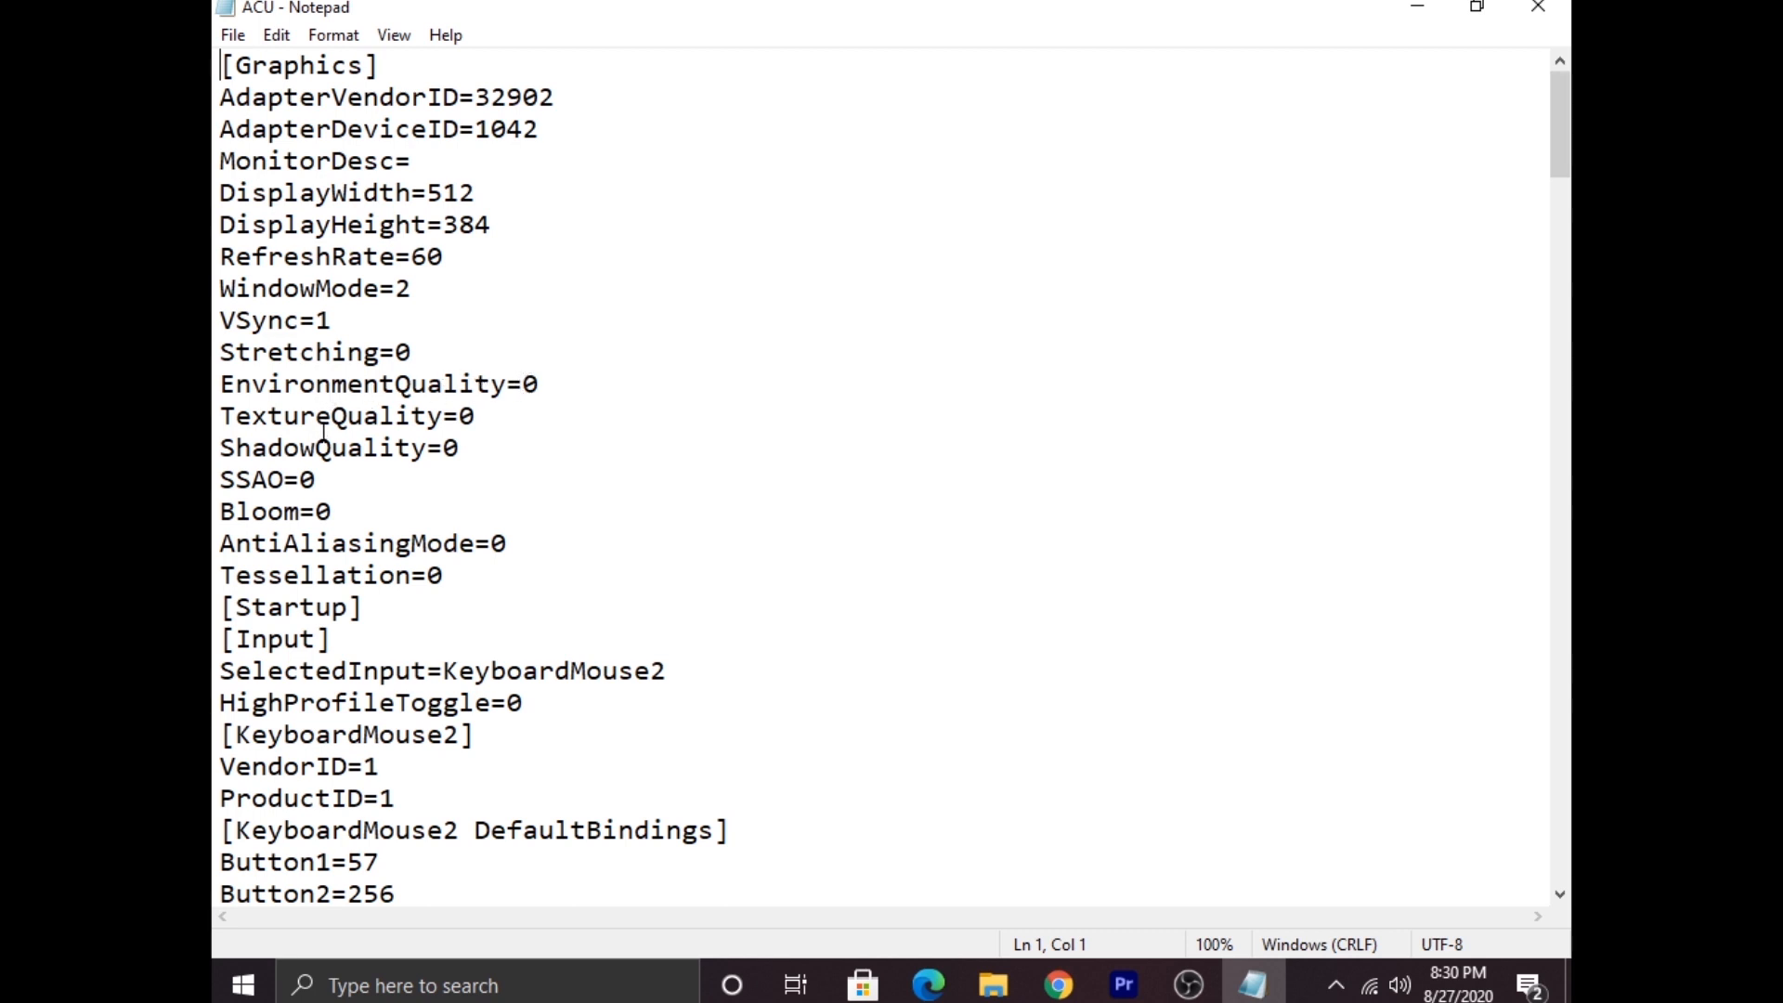
mouse_move(576, 373)
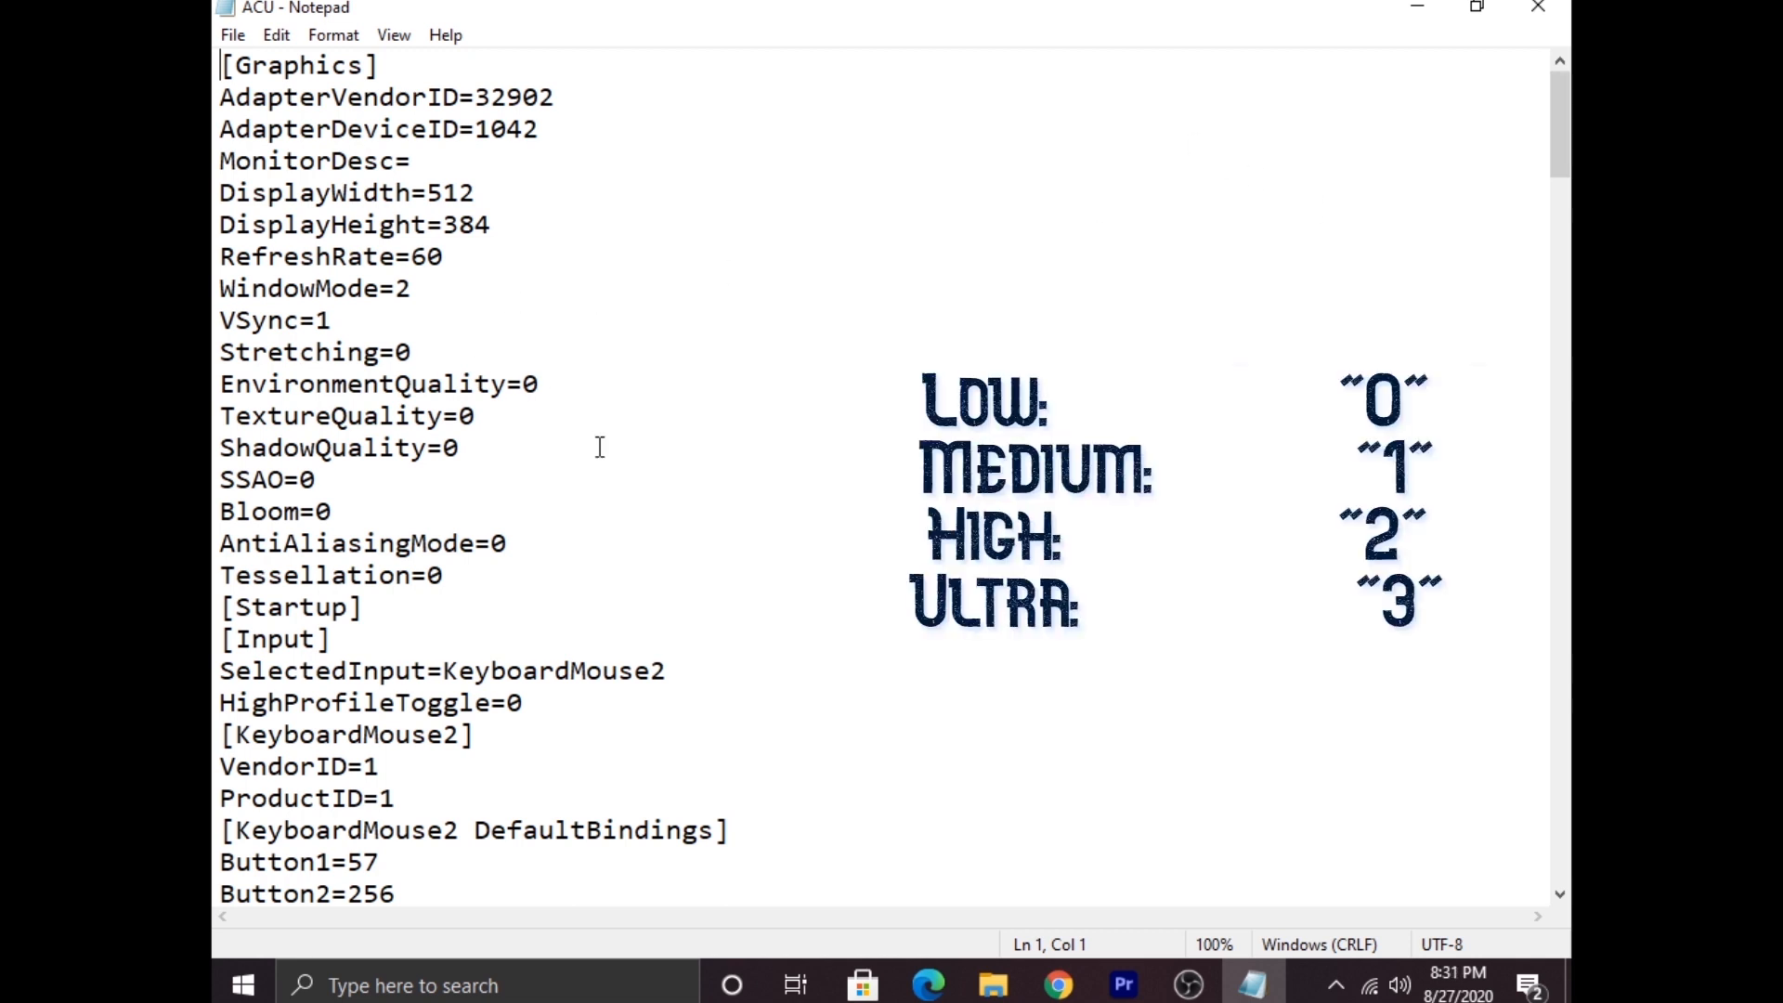
mouse_move(914, 327)
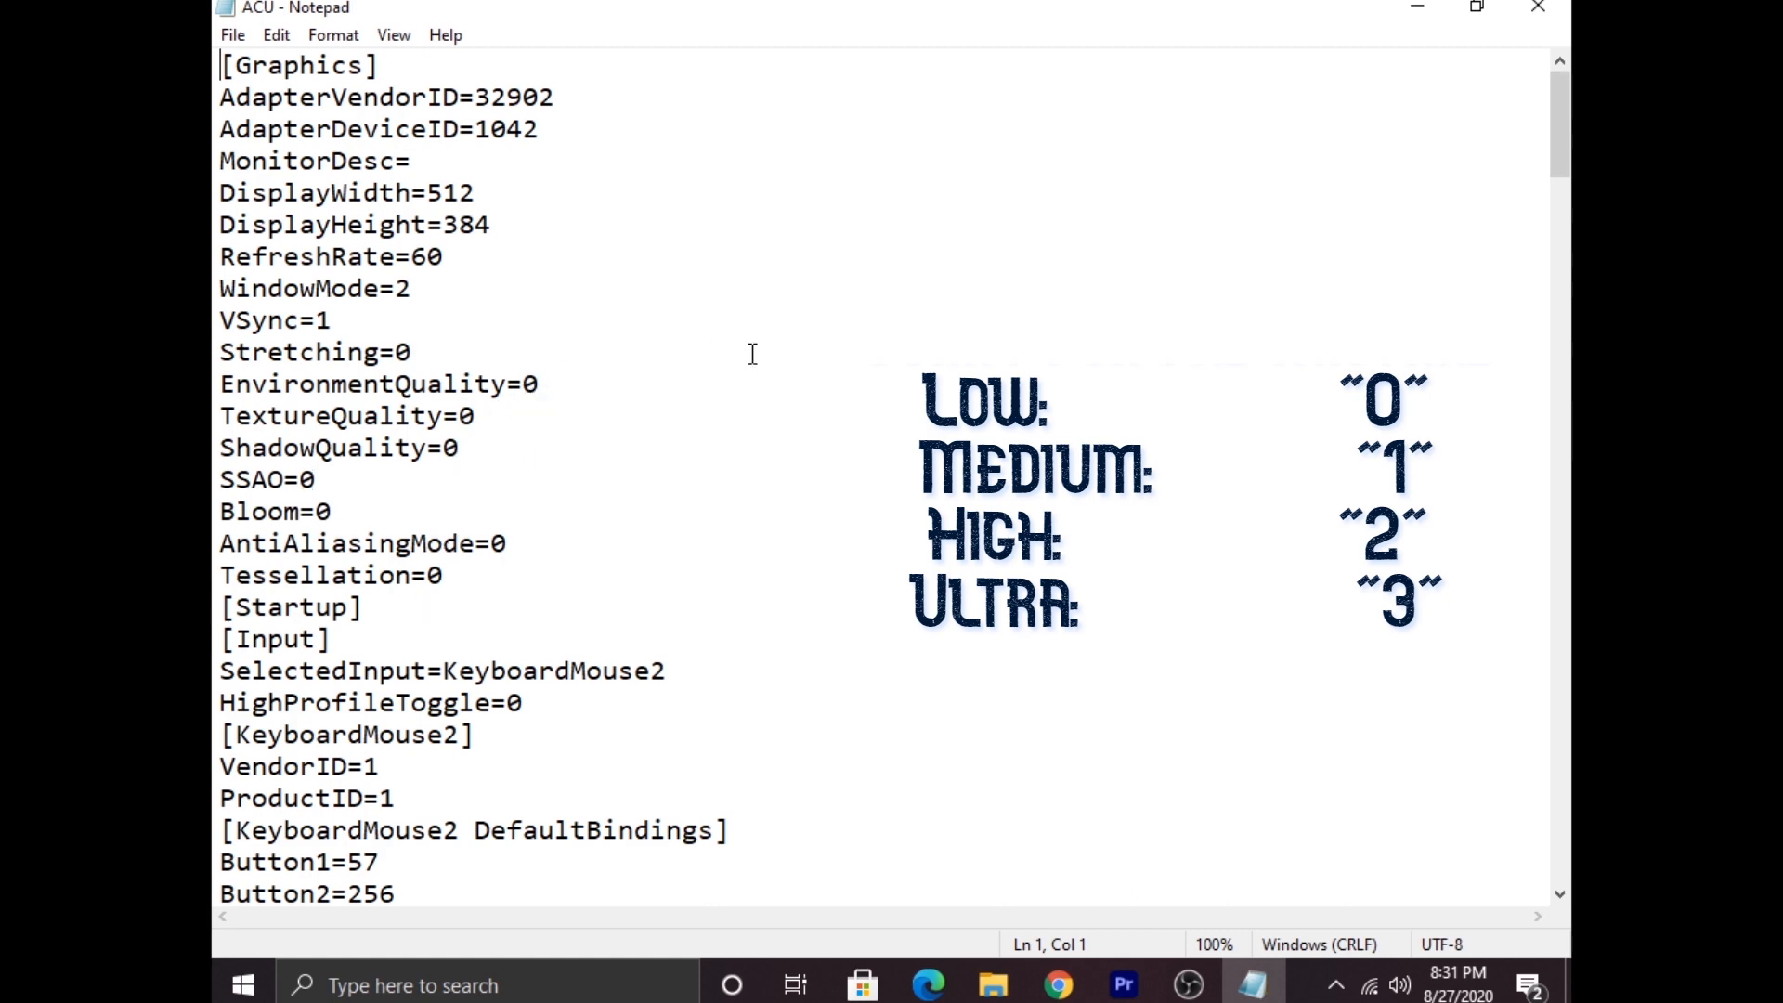
mouse_move(515, 639)
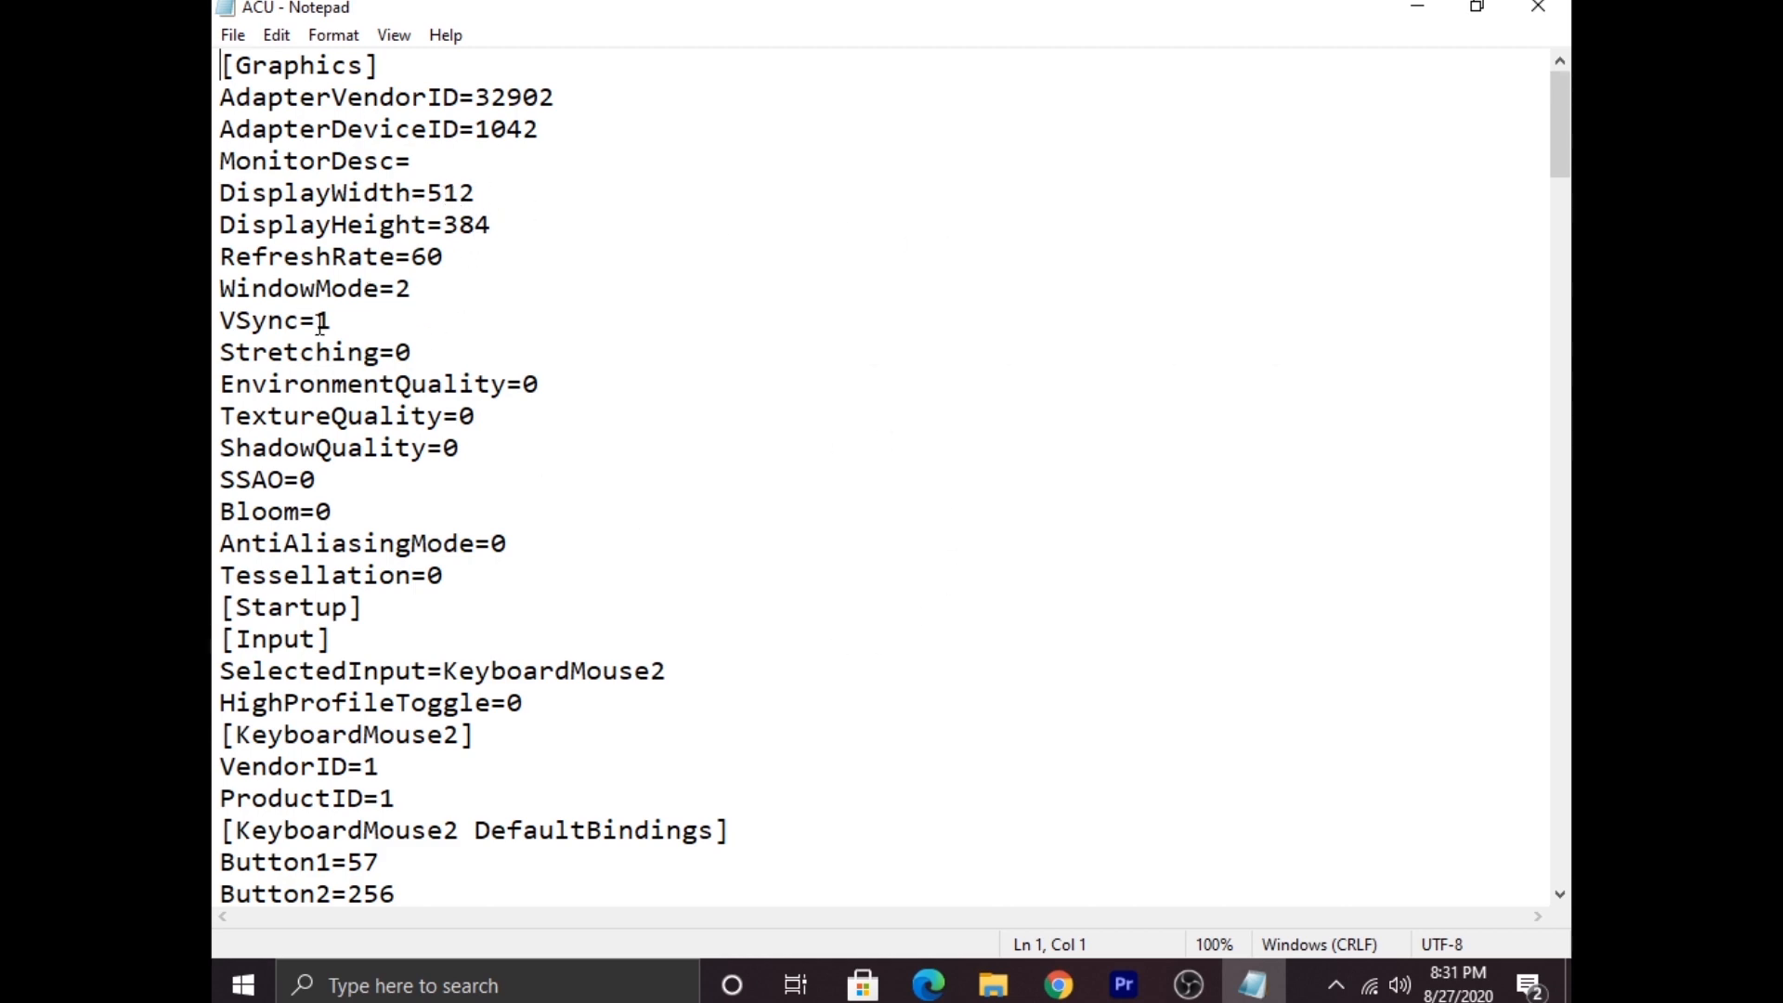
mouse_move(576, 421)
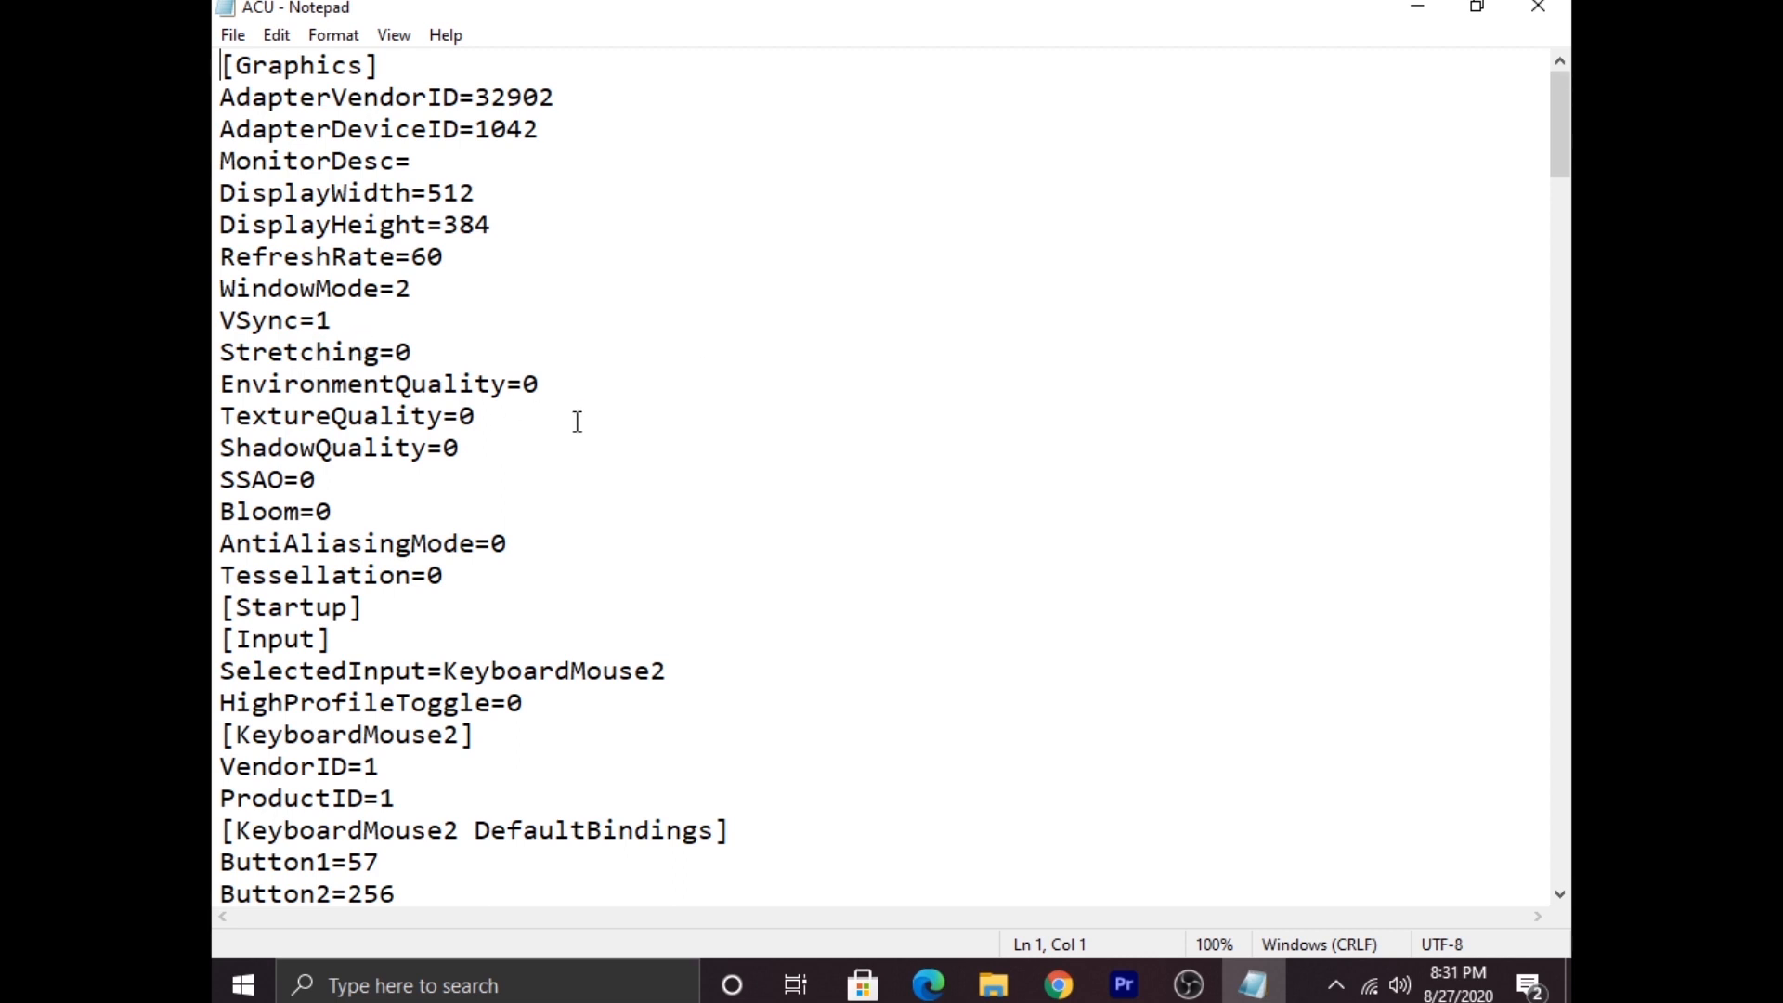
- Set AntiAliasingMode to 1 and TextureQuality to 2 in the ACU config
scroll(down, 3)
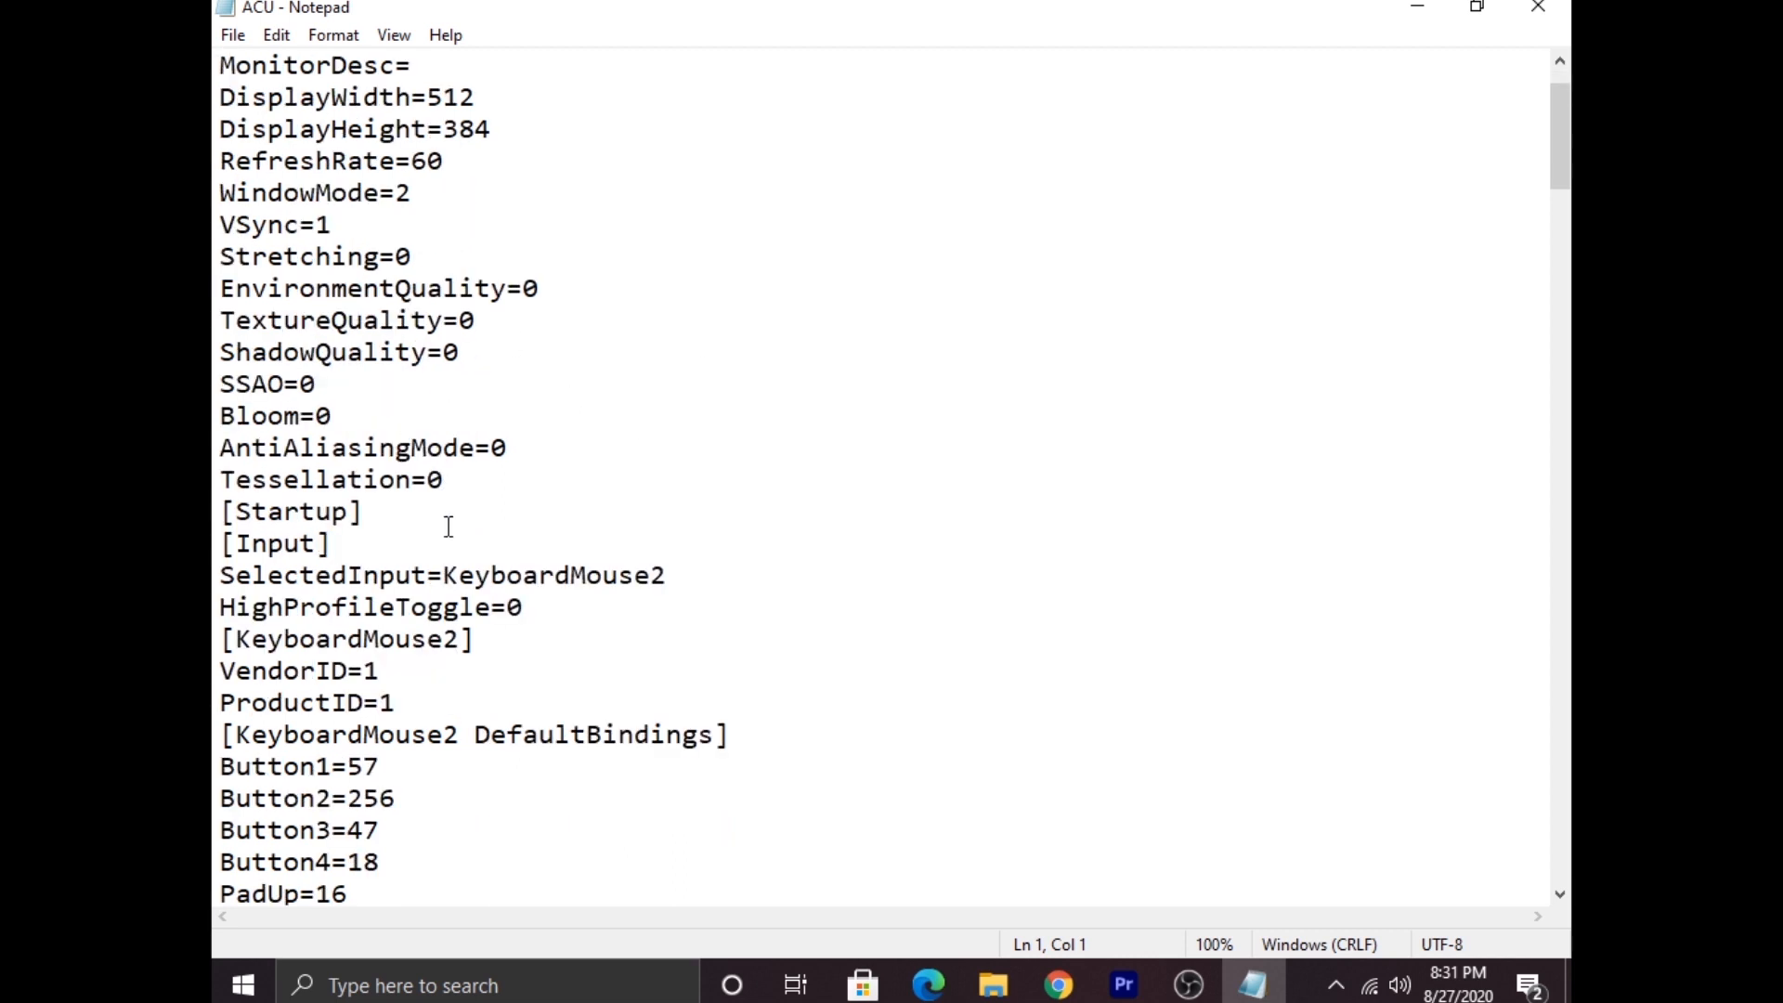
click(509, 447)
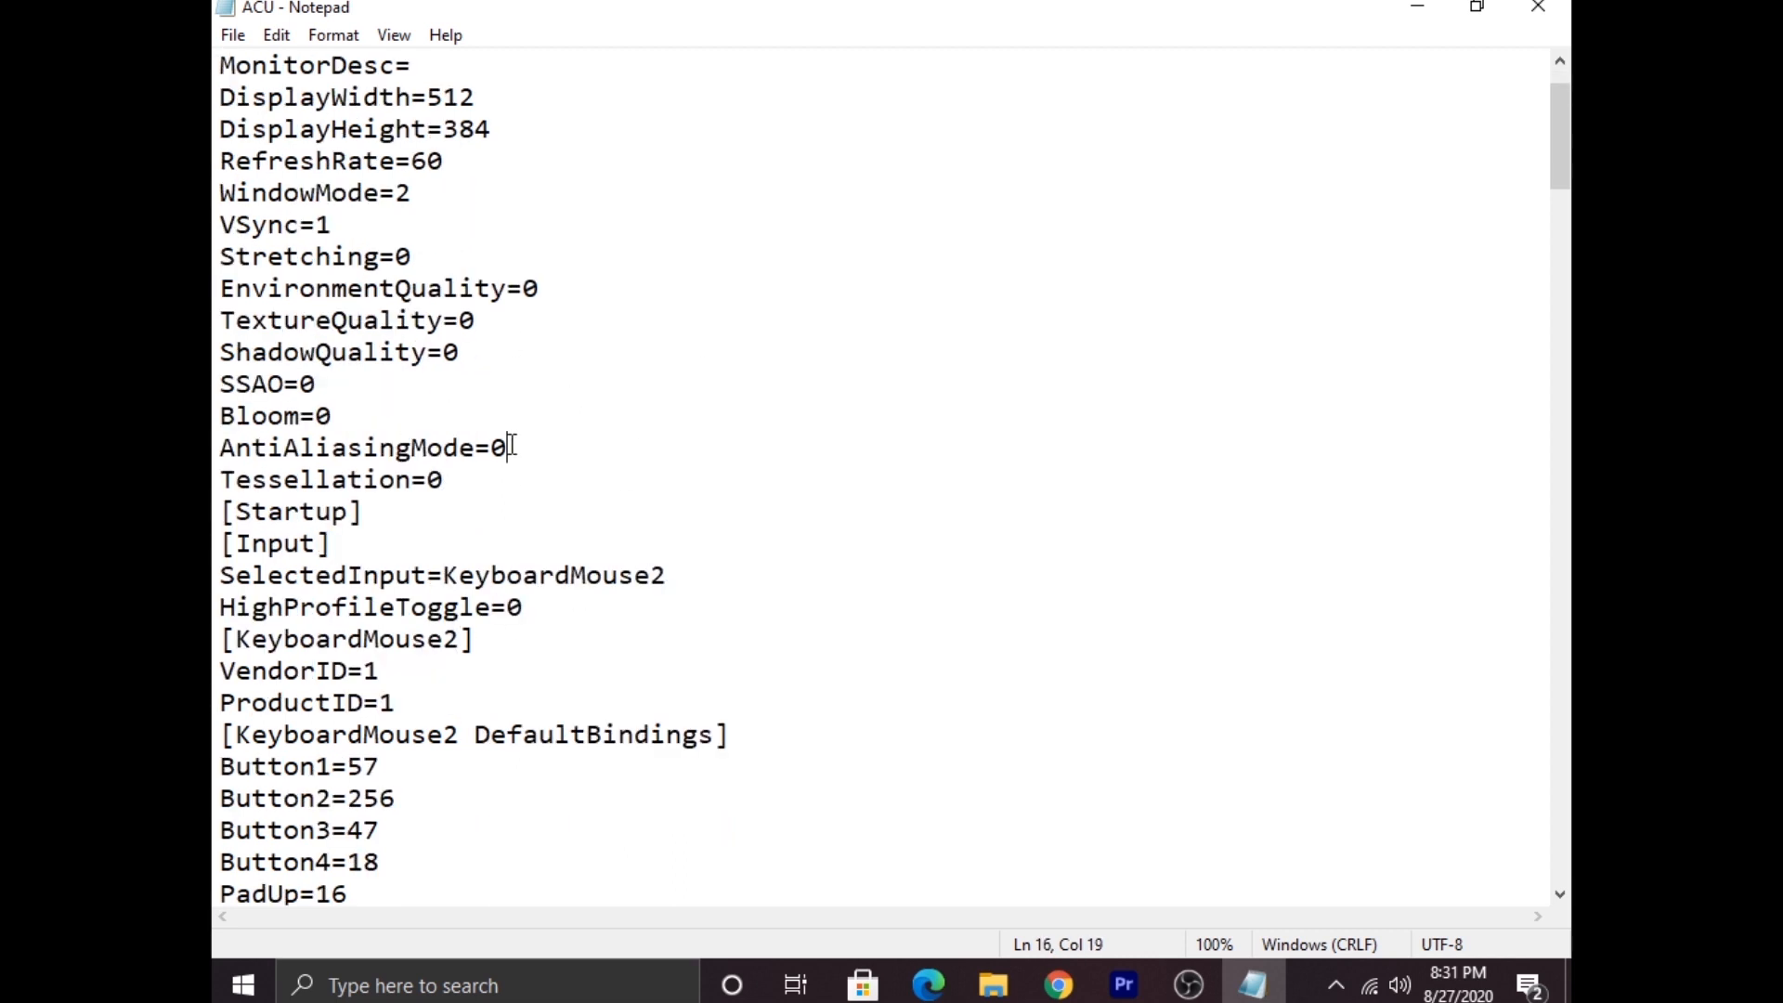
key(Backspace)
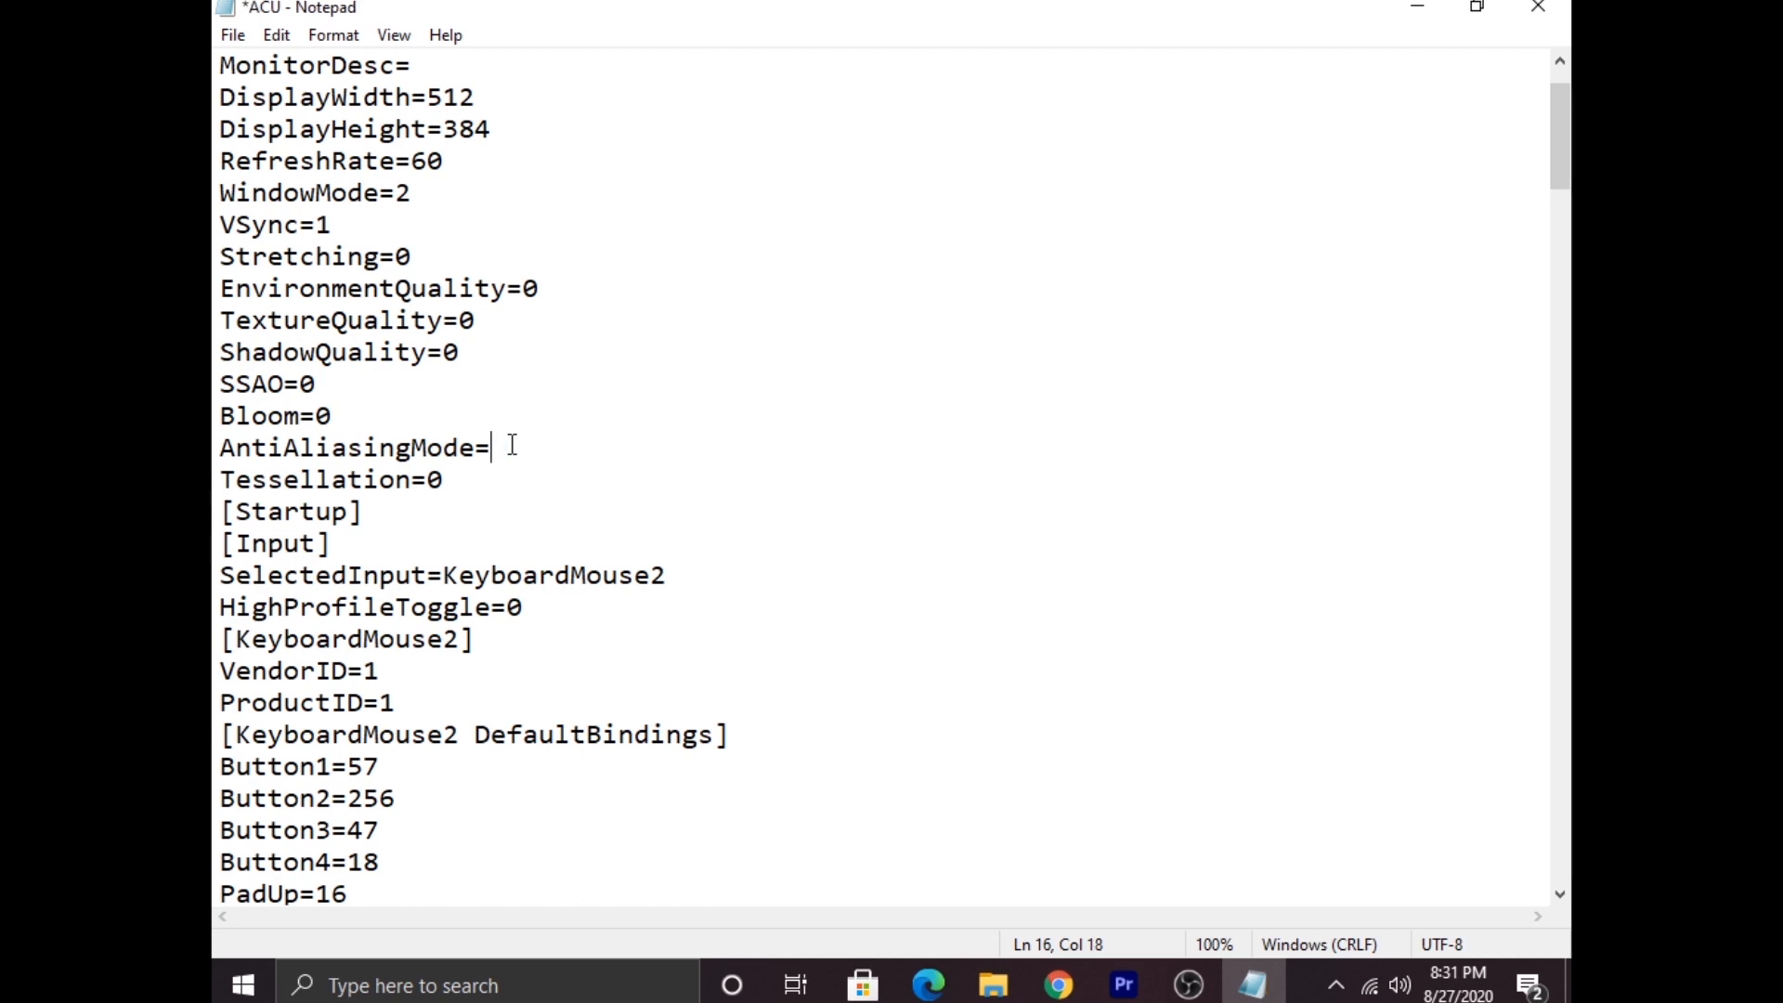
text(1)
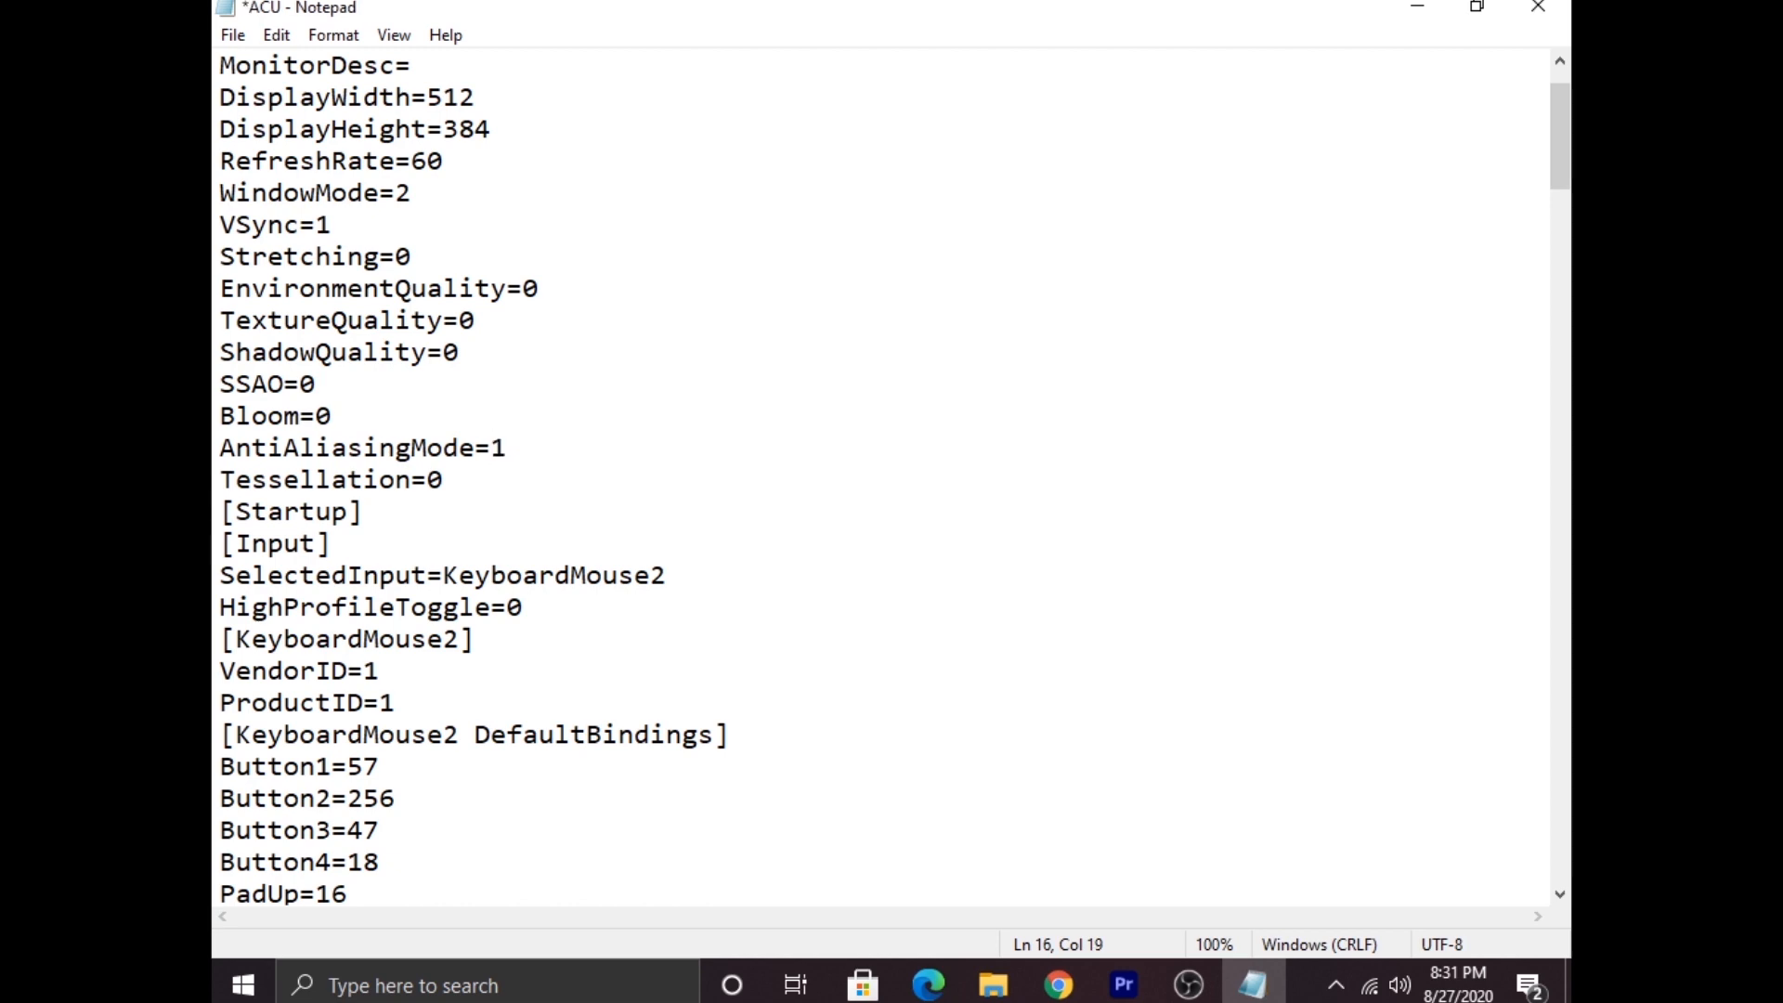
click(470, 320)
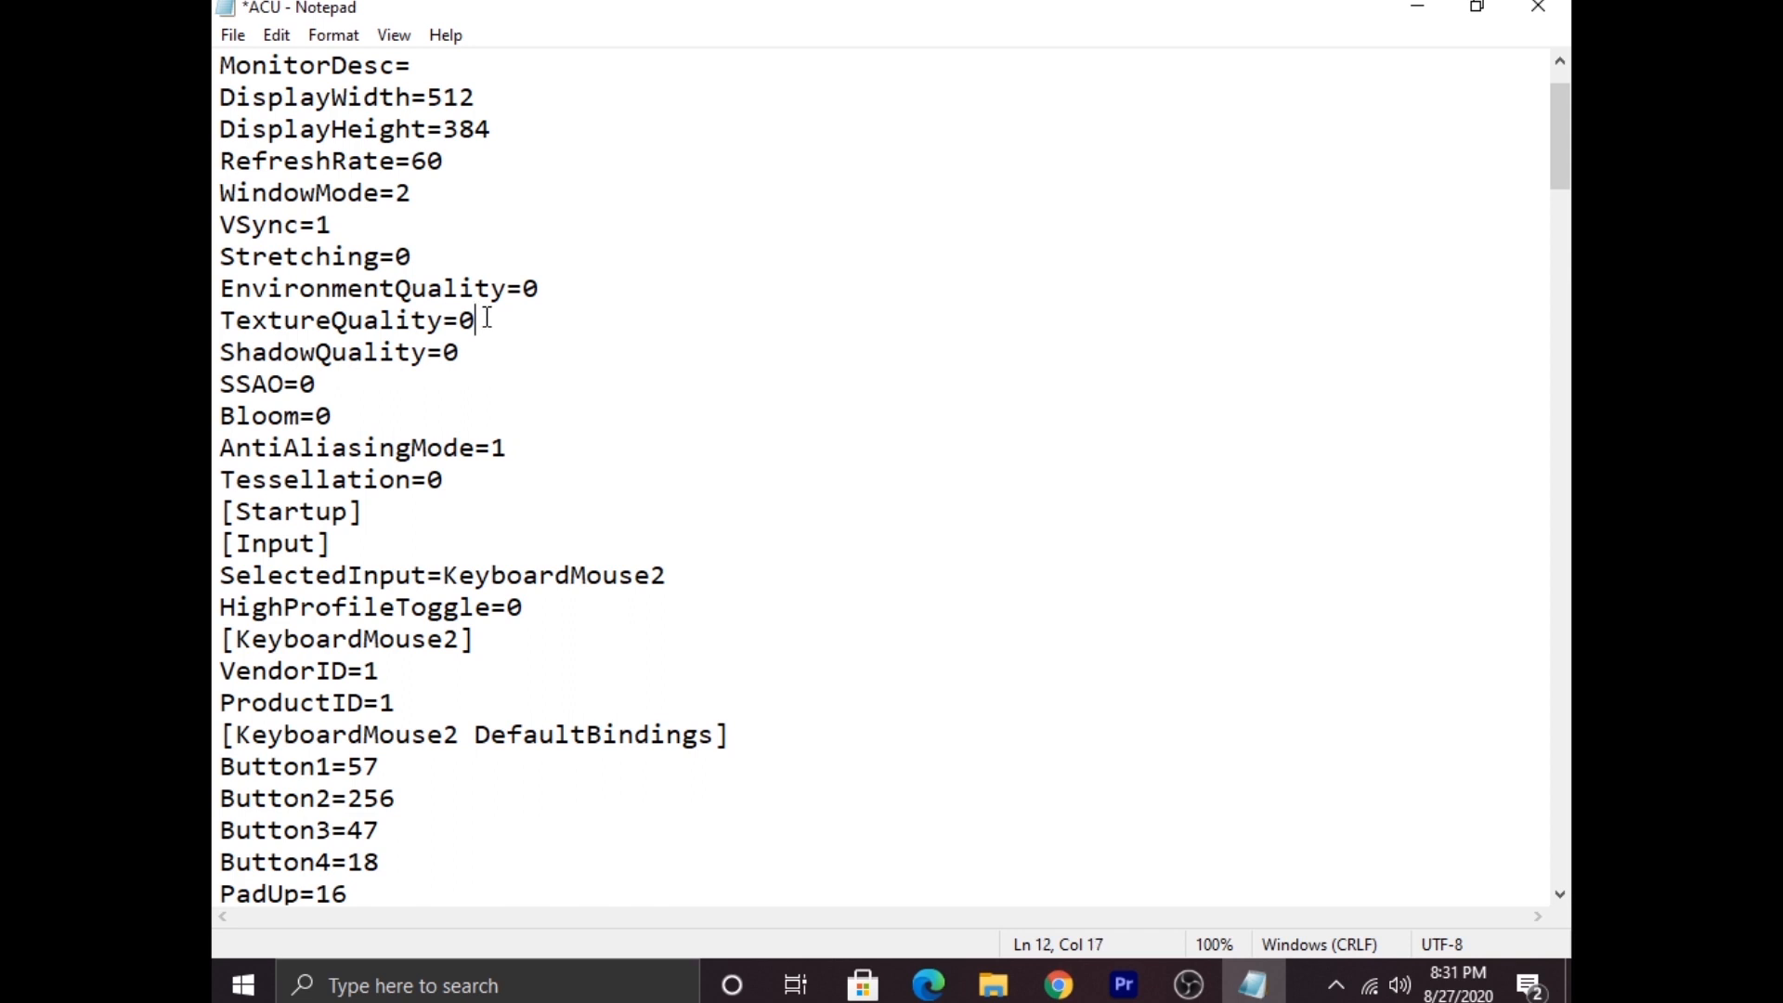
key(Backspace)
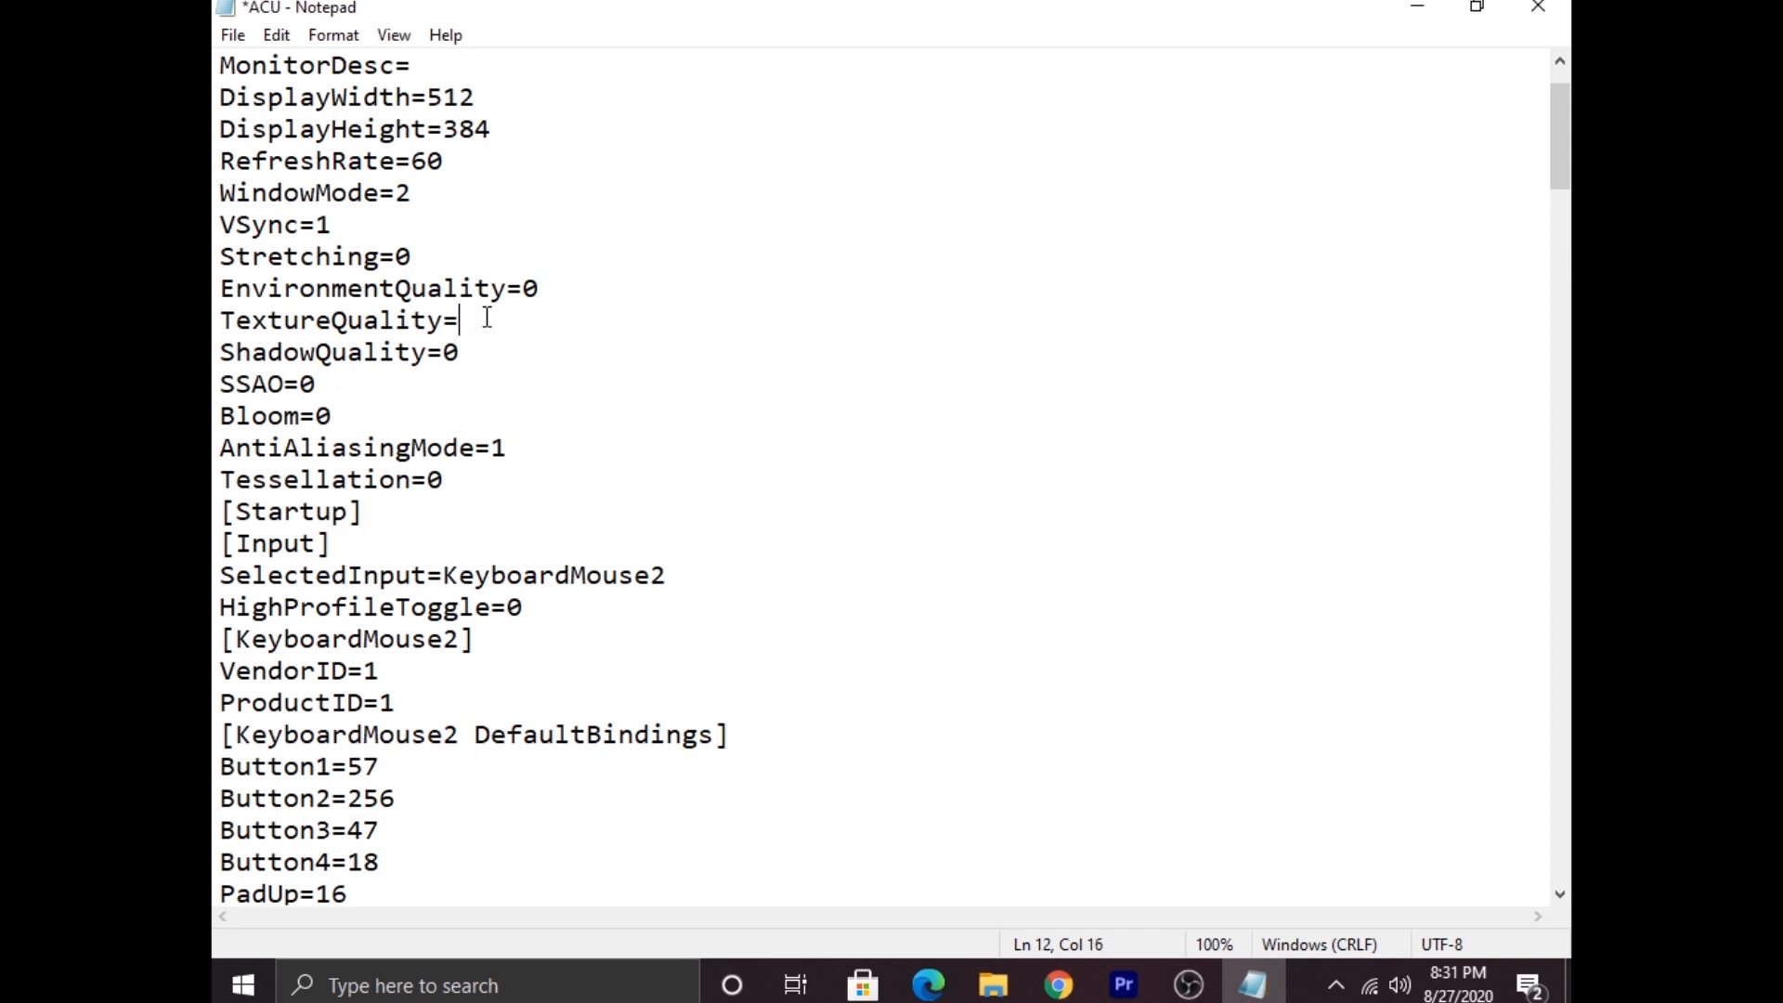
text(2)
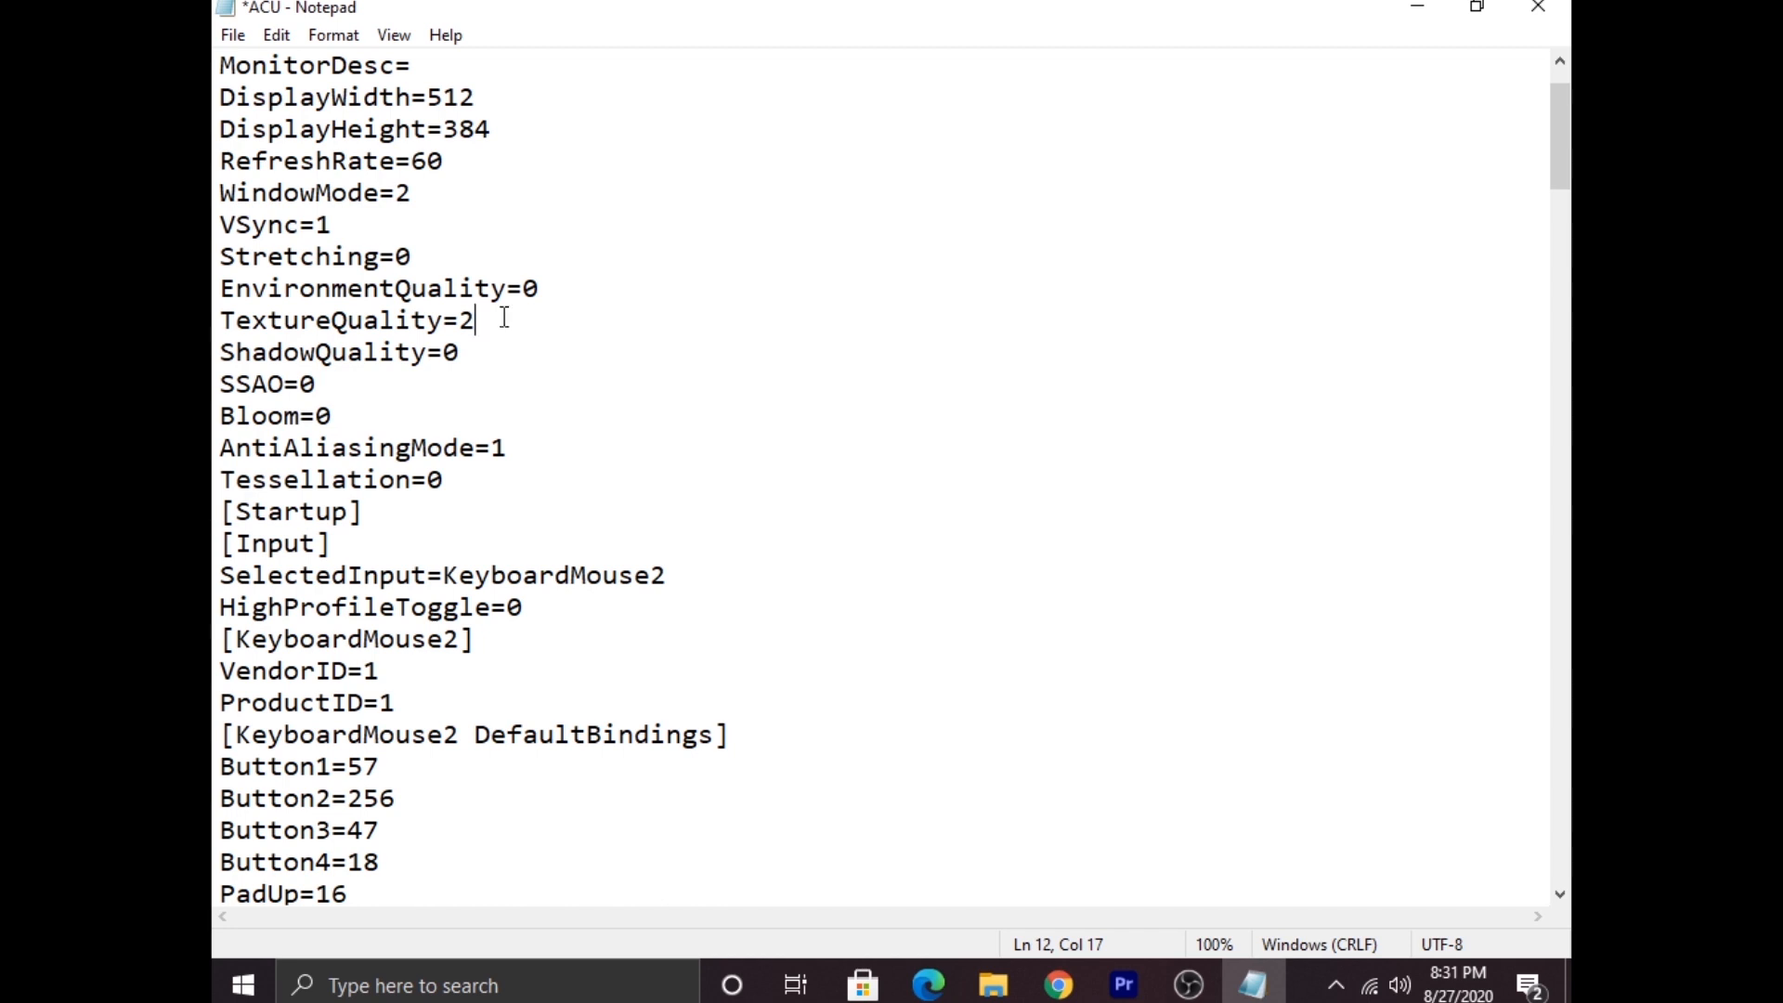
mouse_move(574, 574)
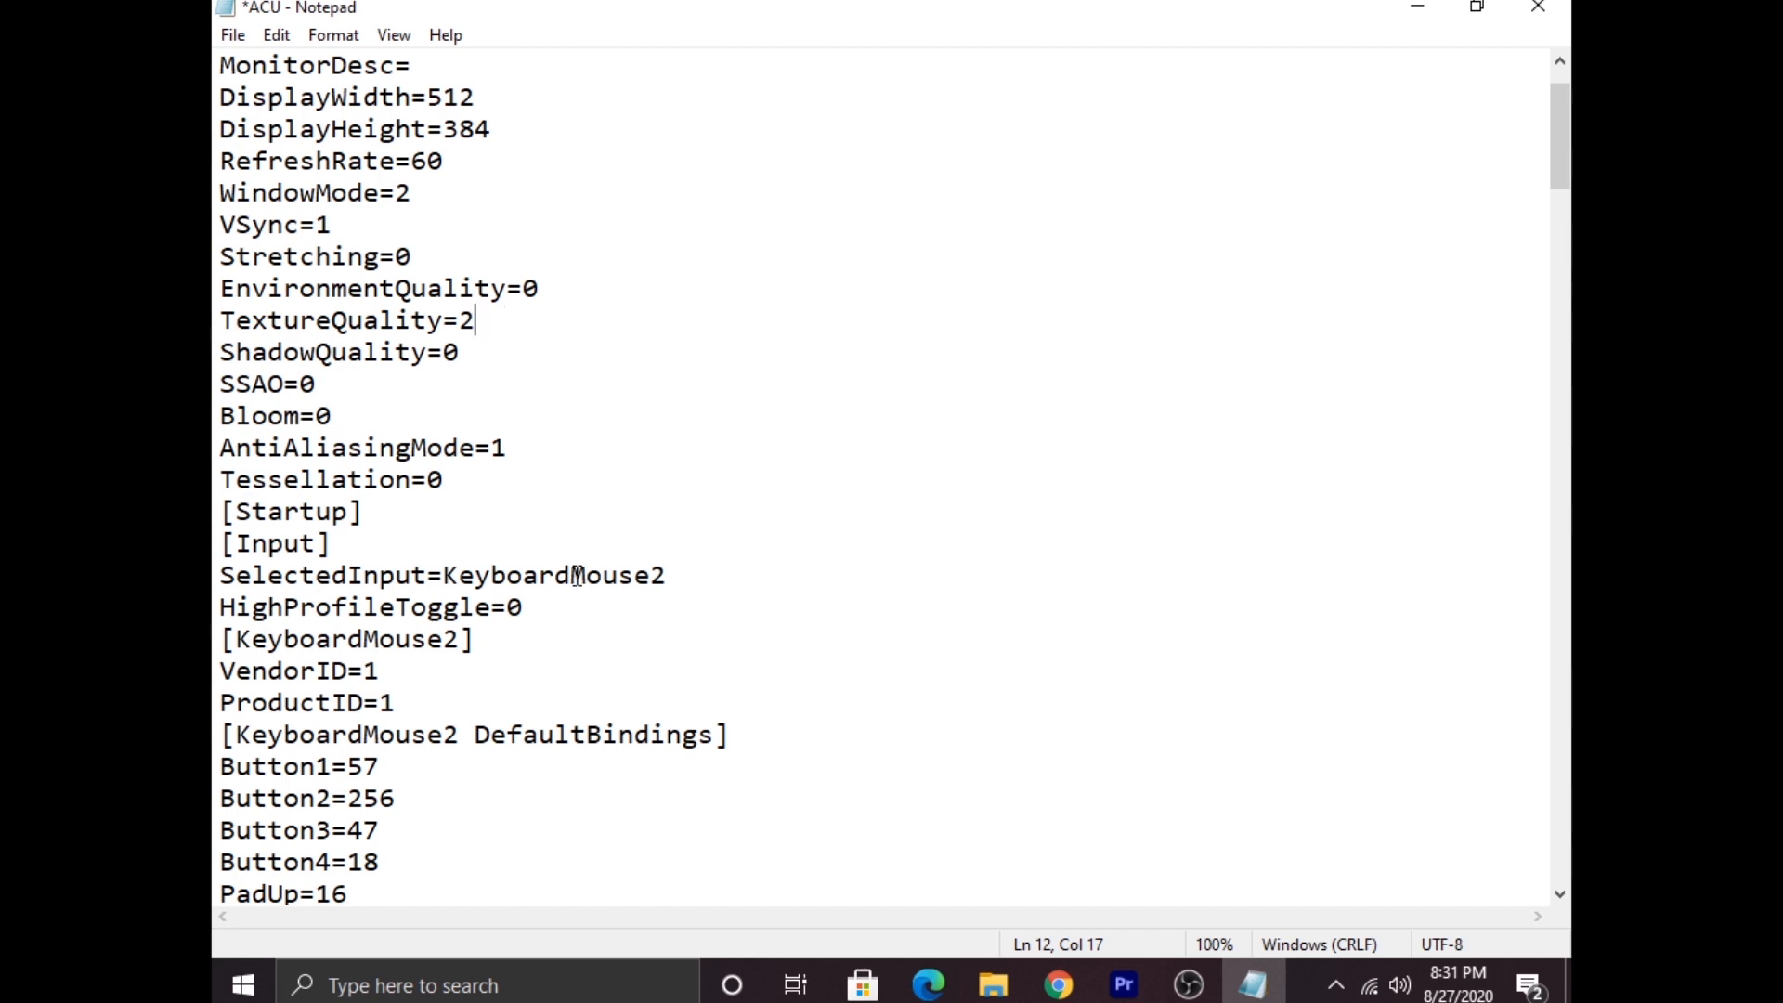
mouse_move(873, 512)
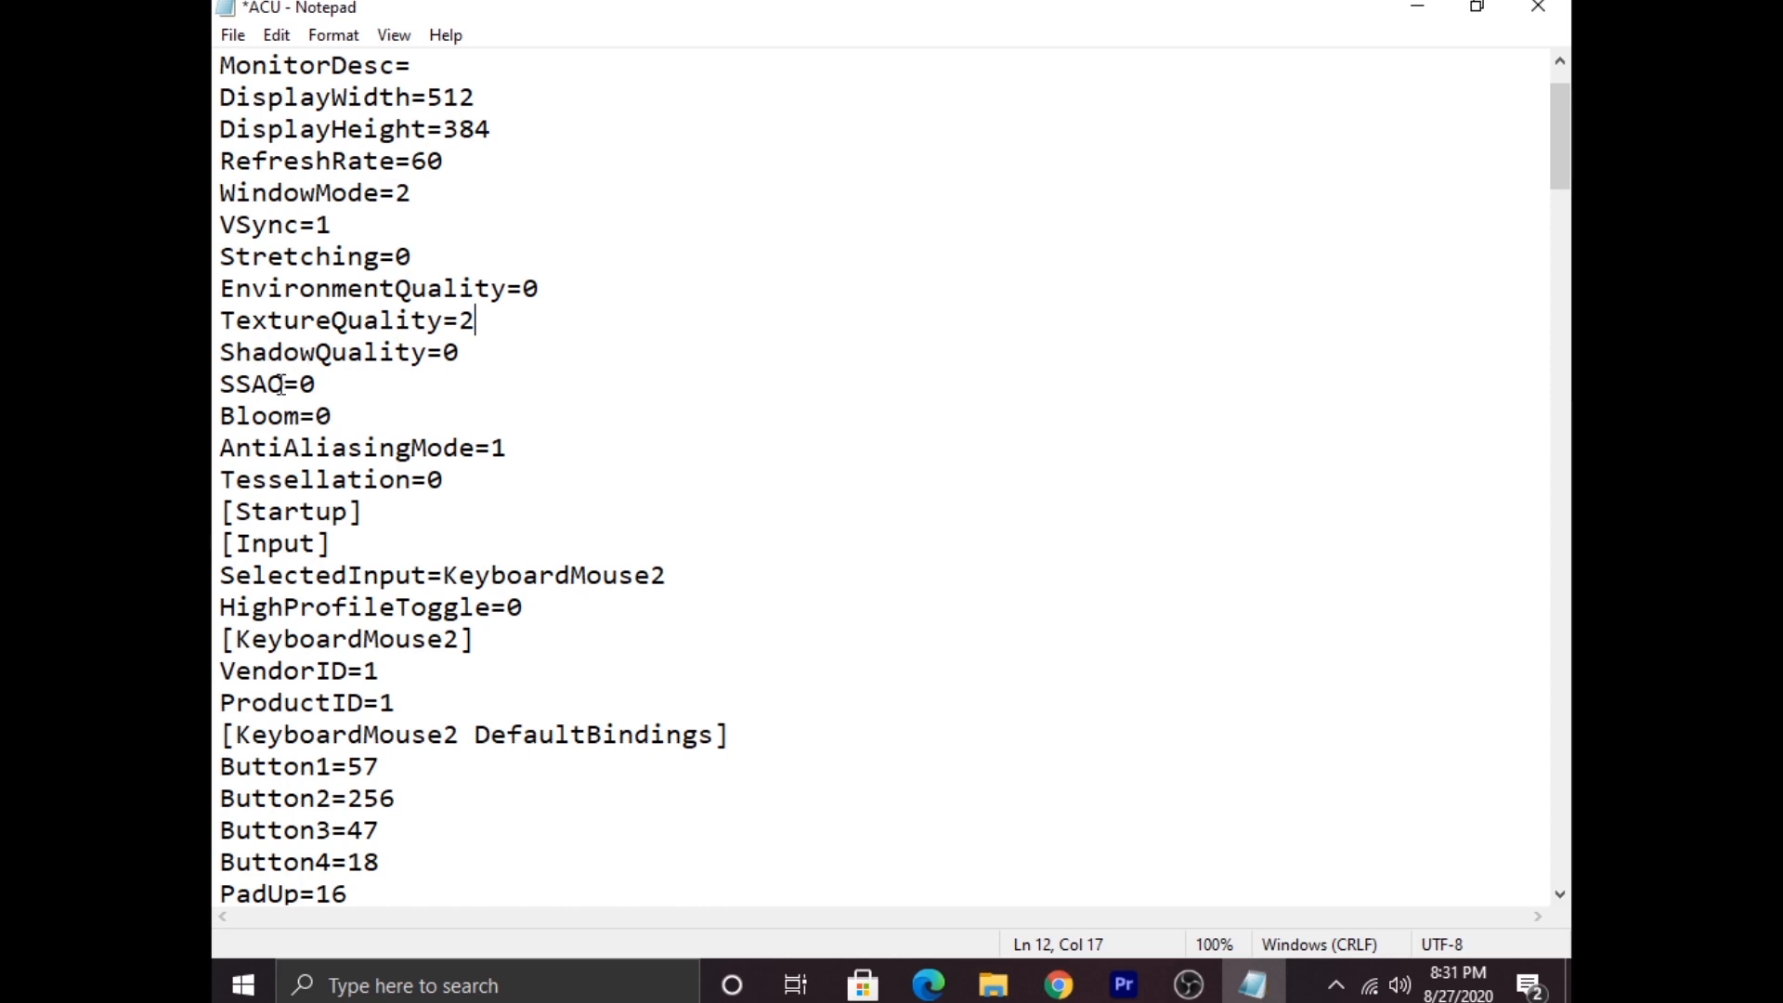
- Scroll through the [Input] and key bindings sections of the ACU config
scroll(down, 3)
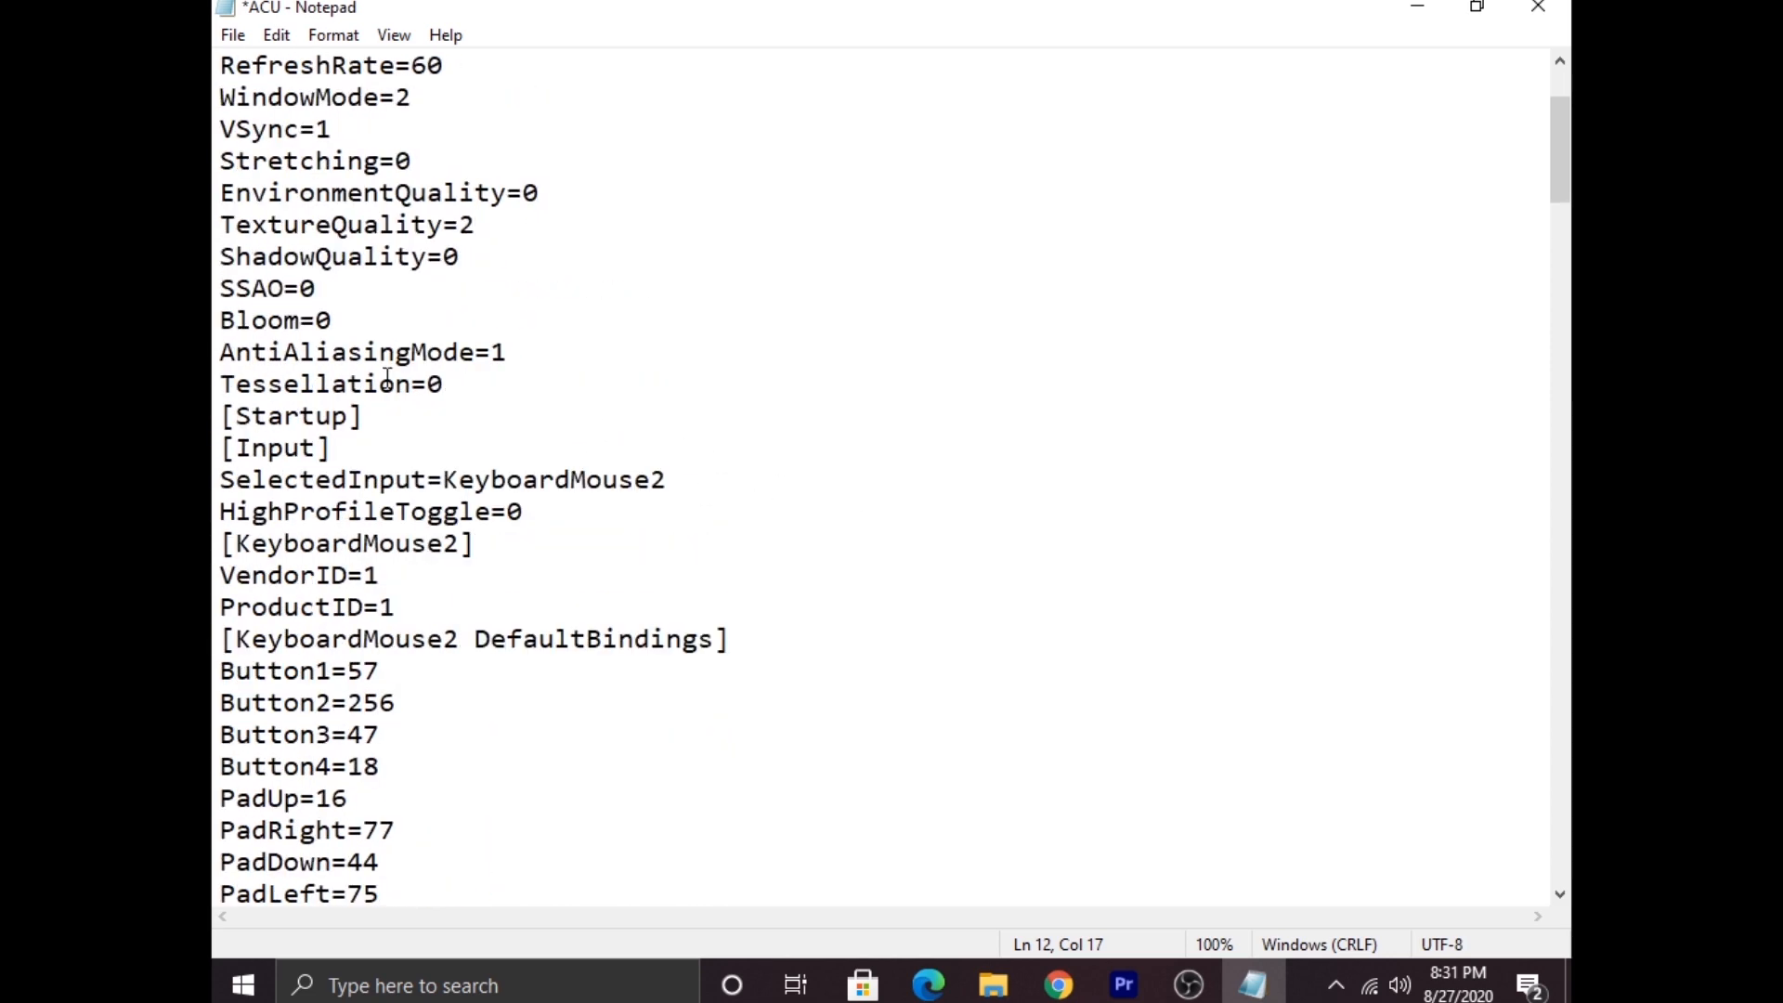
scroll(down, 3)
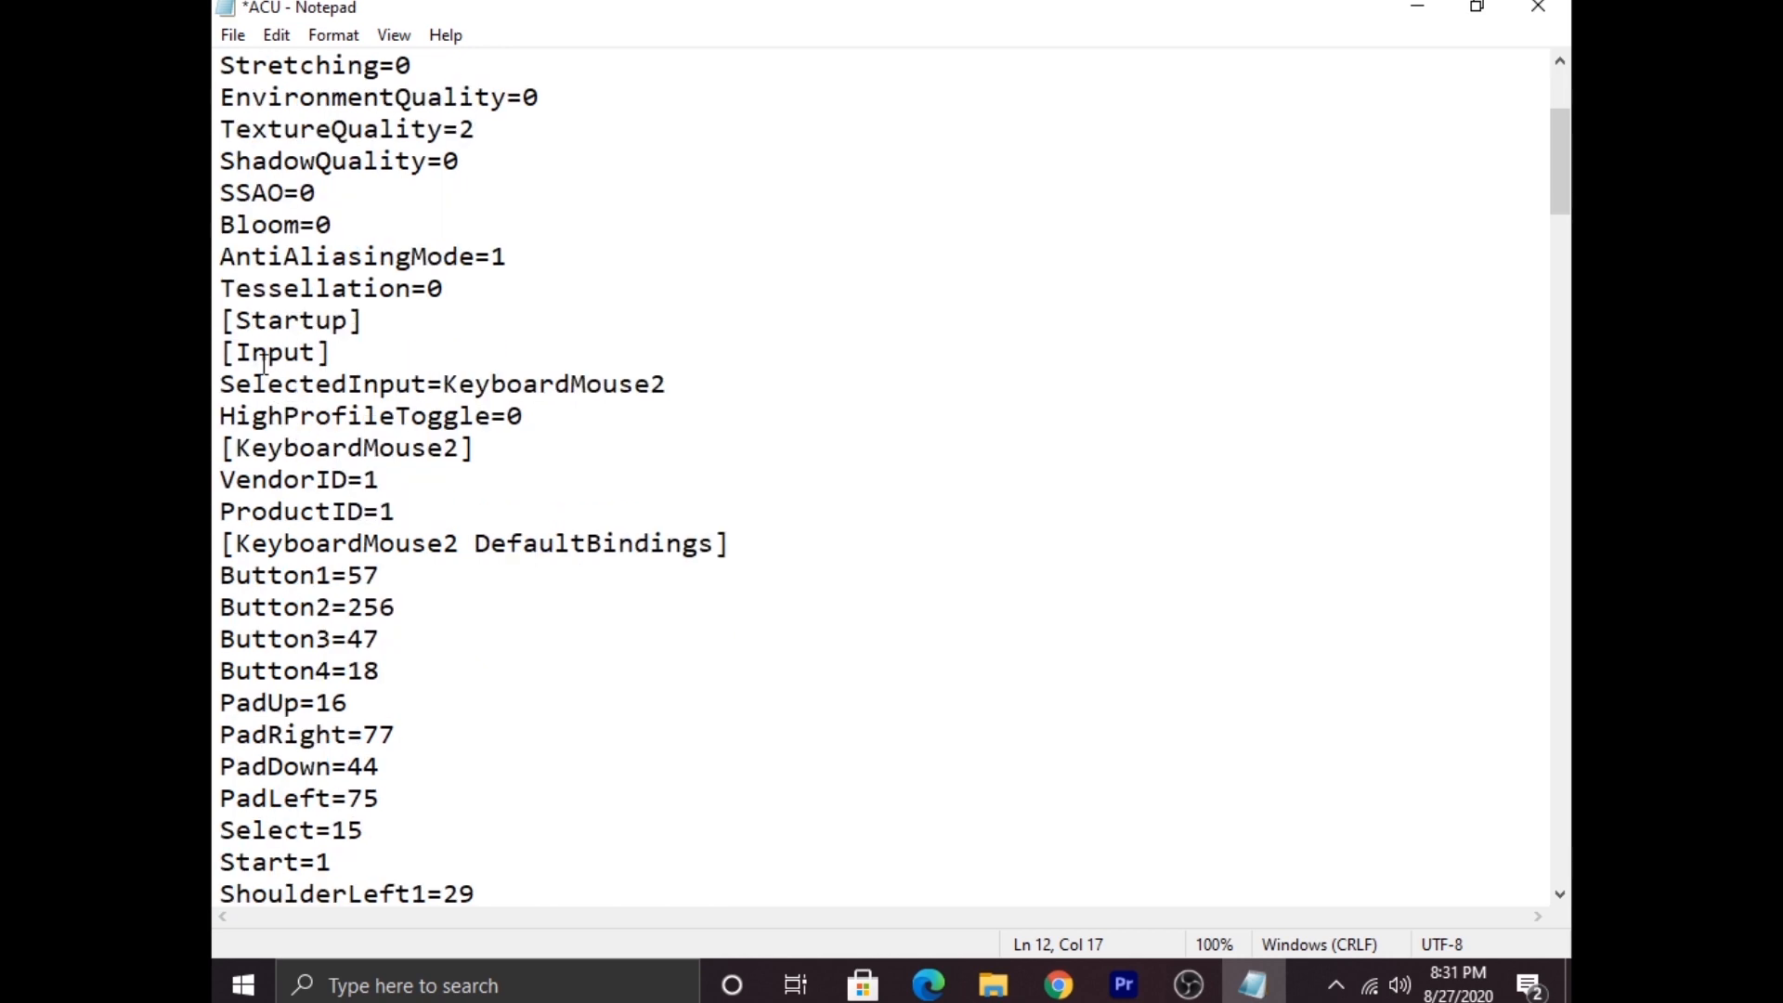
mouse_move(390, 696)
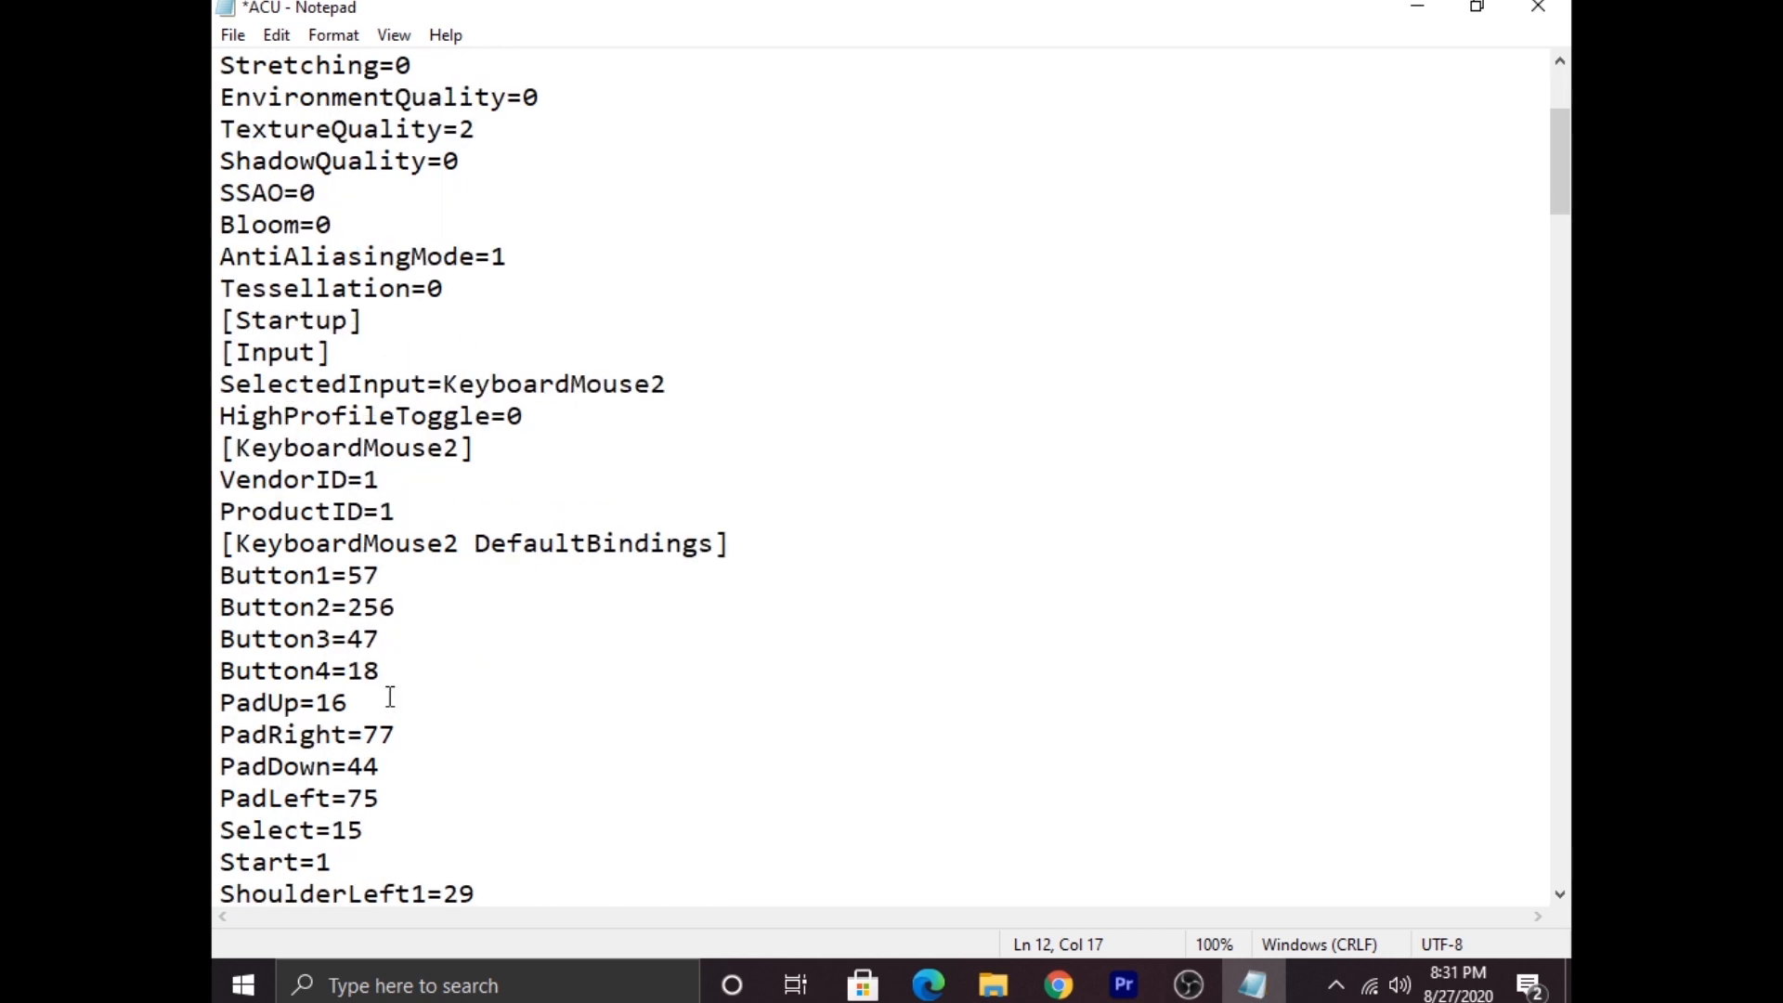
scroll(down, 3)
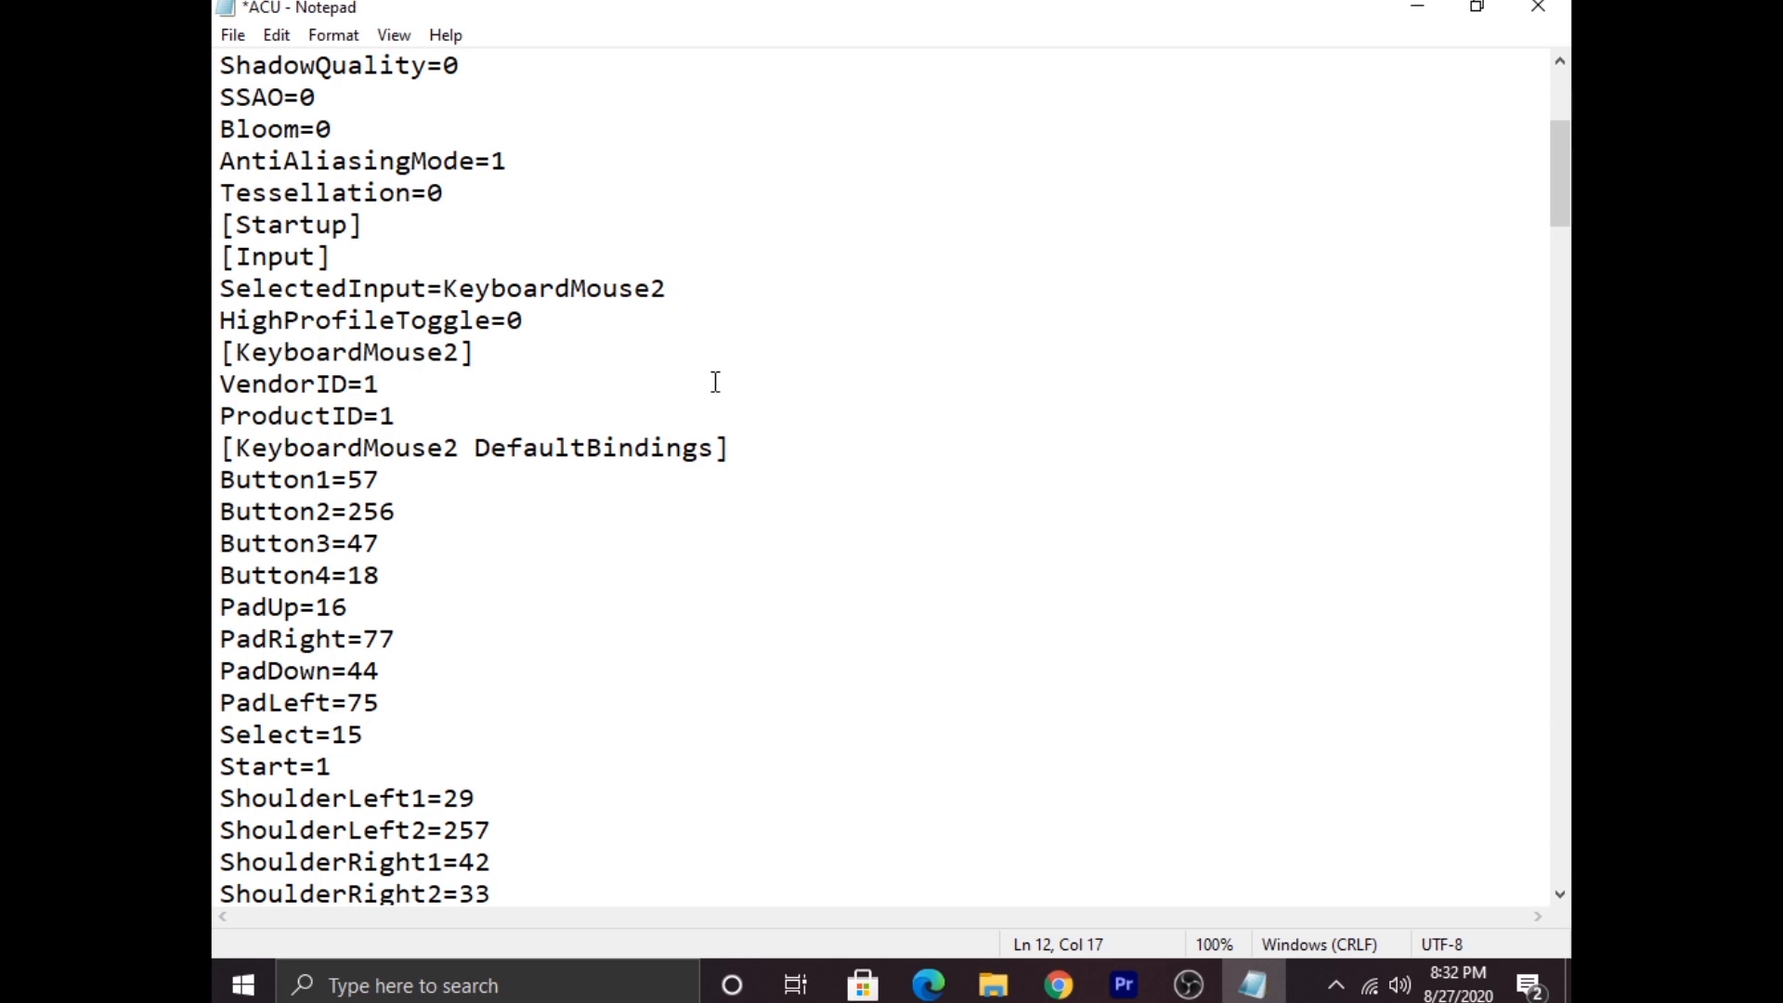
scroll(down, 3)
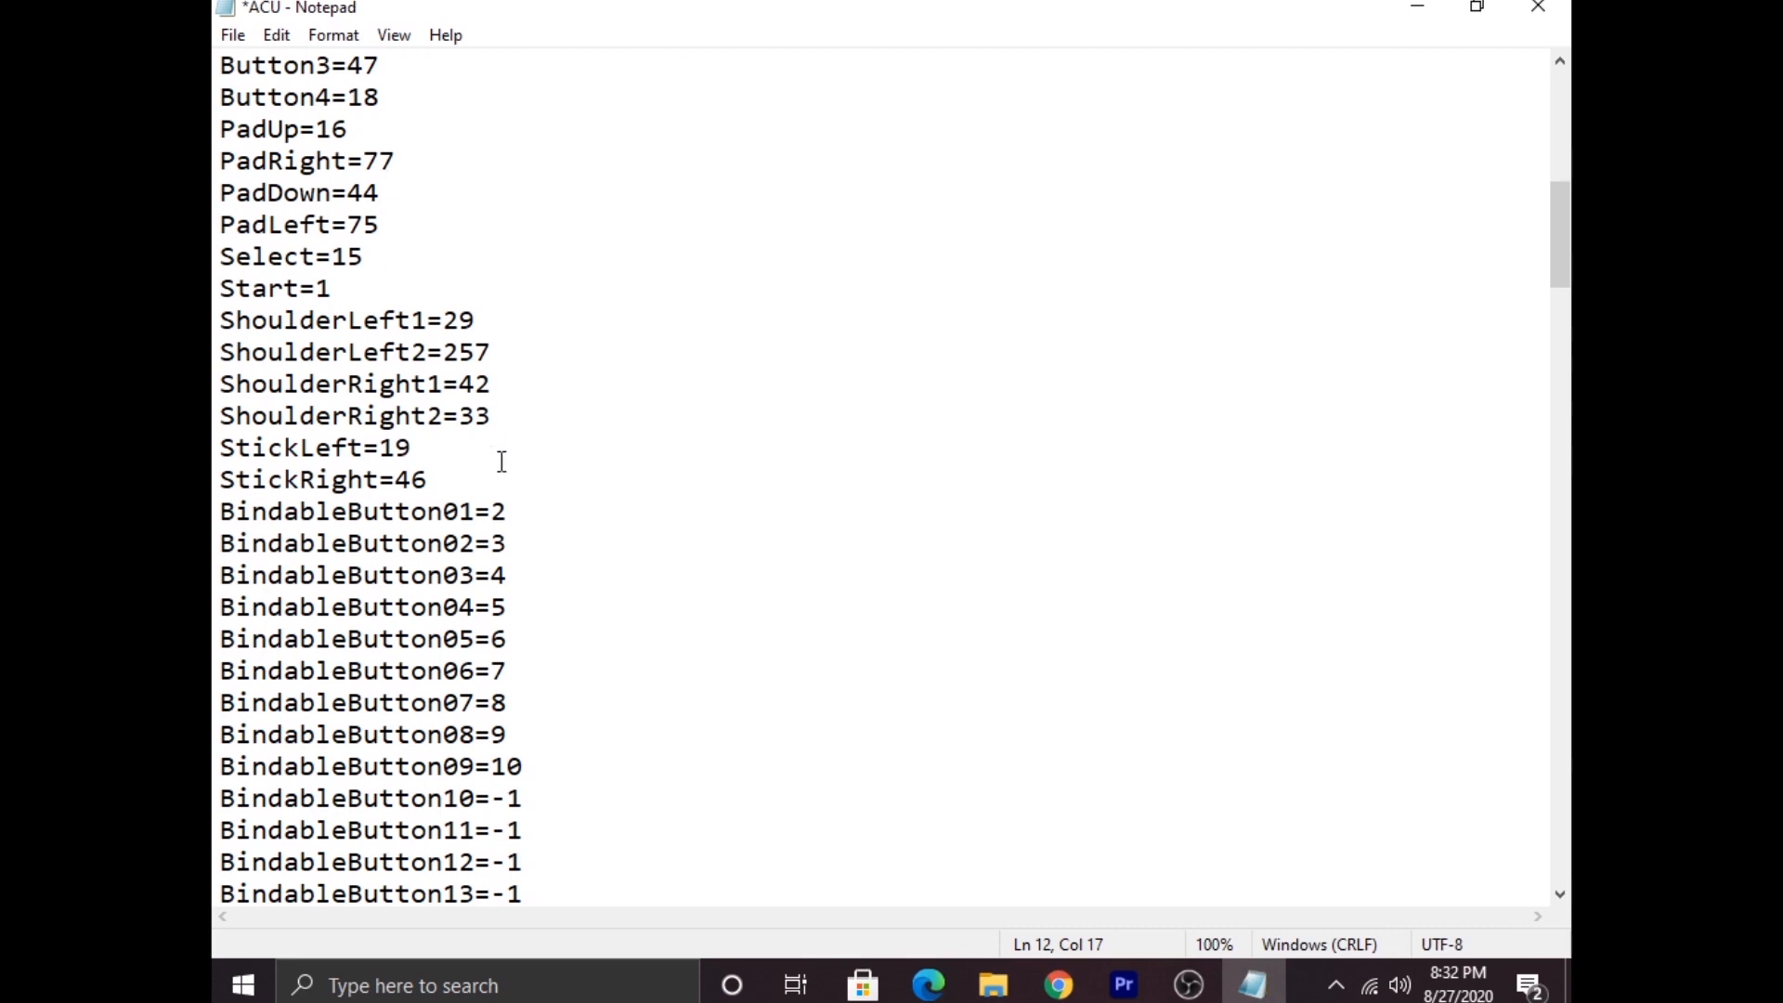
scroll(down, 3)
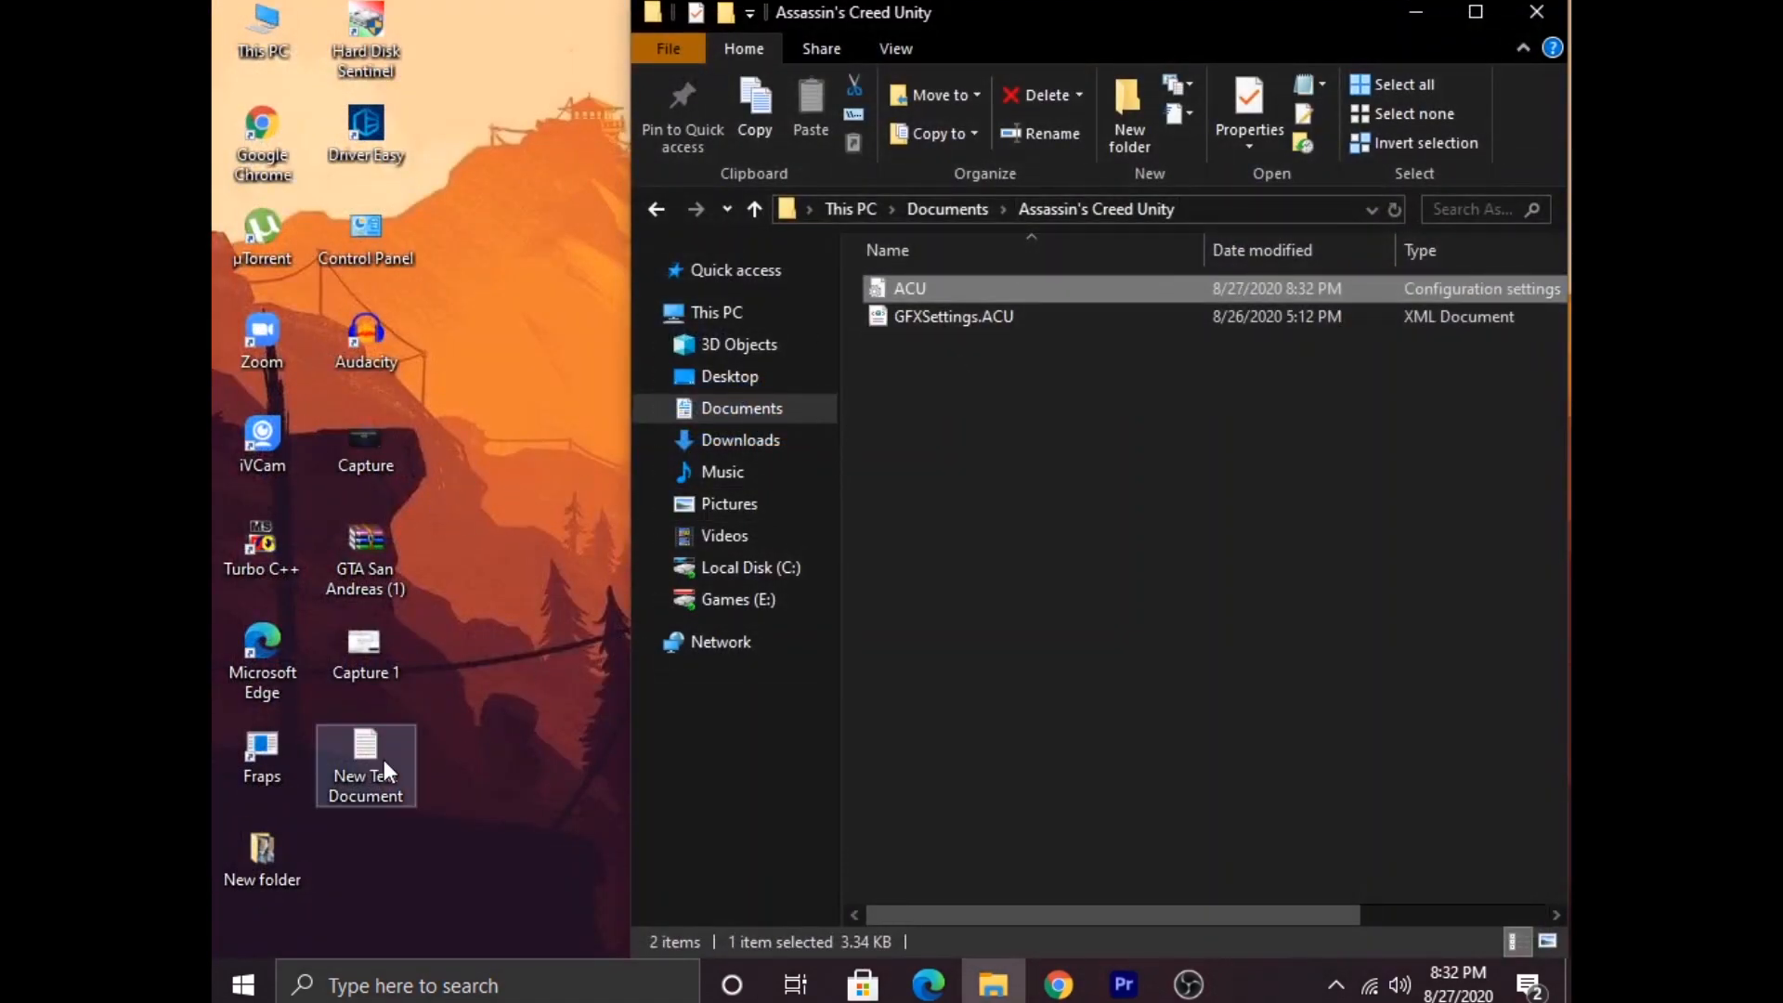
- Open GFXSettings.ACU in Notepad and maximize the window
click(952, 316)
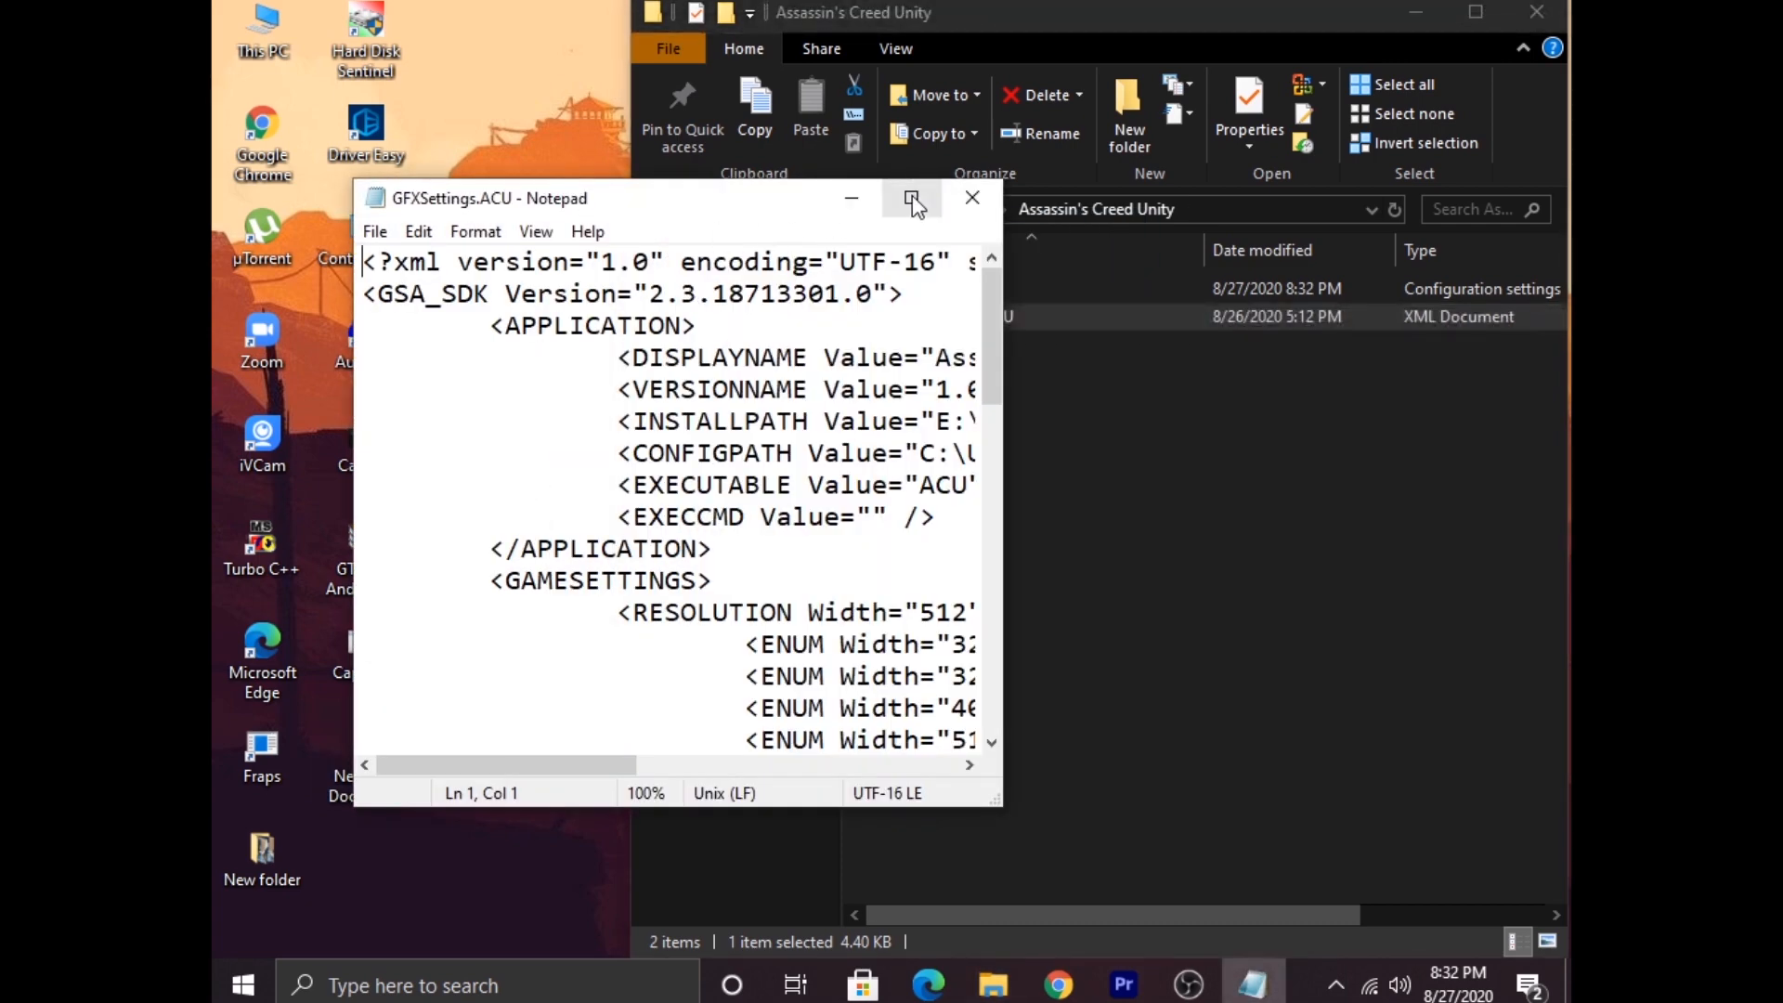
click(914, 197)
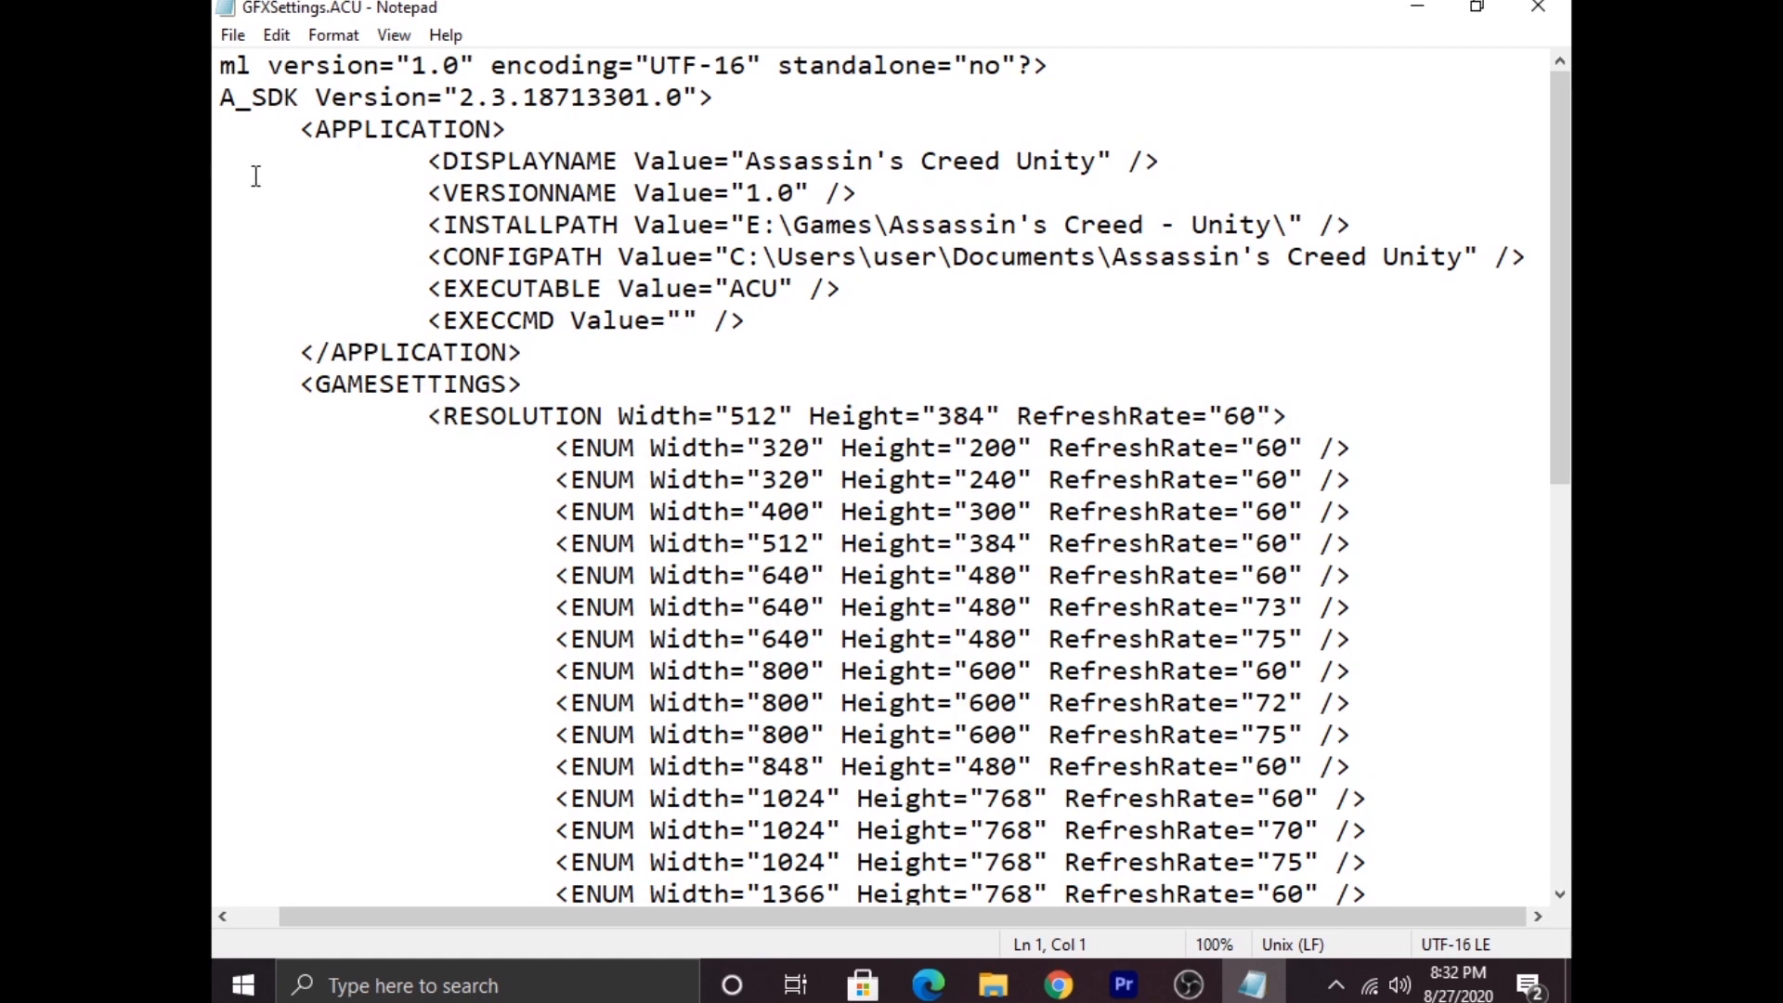
mouse_move(964, 351)
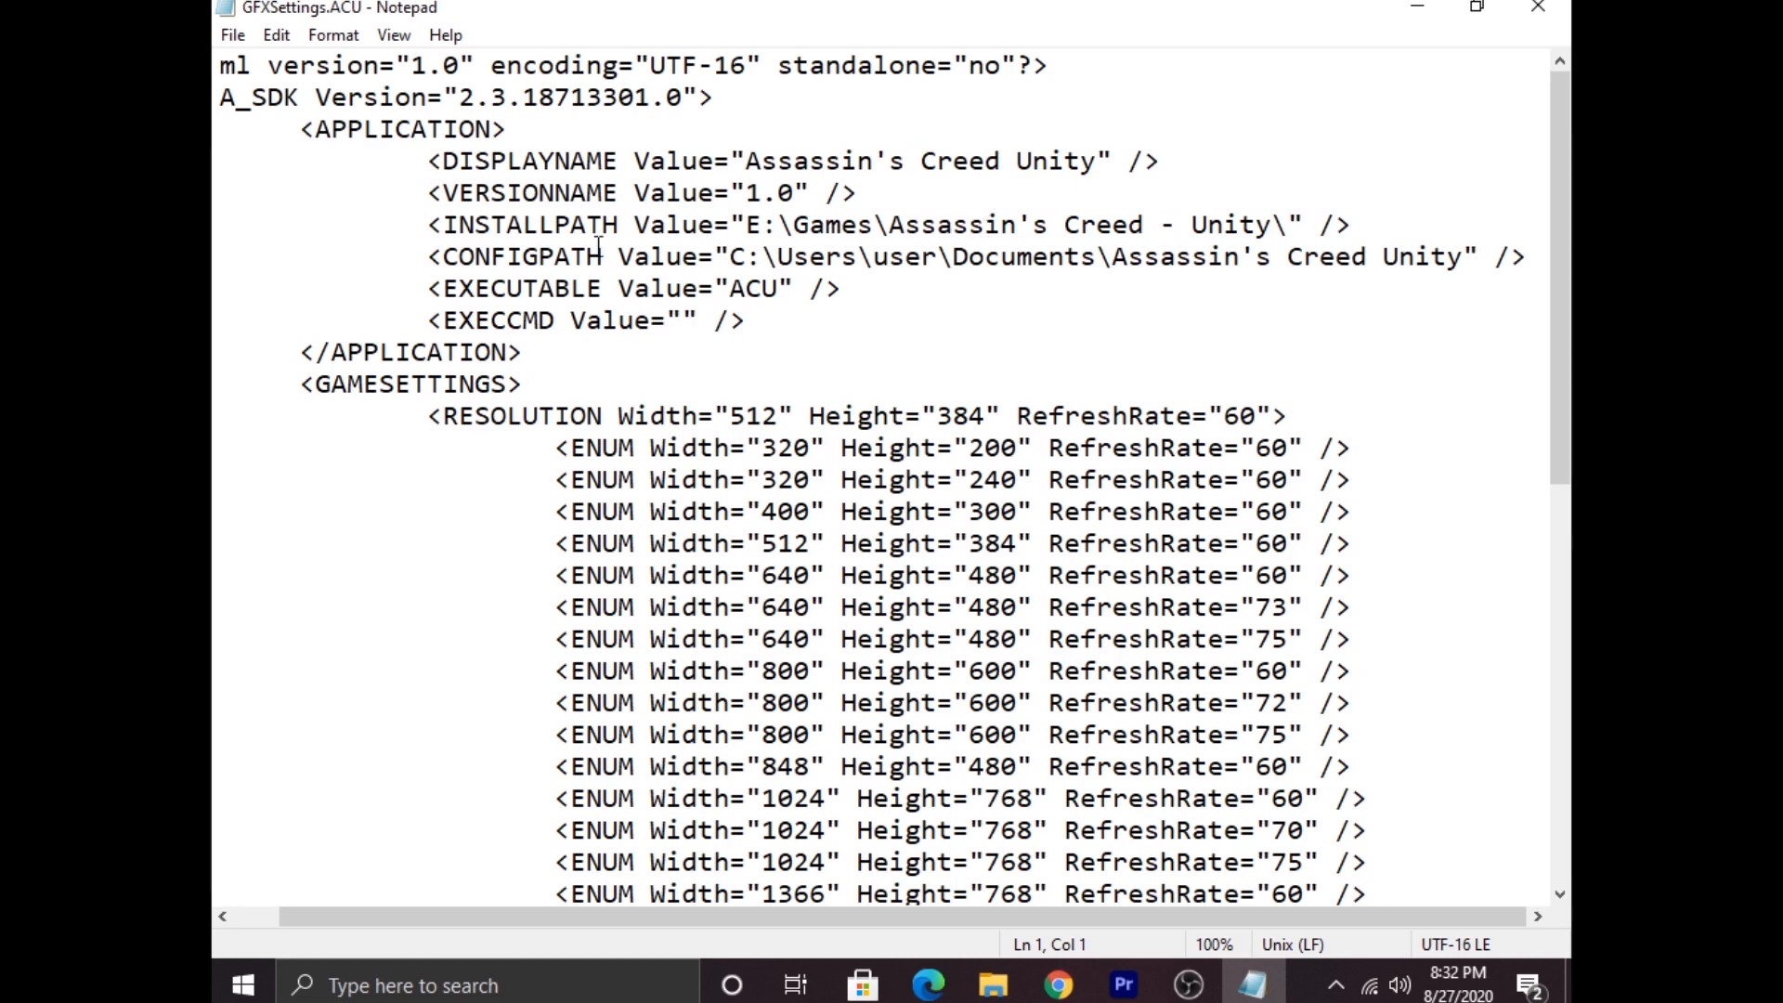
scroll(down, 3)
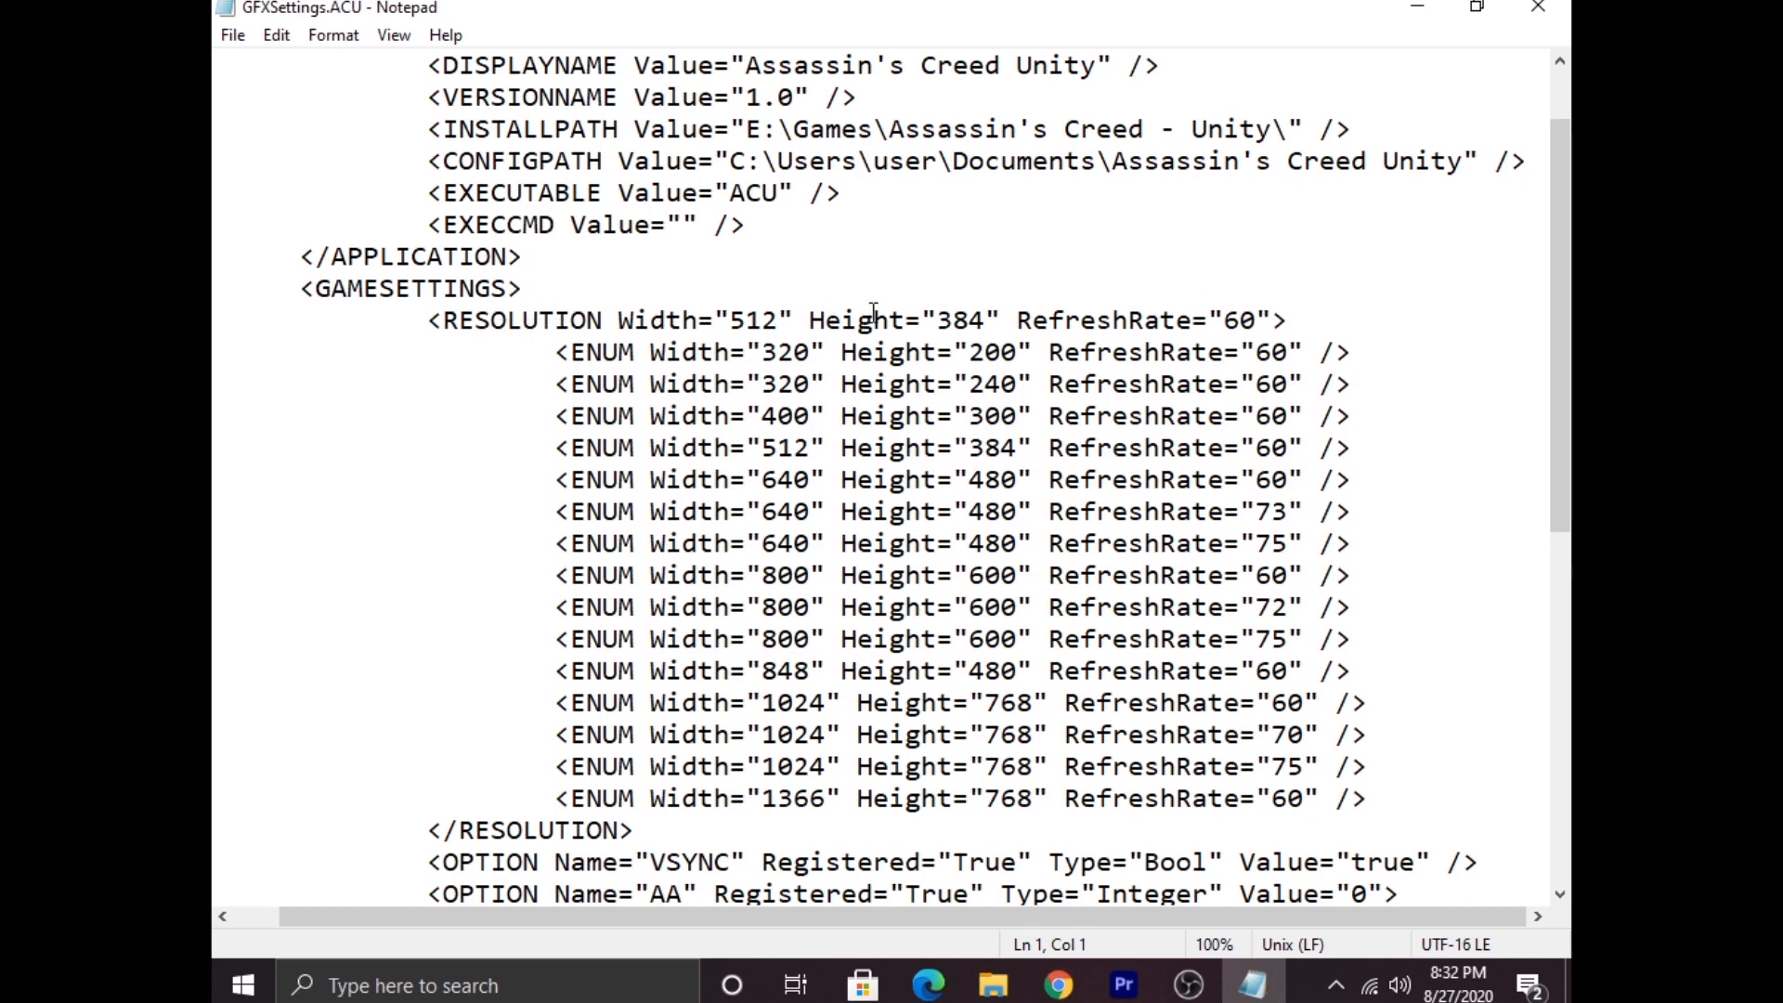
mouse_move(1203, 519)
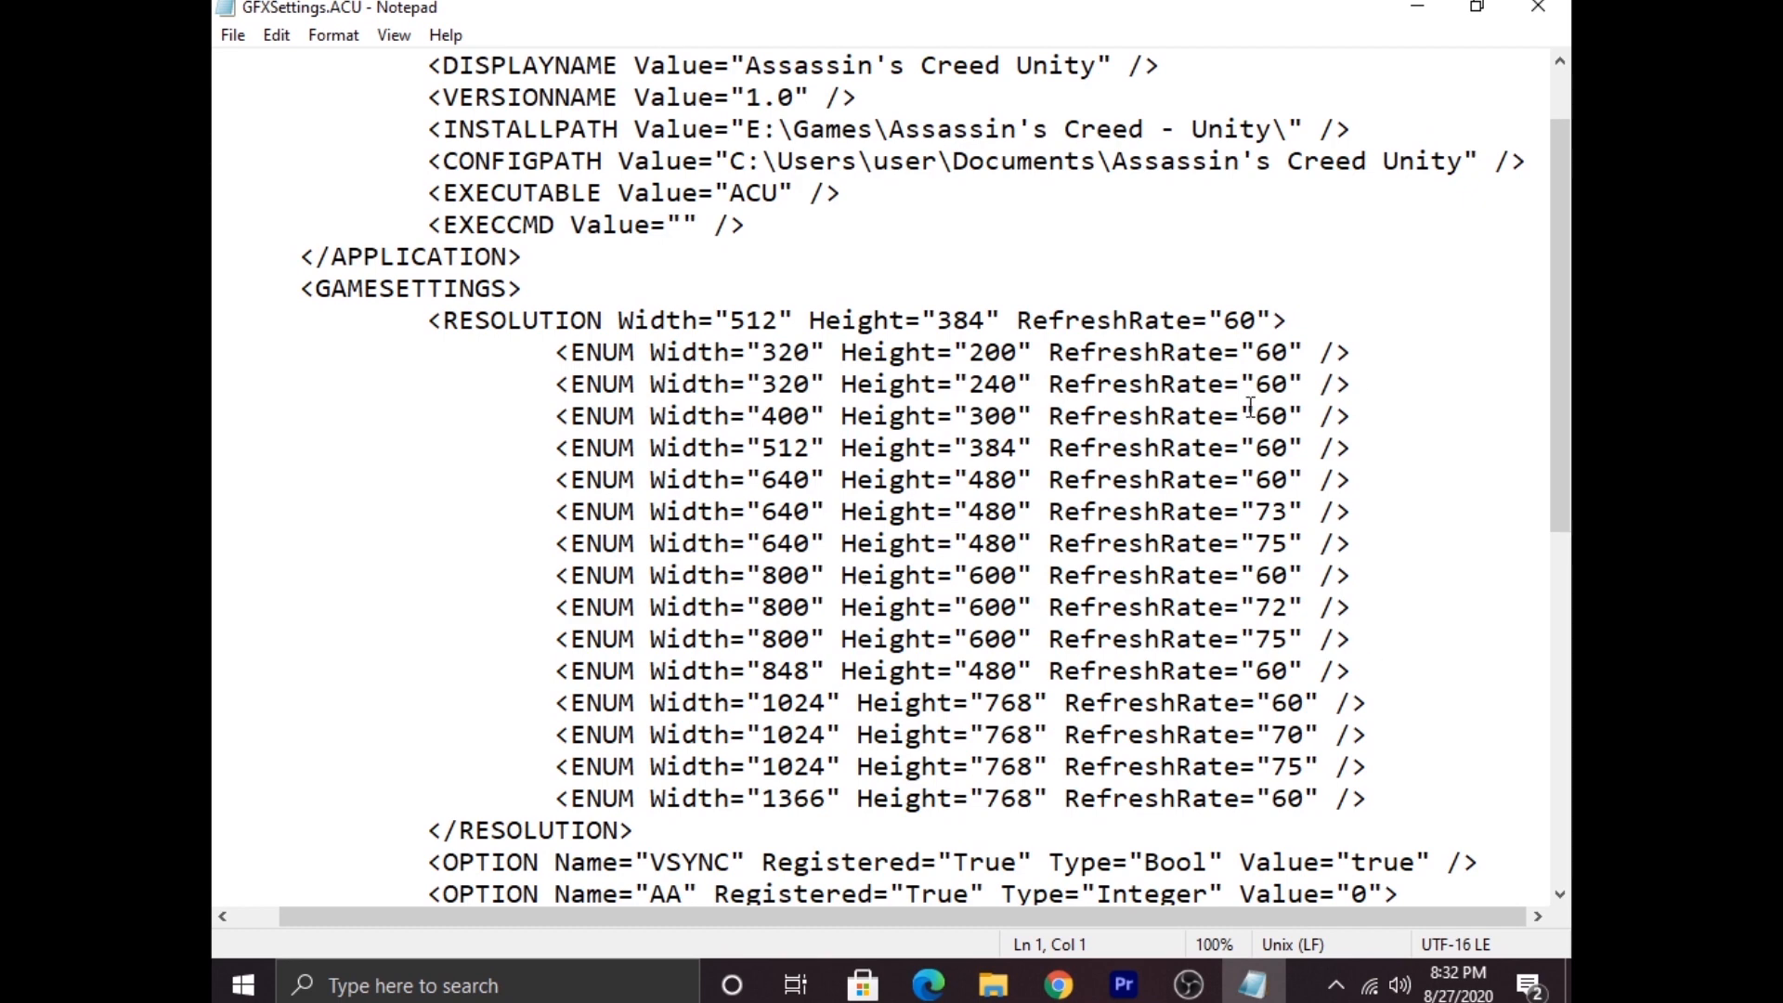
mouse_move(1291, 634)
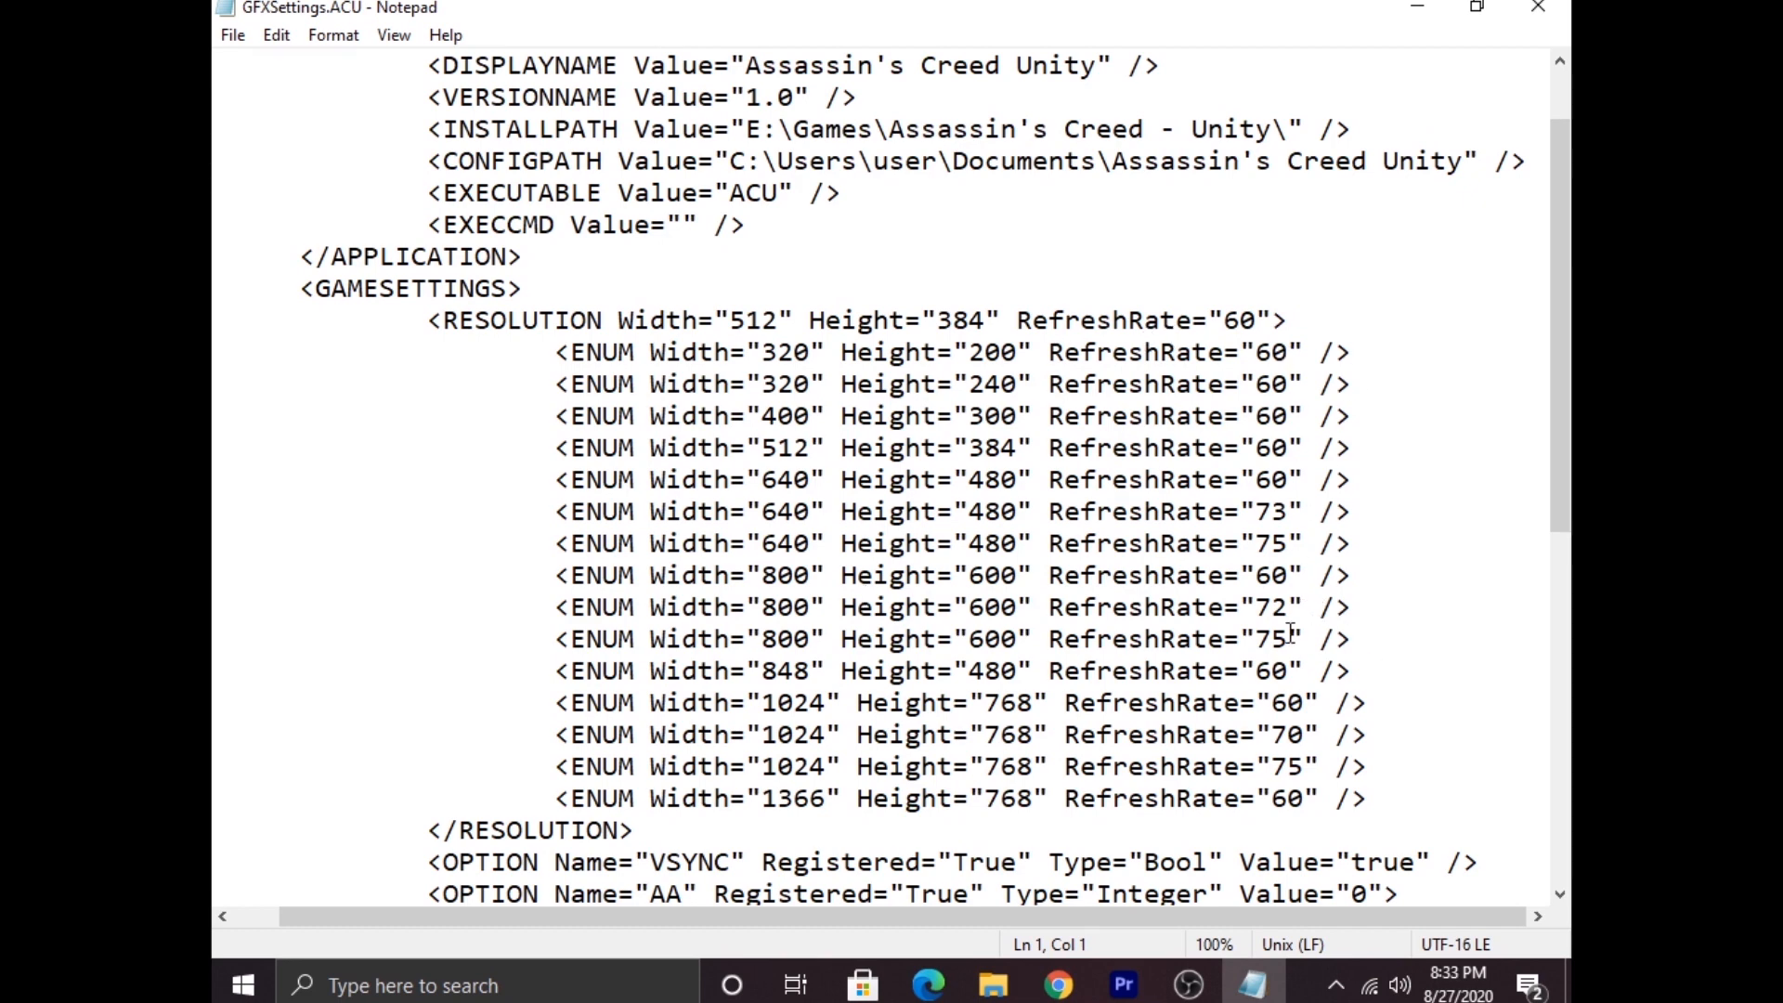
scroll(down, 3)
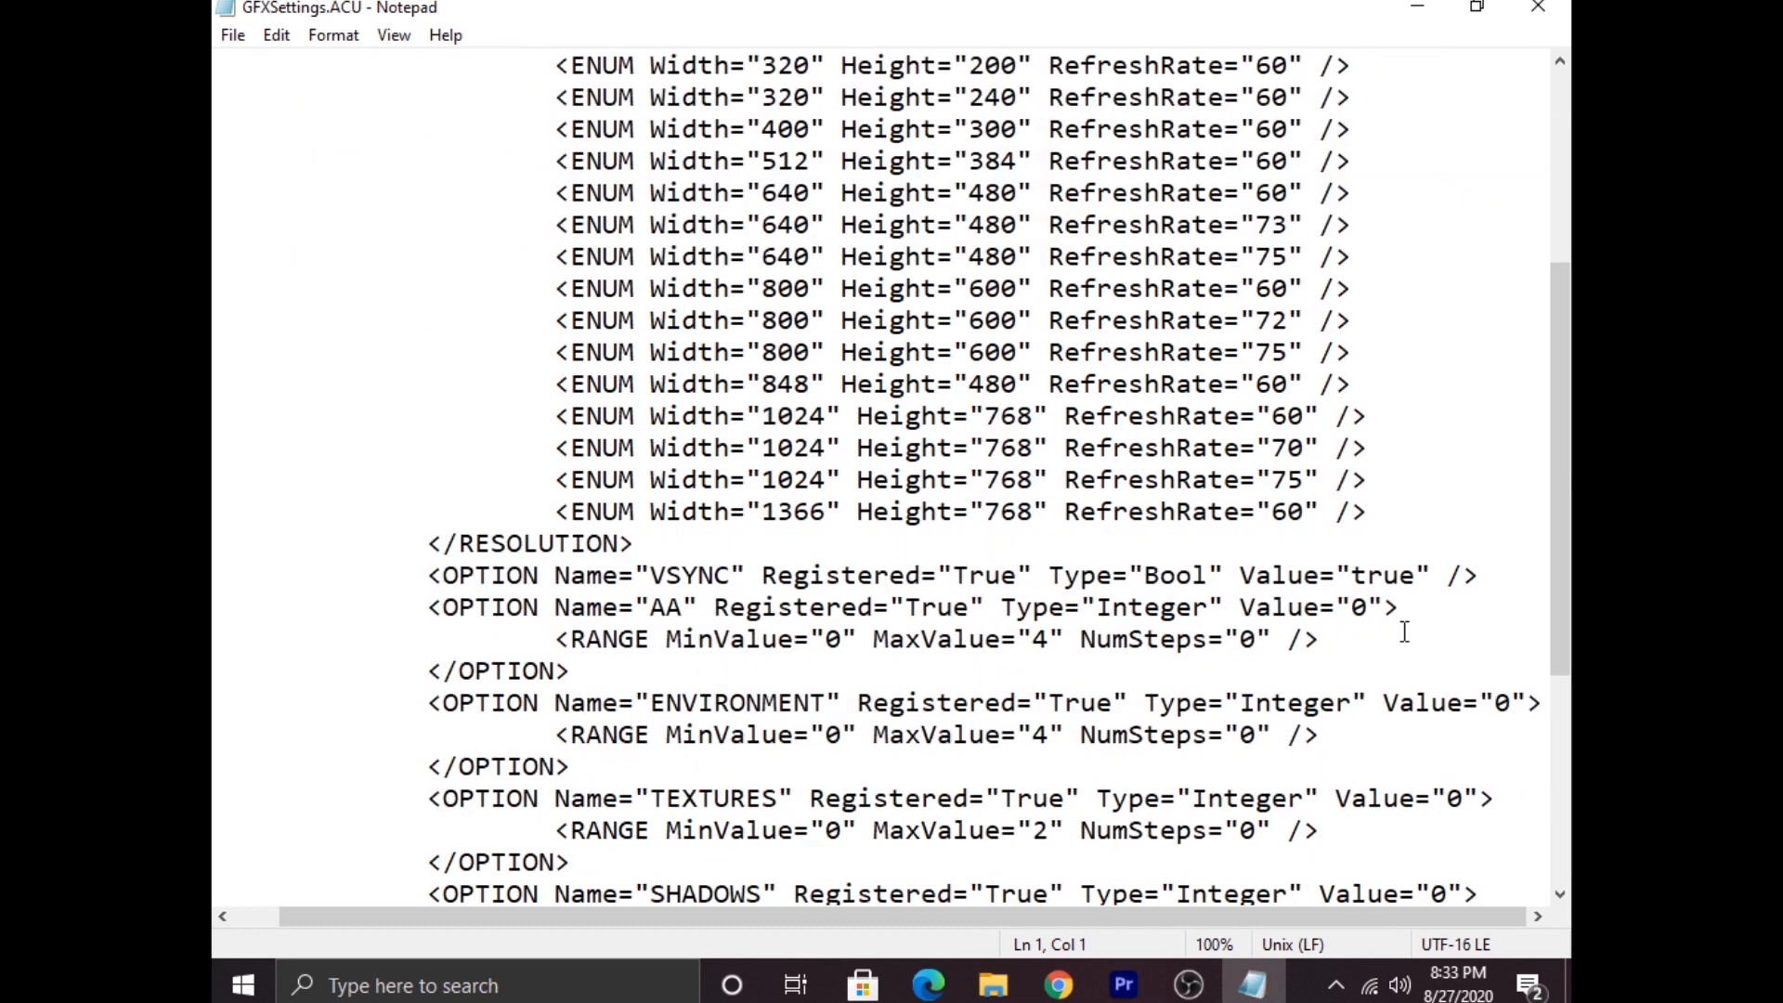
scroll(down, 3)
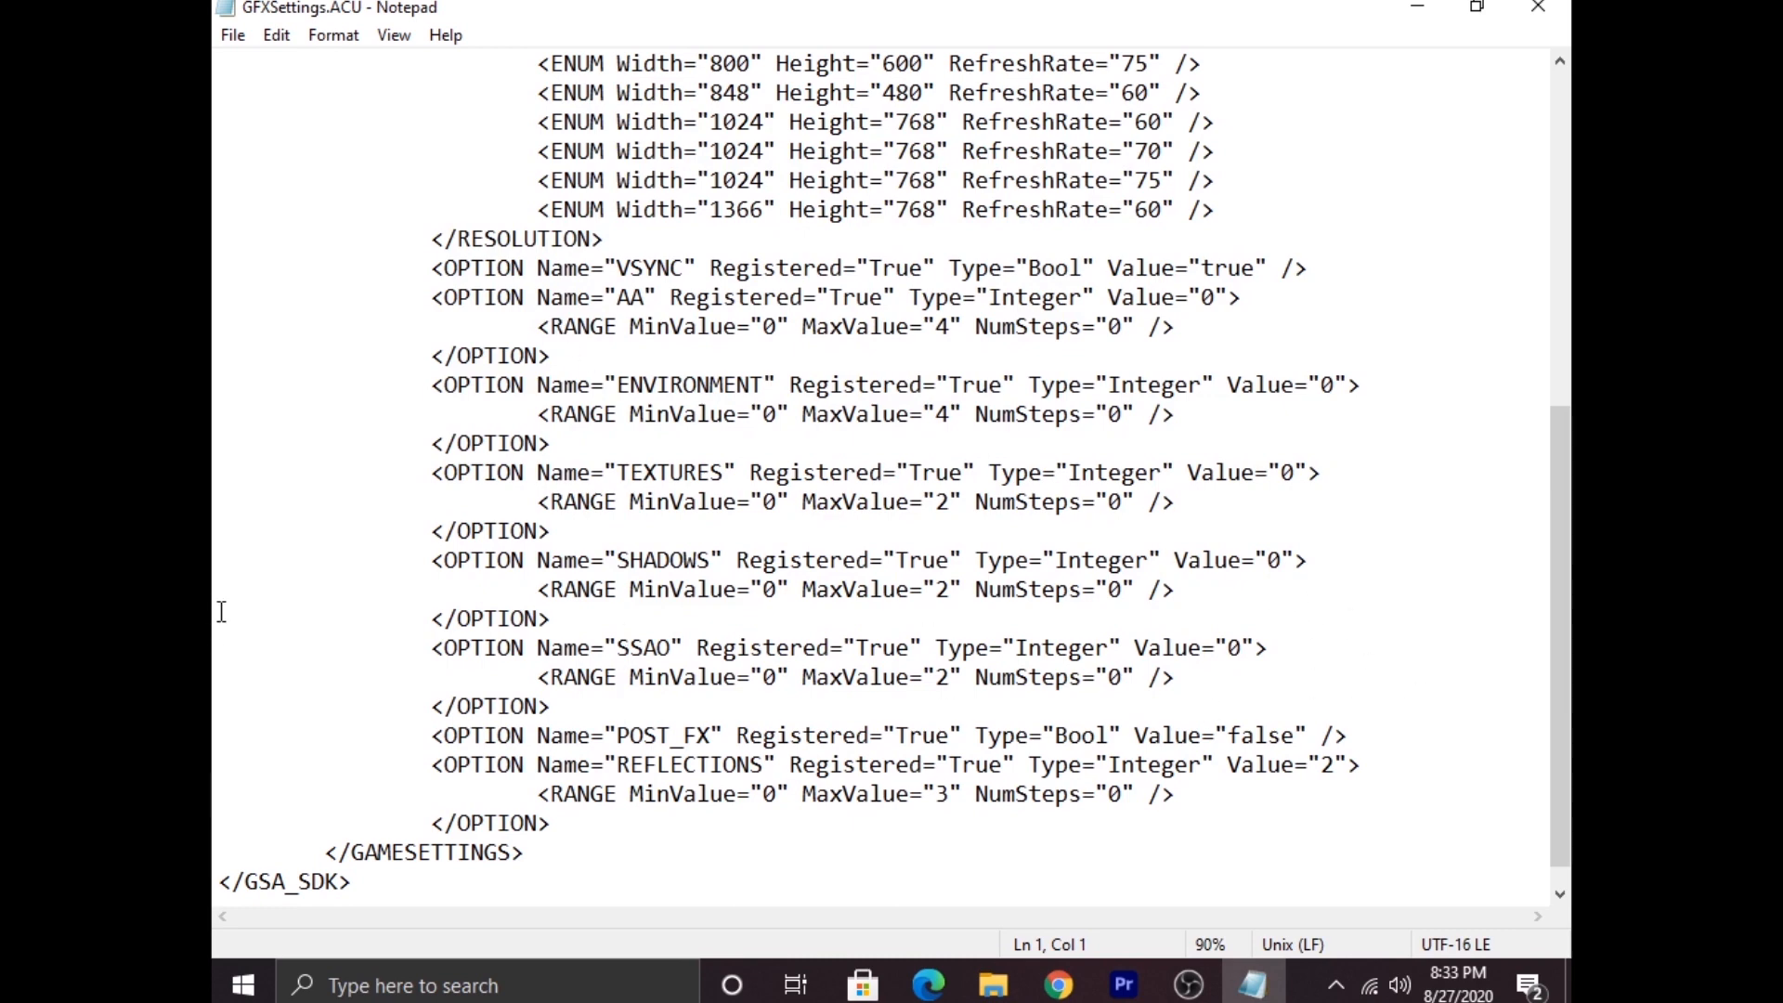
mouse_move(426, 245)
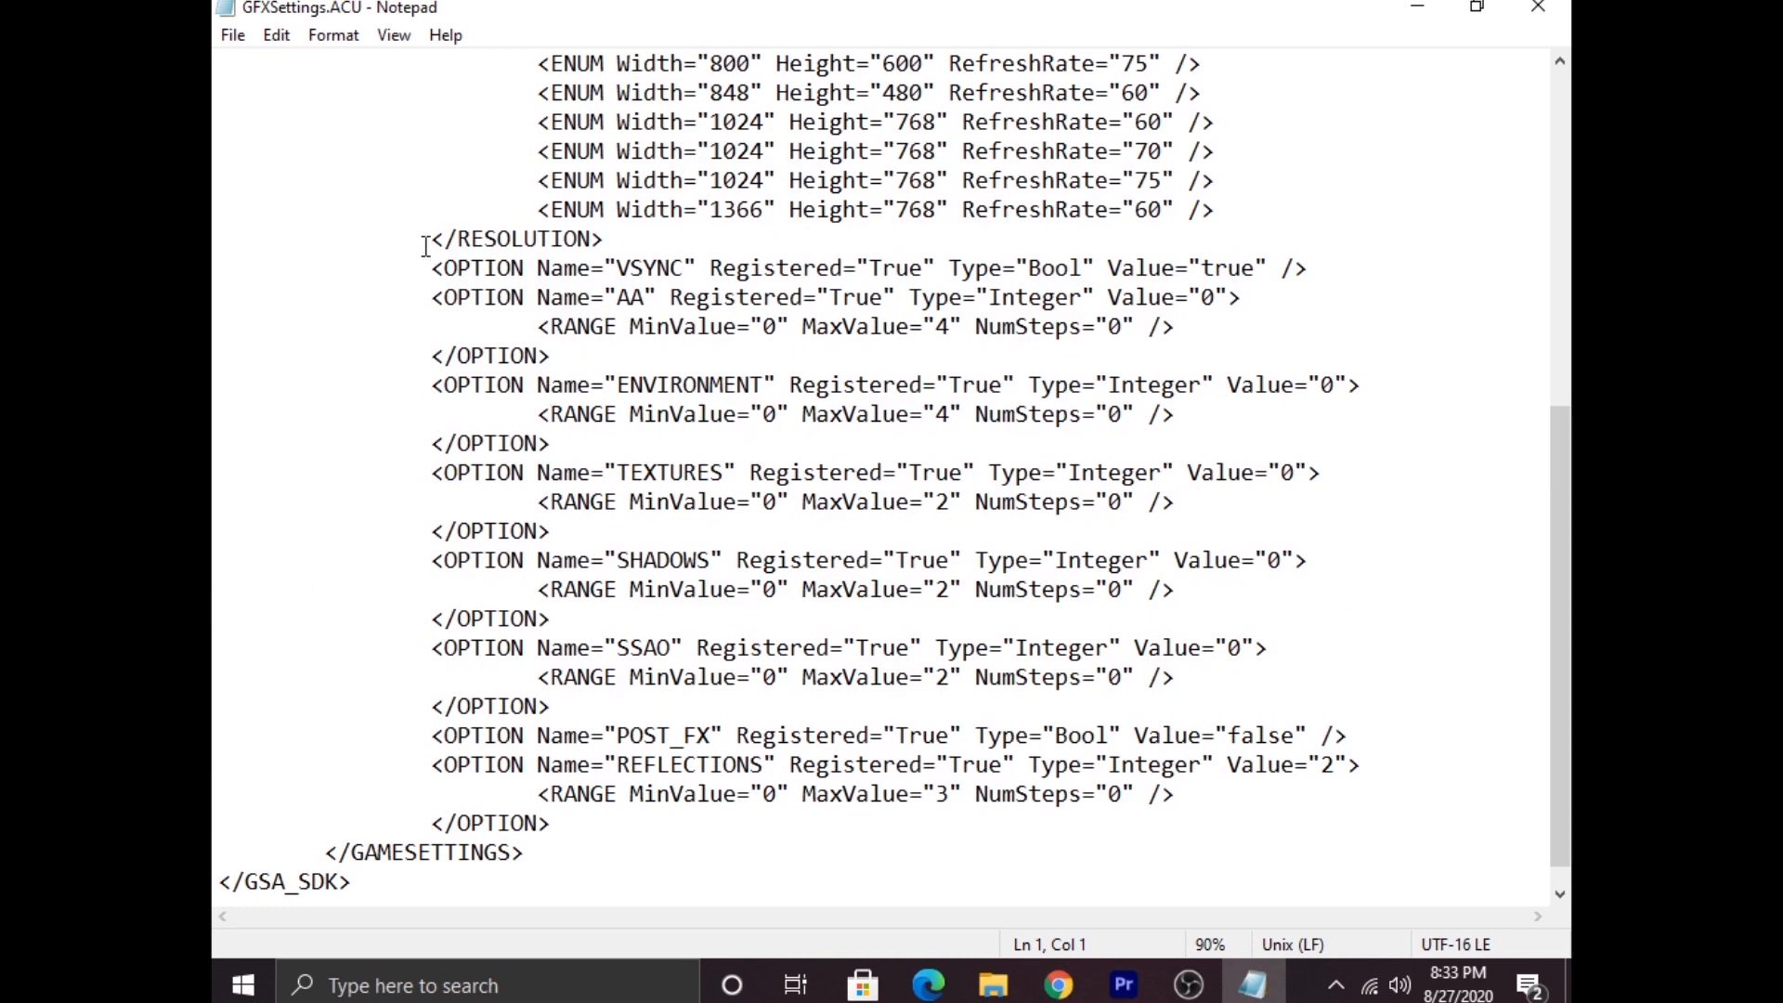